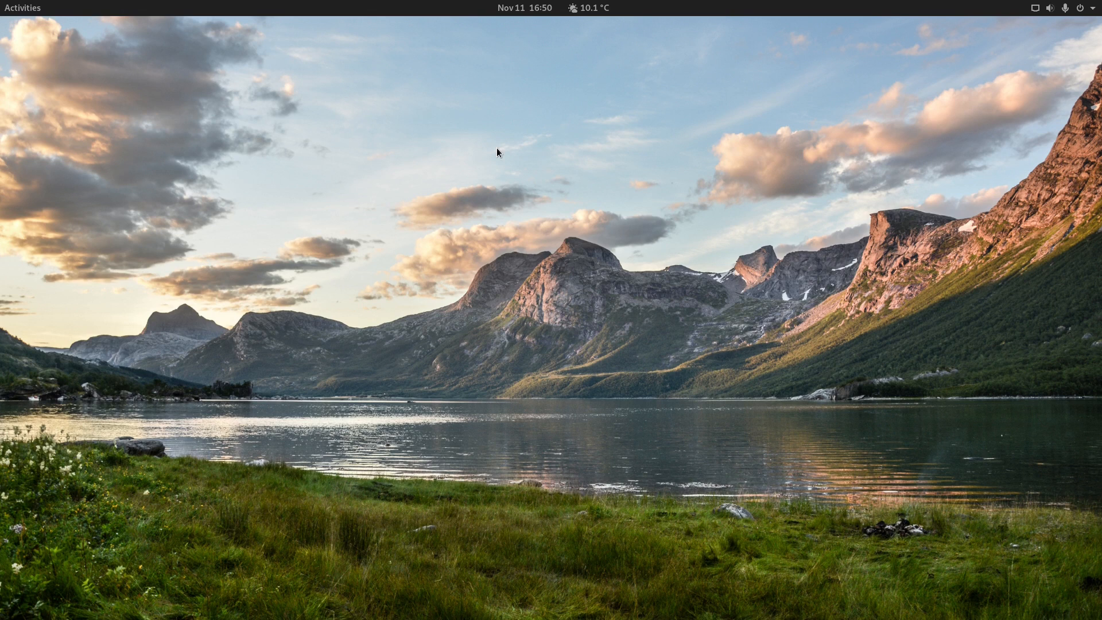
{"action": "mouse_move", "coordinate": [61, 35]}
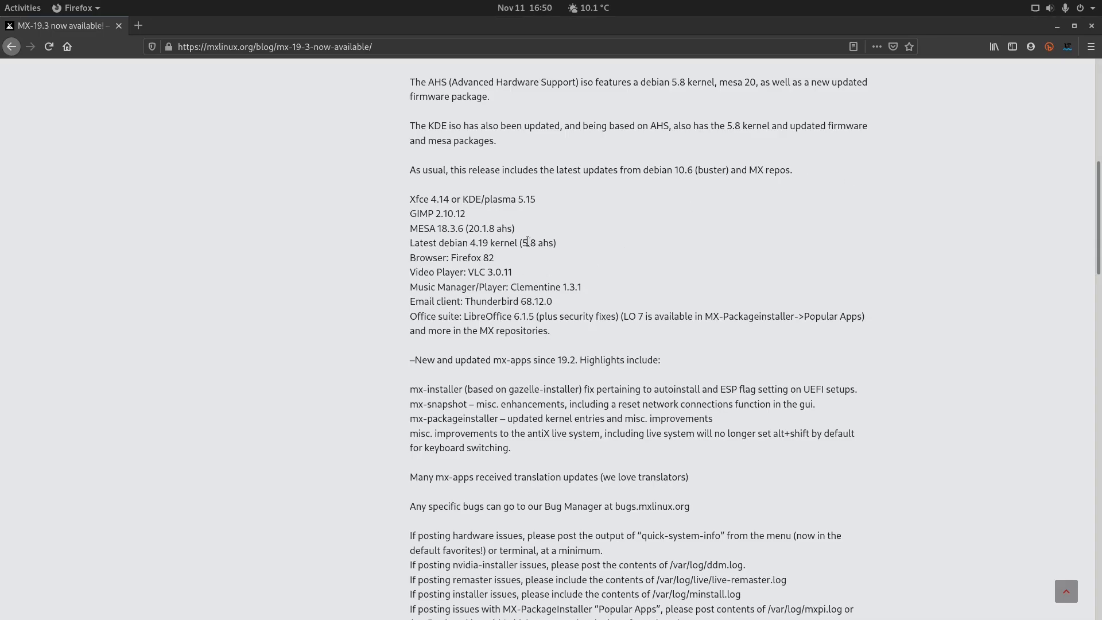
- Scroll through the MX-19.3 announcement's app versions and mx-apps highlights down to the credits
{"action": "scroll", "scroll_direction": "down", "scroll_amount": 3}
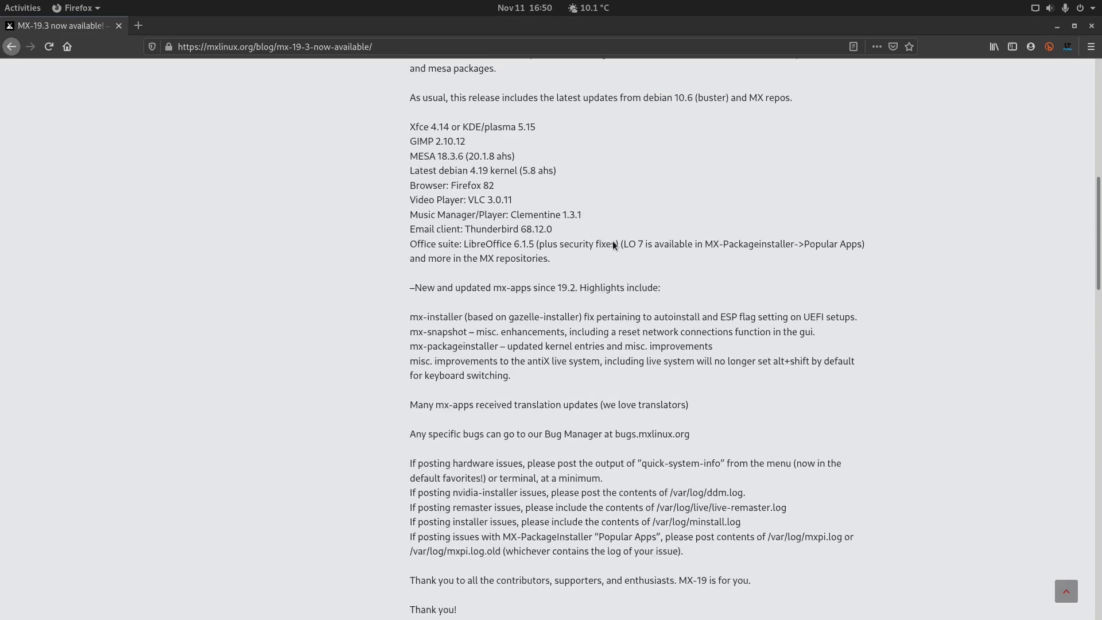
{"action": "scroll", "scroll_direction": "up", "scroll_amount": 3}
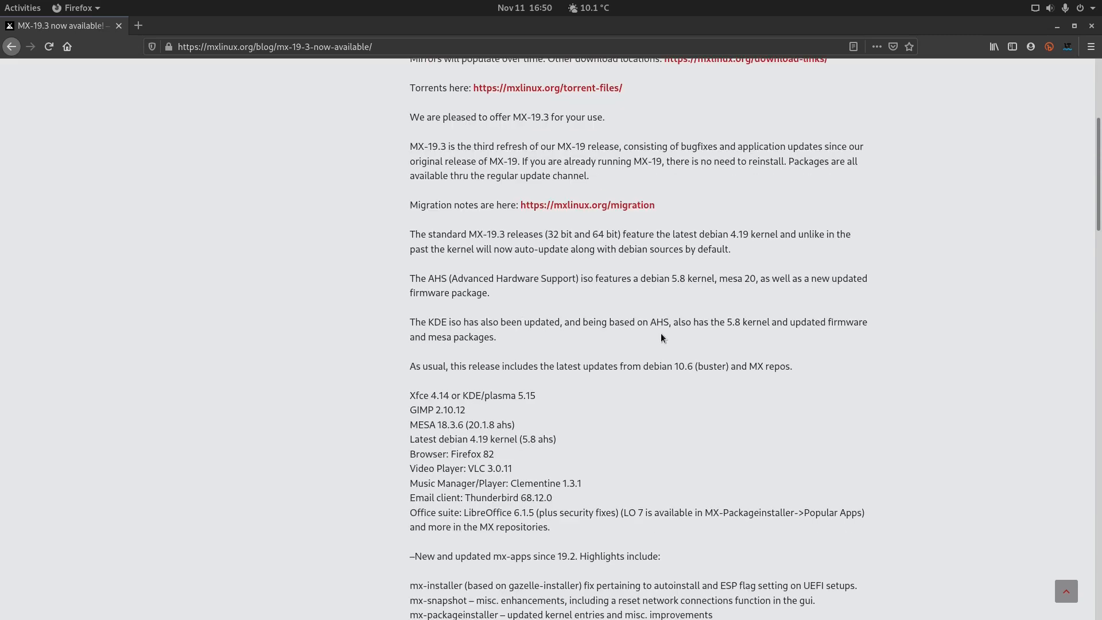
{"action": "scroll", "scroll_direction": "down", "scroll_amount": 3}
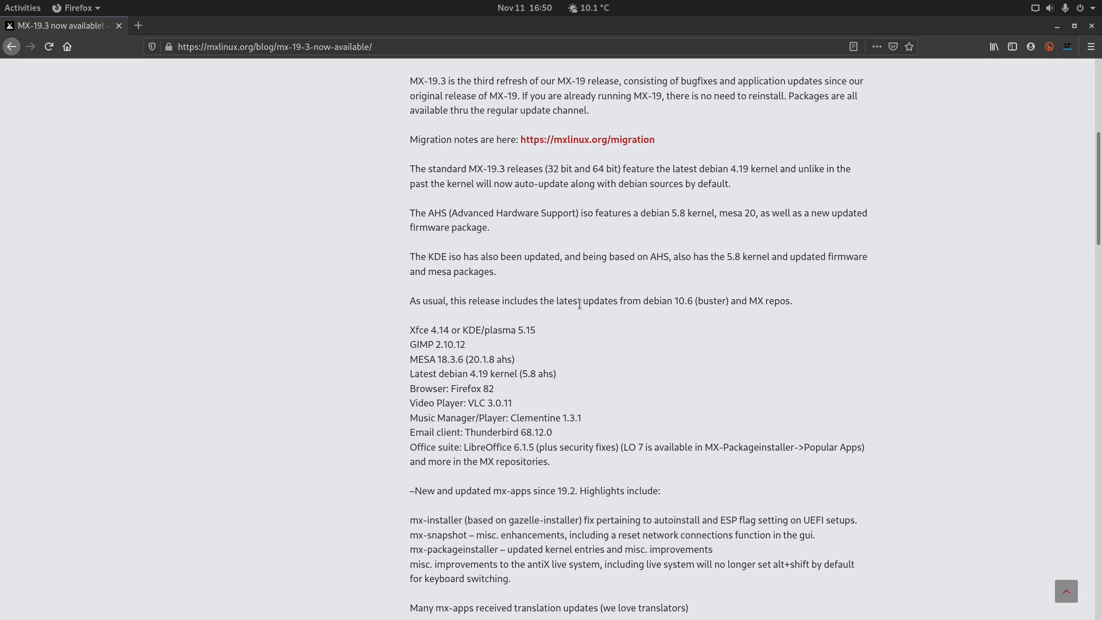
{"action": "mouse_move", "coordinate": [677, 303]}
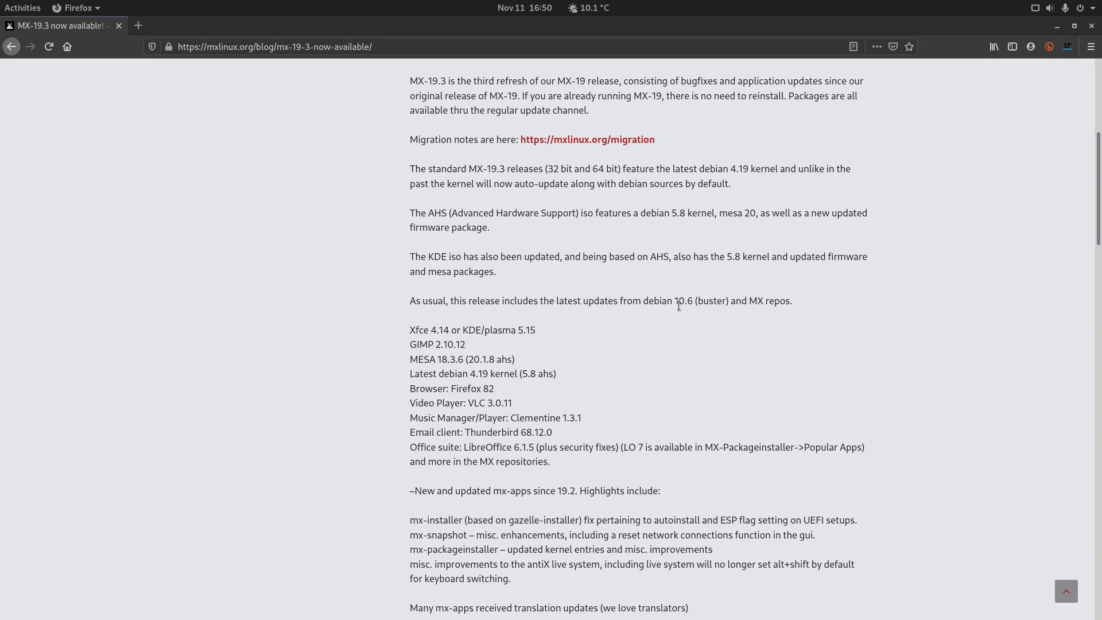
{"action": "mouse_move", "coordinate": [752, 311]}
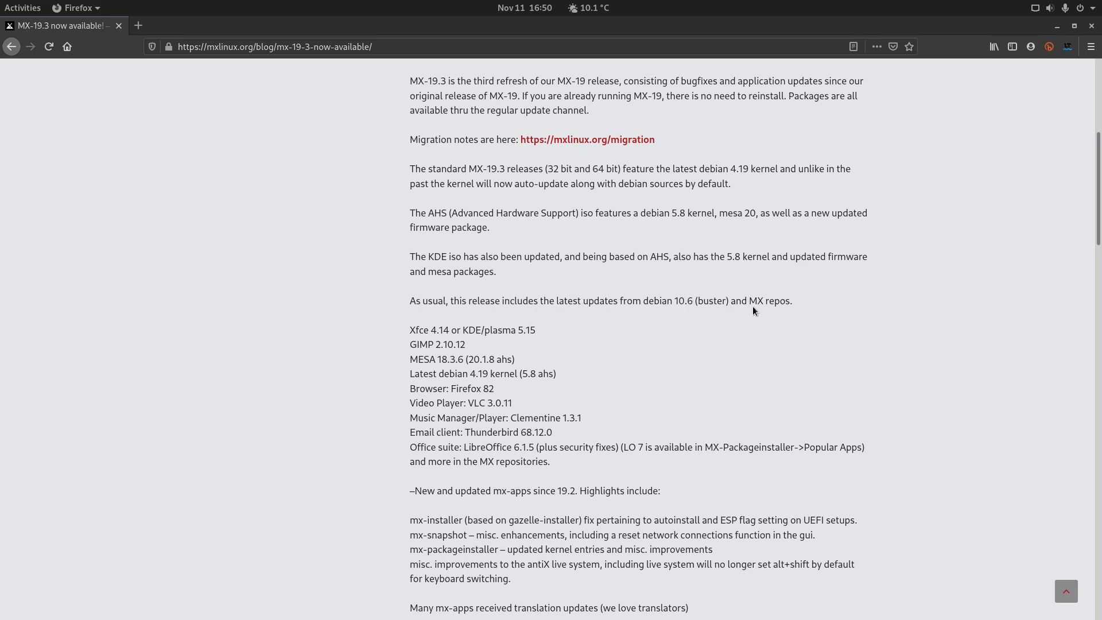
{"action": "scroll", "scroll_direction": "down", "scroll_amount": 3}
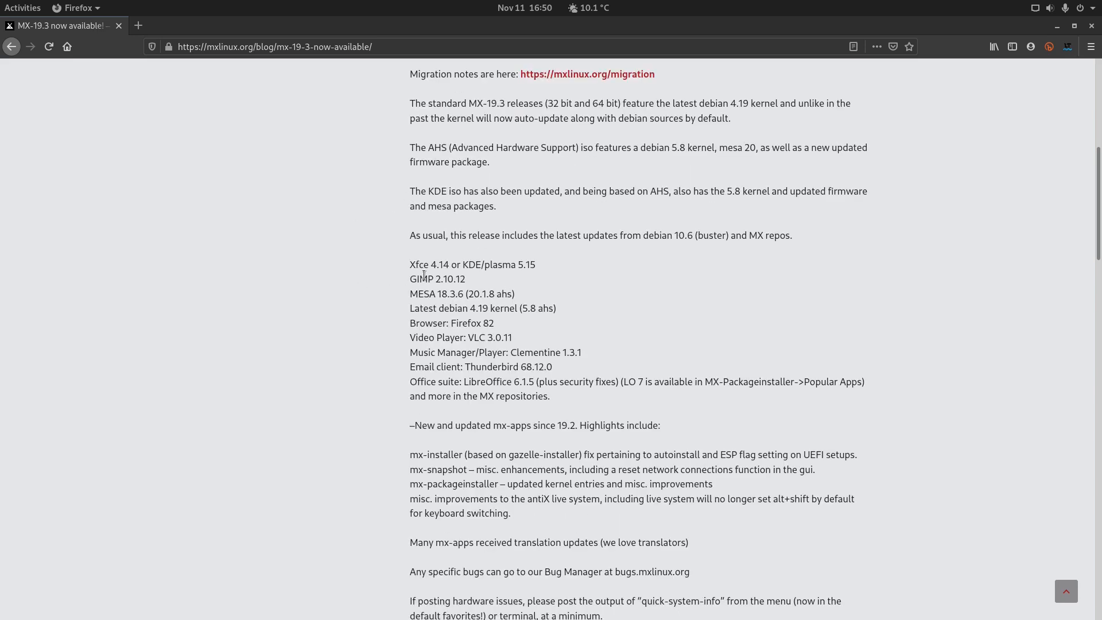
{"action": "mouse_move", "coordinate": [526, 269]}
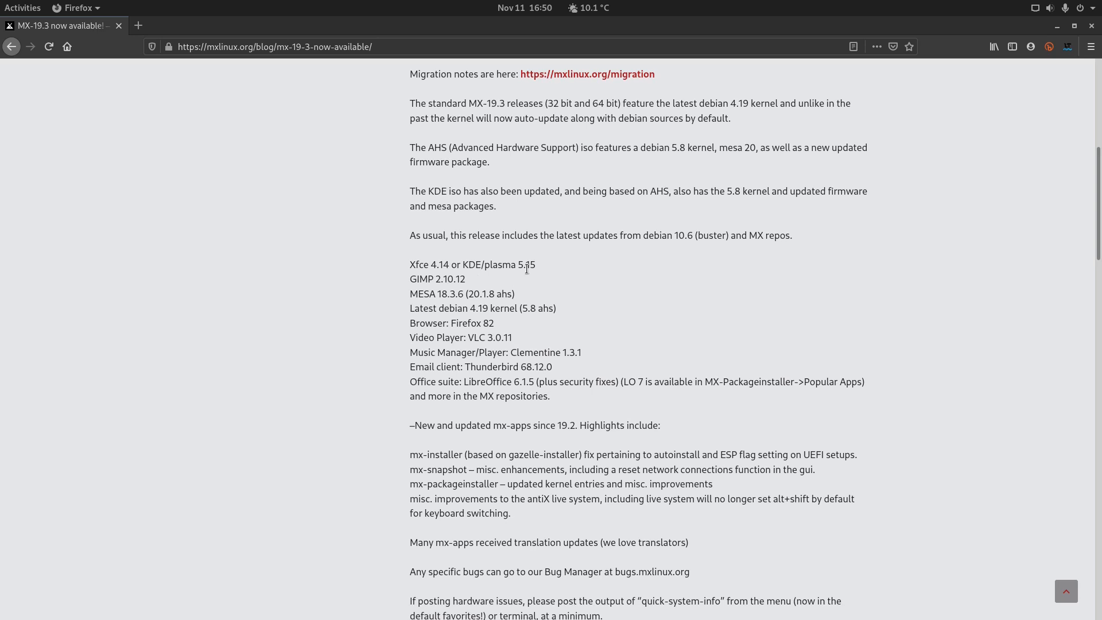
{"action": "scroll", "scroll_direction": "down", "scroll_amount": 3}
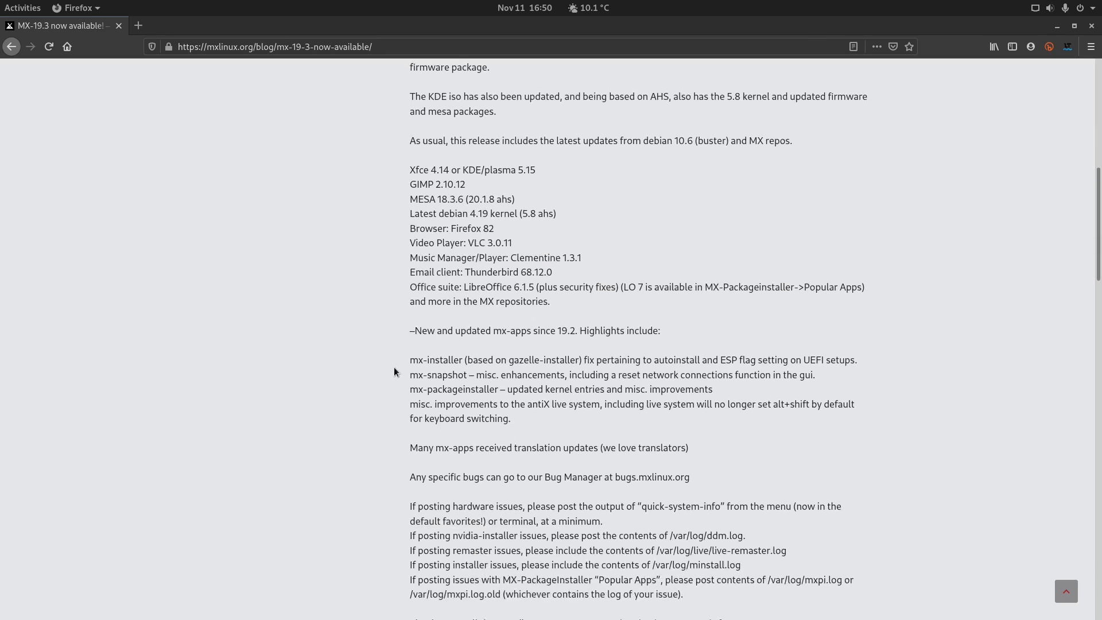
{"action": "scroll", "scroll_direction": "down", "scroll_amount": 3}
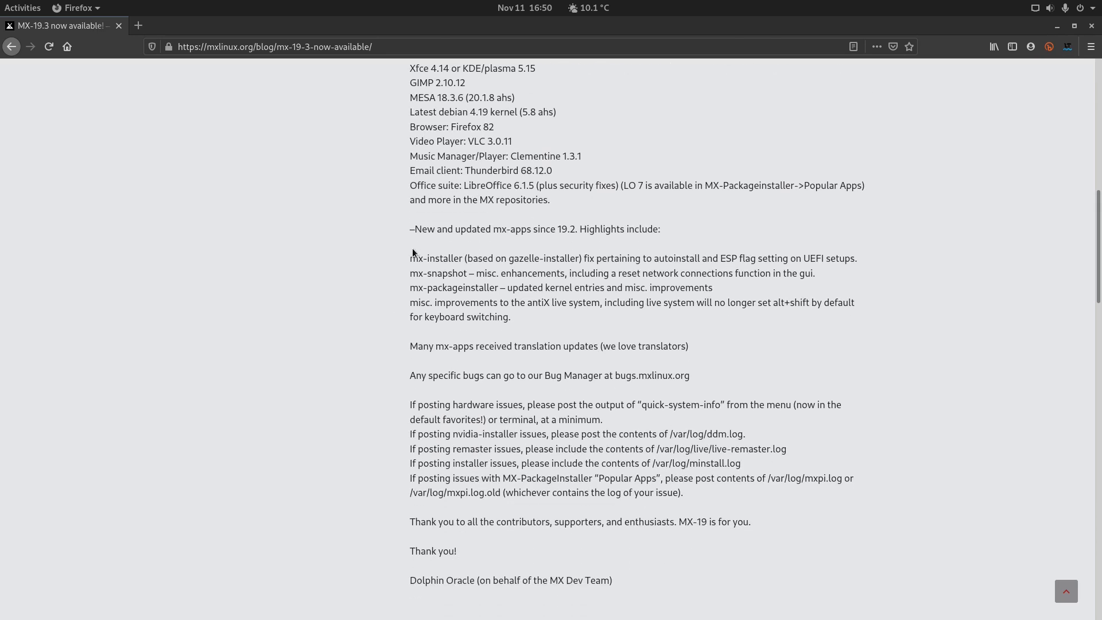
{"action": "mouse_move", "coordinate": [541, 240]}
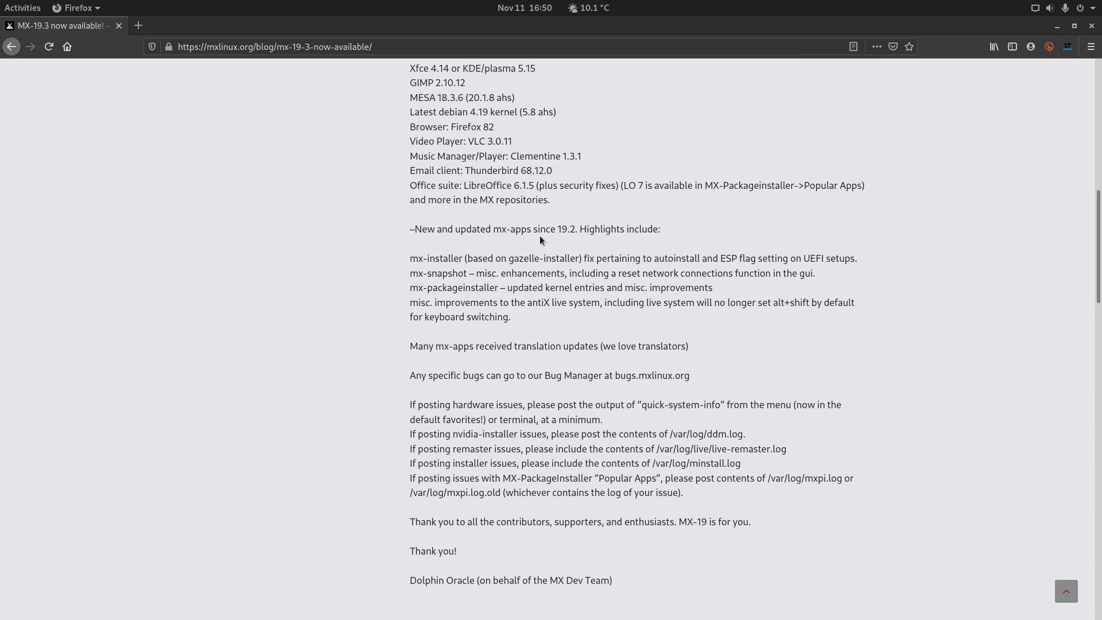
{"action": "mouse_move", "coordinate": [393, 280]}
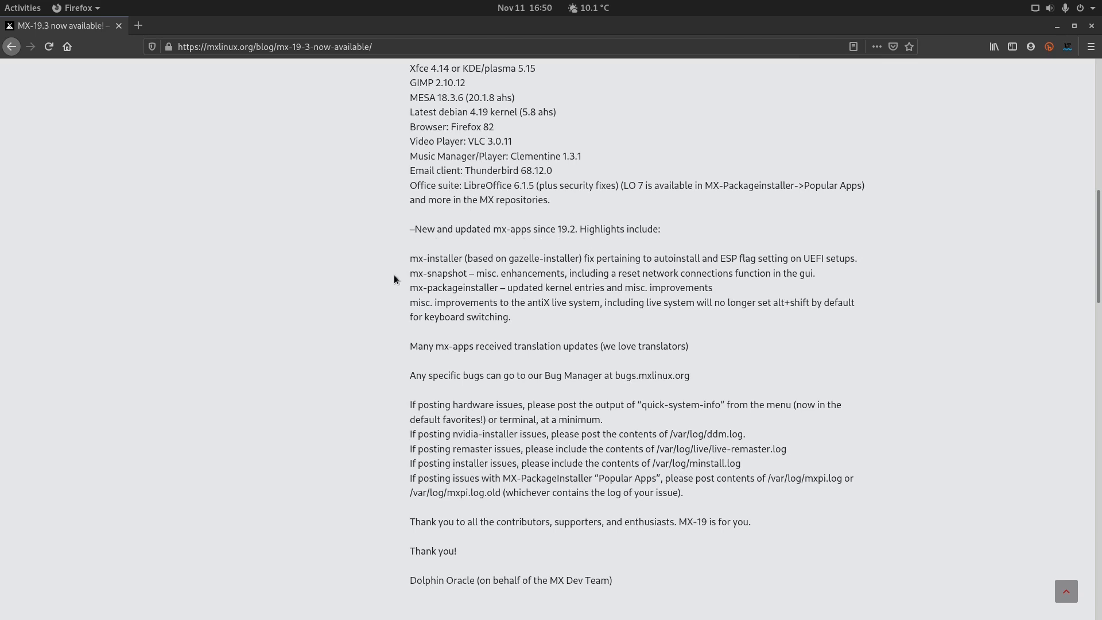
{"action": "mouse_move", "coordinate": [508, 271]}
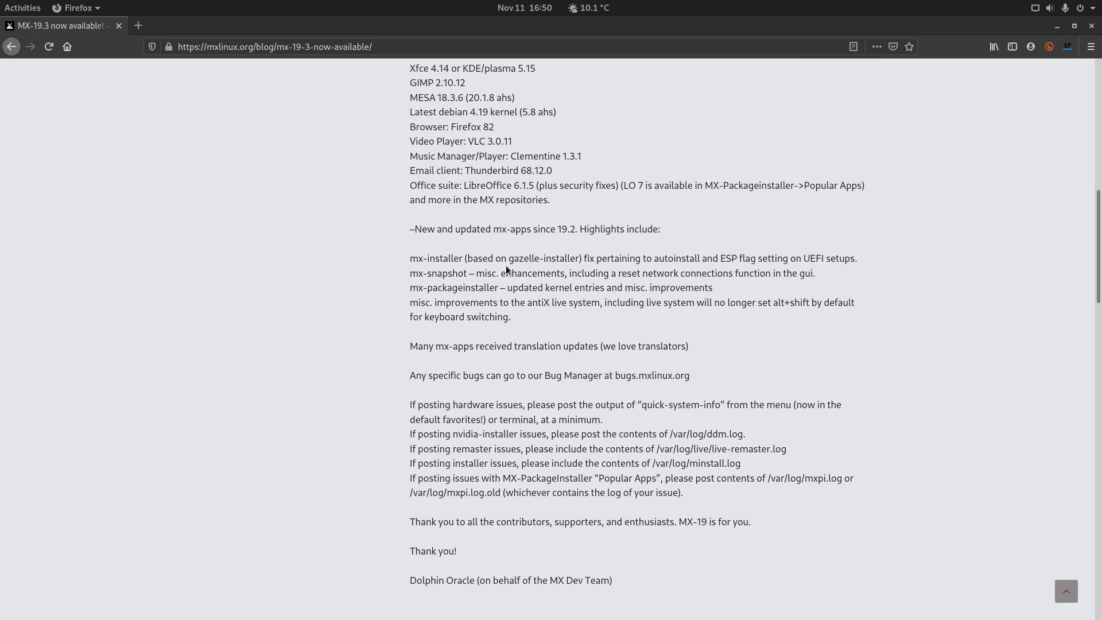
{"action": "mouse_move", "coordinate": [737, 256]}
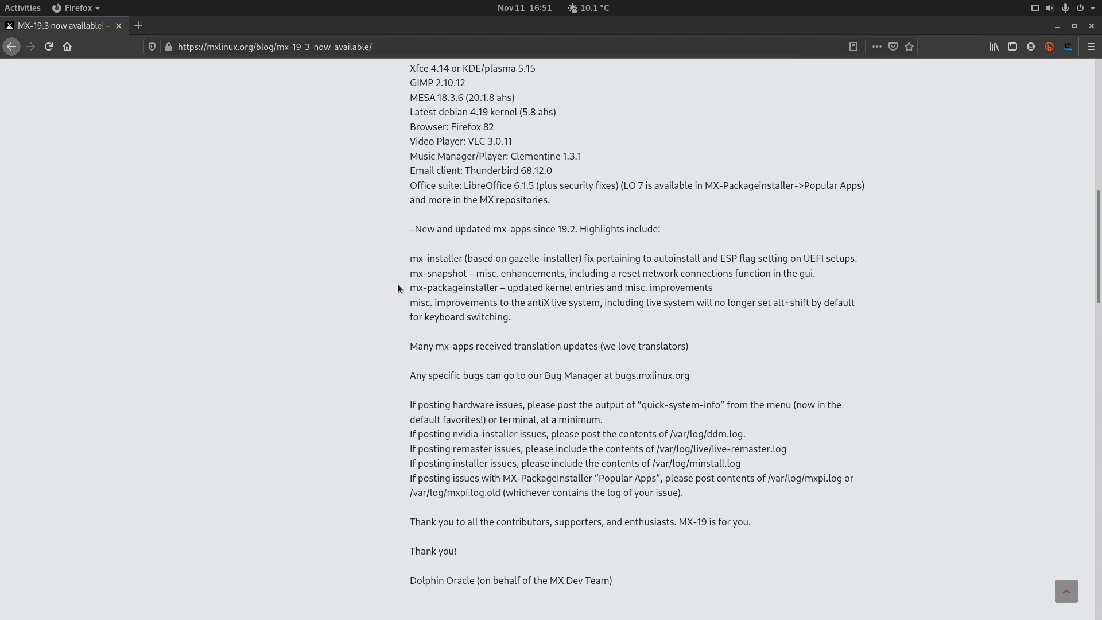
{"action": "mouse_move", "coordinate": [301, 233]}
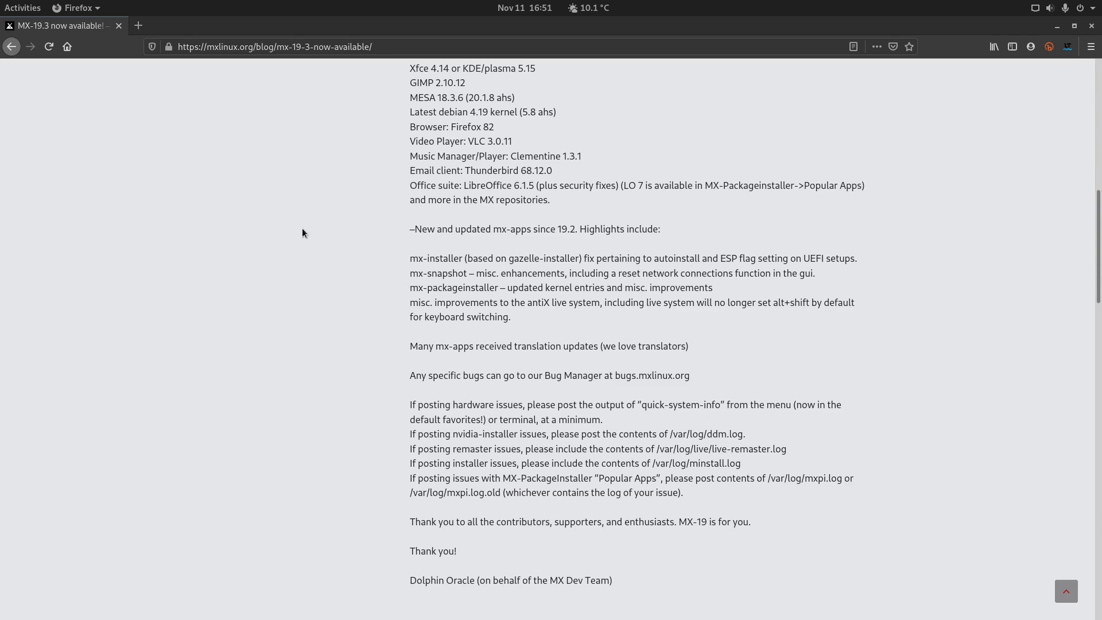
{"action": "mouse_move", "coordinate": [314, 220]}
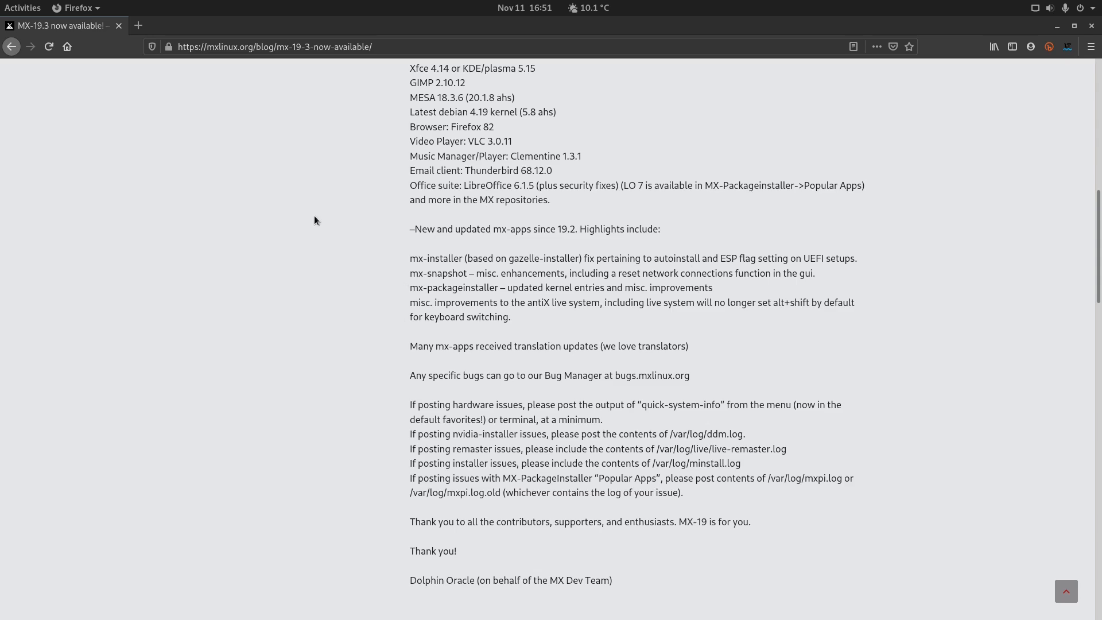
- Go to the mxlinux.org home page and bring up the MX-19.3 Download Links page
{"action": "scroll", "scroll_direction": "up", "scroll_amount": 3}
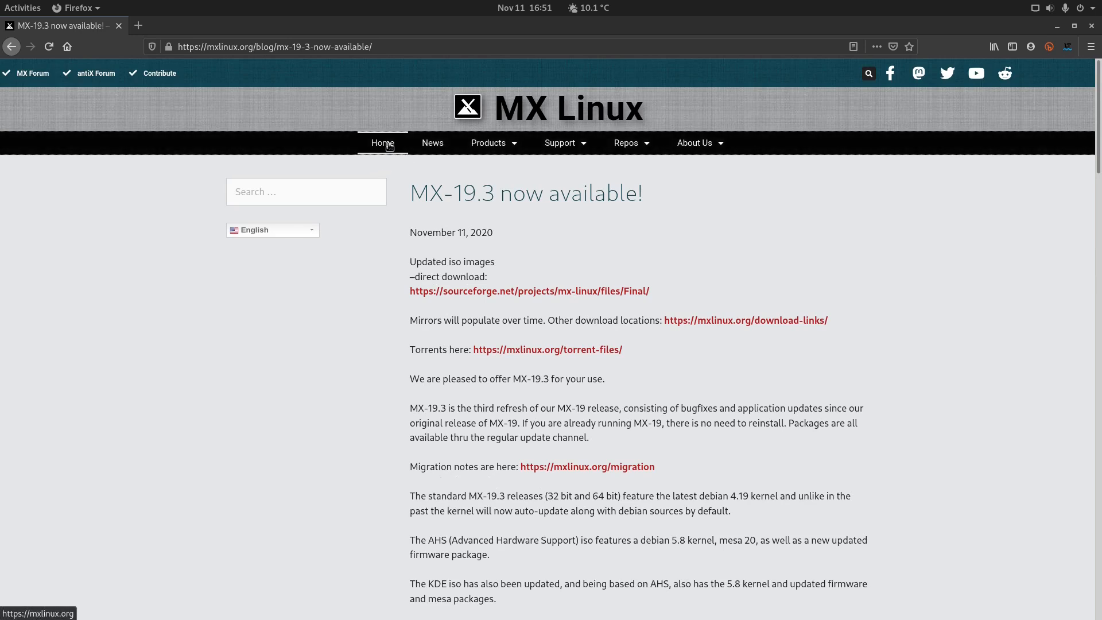
{"action": "left_click", "coordinate": [383, 142]}
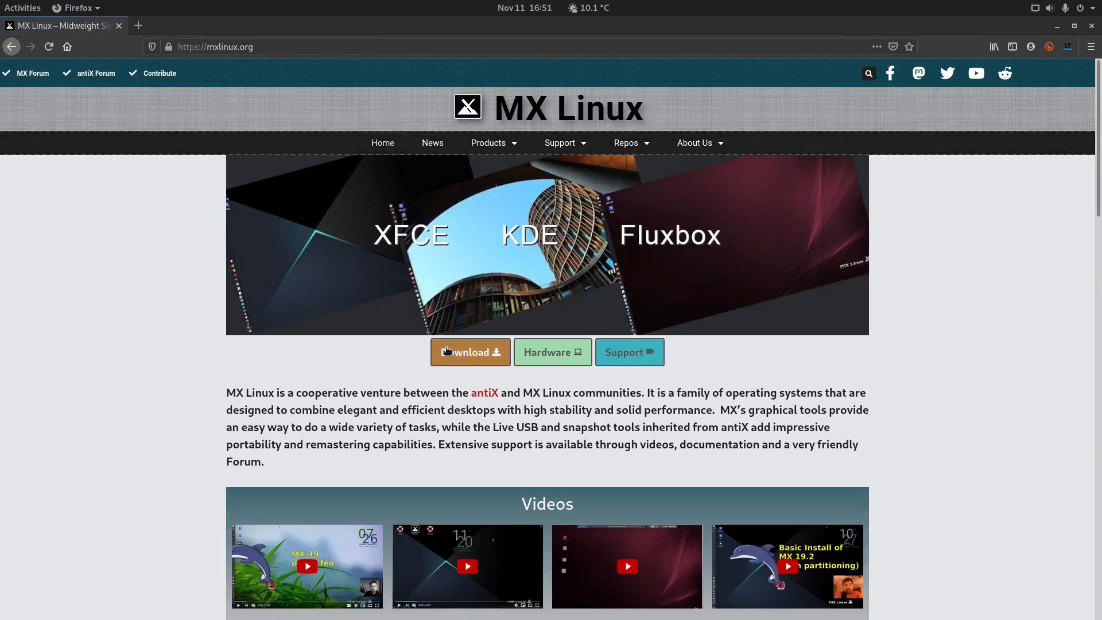
{"action": "left_click", "coordinate": [469, 353]}
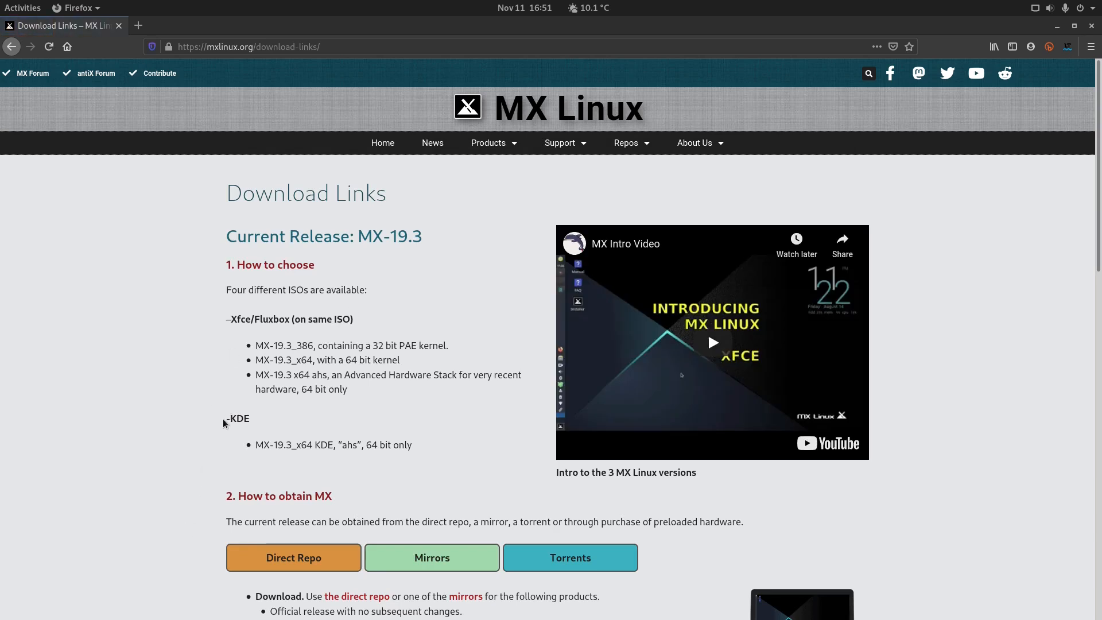
{"action": "scroll", "scroll_direction": "down", "scroll_amount": 3}
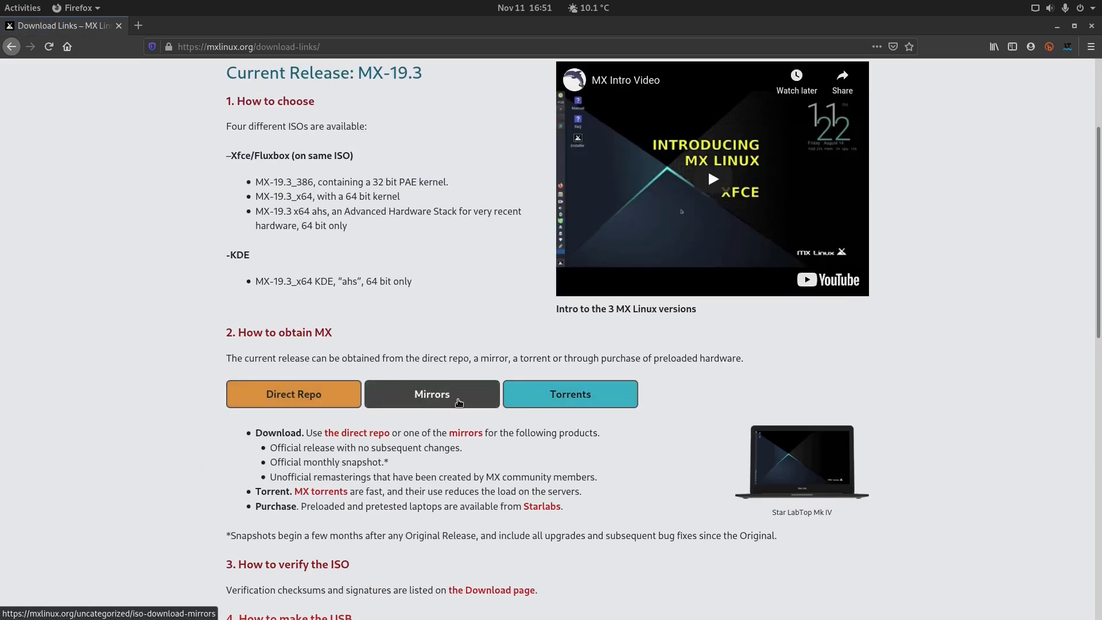
{"action": "mouse_move", "coordinate": [103, 308]}
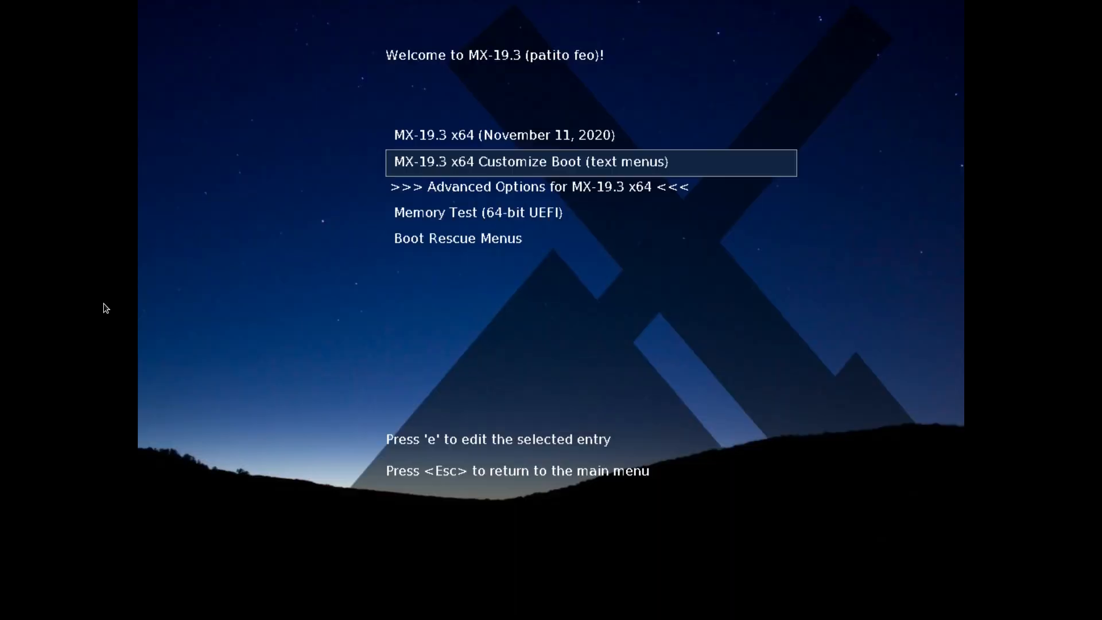
- Boot the MX-19.3 x64 live entry and wait for the desktop with MX Welcome
{"action": "key", "text": "Return"}
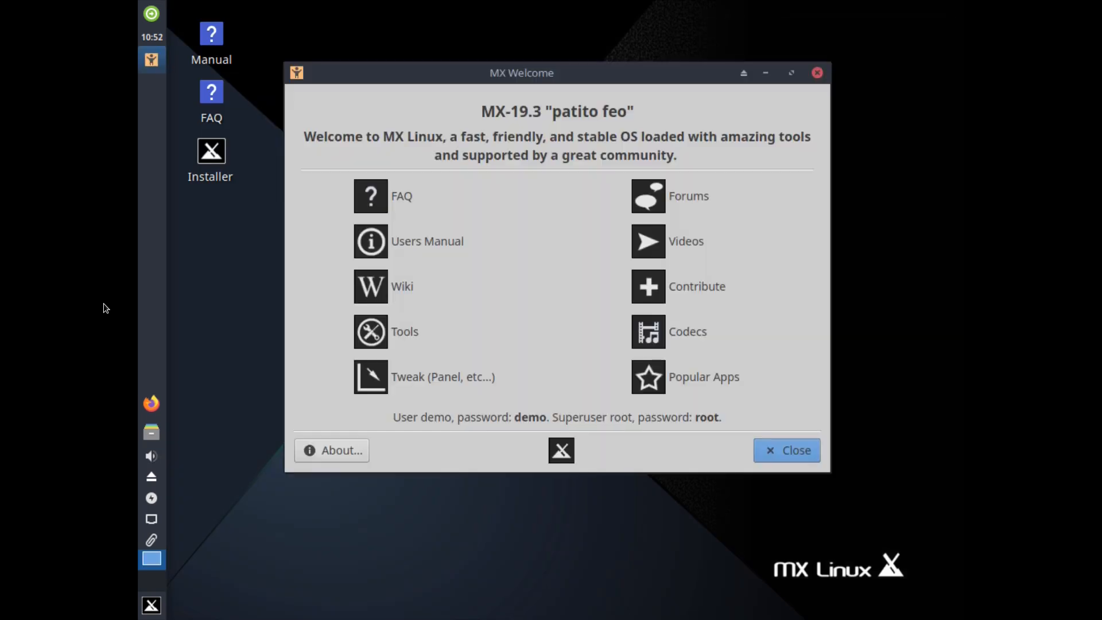
{"action": "mouse_move", "coordinate": [205, 271]}
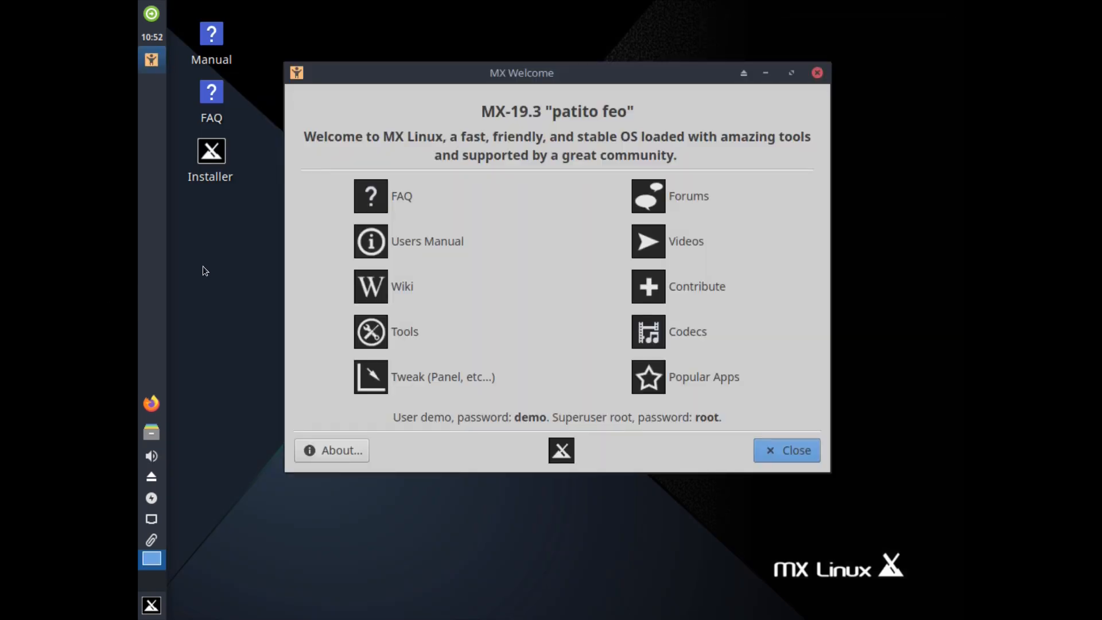
- Set the display resolution to 1920x1080 via Xfce Display settings and close MX Welcome
{"action": "right_click", "coordinate": [204, 271]}
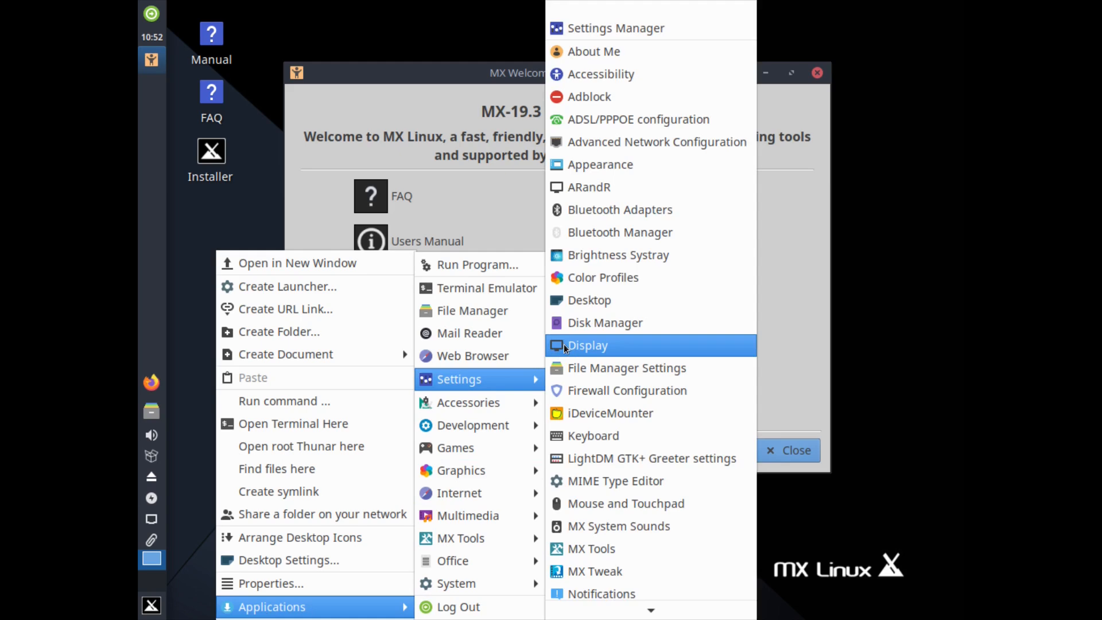
{"action": "left_click", "coordinate": [587, 346]}
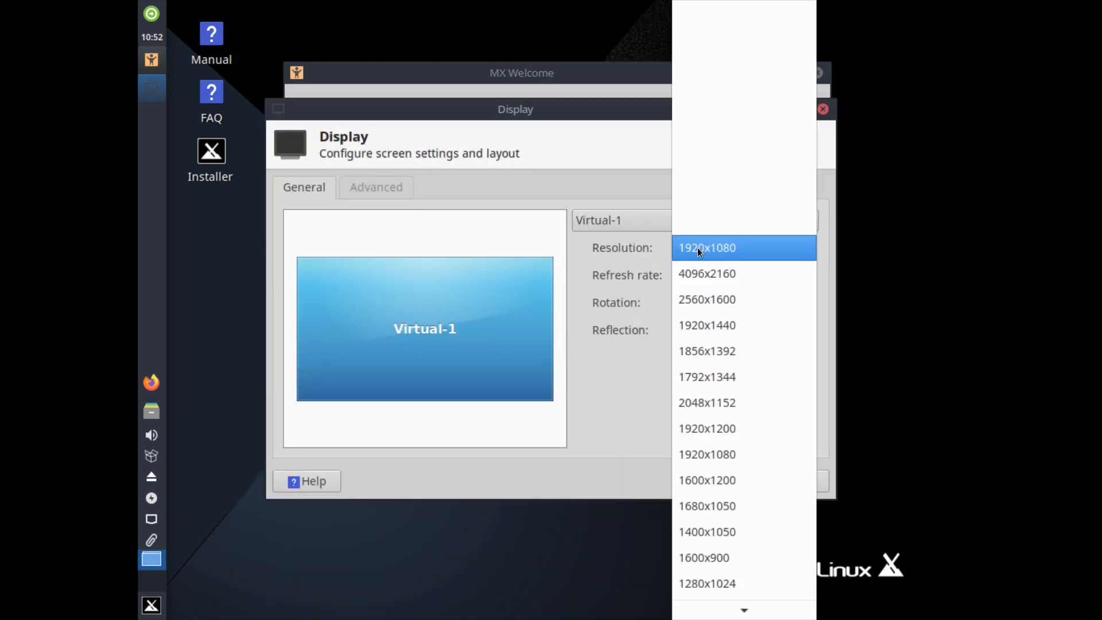
{"action": "left_click", "coordinate": [706, 248]}
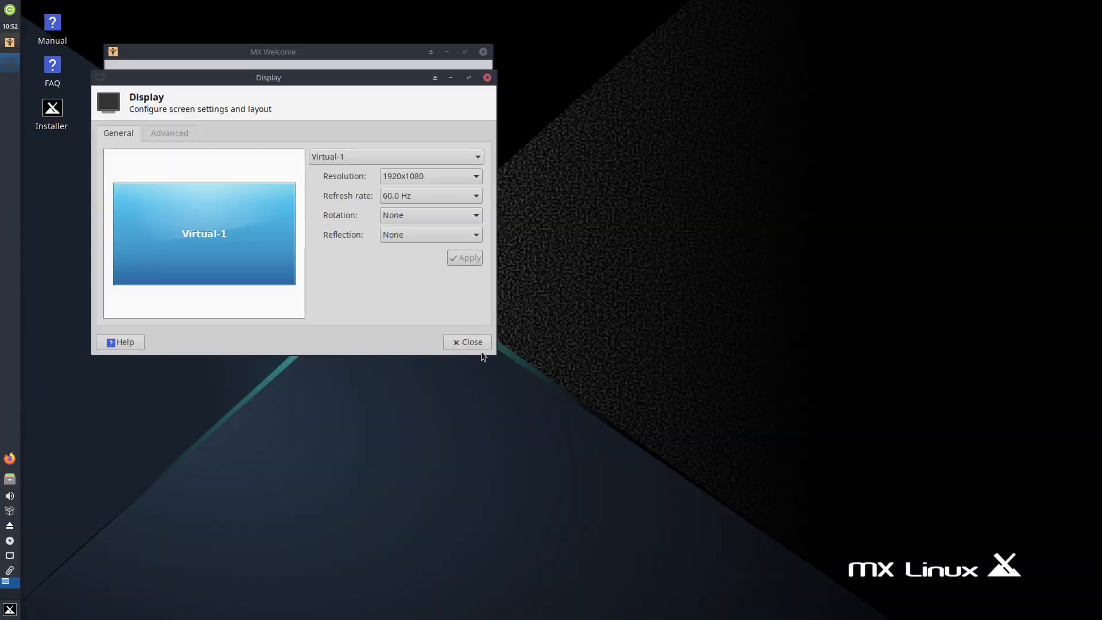
{"action": "left_click", "coordinate": [487, 77]}
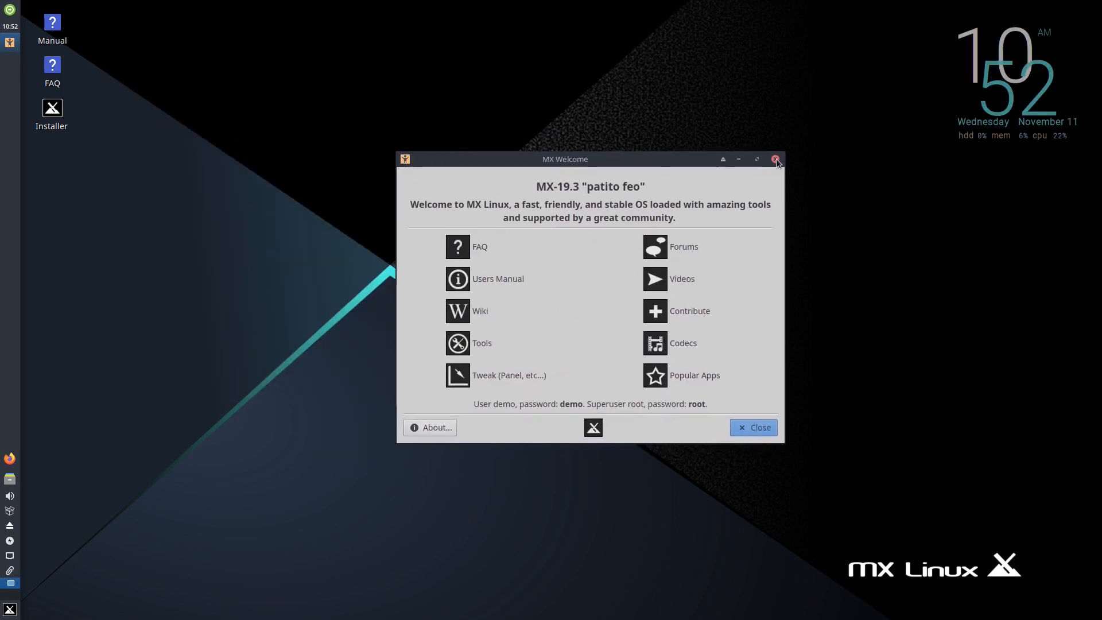
{"action": "left_click", "coordinate": [776, 159]}
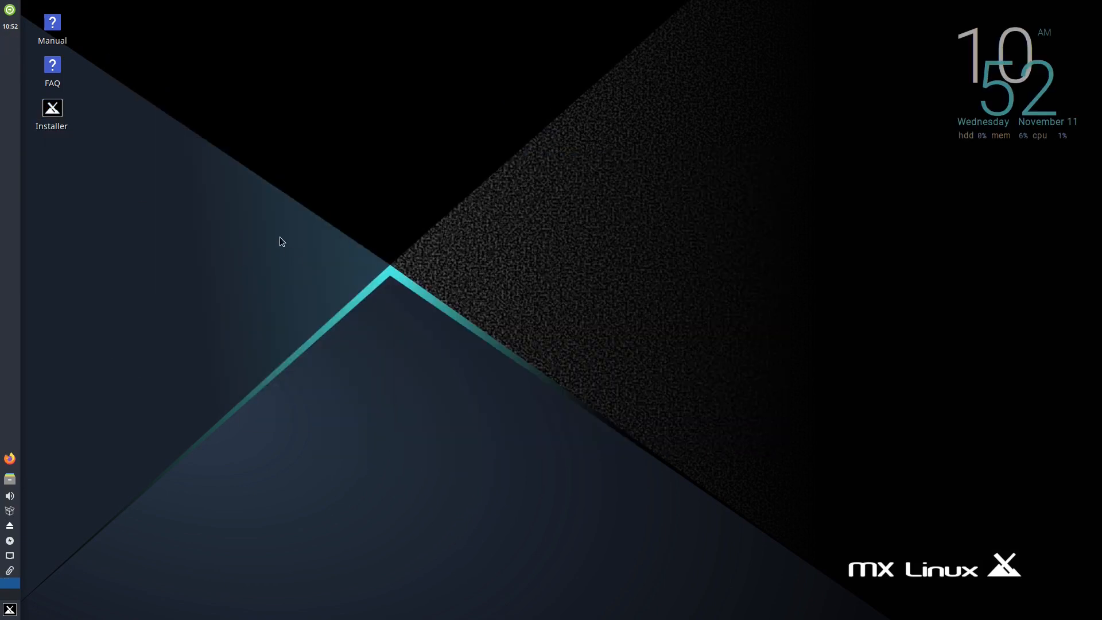
- Launch the installer and replace English (US) with German (Switzerland, no dead keys) as the keyboard layout
{"action": "double_click", "coordinate": [51, 108]}
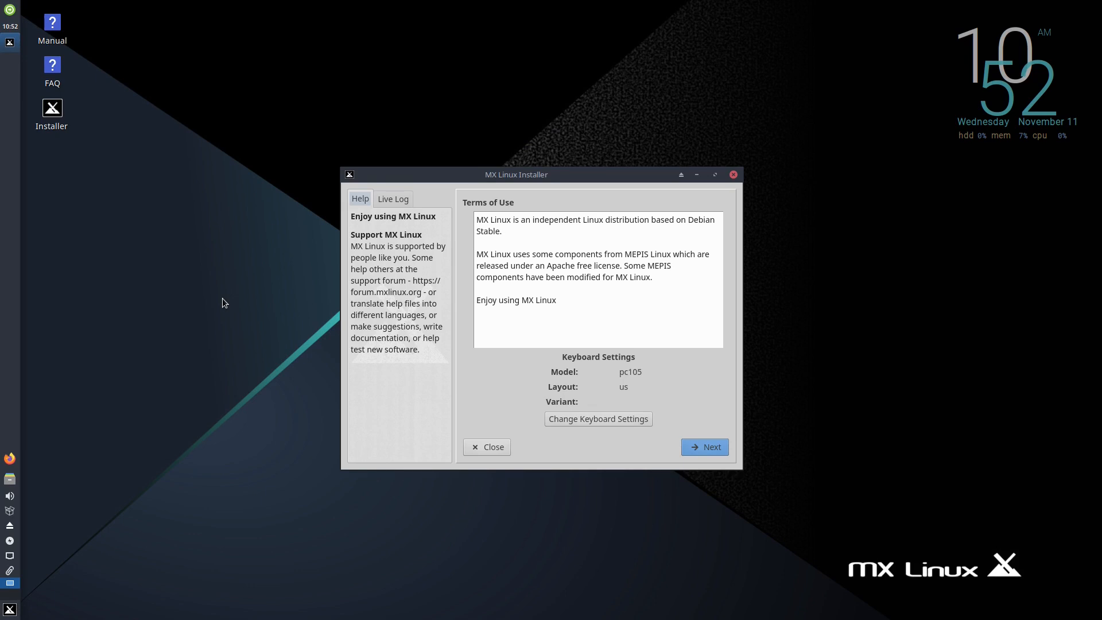
{"action": "left_click", "coordinate": [487, 446]}
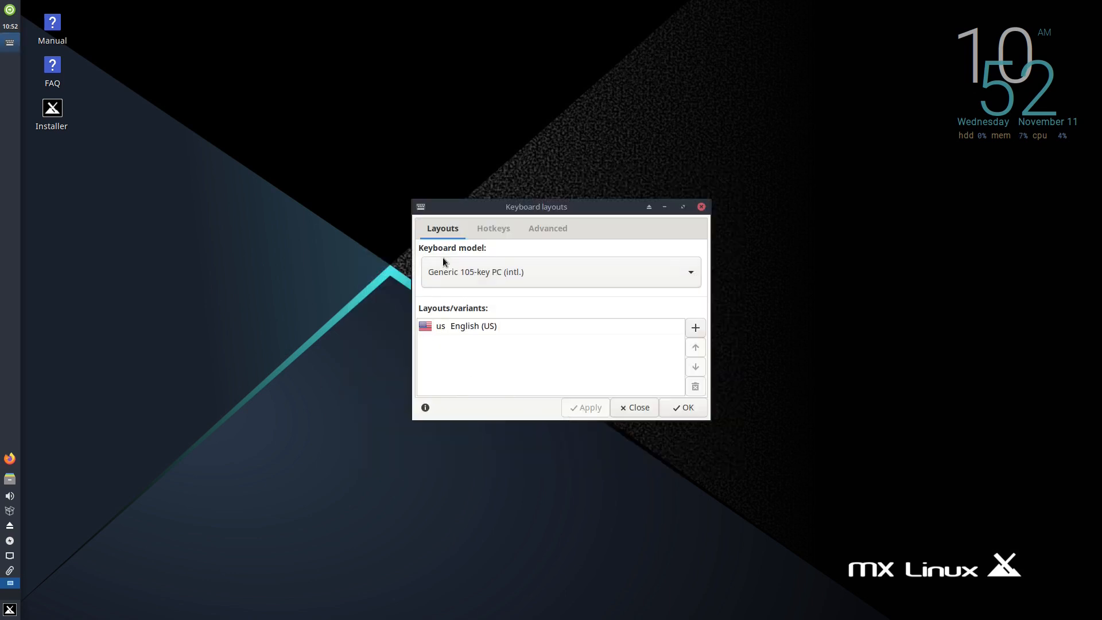
{"action": "left_click", "coordinate": [694, 327]}
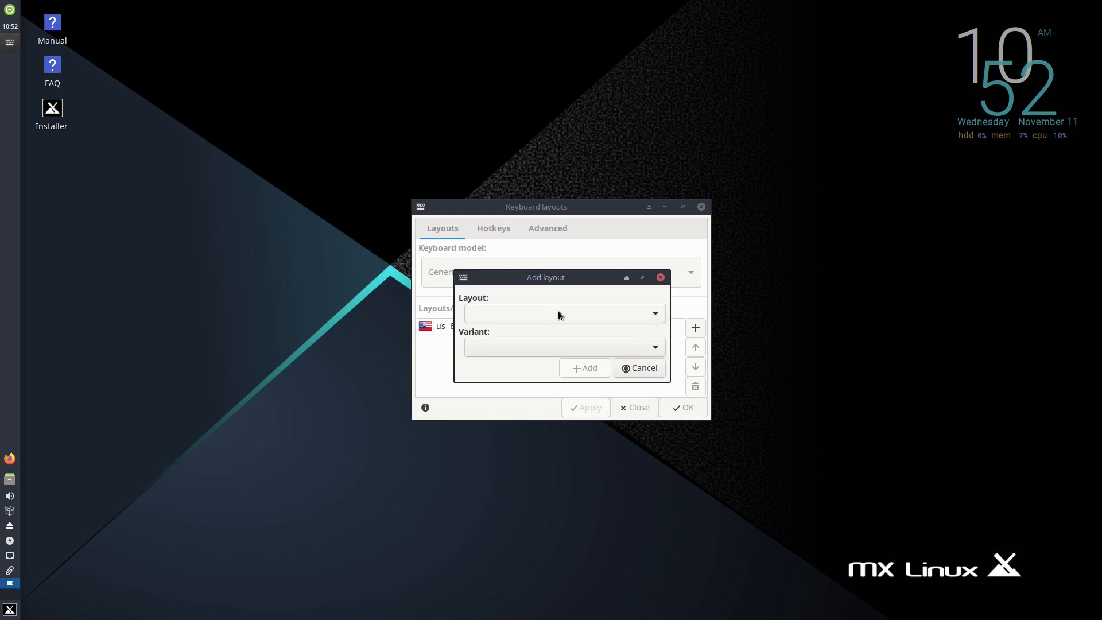
{"action": "left_click", "coordinate": [562, 314]}
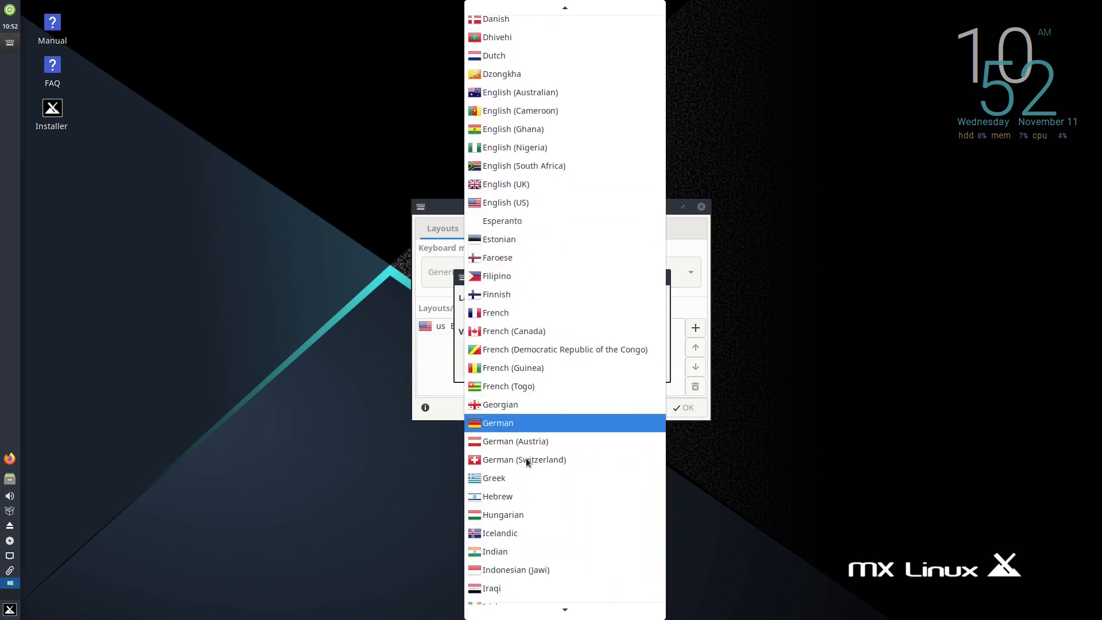
{"action": "left_click", "coordinate": [523, 459]}
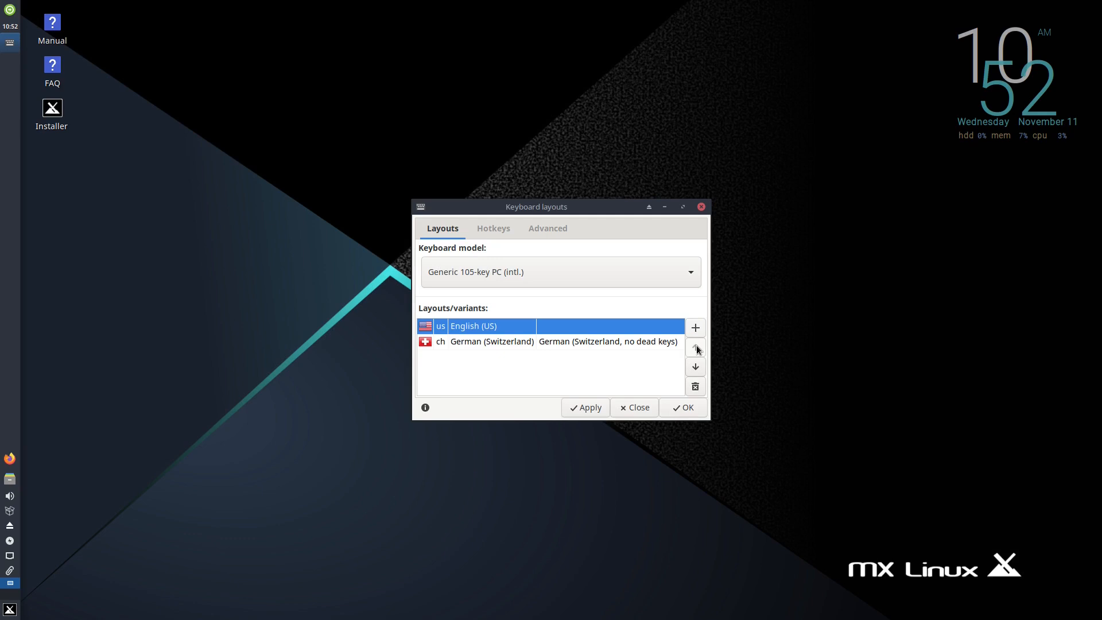
{"action": "left_click", "coordinate": [695, 386]}
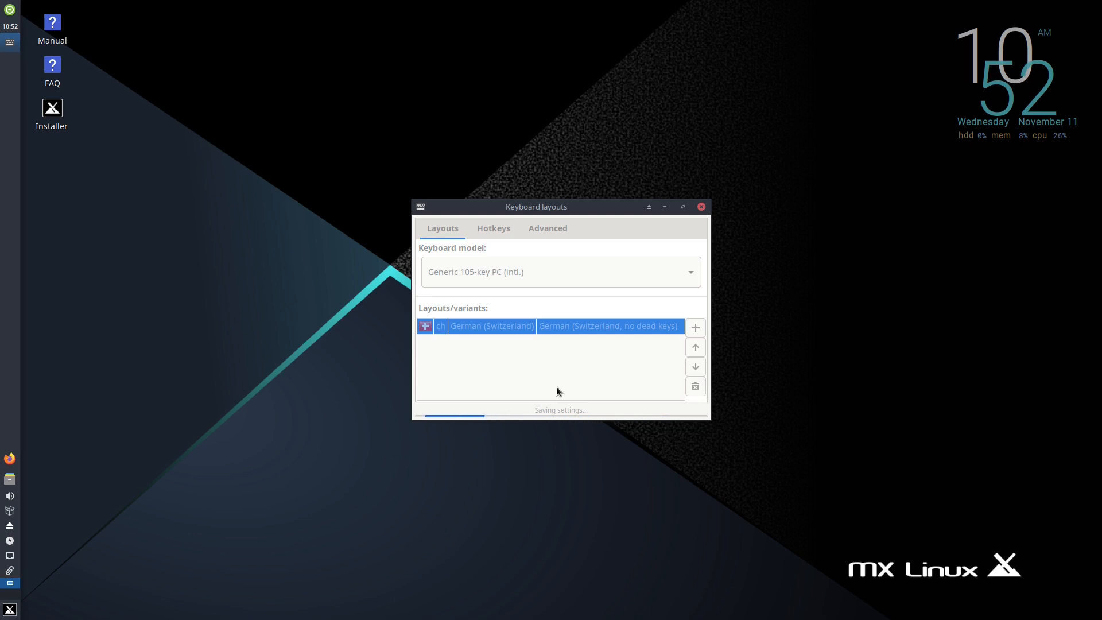
{"action": "left_click", "coordinate": [700, 205]}
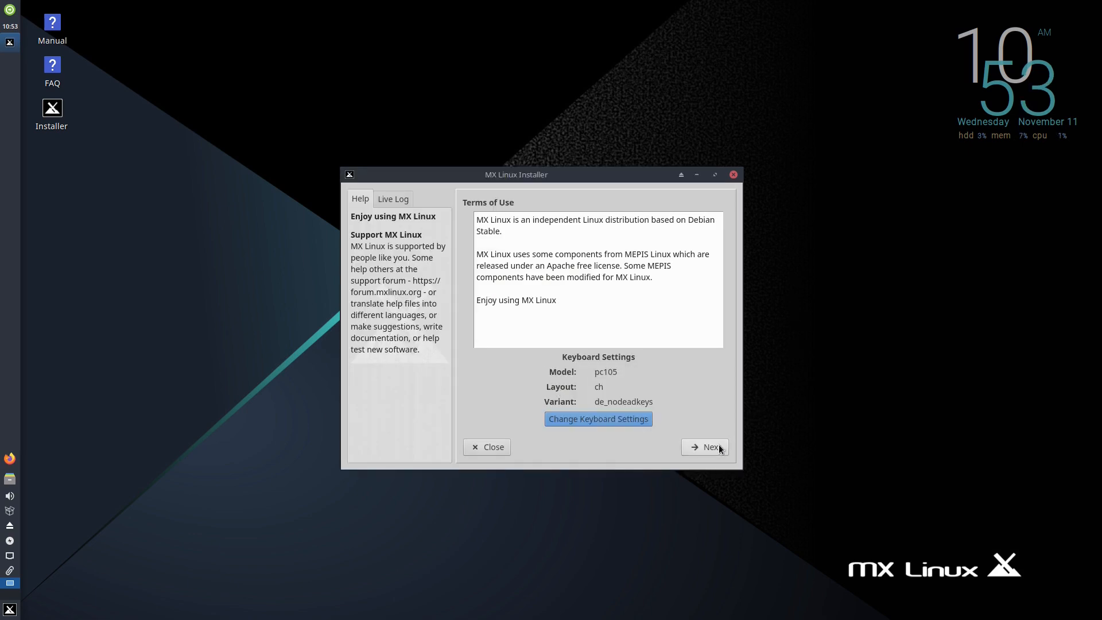
- Auto-install on the entire vda disk, confirming formatting, with default boot loader and network names
{"action": "left_click", "coordinate": [709, 447]}
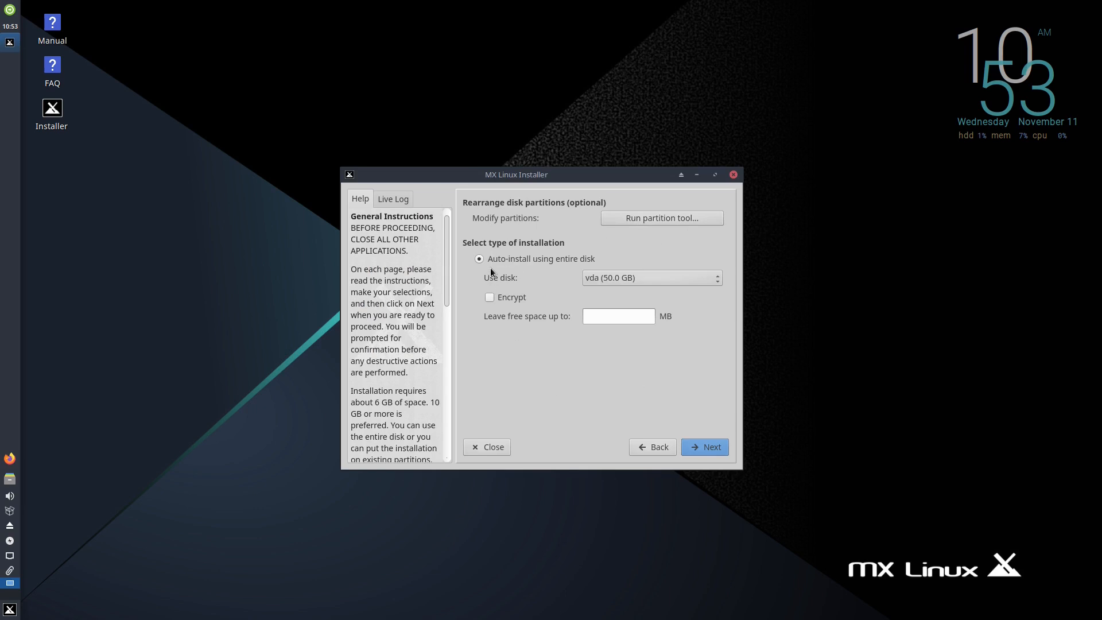
{"action": "left_click", "coordinate": [650, 277]}
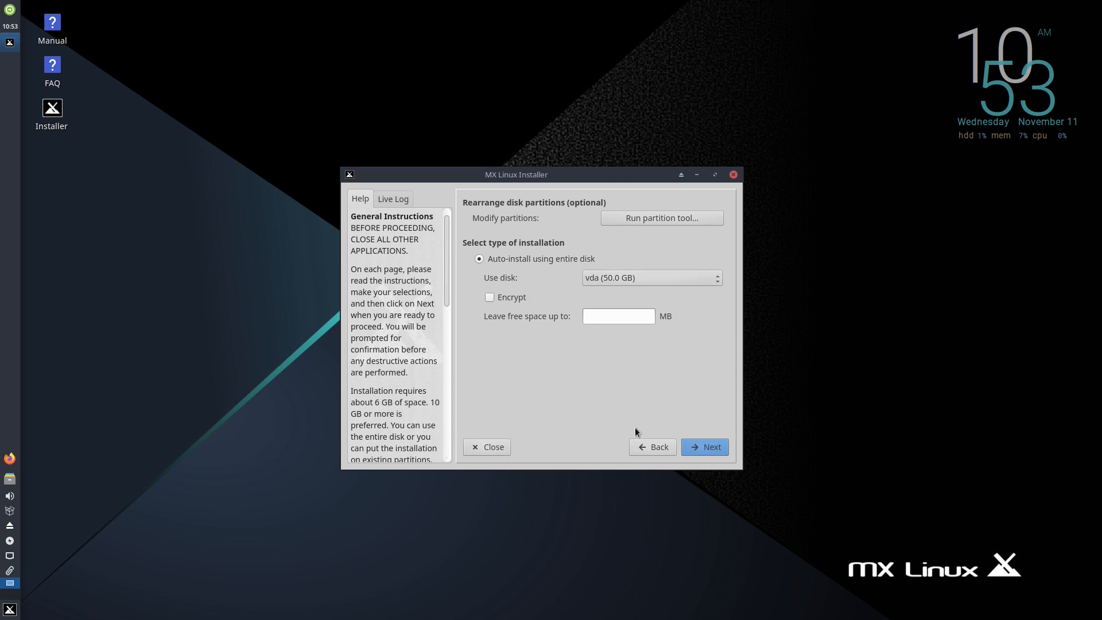
{"action": "left_click", "coordinate": [703, 446]}
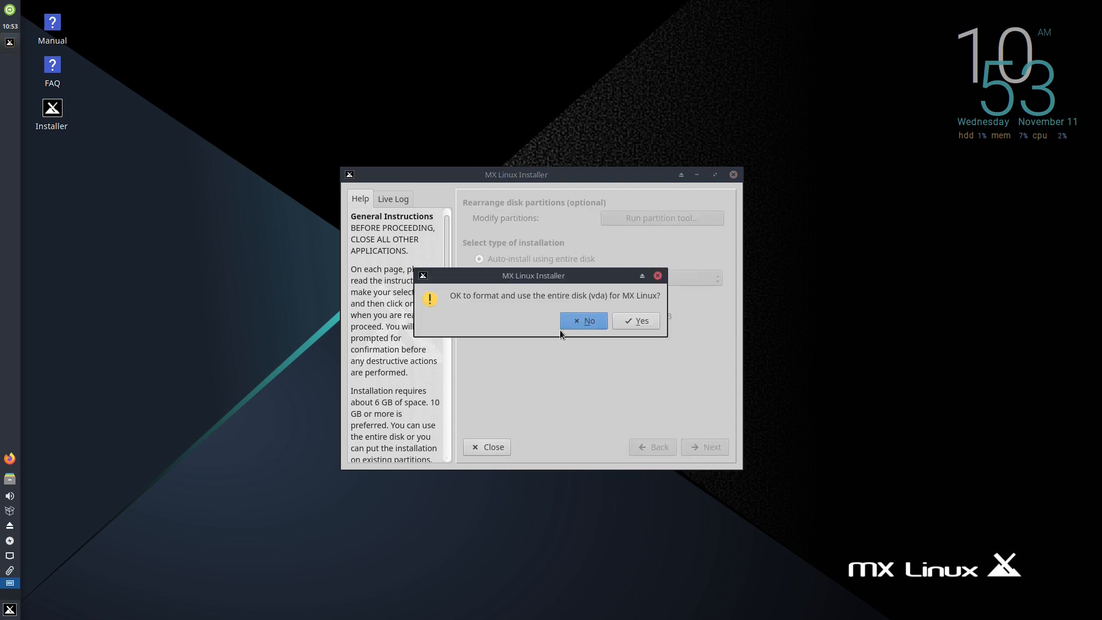
{"action": "left_click", "coordinate": [635, 320]}
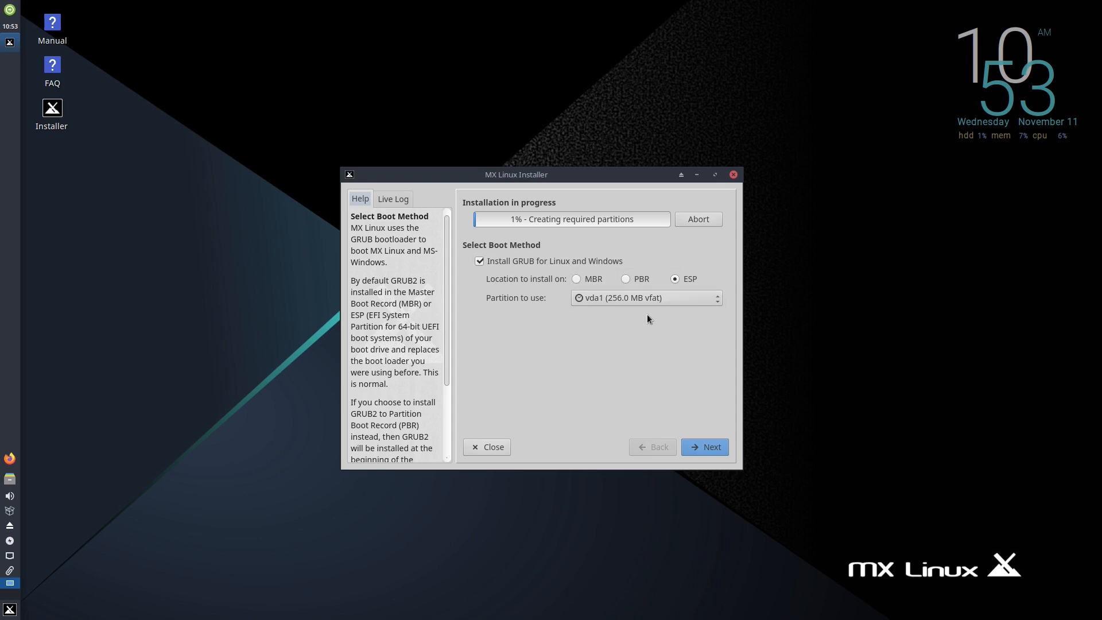
{"action": "mouse_move", "coordinate": [597, 356]}
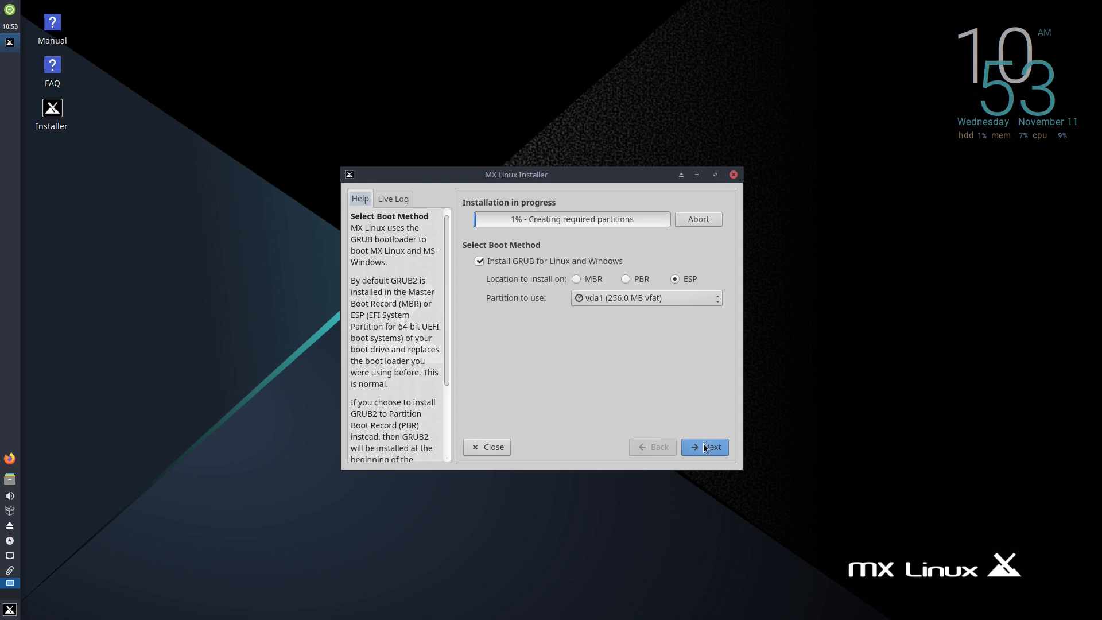
{"action": "left_click", "coordinate": [703, 446]}
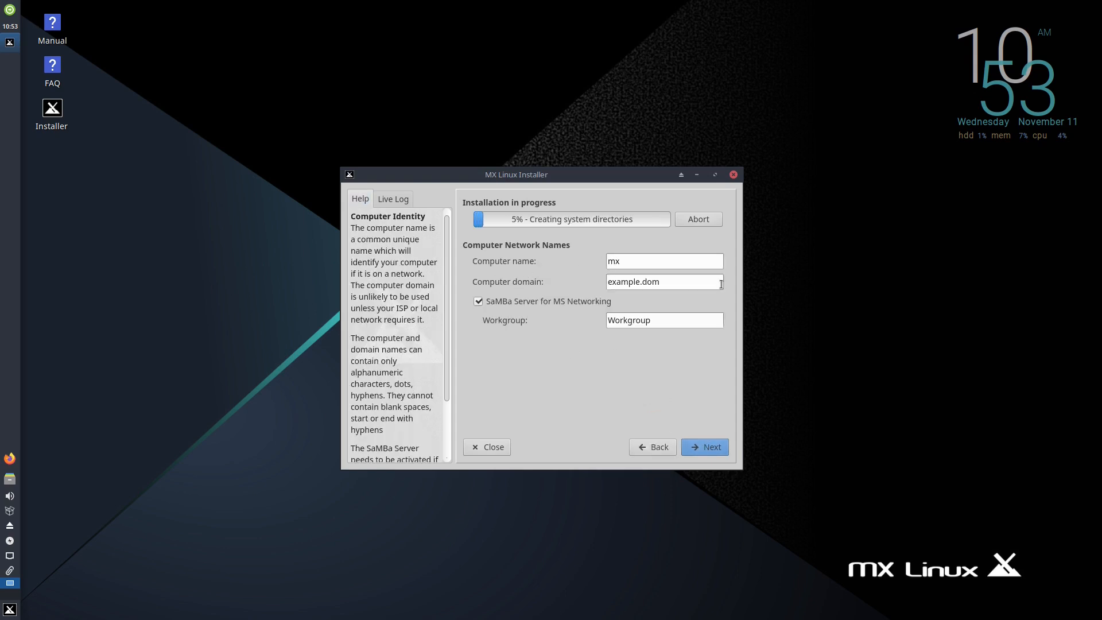
{"action": "left_click", "coordinate": [704, 446]}
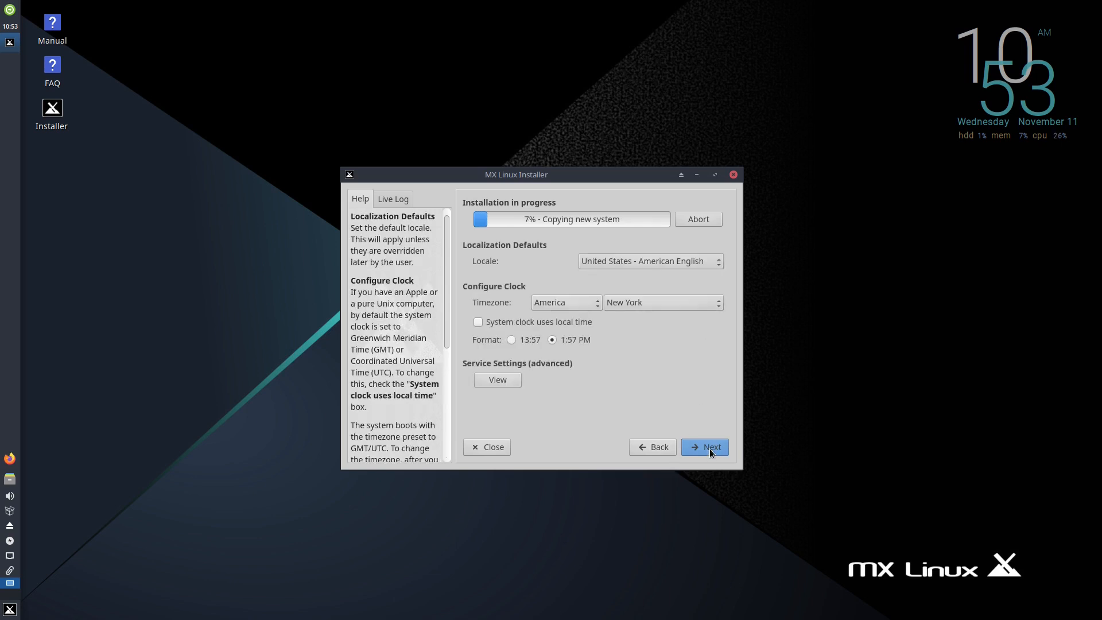
{"action": "mouse_move", "coordinate": [551, 295]}
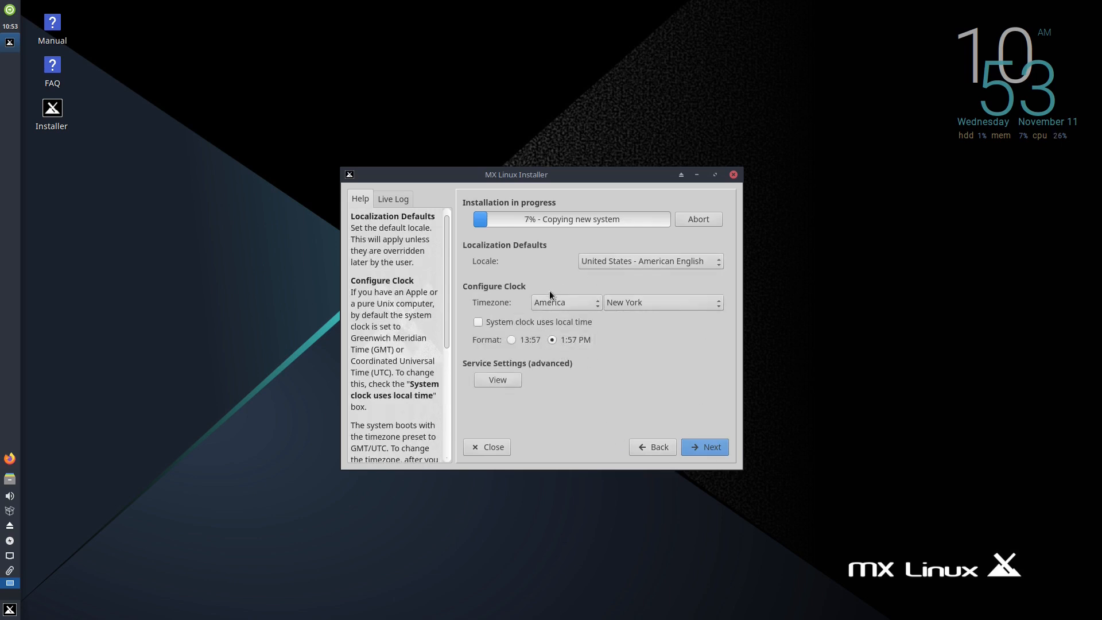
- Set the timezone to Europe/Zurich with 24-hour clock and accept the ermanno user account
{"action": "left_click", "coordinate": [566, 302]}
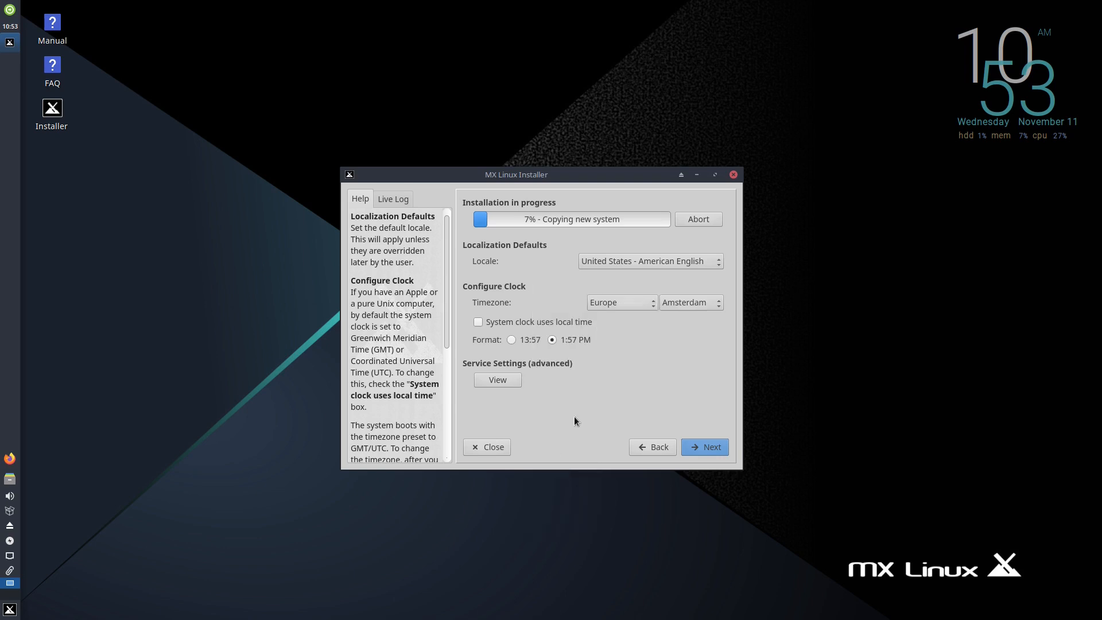
{"action": "left_click", "coordinate": [689, 302]}
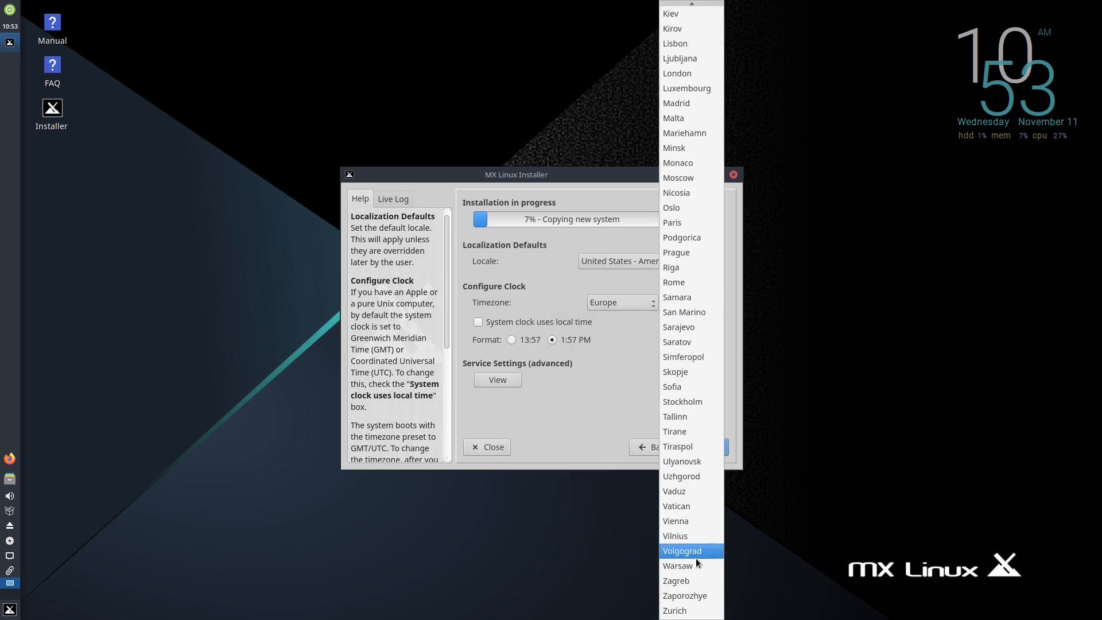
{"action": "left_click", "coordinate": [674, 610]}
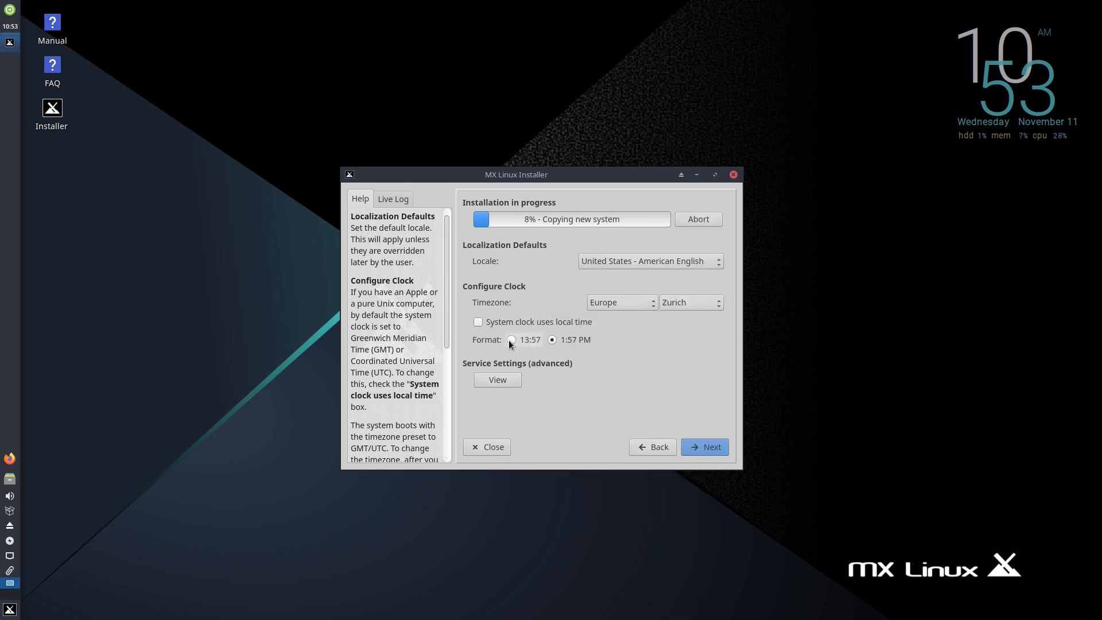
{"action": "left_click", "coordinate": [510, 340]}
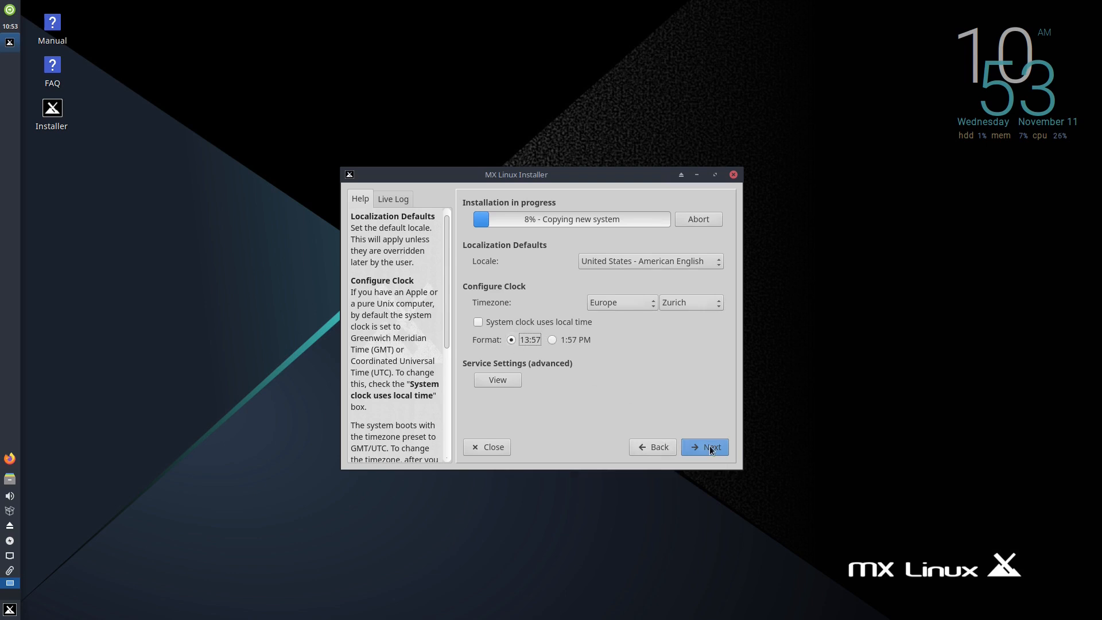
{"action": "left_click", "coordinate": [704, 447]}
{"action": "type", "text": "ermanno"}
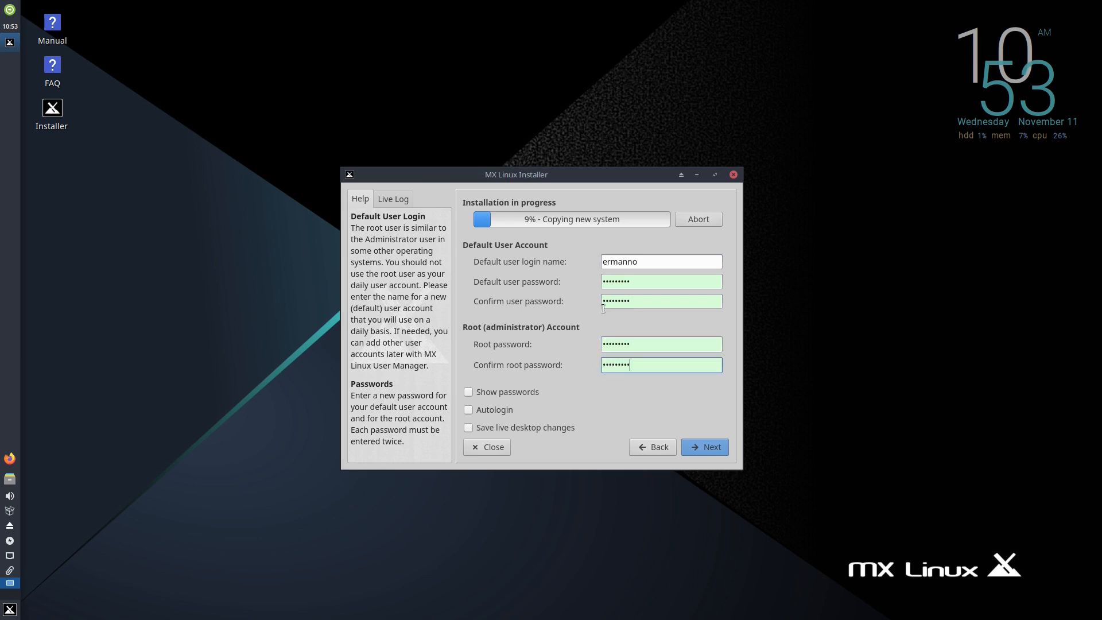
{"action": "left_click", "coordinate": [704, 447]}
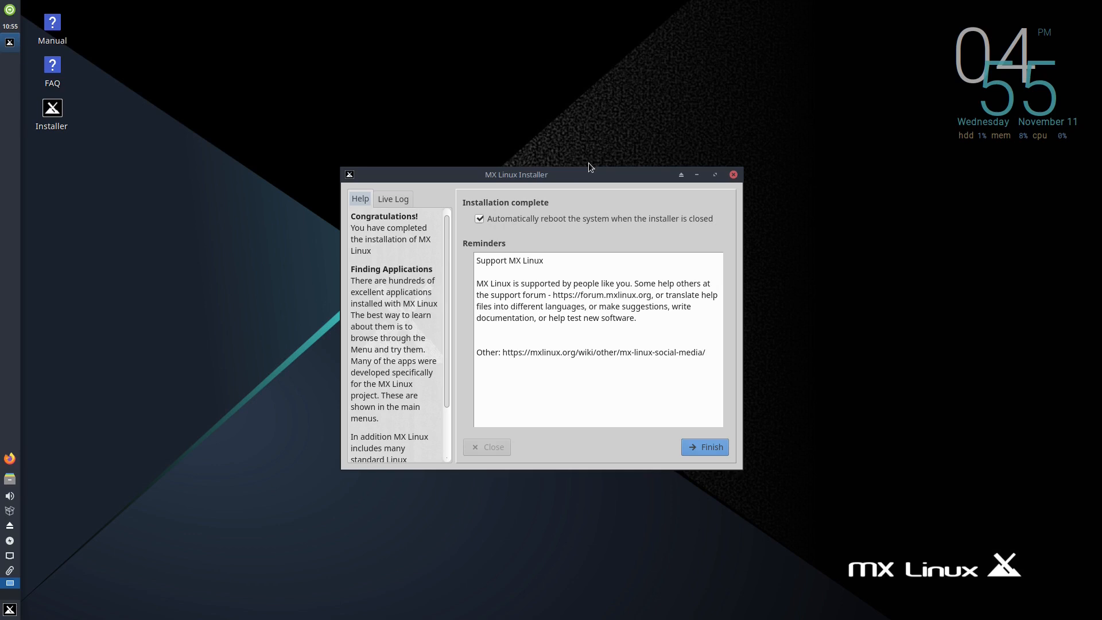
{"action": "mouse_move", "coordinate": [579, 433]}
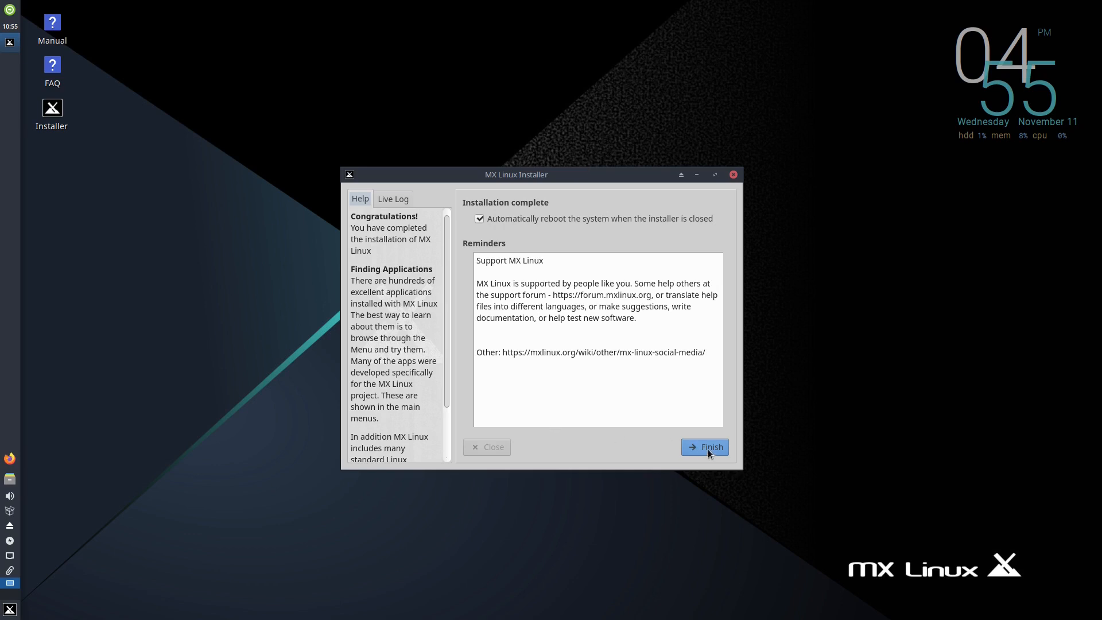
- Finish the installer, reboot and boot MX 19.3 patito feo with Linux 4.19.0-12-amd64 from GRUB
{"action": "left_click", "coordinate": [703, 446]}
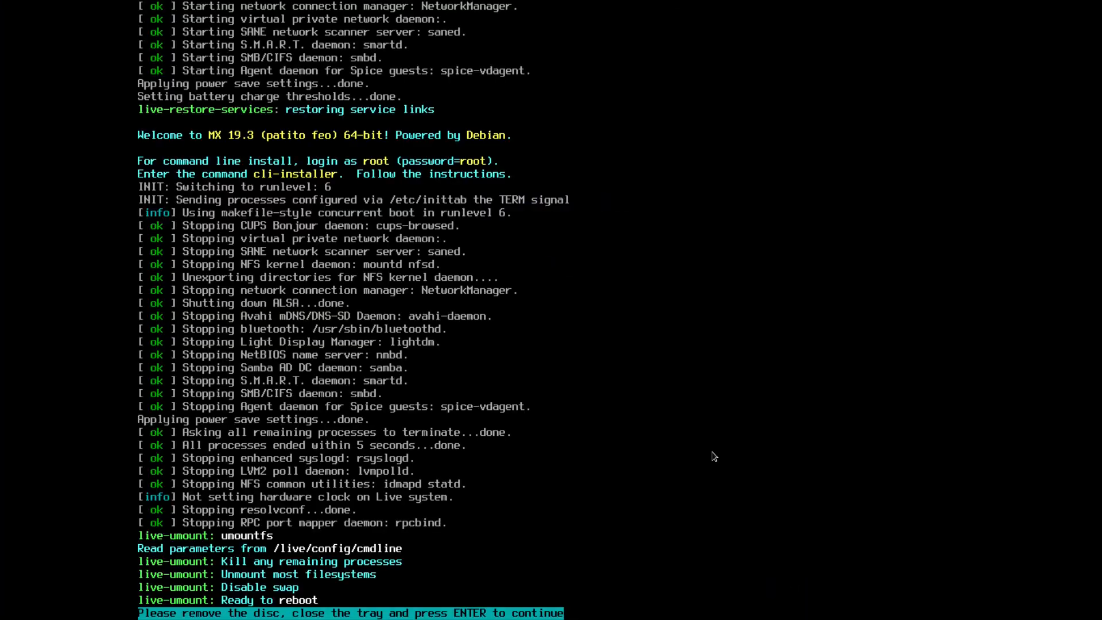
{"action": "mouse_move", "coordinate": [708, 446]}
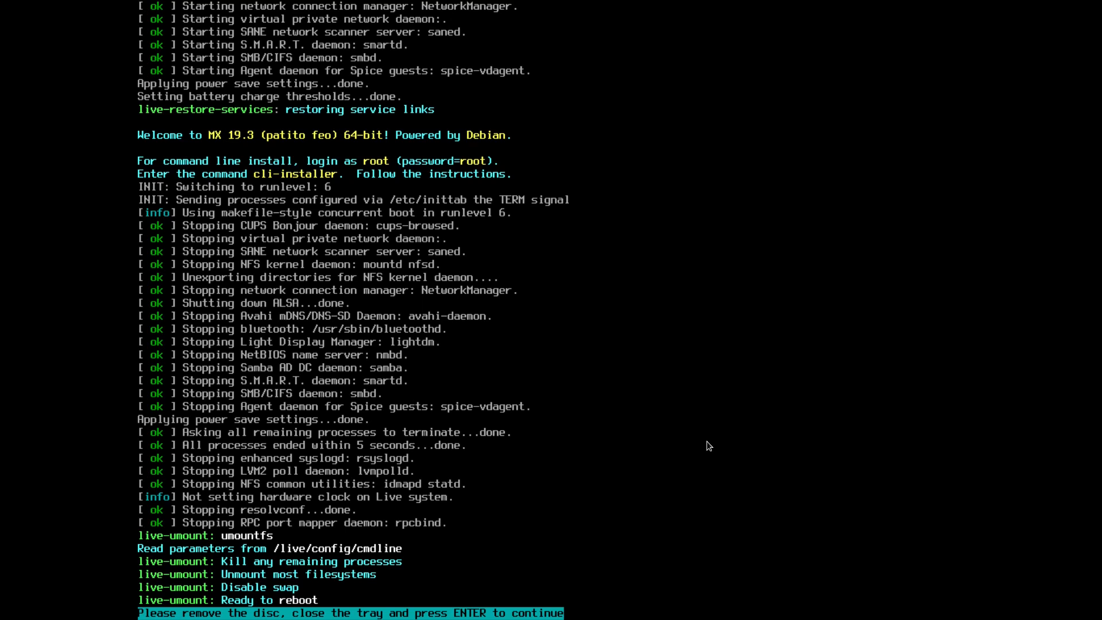
{"action": "mouse_move", "coordinate": [778, 258]}
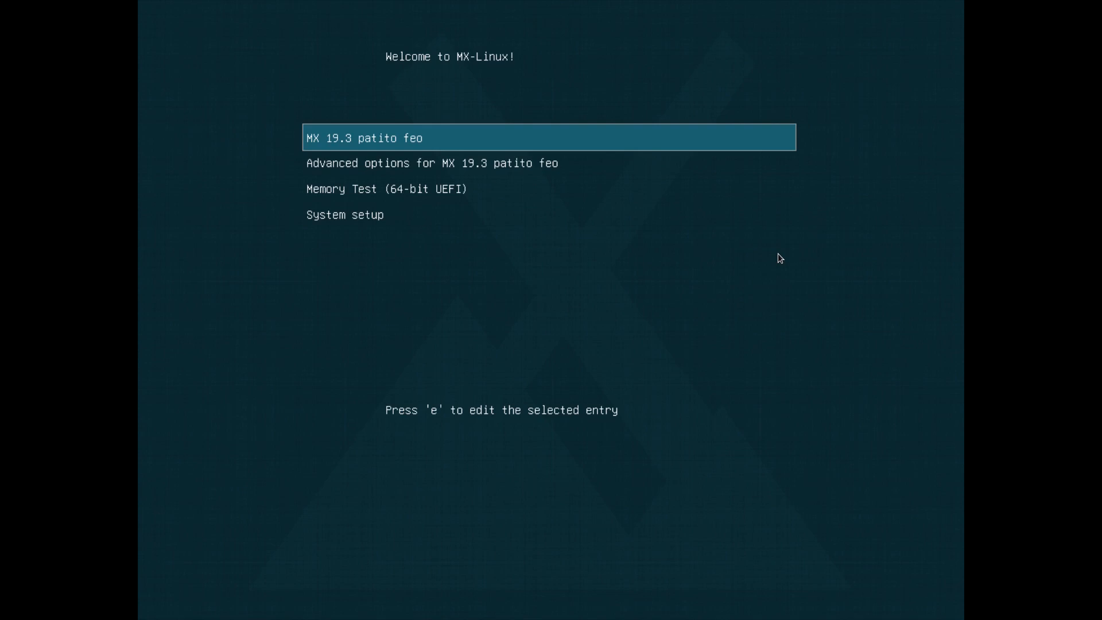
{"action": "key", "text": "Return"}
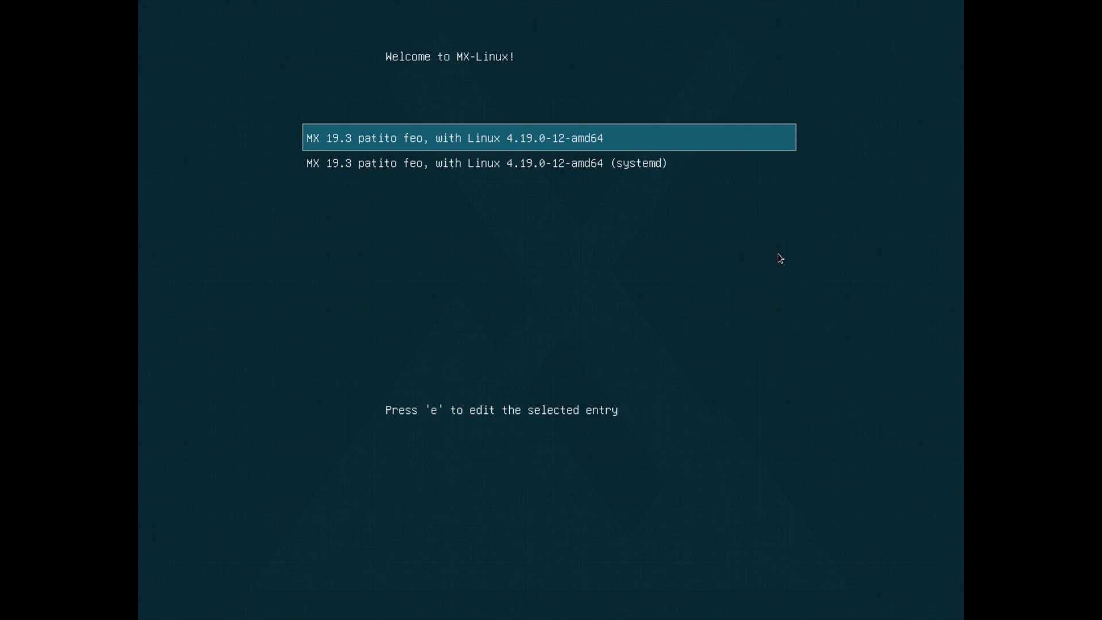
{"action": "key", "text": "Return"}
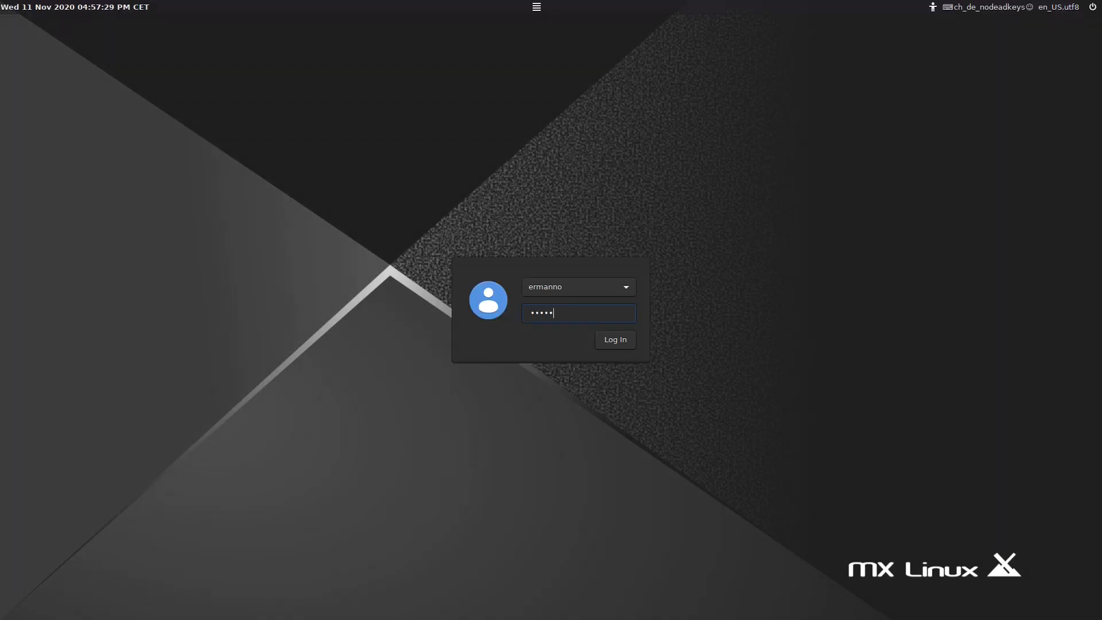
- Log in as ermanno and dismiss the MX Welcome window
{"action": "left_click", "coordinate": [614, 340]}
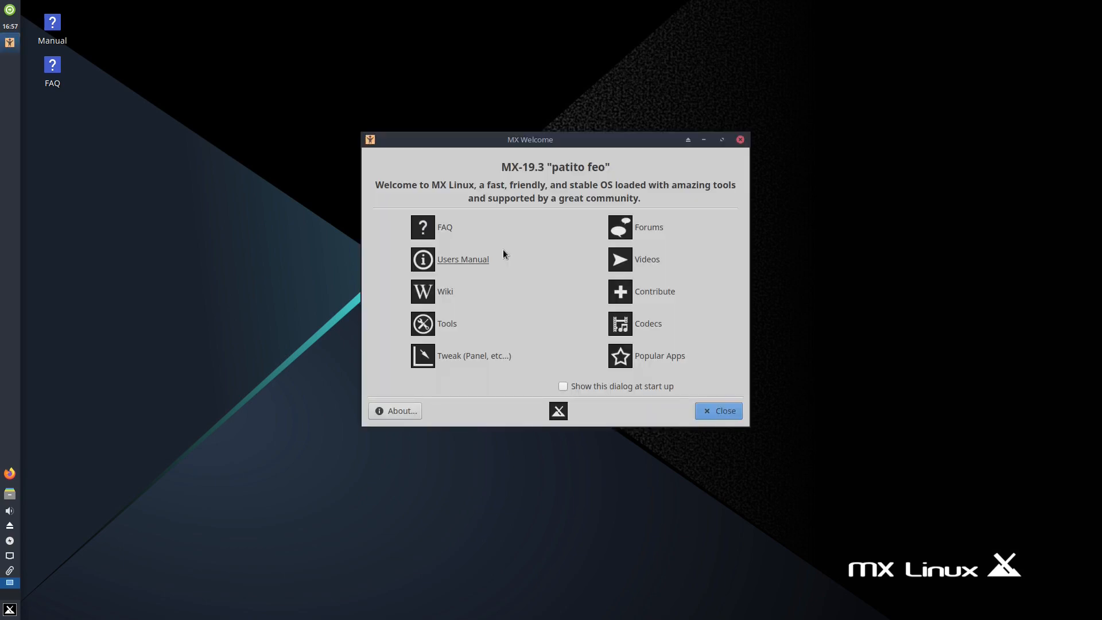
{"action": "left_click", "coordinate": [718, 411]}
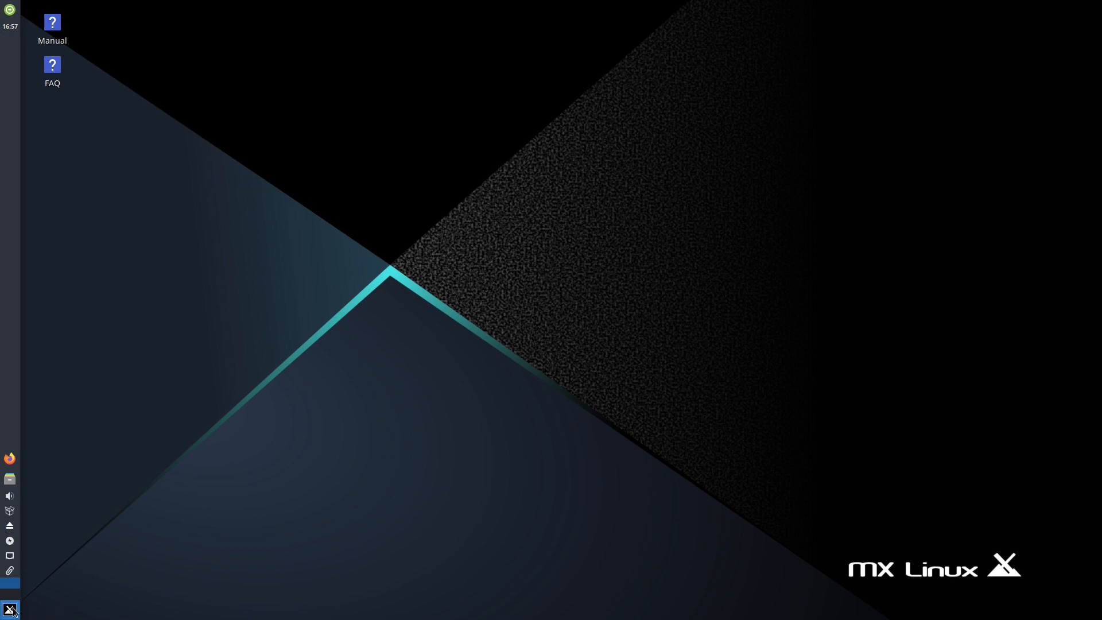
- In a terminal, run uname -r to show kernel 4.19.0-12-amd64
{"action": "left_click", "coordinate": [10, 608]}
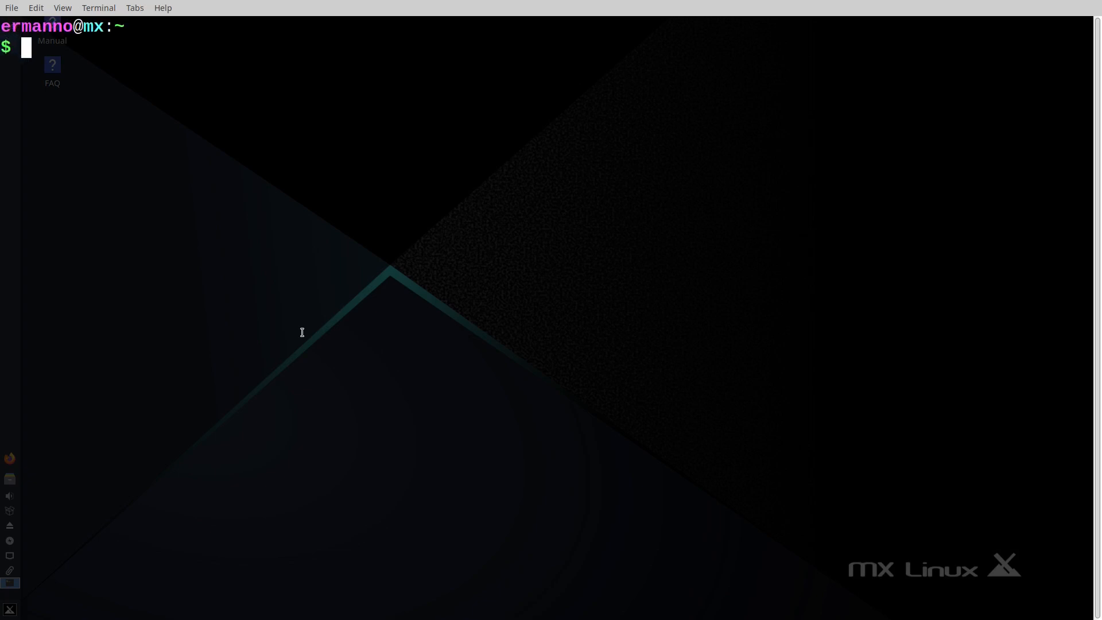
{"action": "type", "text": "uname -r"}
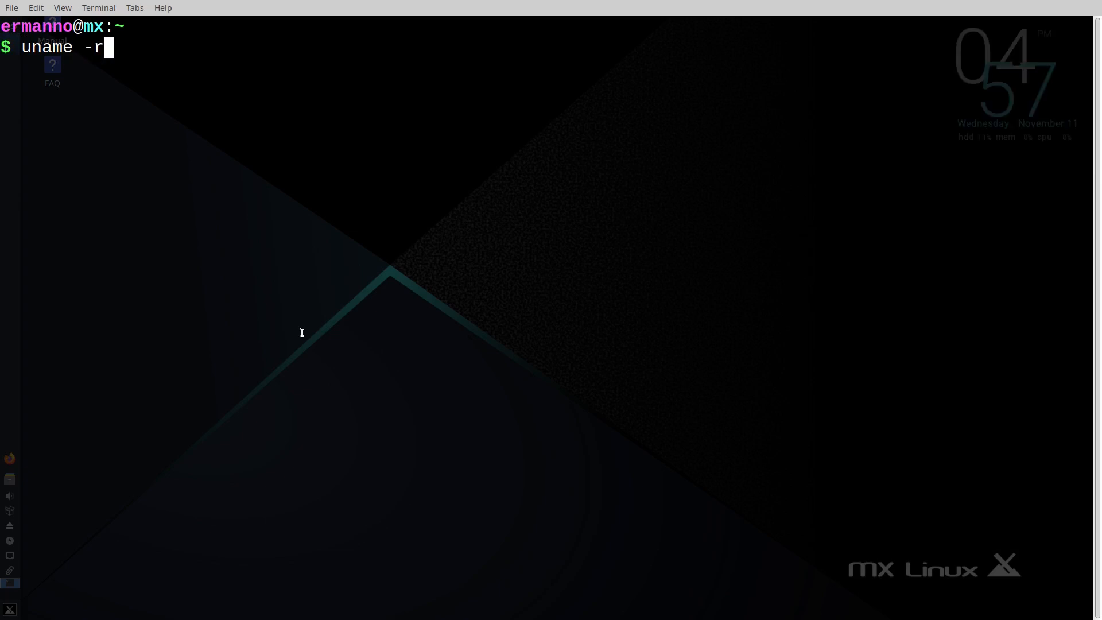
{"action": "key", "text": "Return"}
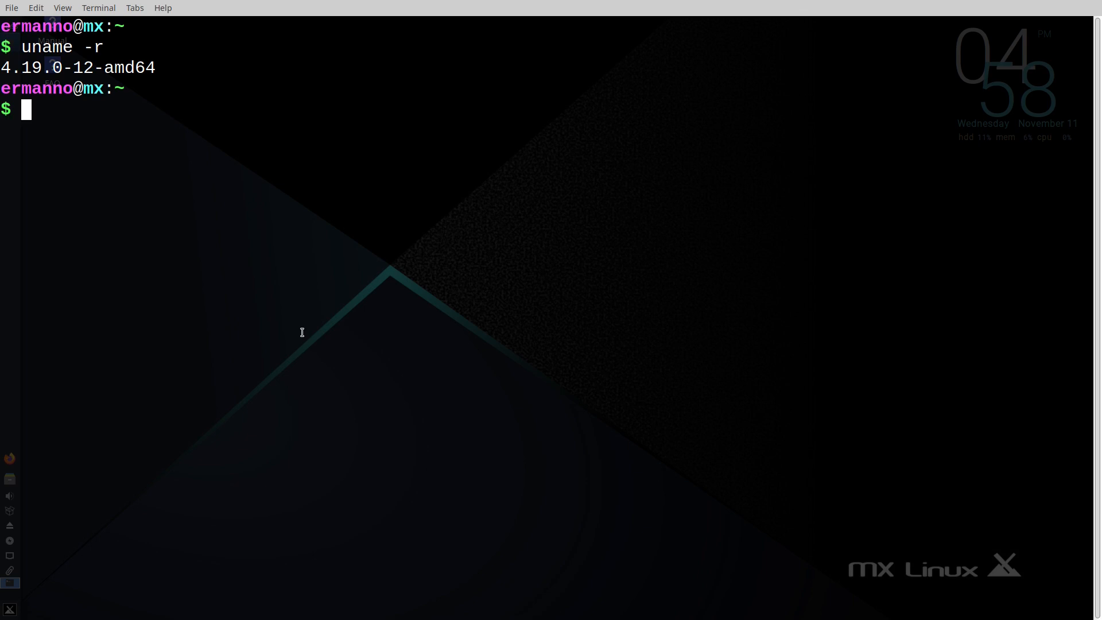
- Run sudo apt update with the password, ending in a 404 on the mirror.easyname.ch MX repo
{"action": "type", "text": "sudo"}
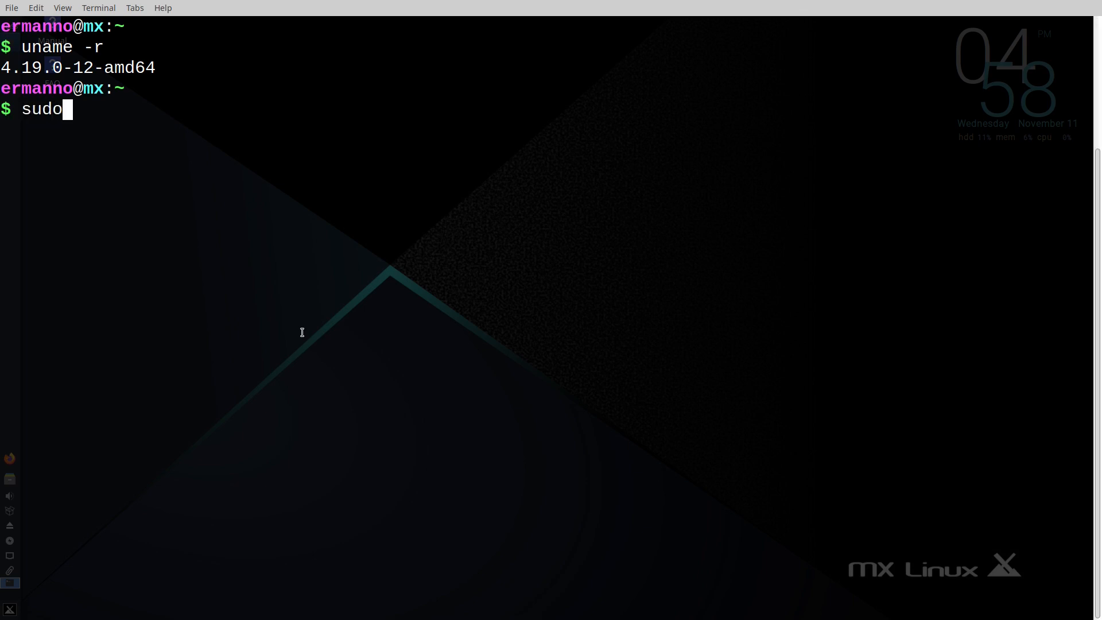
{"action": "type", "text": "apt upd"}
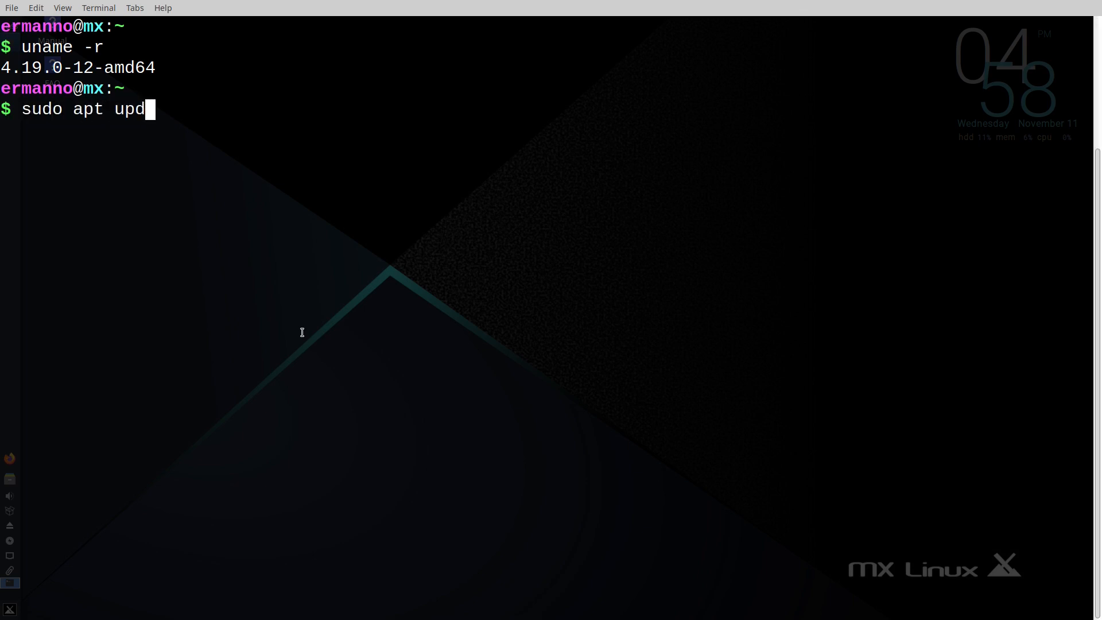
{"action": "key", "text": "Return"}
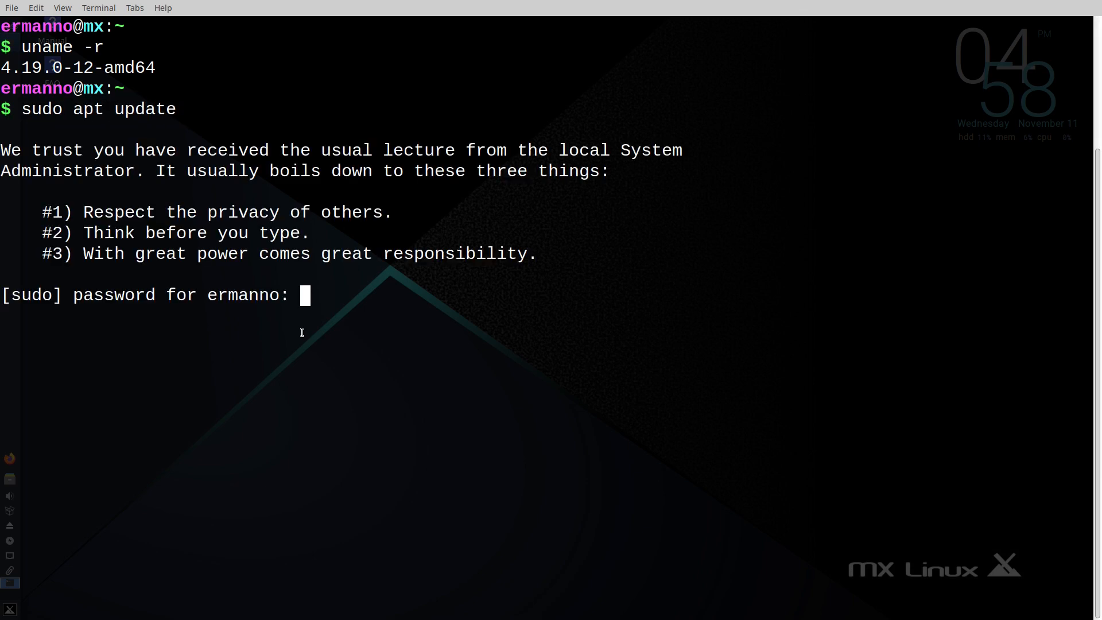
{"action": "key", "text": "Return"}
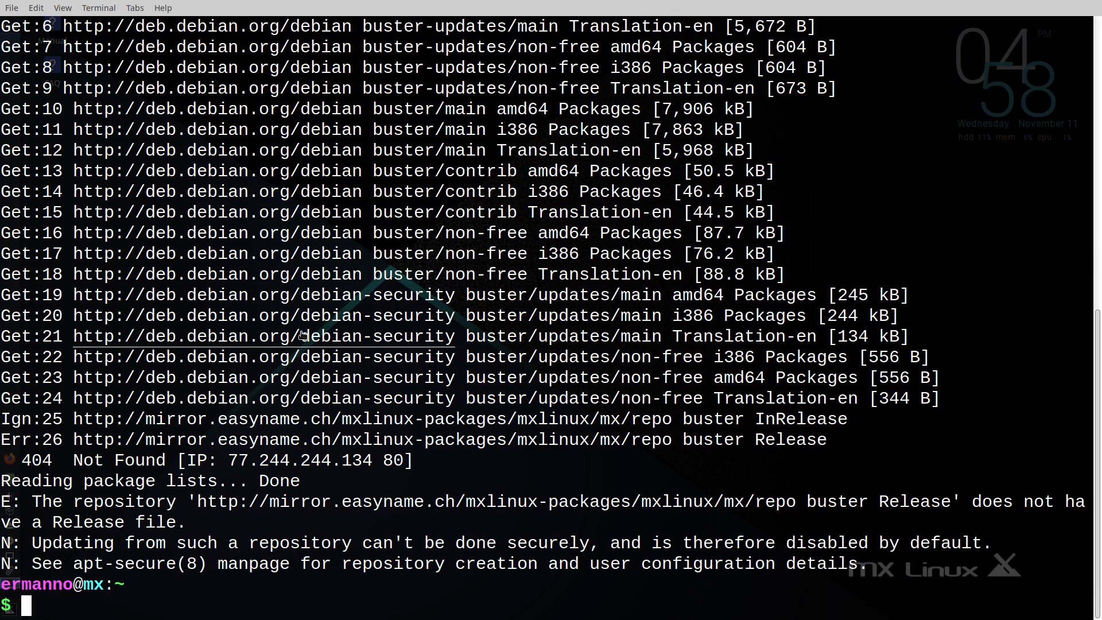
{"action": "left_click", "coordinate": [519, 8]}
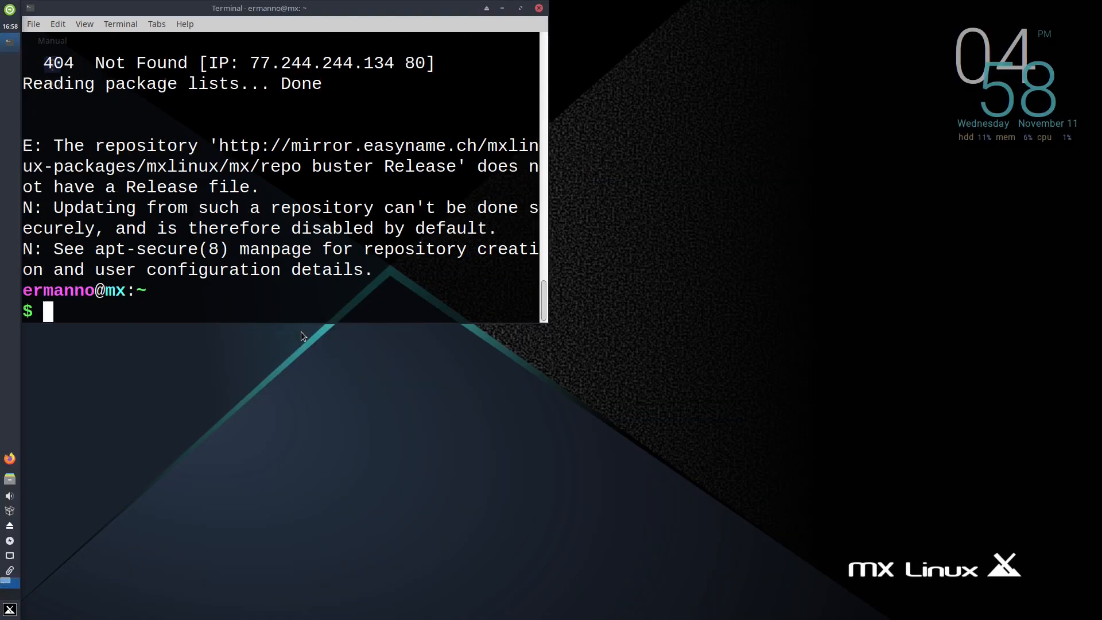
- Launch MX Tools from the Whisker menu and bring its Software section into view
{"action": "left_click", "coordinate": [10, 608]}
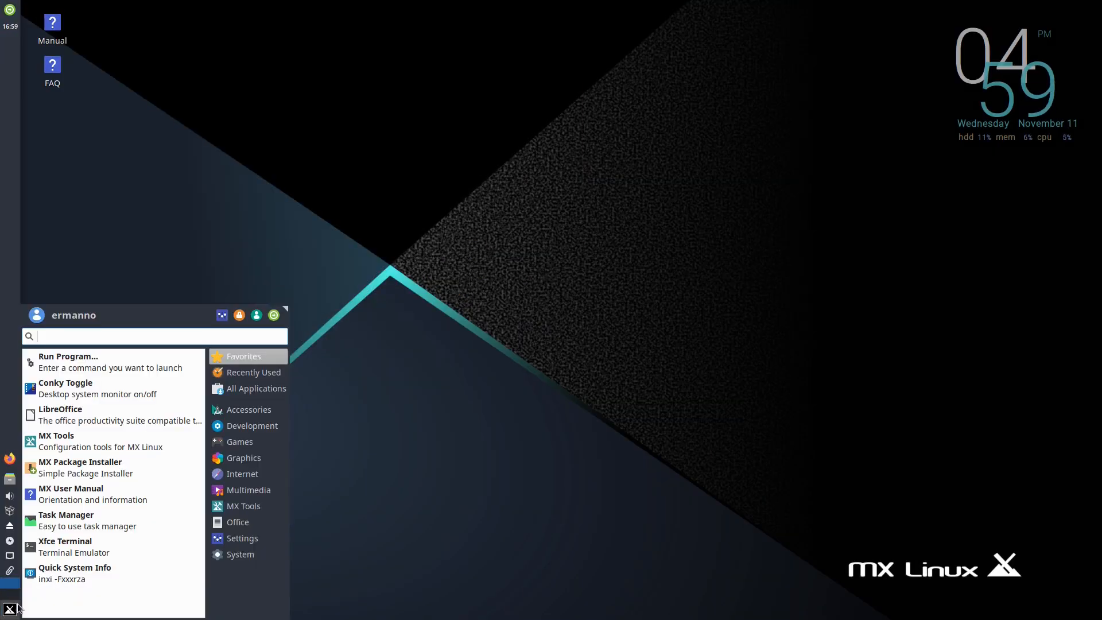
{"action": "left_click", "coordinate": [56, 435]}
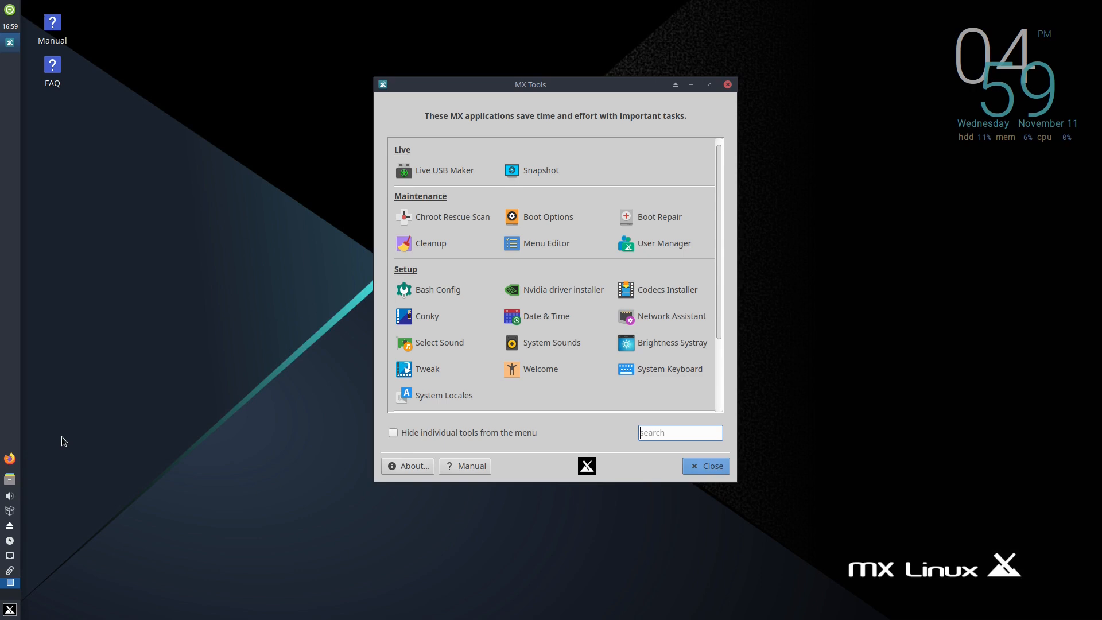
{"action": "mouse_move", "coordinate": [164, 421]}
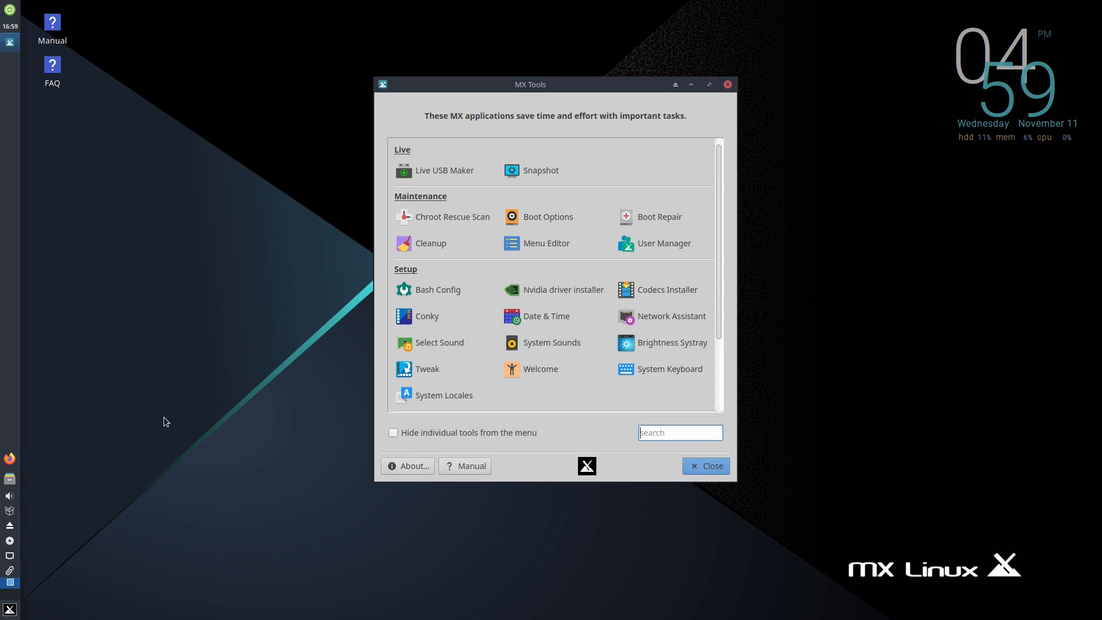
{"action": "scroll", "scroll_direction": "down", "scroll_amount": 3}
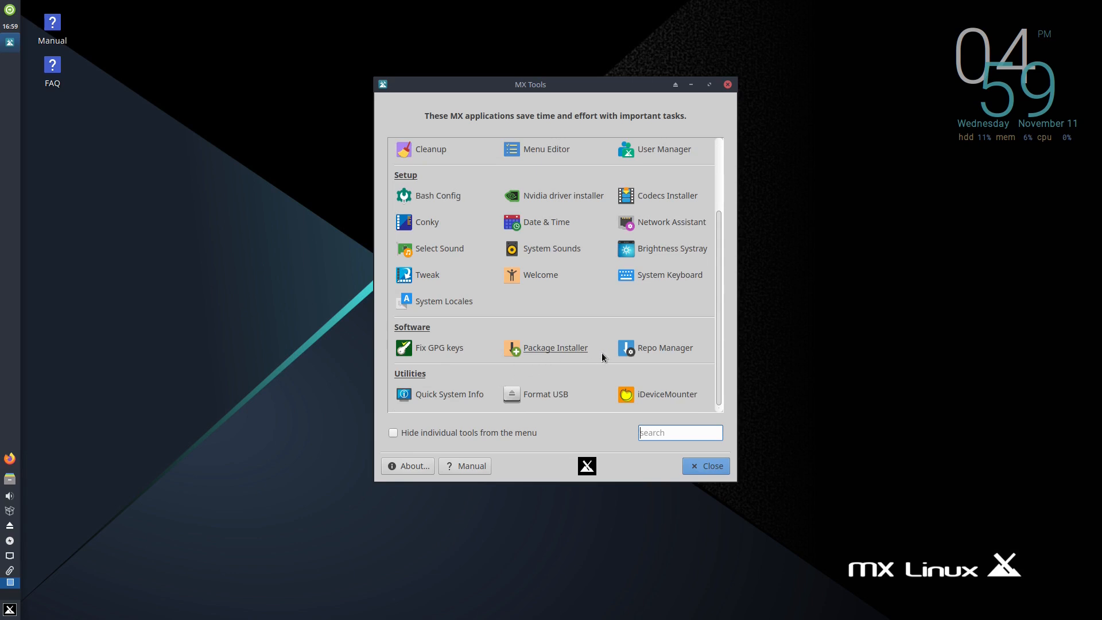
- Have MX Repo Manager pick the fastest mirror, switching from Zurich to Anycast Worldwide, then close it
{"action": "left_click", "coordinate": [554, 346]}
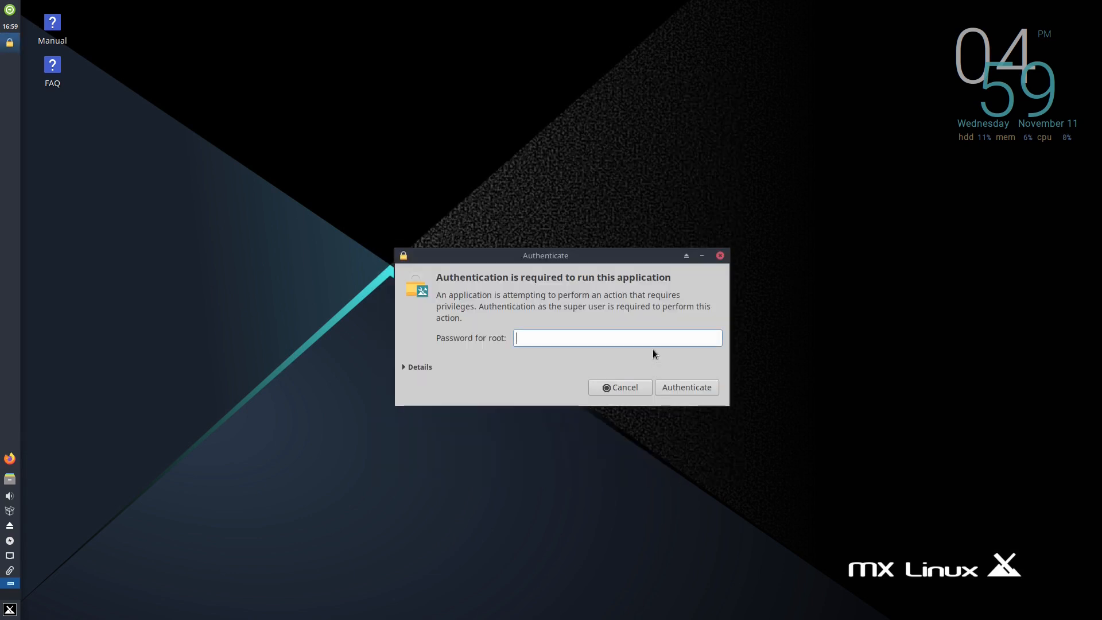
{"action": "left_click", "coordinate": [619, 387]}
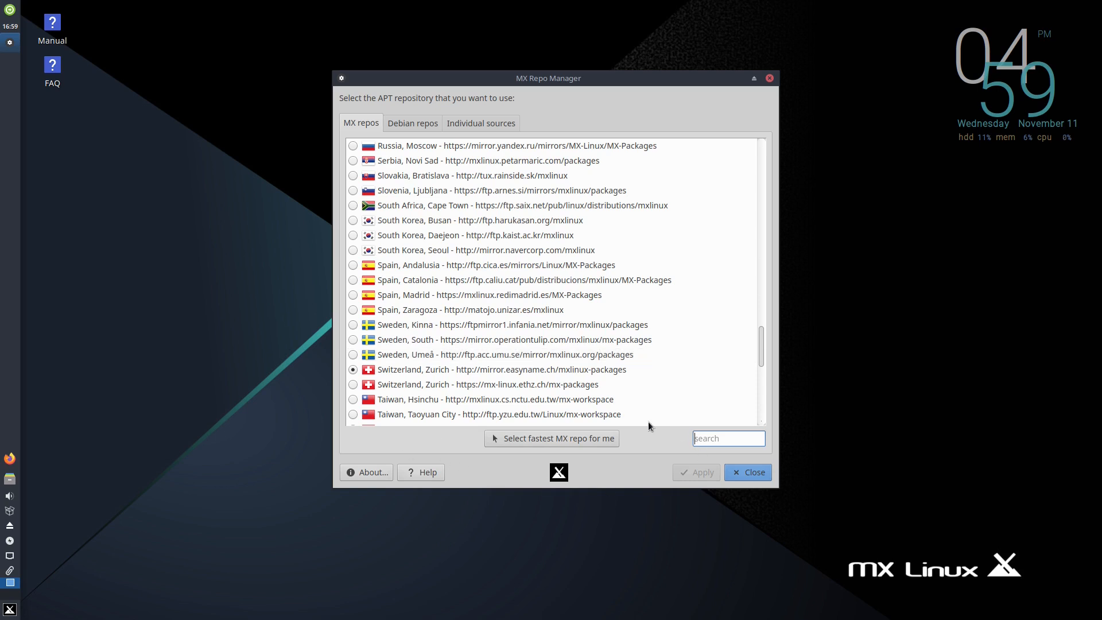
{"action": "mouse_move", "coordinate": [552, 437]}
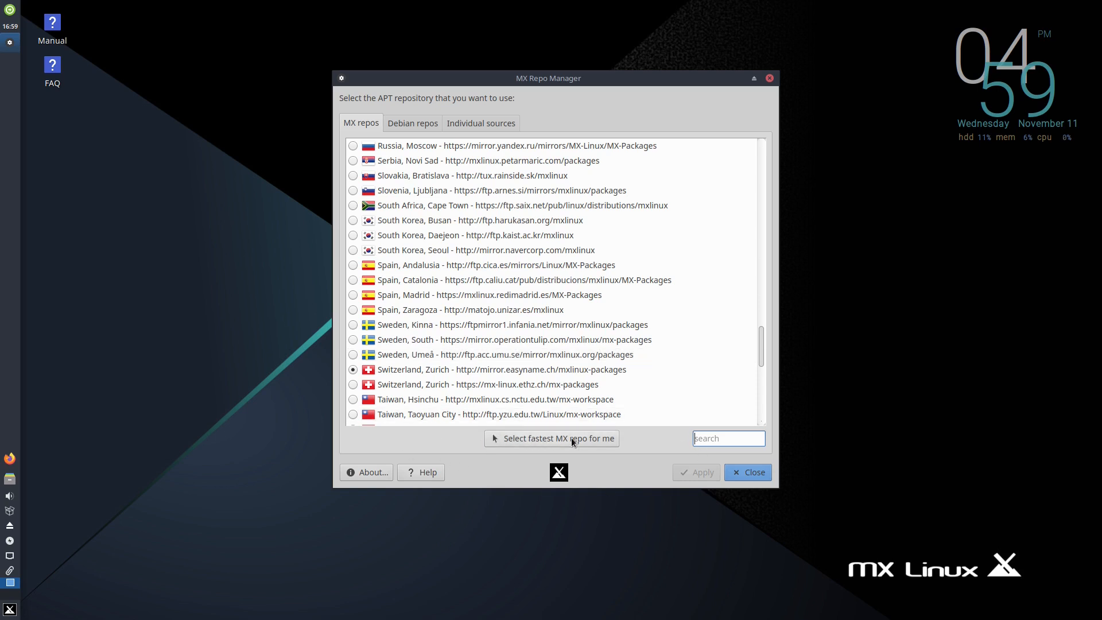
{"action": "left_click", "coordinate": [550, 437]}
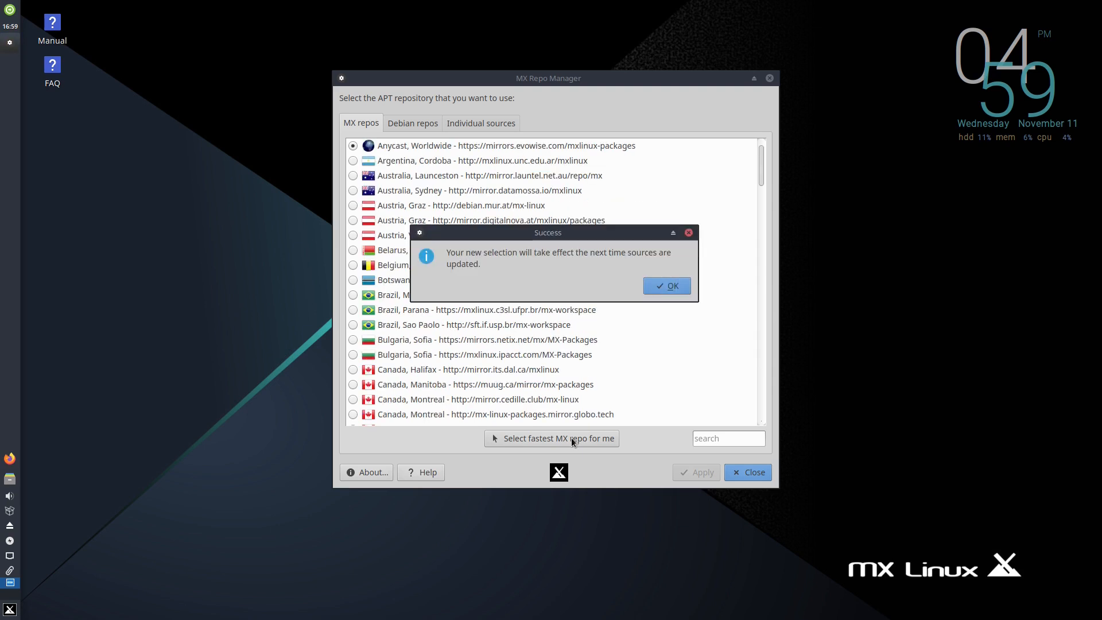
{"action": "left_click", "coordinate": [665, 285]}
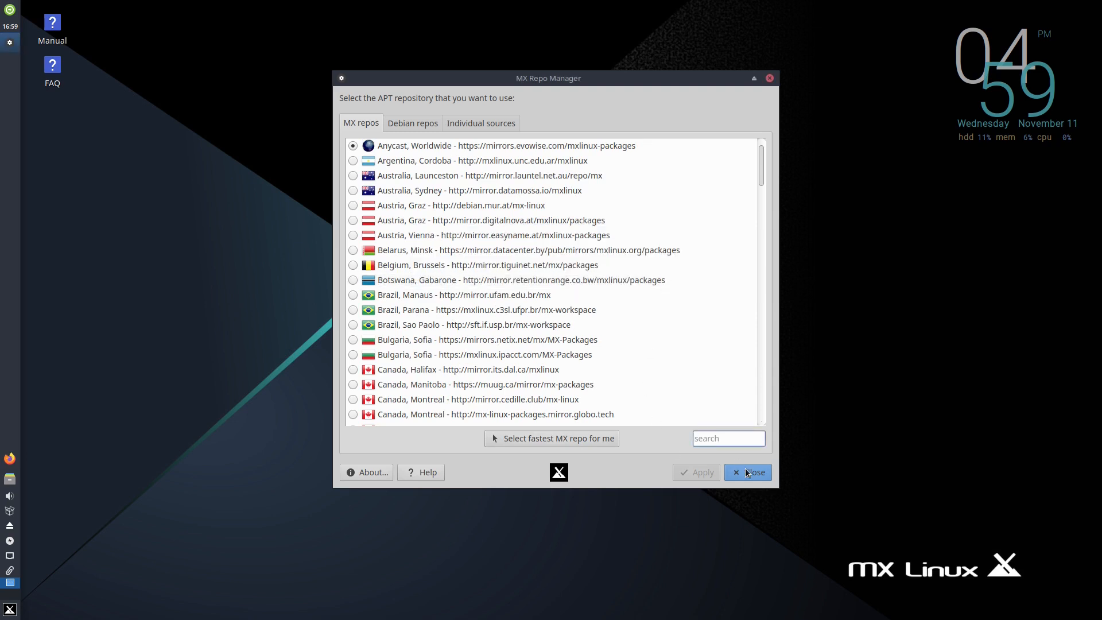
{"action": "left_click", "coordinate": [747, 471]}
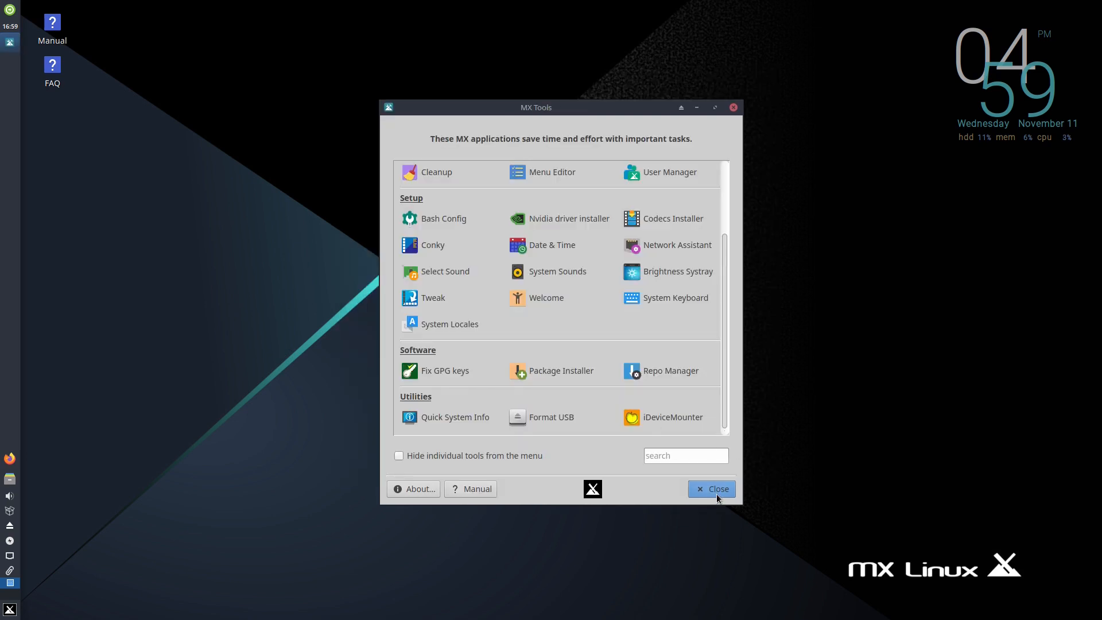
- Run sudo apt update and upgrade in a terminal, installing featherpad 0.16.0 from the new mirror
{"action": "left_click", "coordinate": [710, 488]}
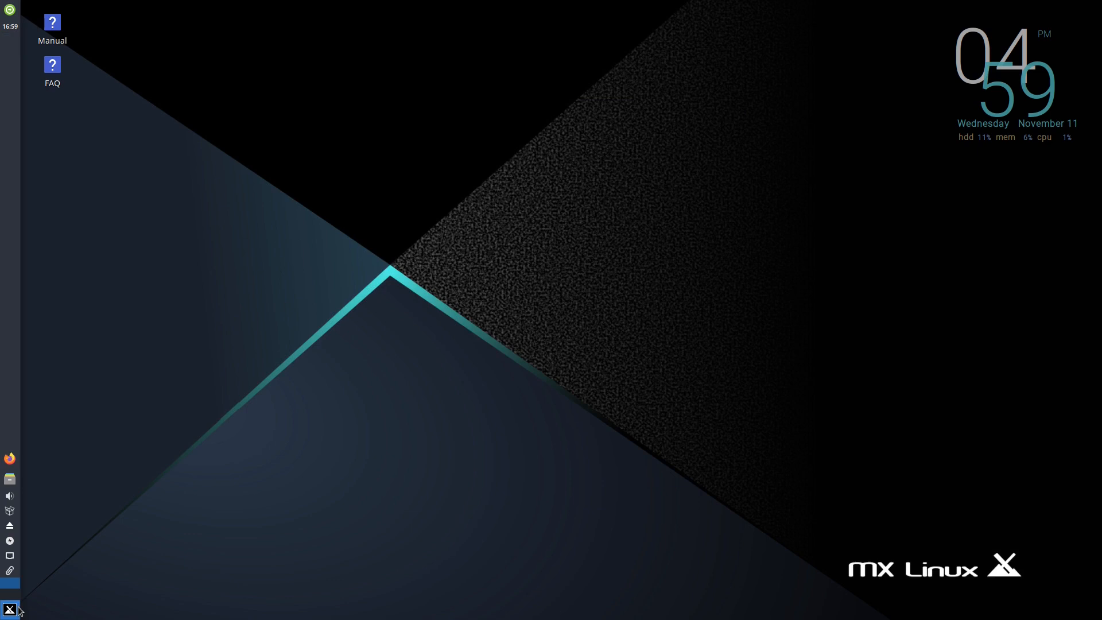
{"action": "left_click", "coordinate": [9, 608]}
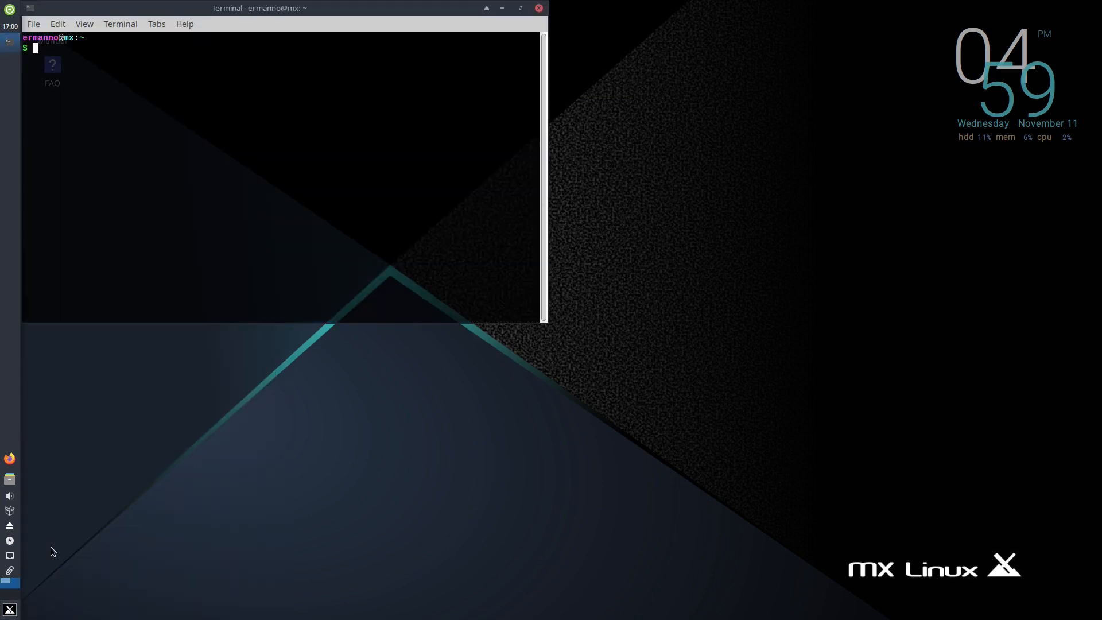
{"action": "left_click", "coordinate": [520, 8]}
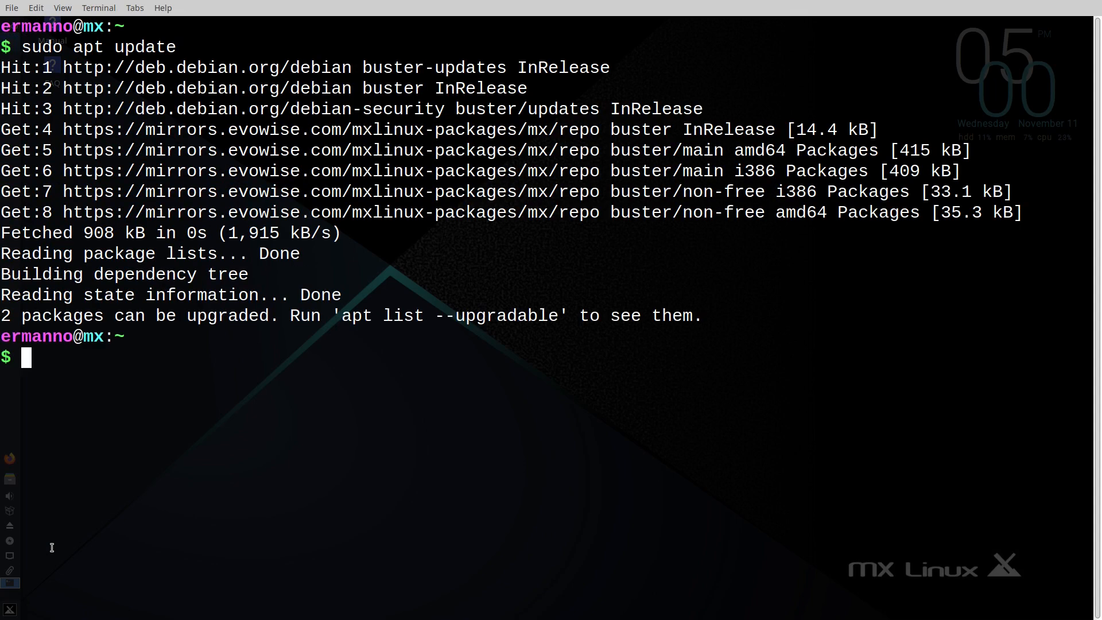
{"action": "type", "text": "sudo apt updat"}
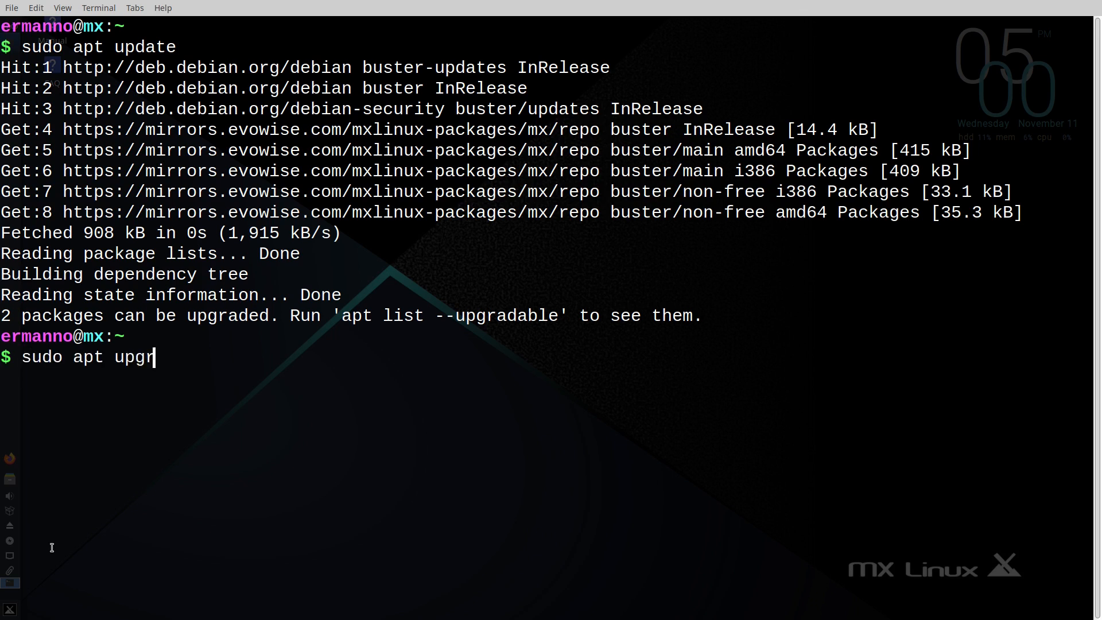
{"action": "key", "text": "Return"}
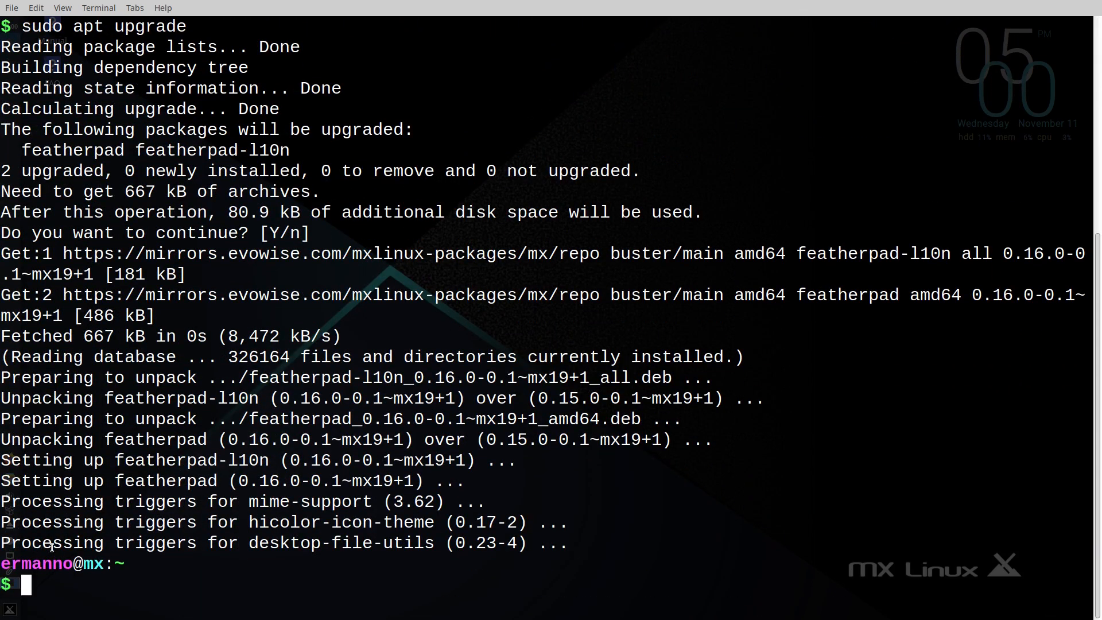
{"action": "left_click", "coordinate": [518, 8]}
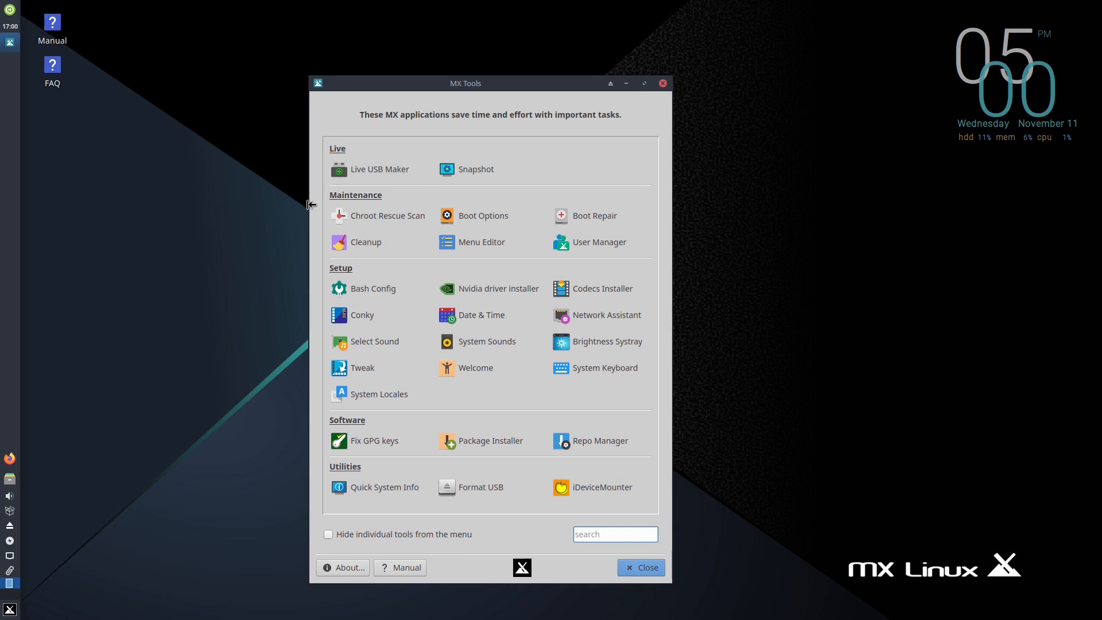
{"action": "mouse_move", "coordinate": [221, 190]}
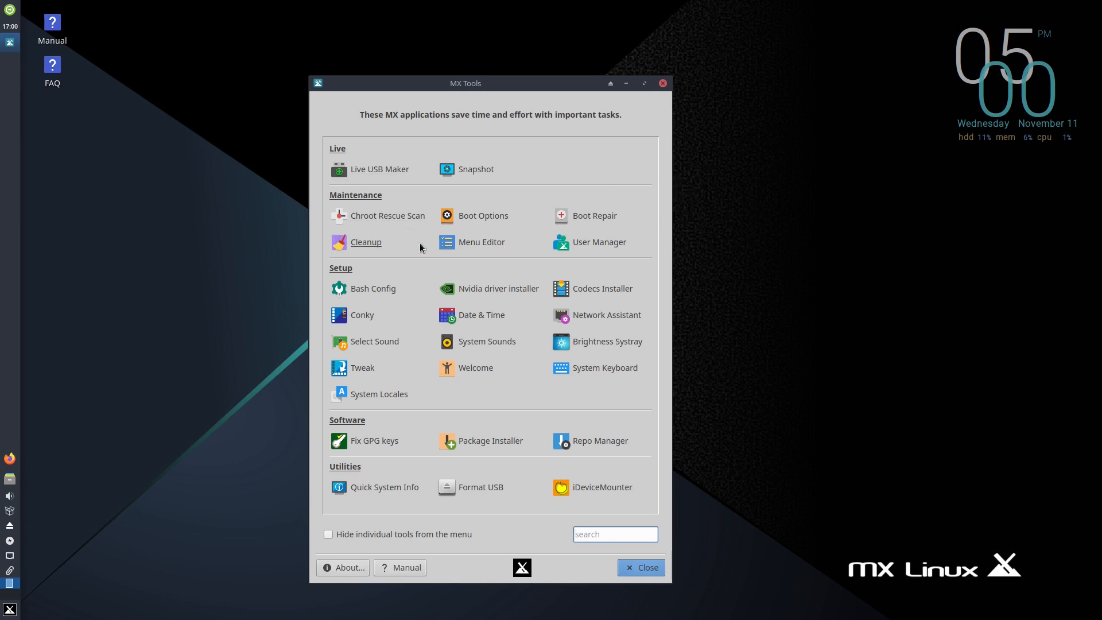
{"action": "mouse_move", "coordinate": [482, 215]}
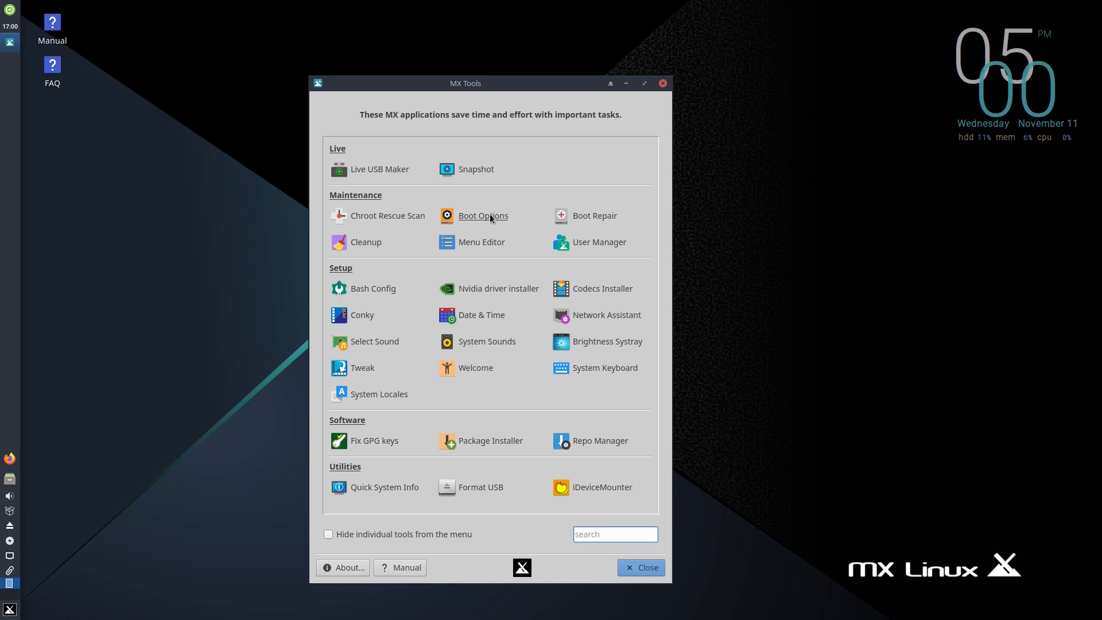
{"action": "mouse_move", "coordinate": [636, 186]}
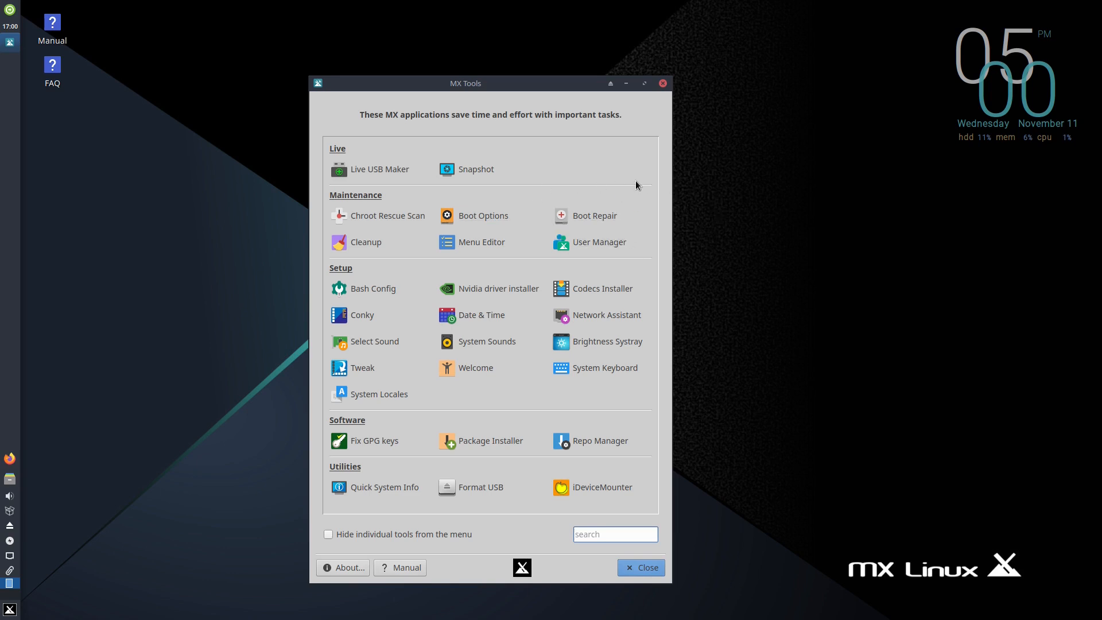
{"action": "mouse_move", "coordinate": [458, 244]}
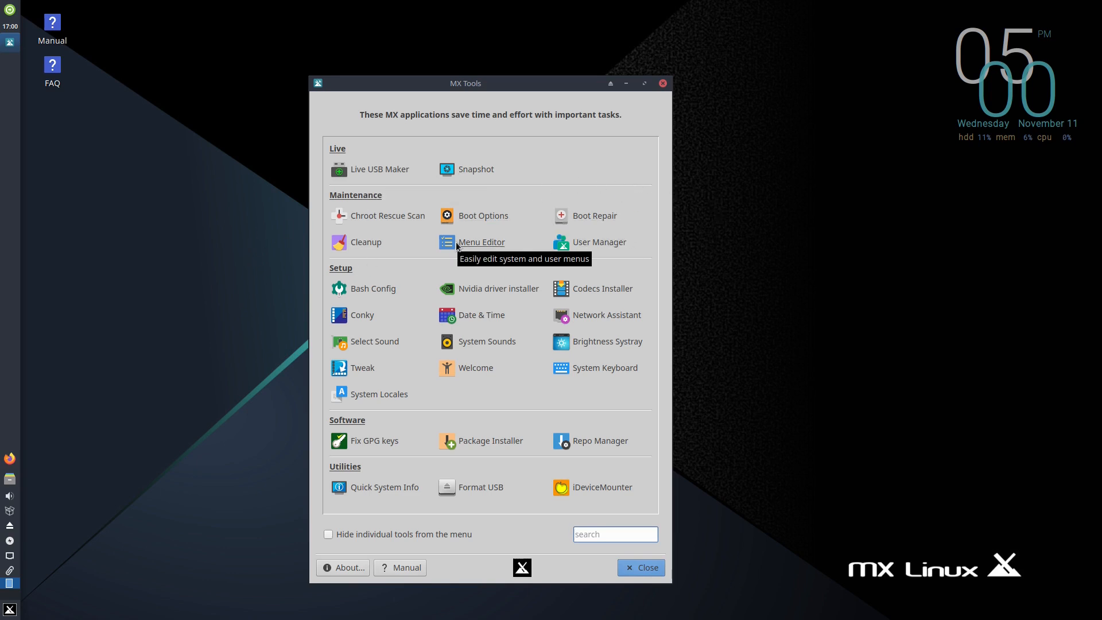
- Launch MX Cleanup for user ermanno, authenticating as root
{"action": "left_click", "coordinate": [481, 242]}
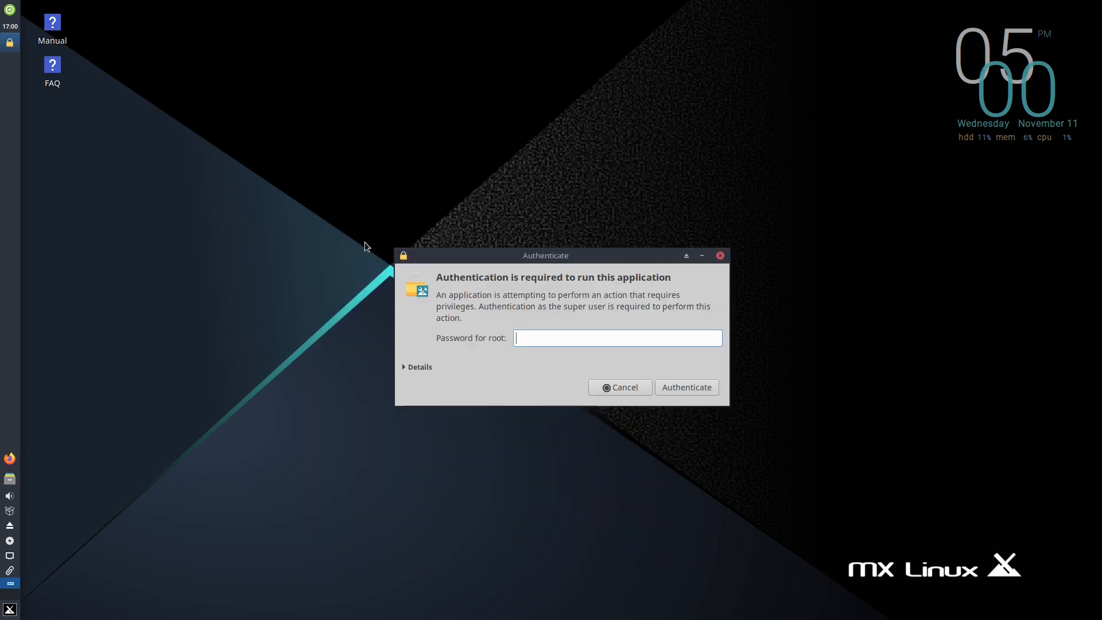
{"action": "left_click", "coordinate": [685, 387]}
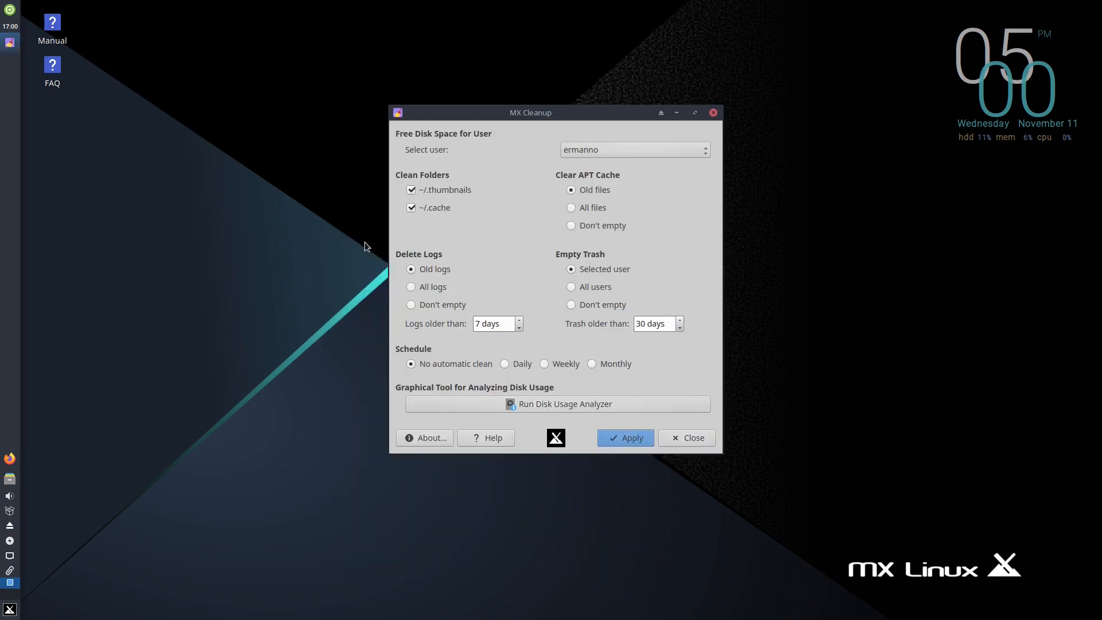
{"action": "mouse_move", "coordinate": [455, 214]}
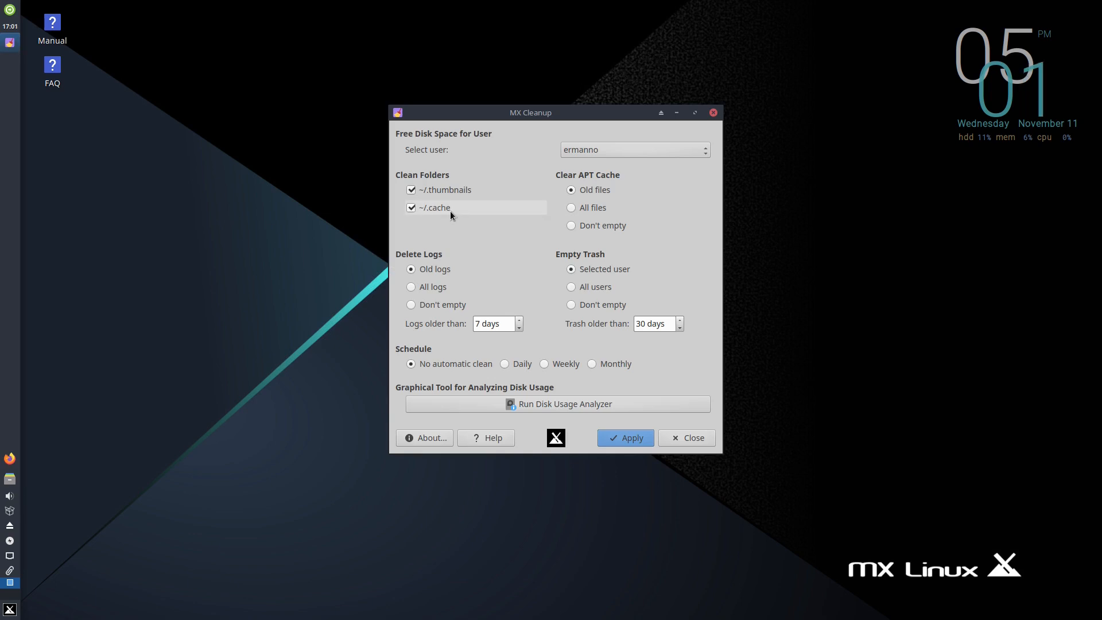
{"action": "mouse_move", "coordinate": [447, 212]}
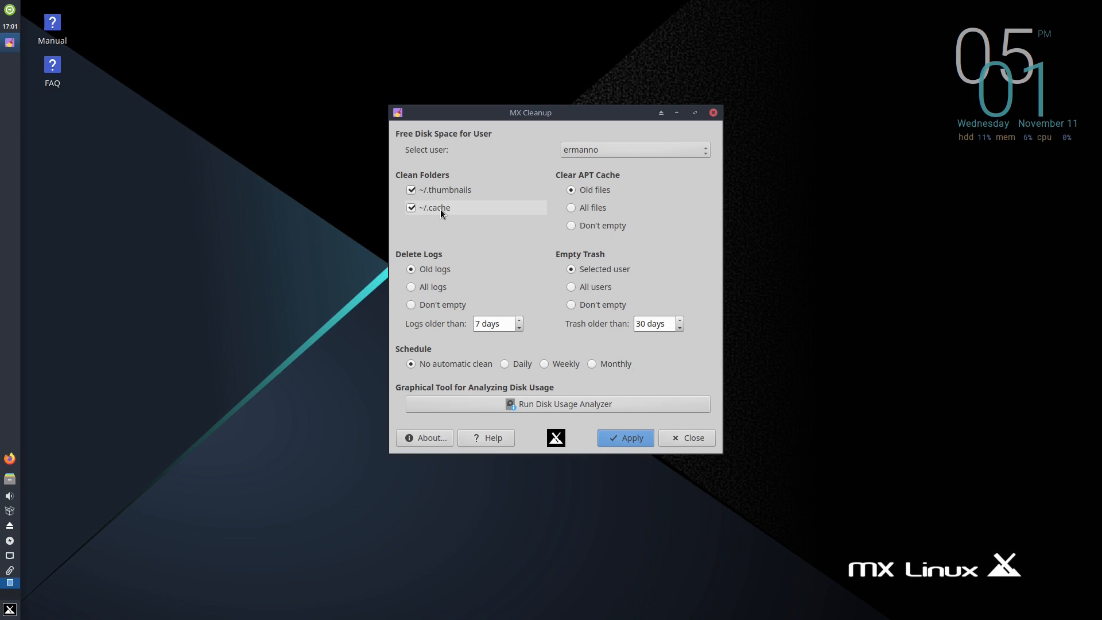
{"action": "mouse_move", "coordinate": [463, 451]}
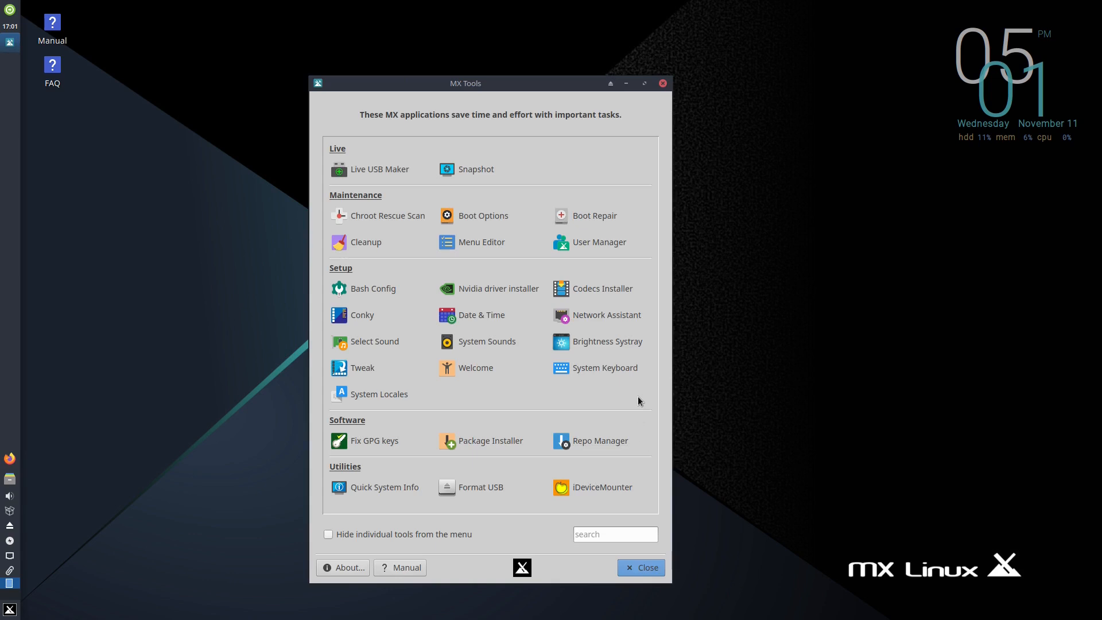
{"action": "mouse_move", "coordinate": [484, 242]}
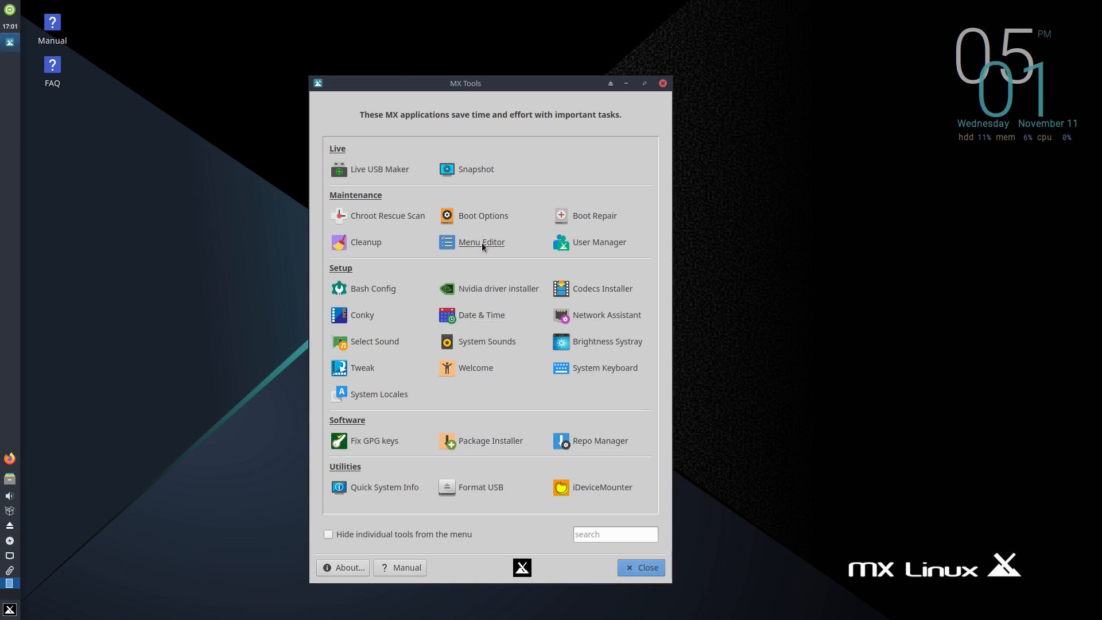
{"action": "mouse_move", "coordinate": [377, 260]}
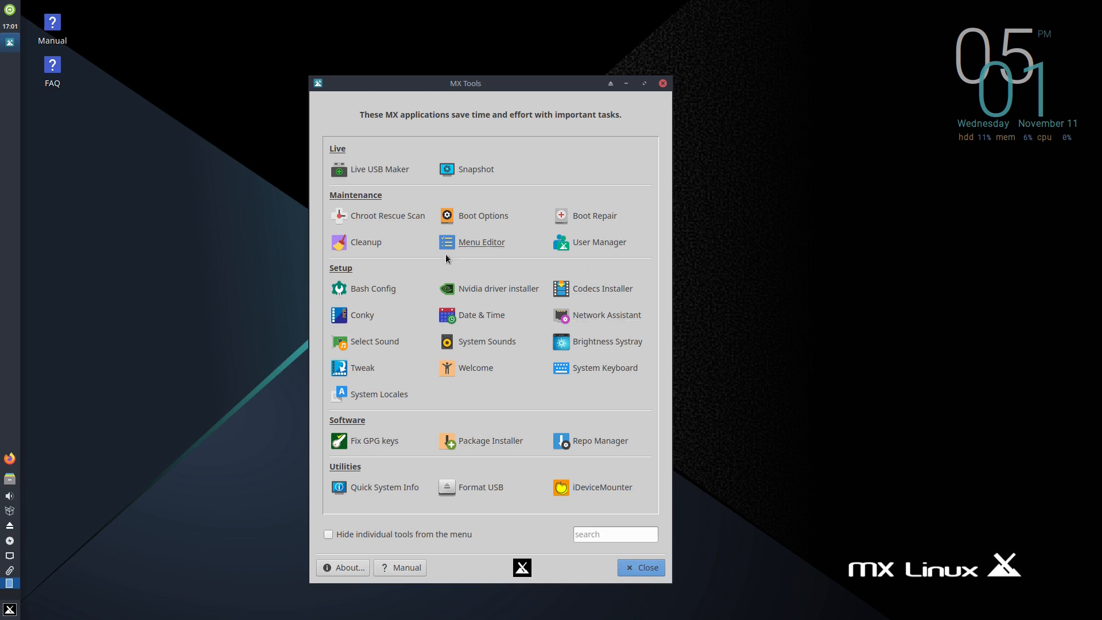
{"action": "mouse_move", "coordinate": [377, 289]}
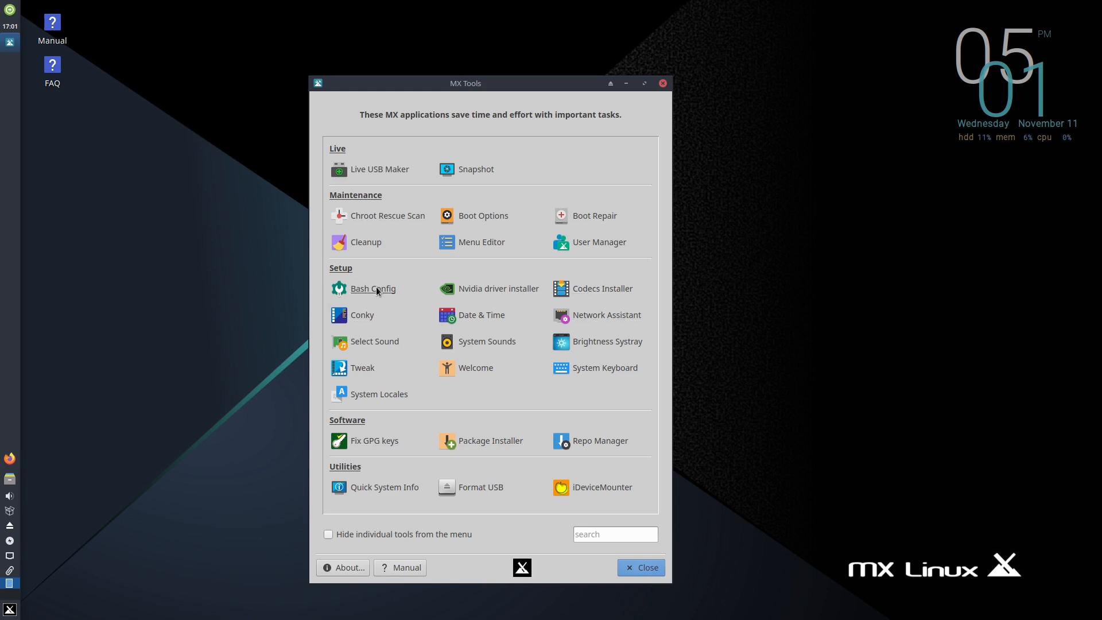
{"action": "left_click", "coordinate": [374, 288]}
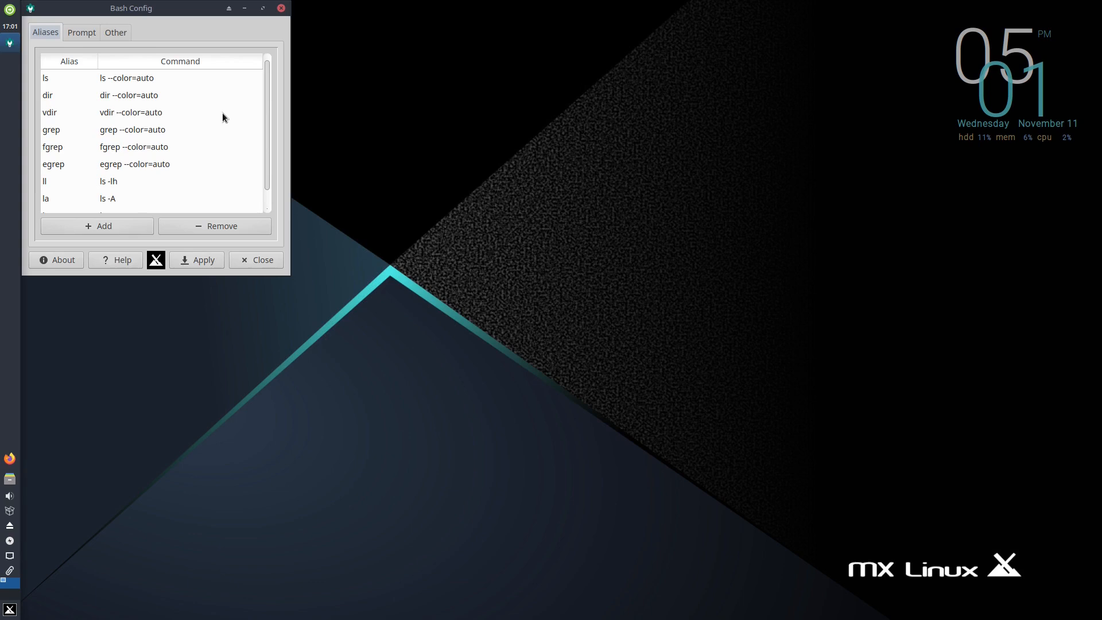
{"action": "left_click_drag", "start_coordinate": [131, 8], "coordinate": [504, 84]}
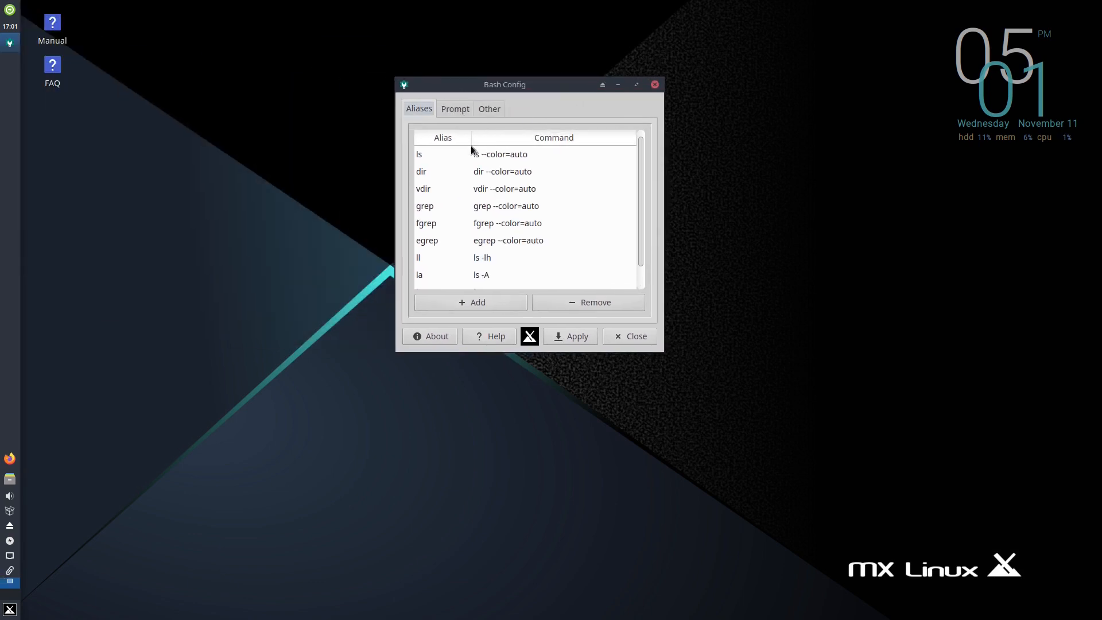
{"action": "scroll", "scroll_direction": "down", "scroll_amount": 3}
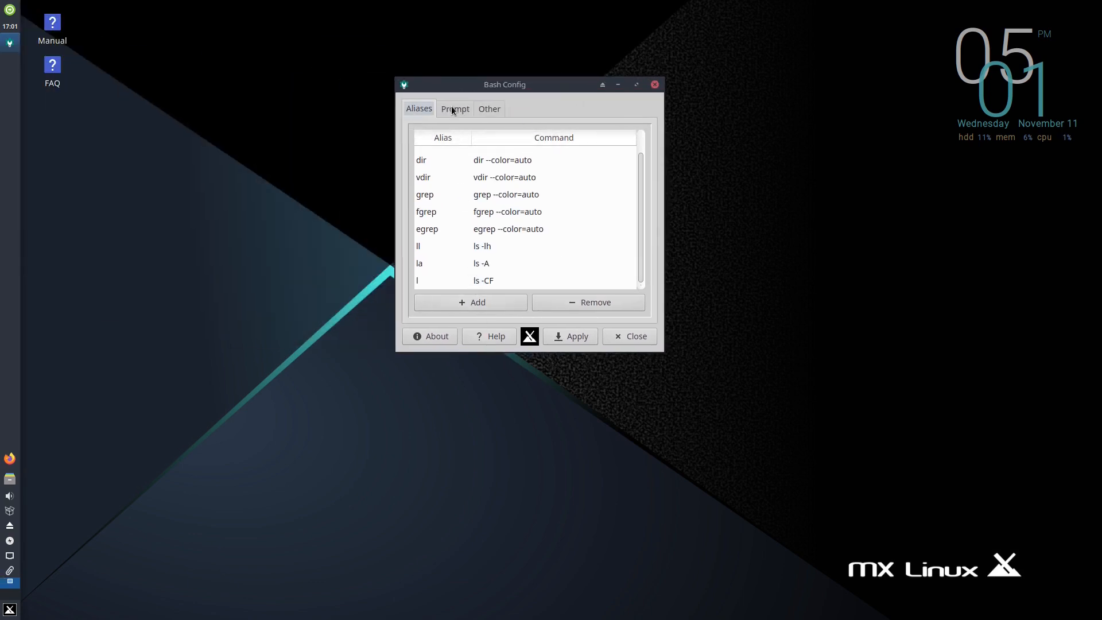
{"action": "left_click", "coordinate": [455, 108]}
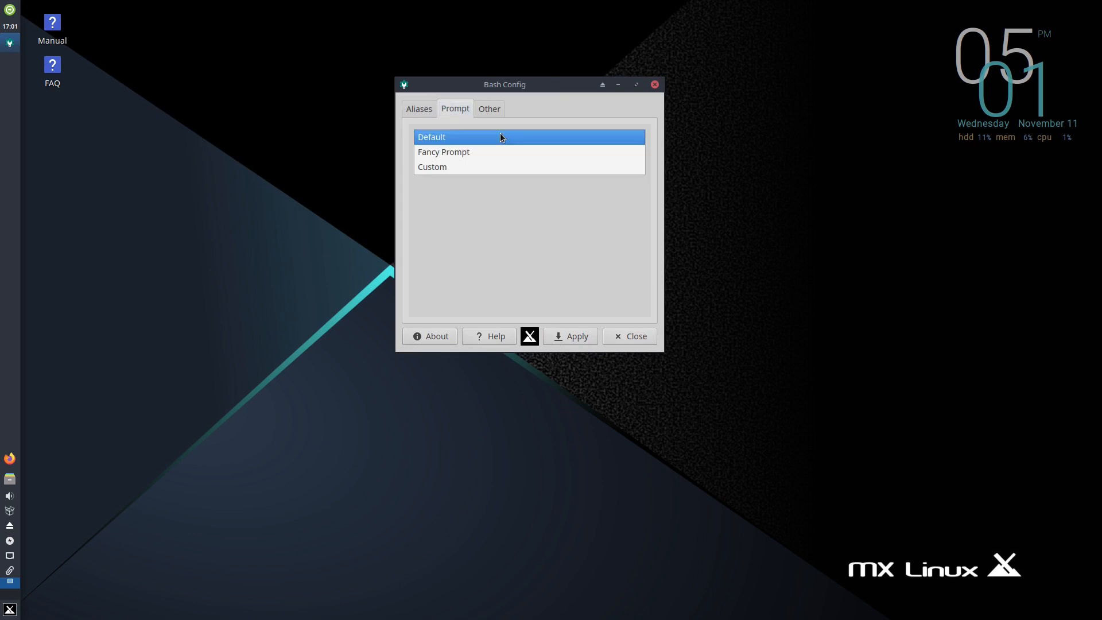
{"action": "left_click", "coordinate": [433, 167]}
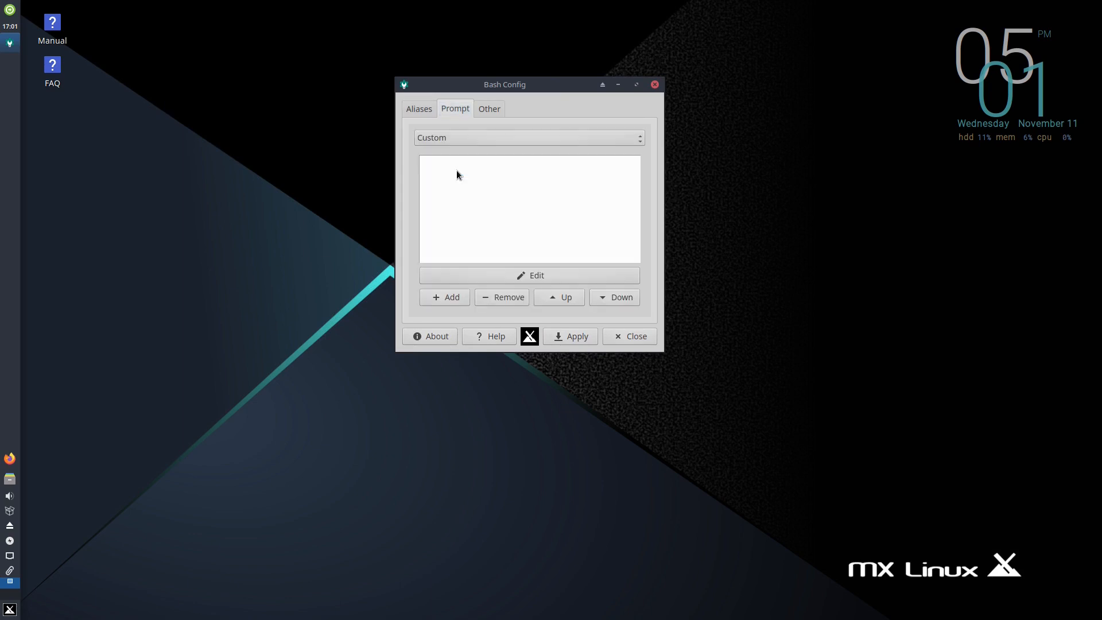
{"action": "left_click", "coordinate": [528, 137]}
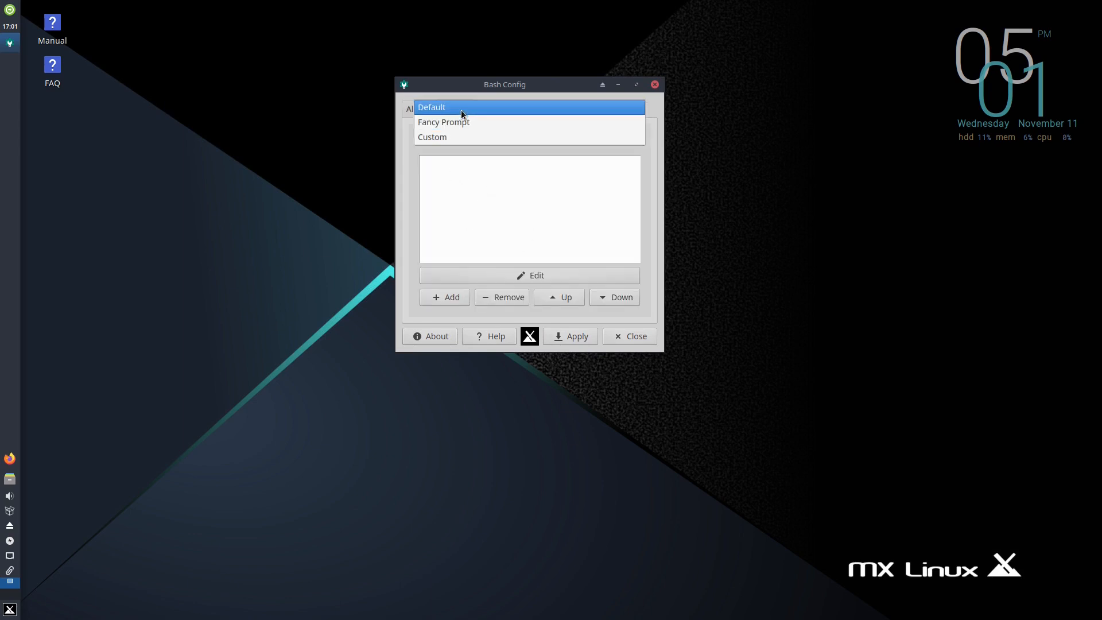
{"action": "left_click", "coordinate": [489, 108]}
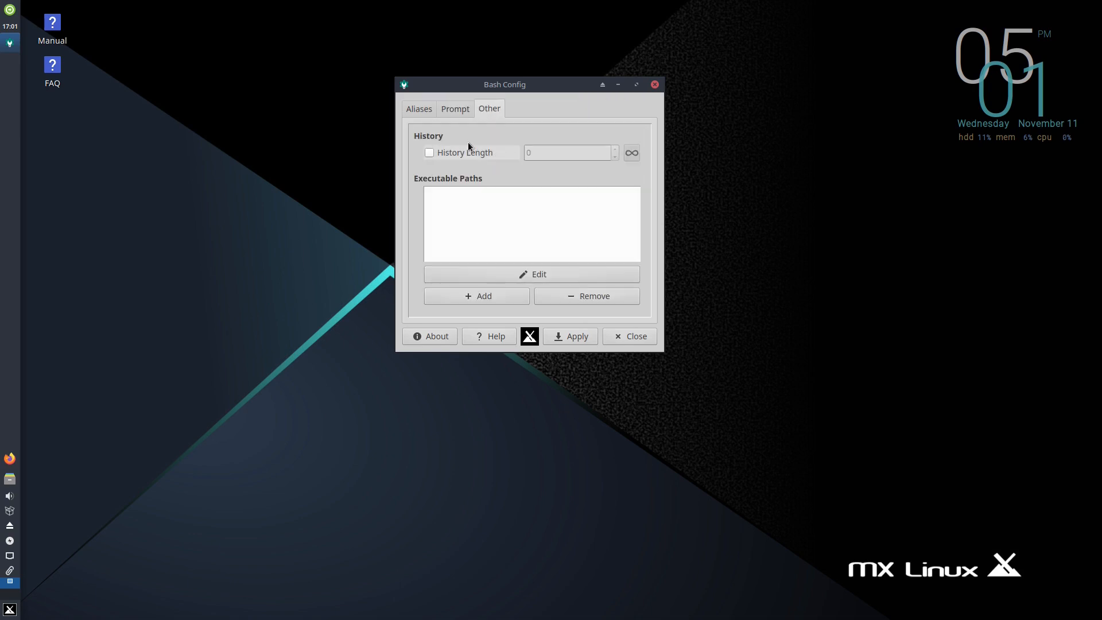
{"action": "left_click", "coordinate": [627, 336]}
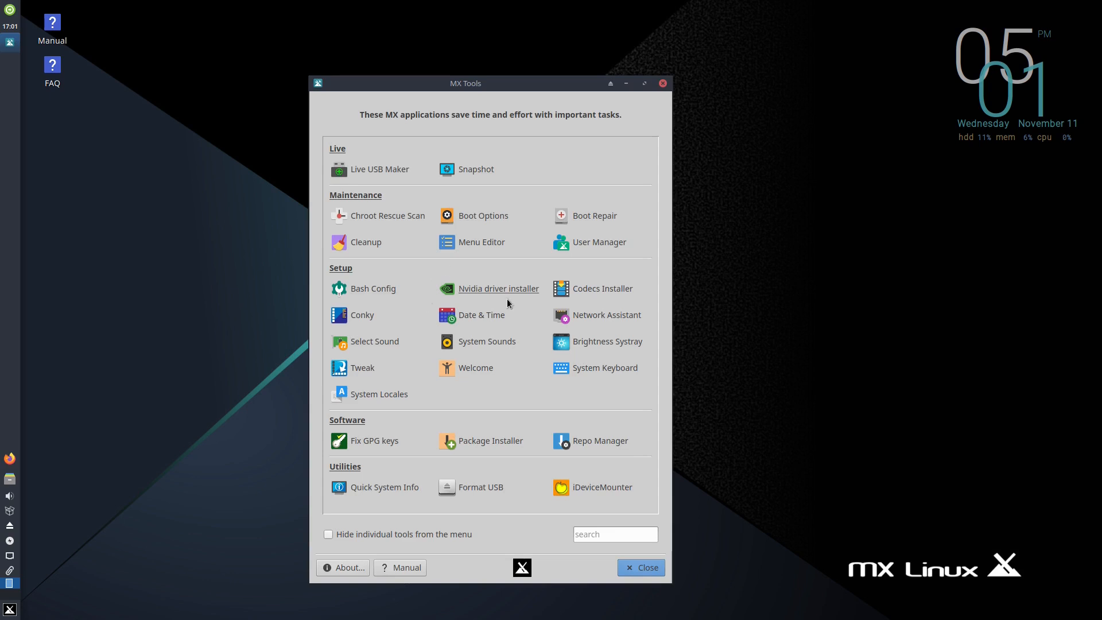
{"action": "mouse_move", "coordinate": [496, 302]}
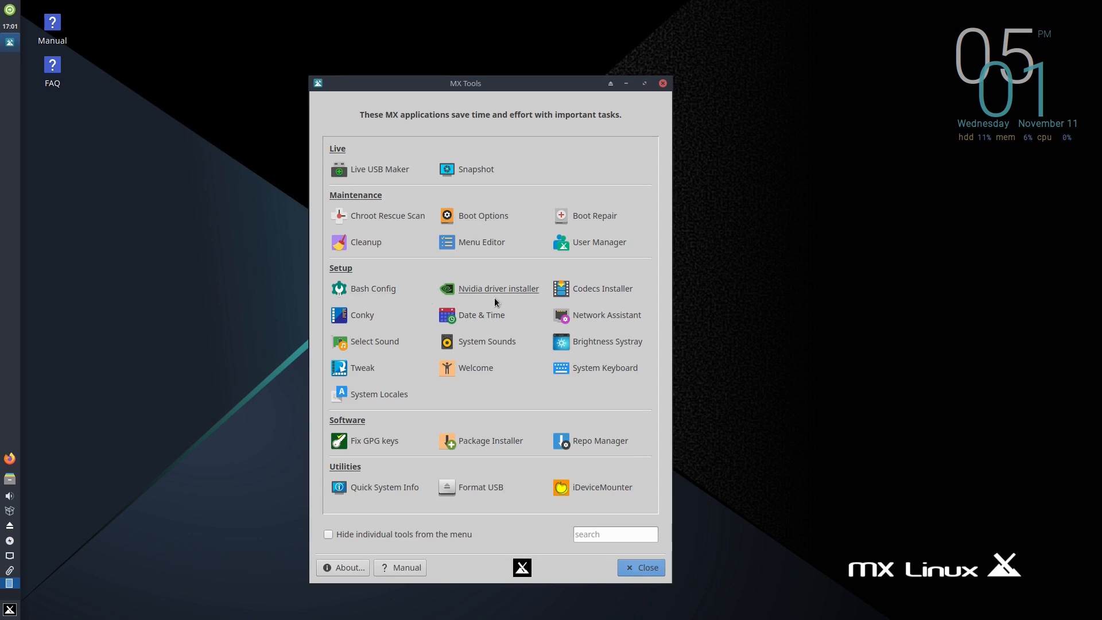
{"action": "mouse_move", "coordinate": [511, 303]}
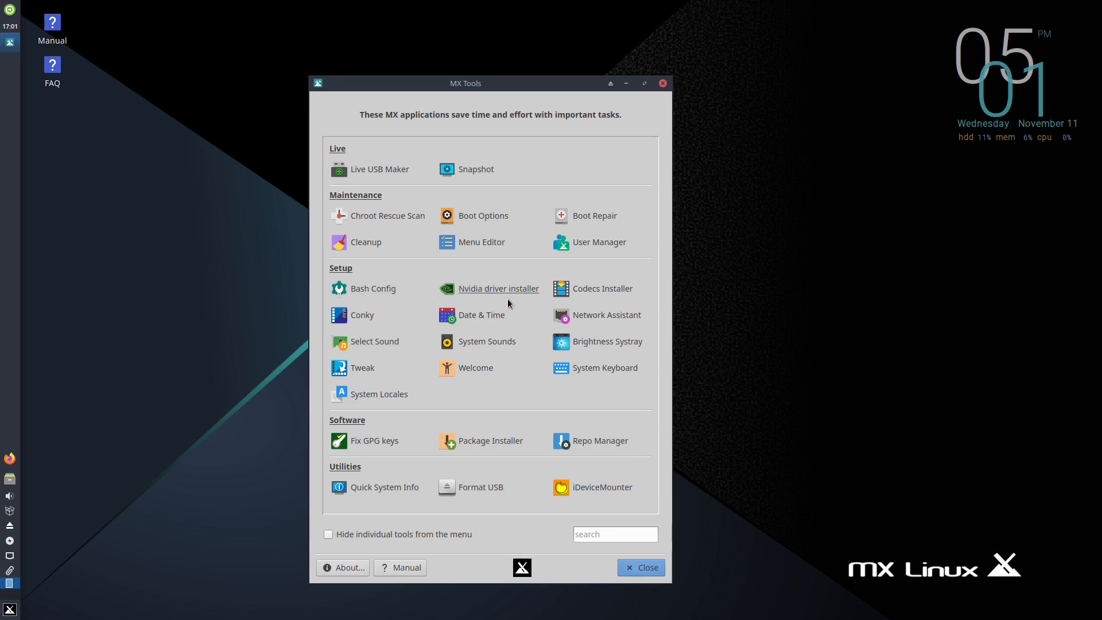
{"action": "mouse_move", "coordinate": [503, 314]}
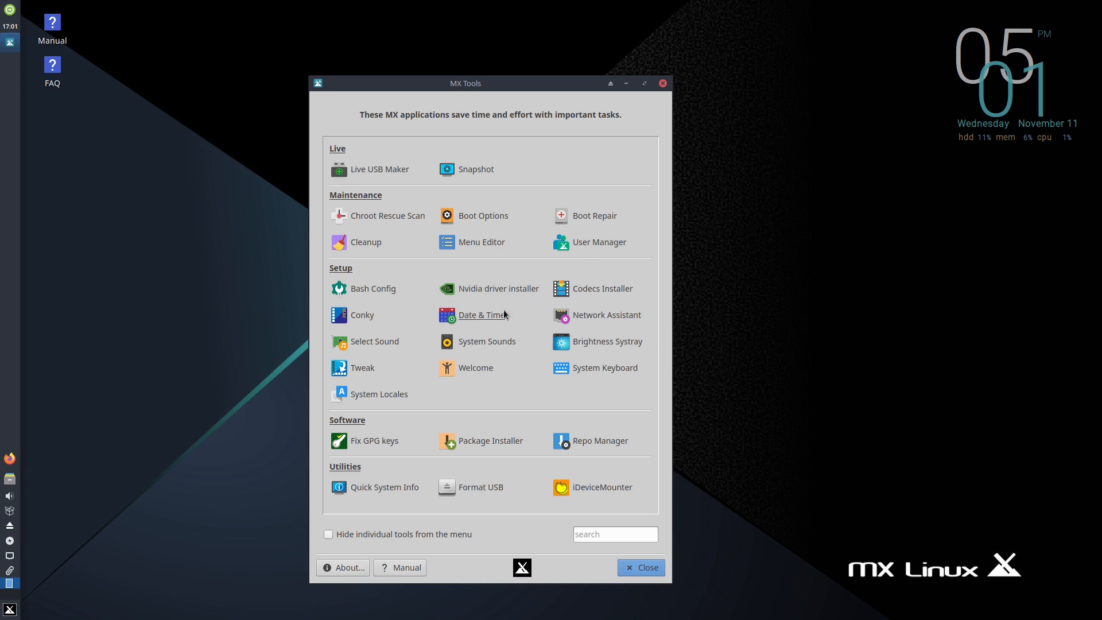
{"action": "mouse_move", "coordinate": [620, 304]}
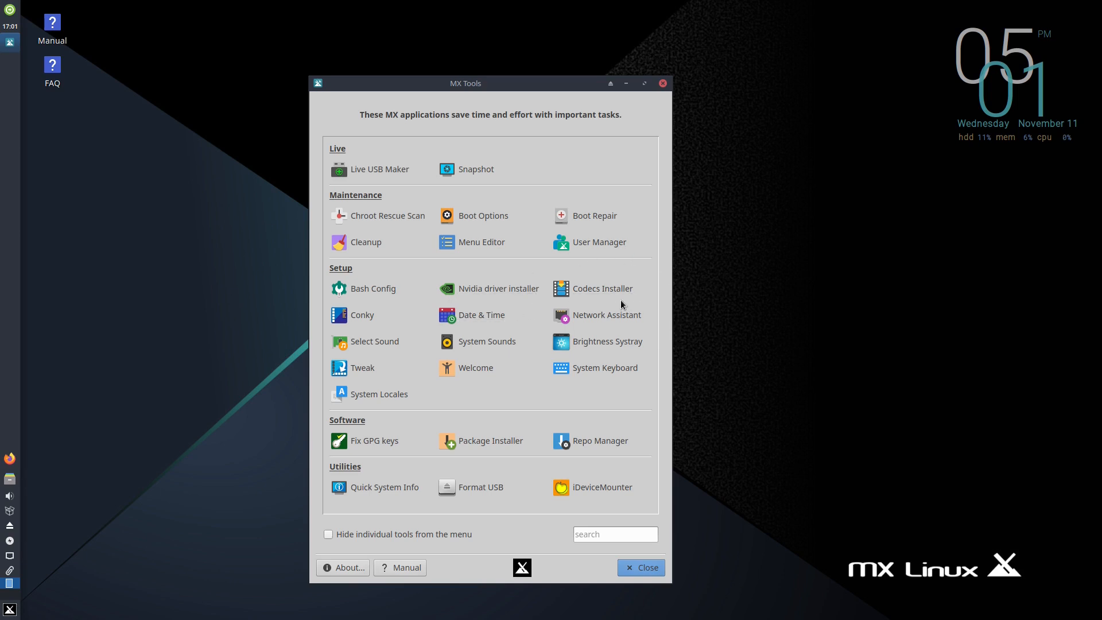
{"action": "mouse_move", "coordinate": [377, 319]}
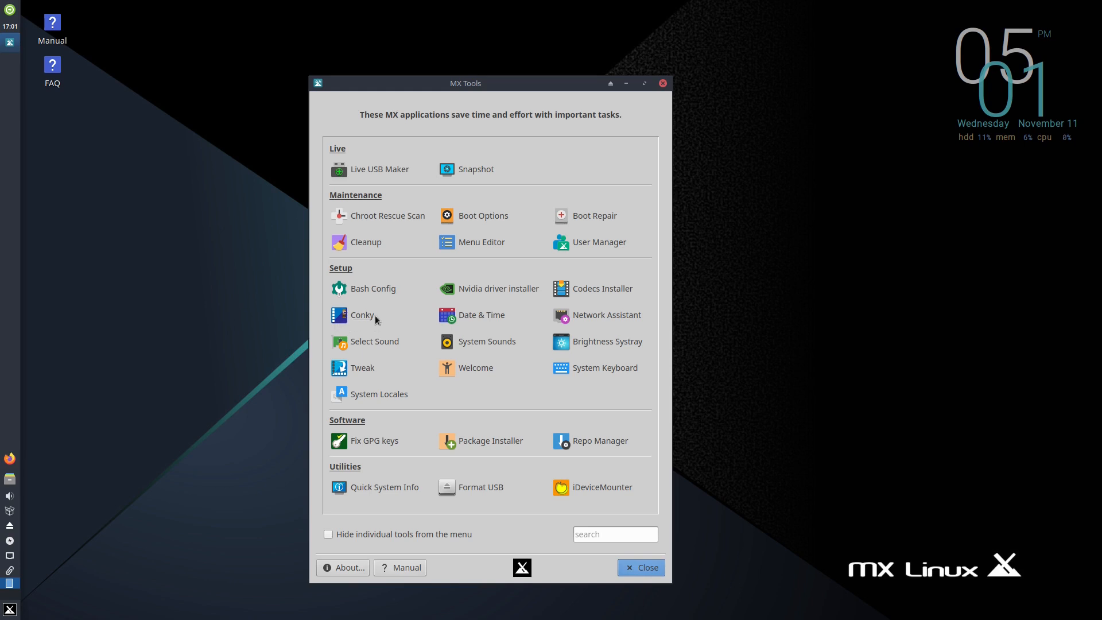
{"action": "mouse_move", "coordinate": [1099, 97]}
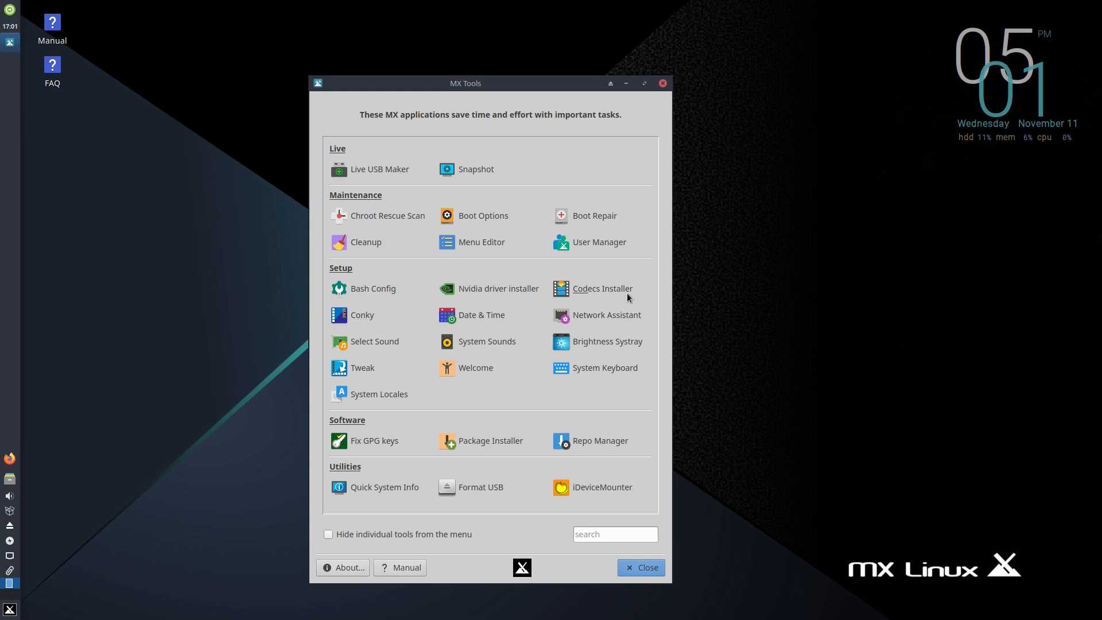
{"action": "mouse_move", "coordinate": [539, 351]}
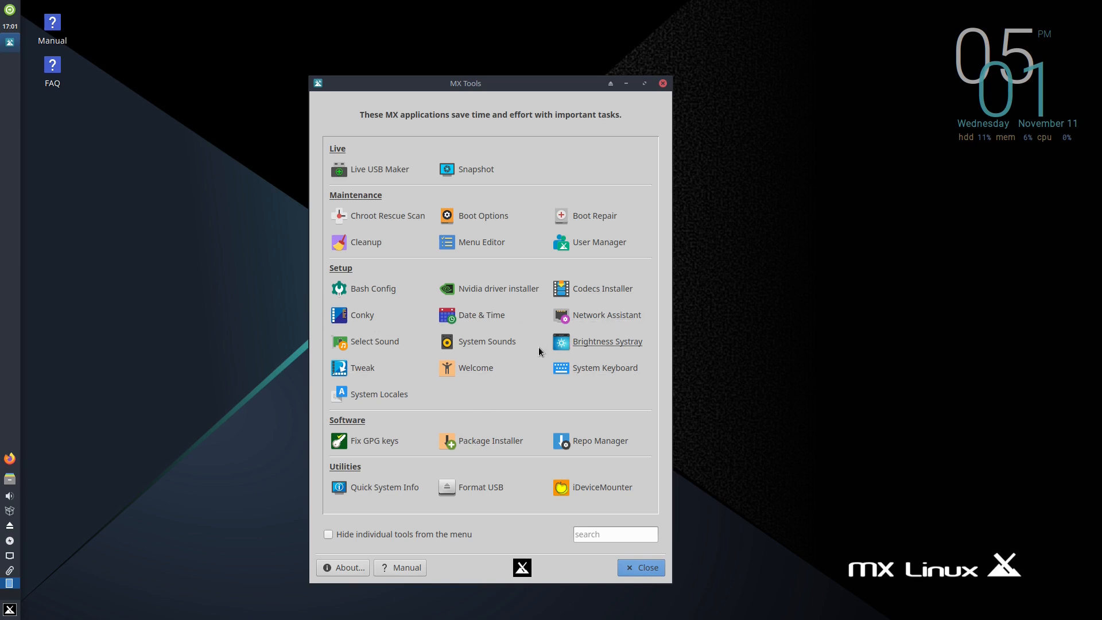
{"action": "mouse_move", "coordinate": [327, 411]}
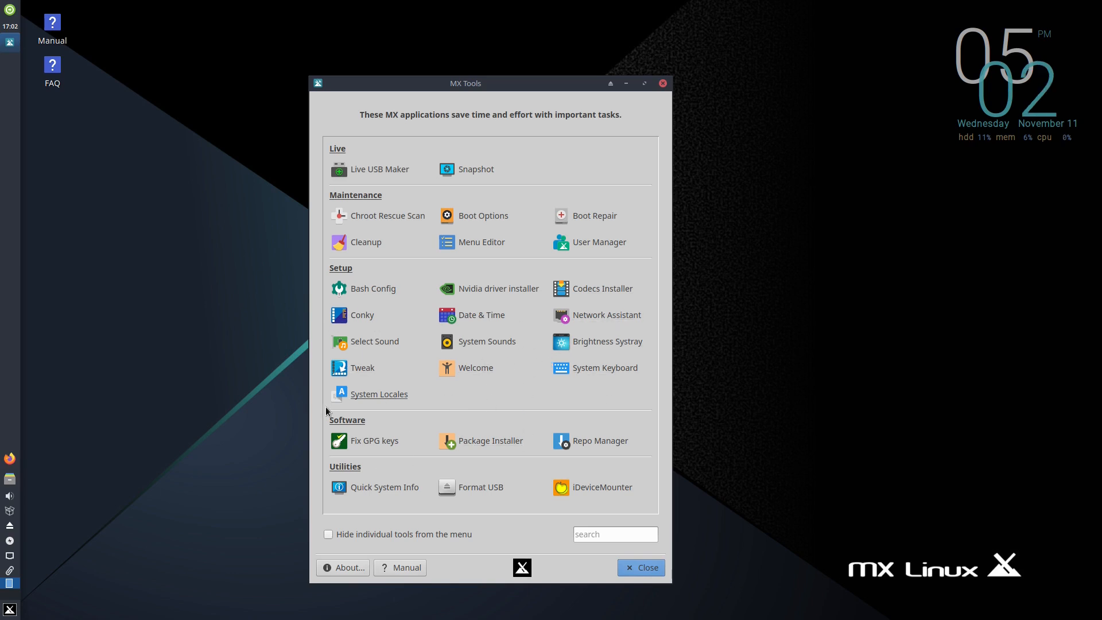
{"action": "mouse_move", "coordinate": [357, 458]}
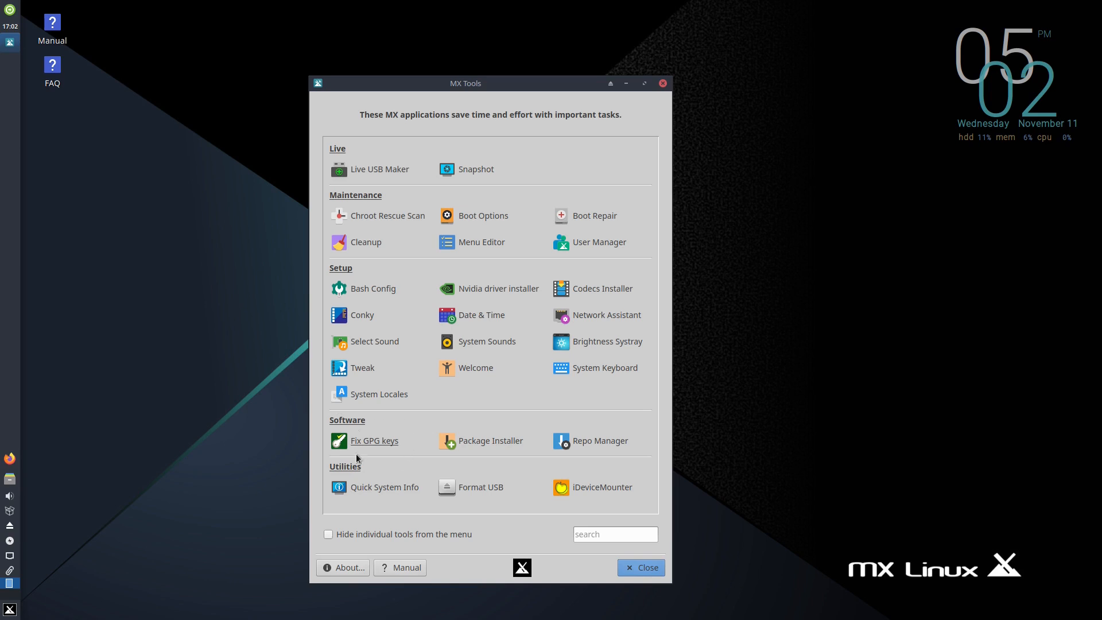
{"action": "mouse_move", "coordinate": [494, 462]}
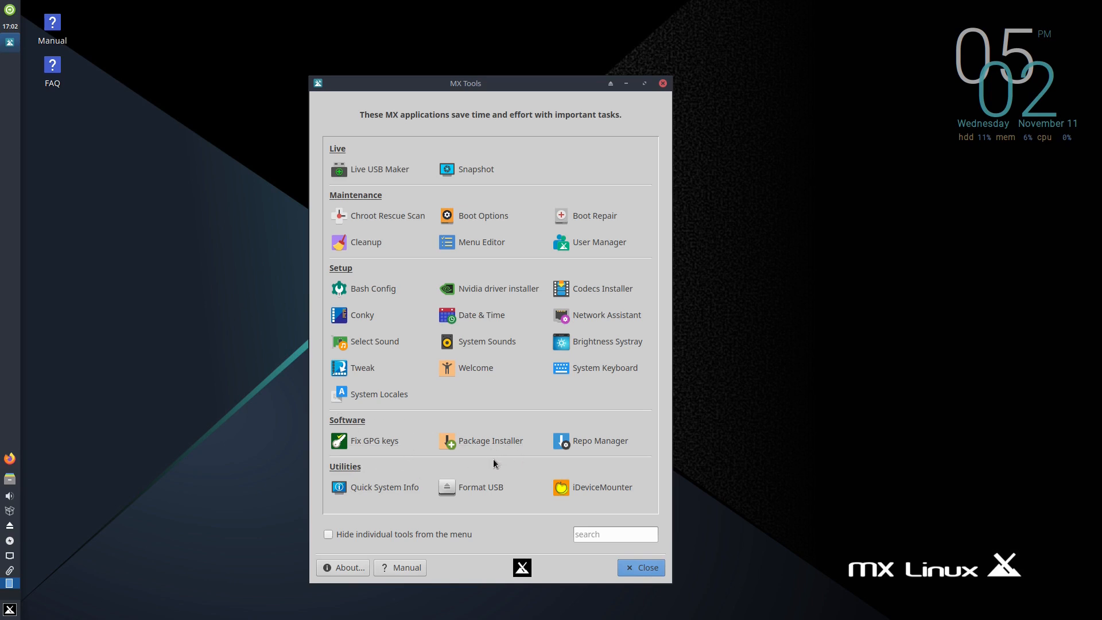
{"action": "mouse_move", "coordinate": [492, 441]}
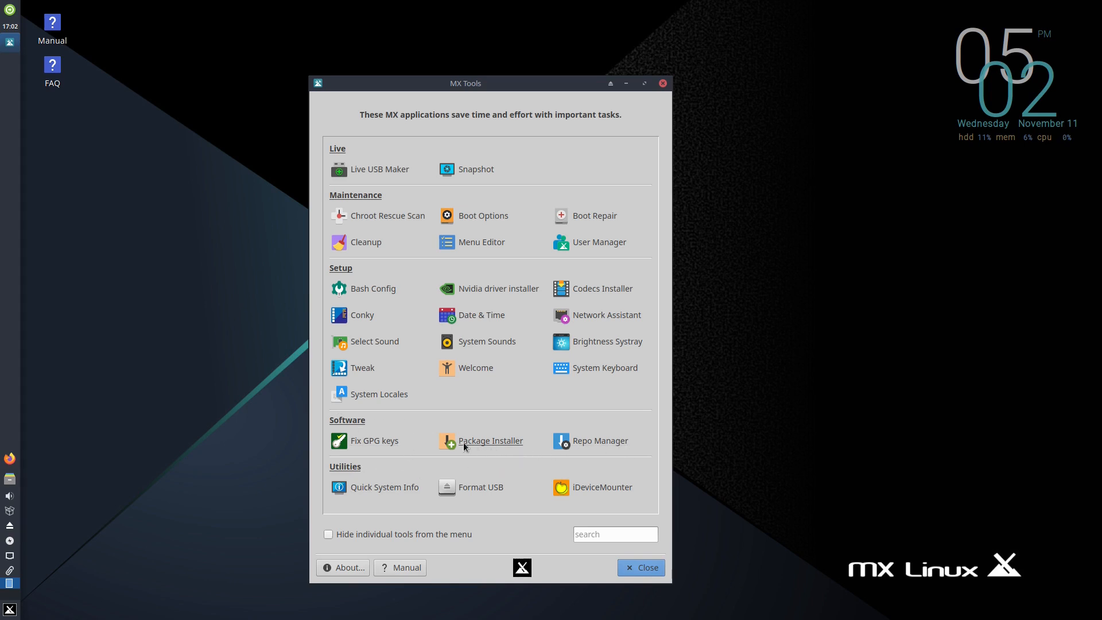
{"action": "mouse_move", "coordinate": [385, 487]}
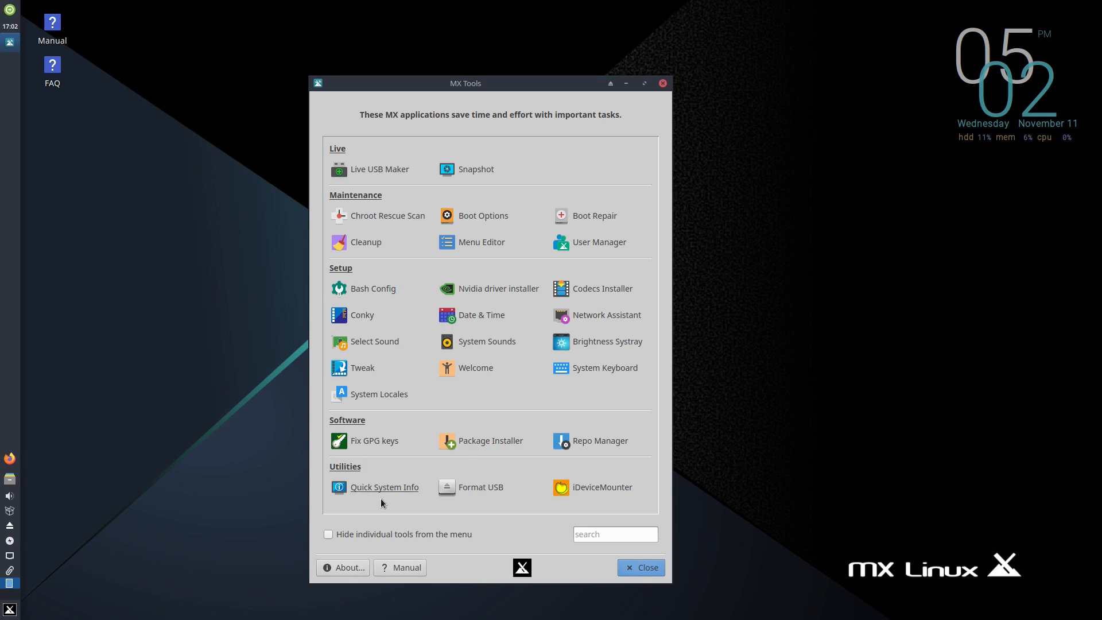
{"action": "mouse_move", "coordinate": [572, 506]}
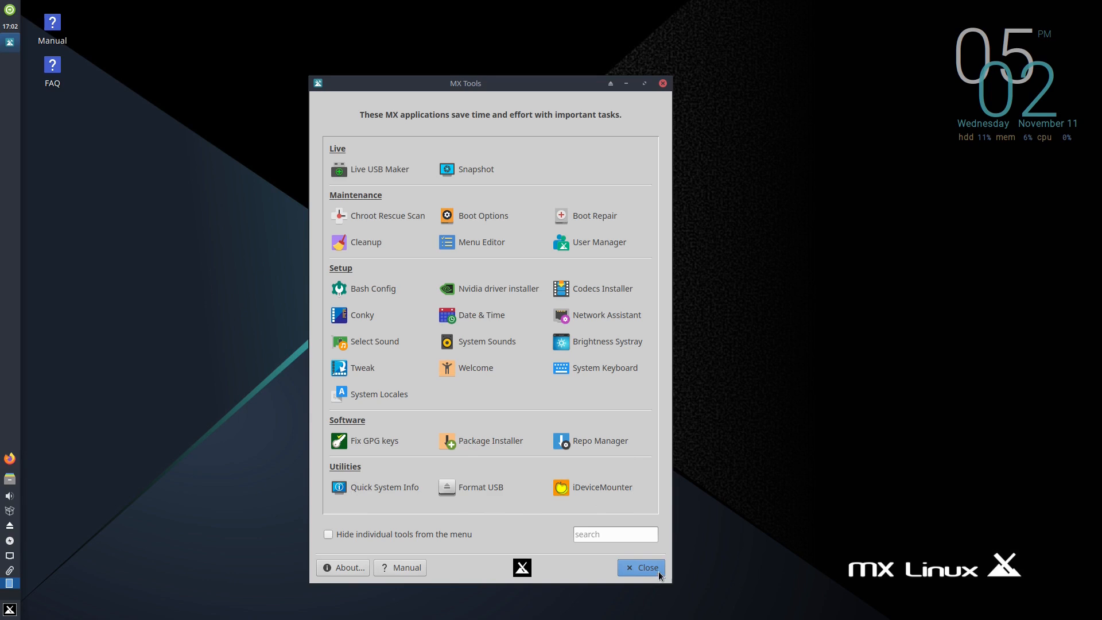
- Close the MX Tools window, leaving the bare desktop
{"action": "left_click", "coordinate": [641, 567]}
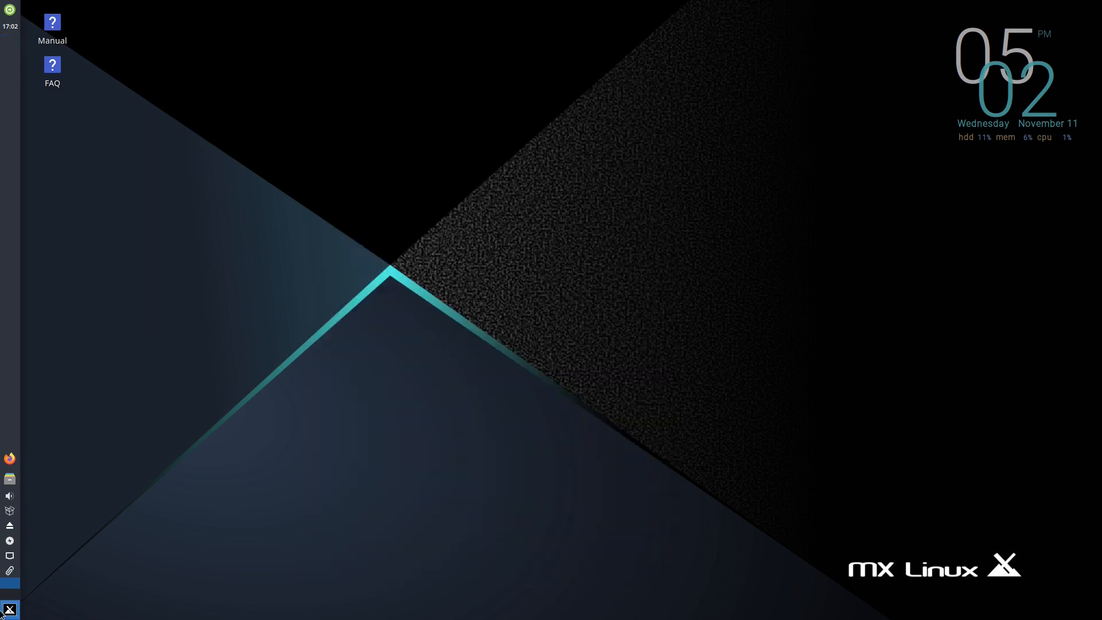
- Launch MX Package Installer from the Whisker Menu, bringing up the root authentication prompt
{"action": "left_click", "coordinate": [9, 608]}
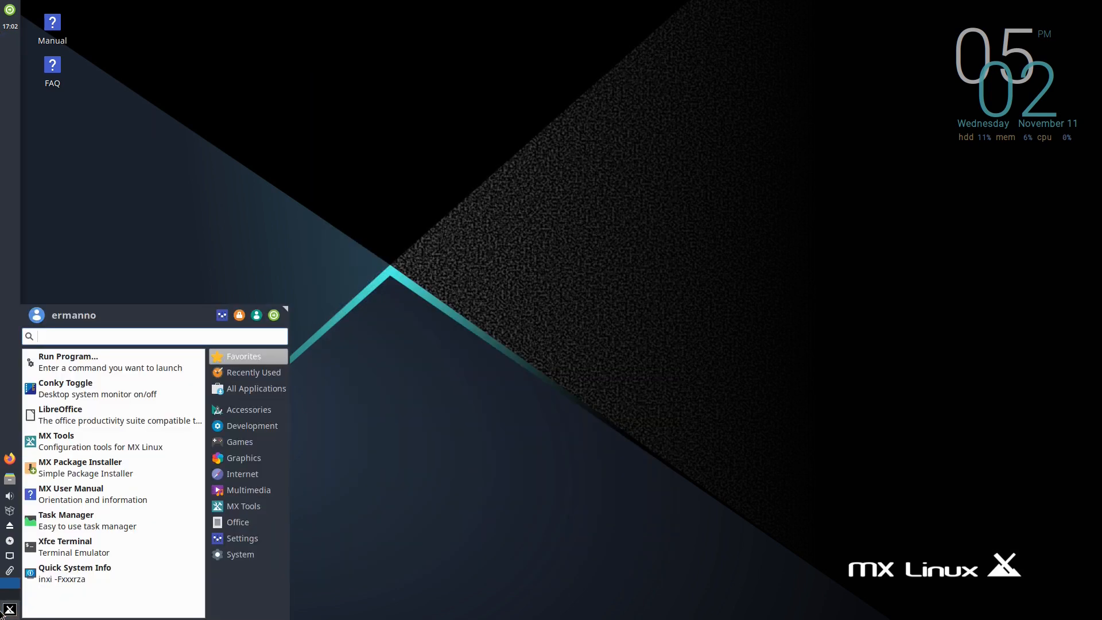
{"action": "mouse_move", "coordinate": [80, 467]}
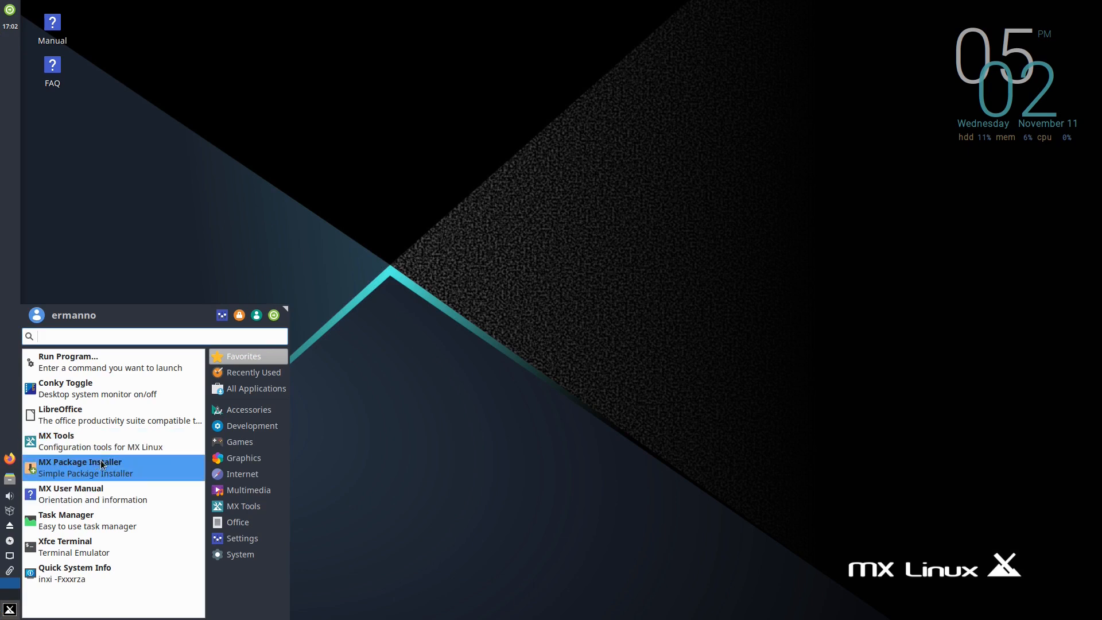
{"action": "mouse_move", "coordinate": [89, 476]}
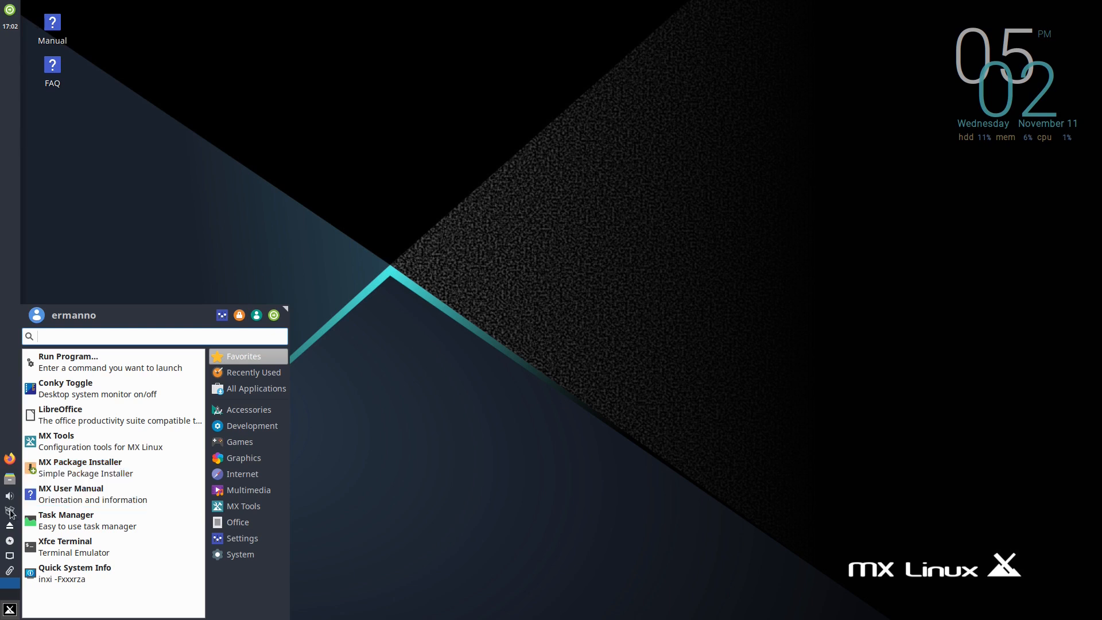
{"action": "mouse_move", "coordinate": [12, 495]}
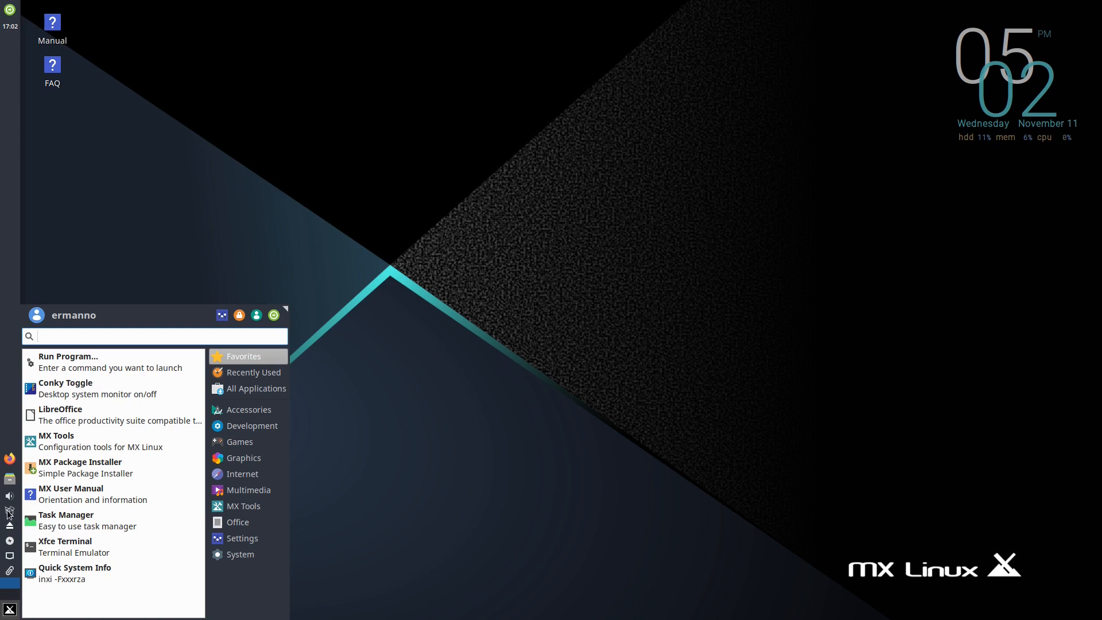
{"action": "mouse_move", "coordinate": [103, 467]}
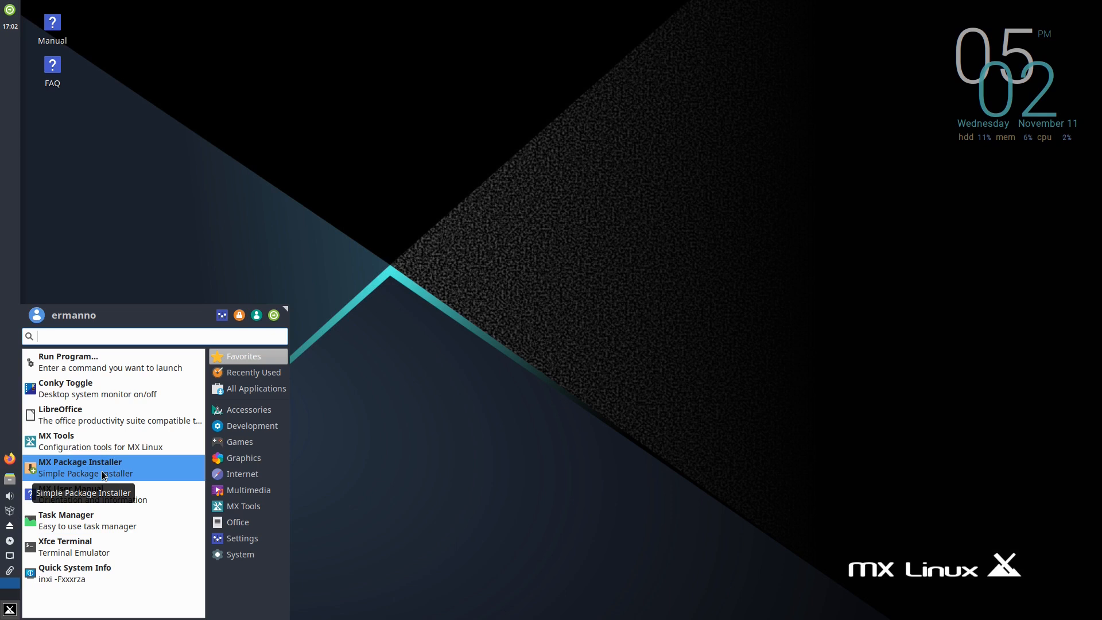
{"action": "left_click", "coordinate": [81, 461]}
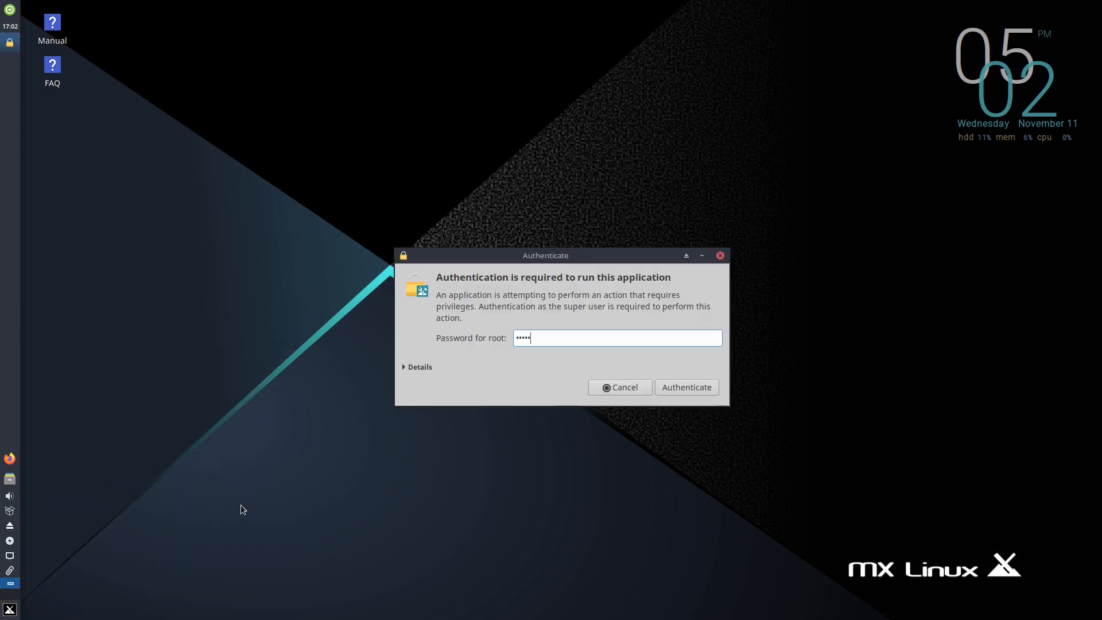
- Authenticate, mark the Debian 5.8.14 64 bit kernel under Kernels and start its installation
{"action": "left_click", "coordinate": [685, 386]}
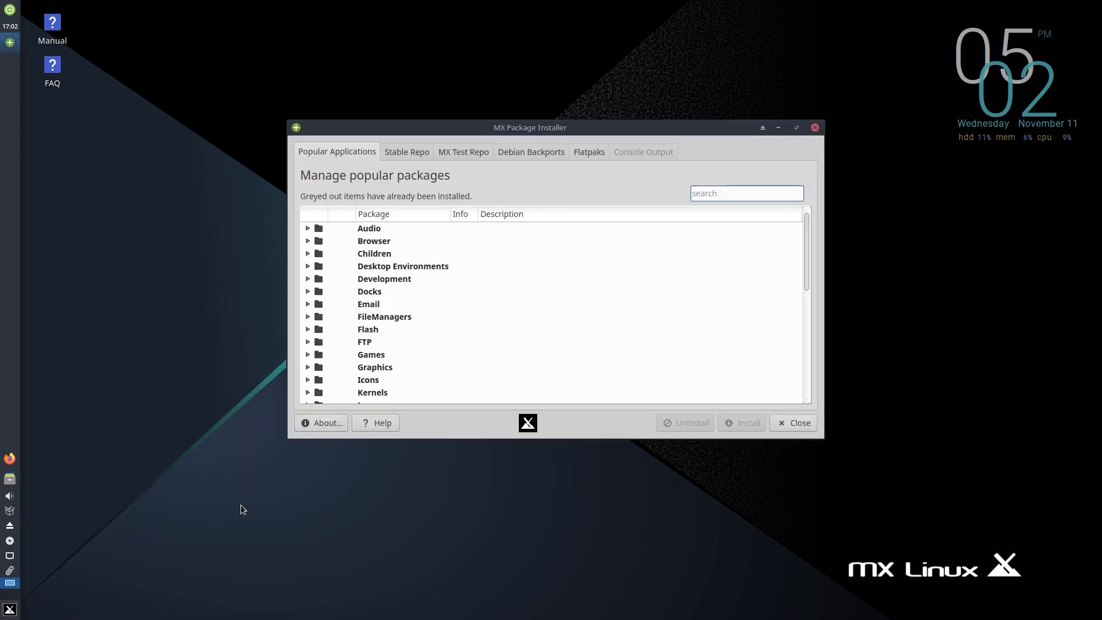
{"action": "mouse_move", "coordinate": [290, 444]}
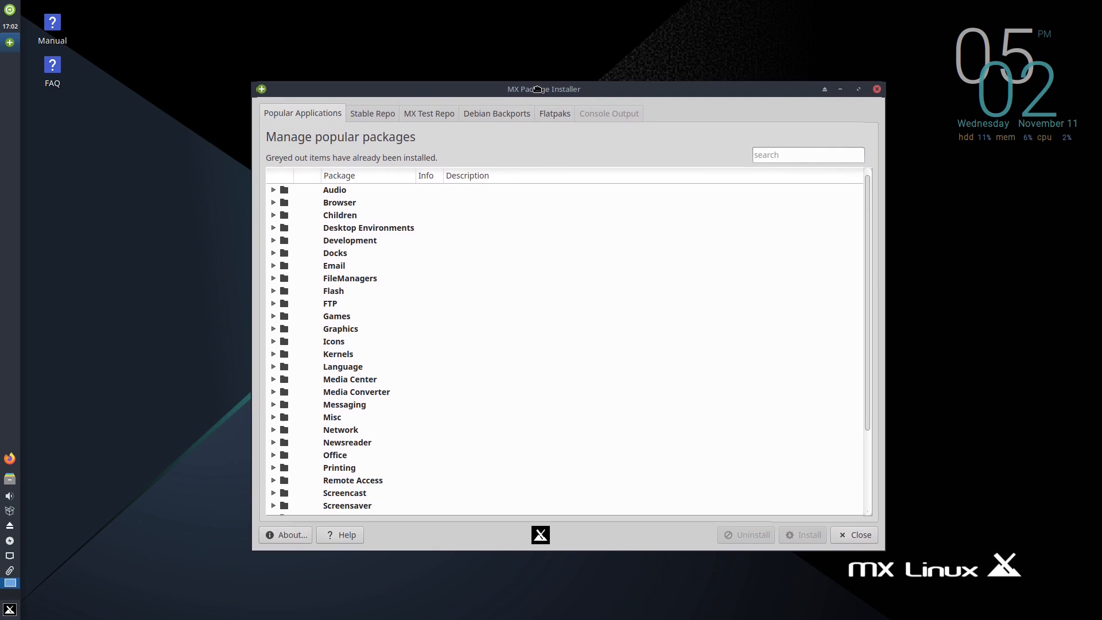
{"action": "left_click", "coordinate": [807, 155]}
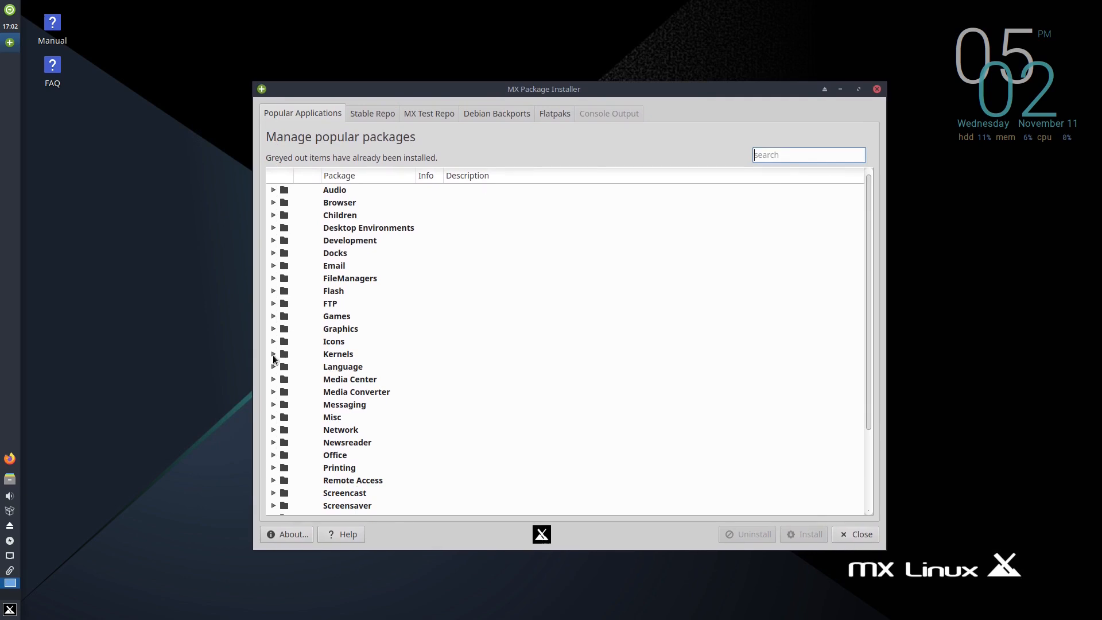
{"action": "left_click", "coordinate": [273, 354]}
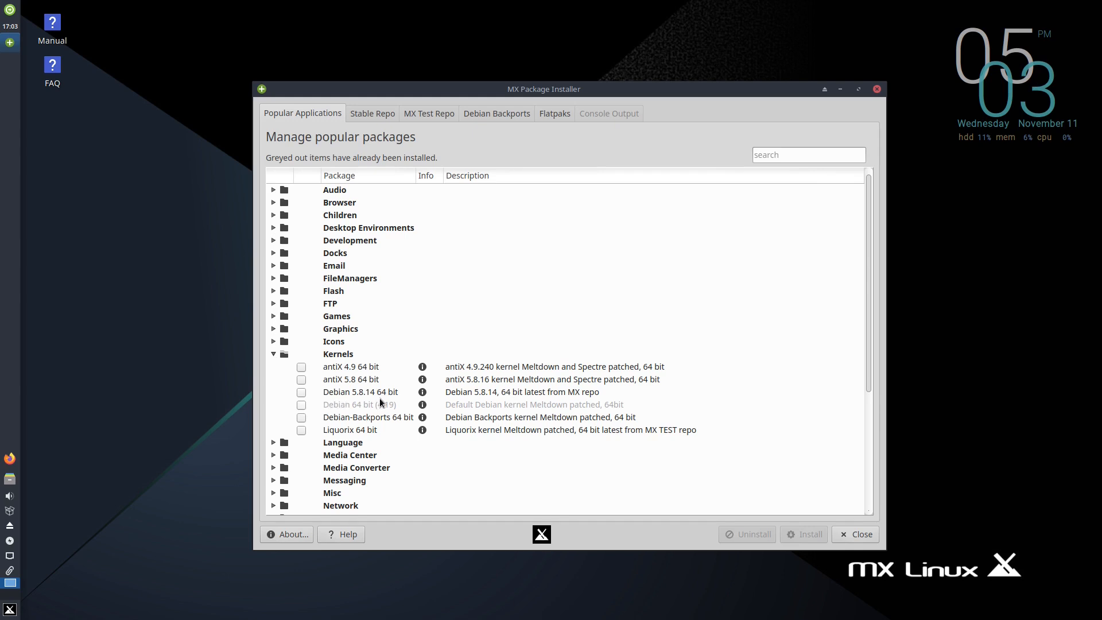
{"action": "mouse_move", "coordinate": [549, 390]}
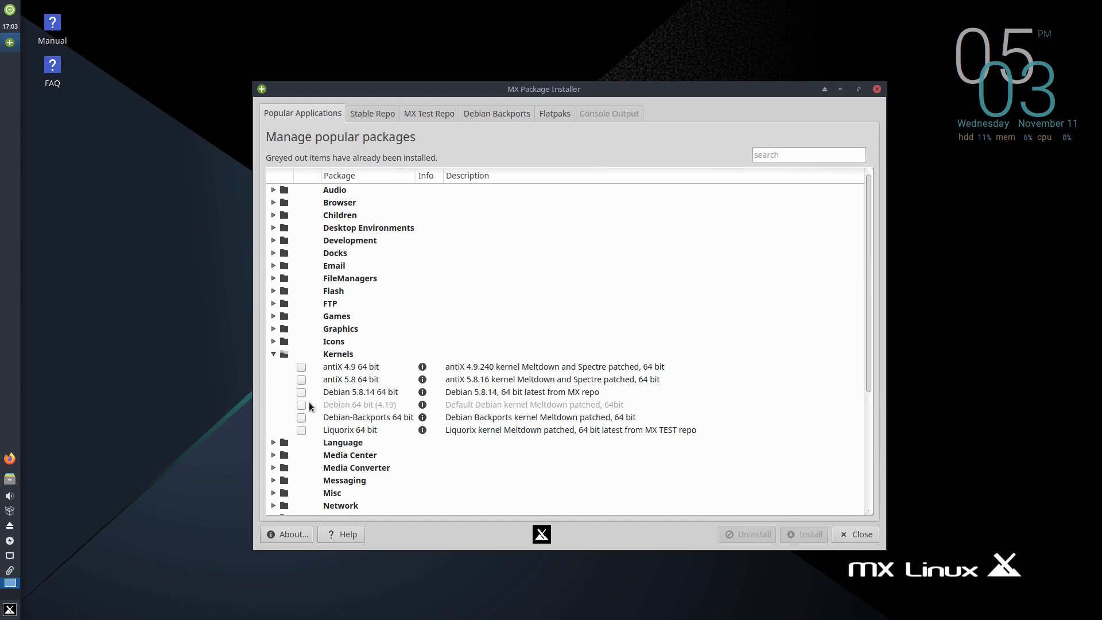
{"action": "left_click", "coordinate": [302, 392]}
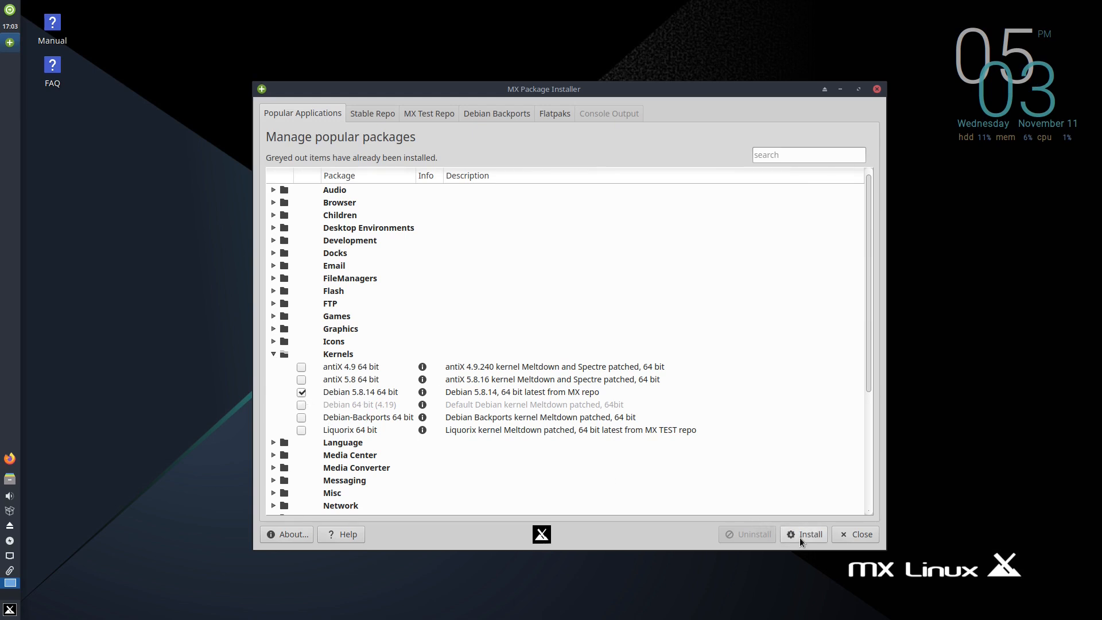
{"action": "left_click", "coordinate": [802, 533]}
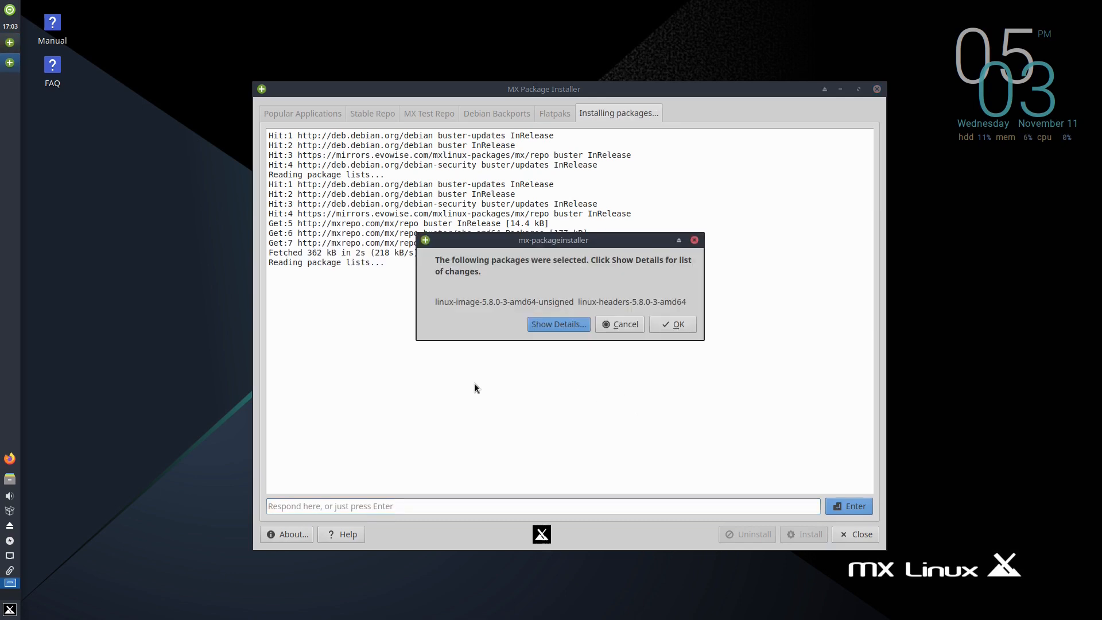
{"action": "mouse_move", "coordinate": [586, 262]}
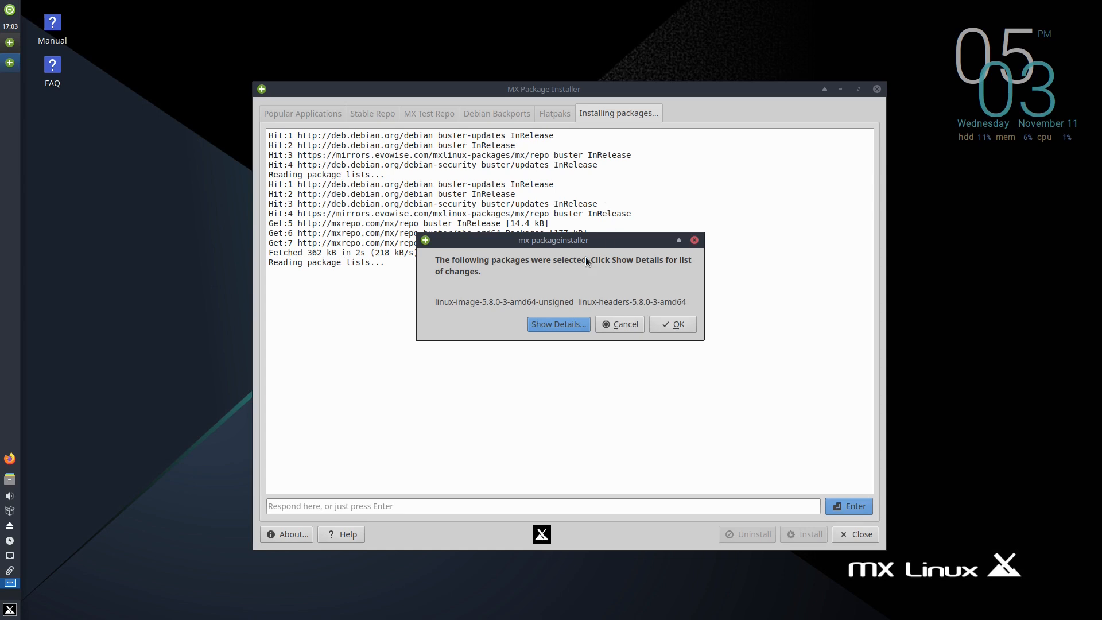
- Confirm the kernel package list and acknowledge the successful install
{"action": "left_click", "coordinate": [672, 324]}
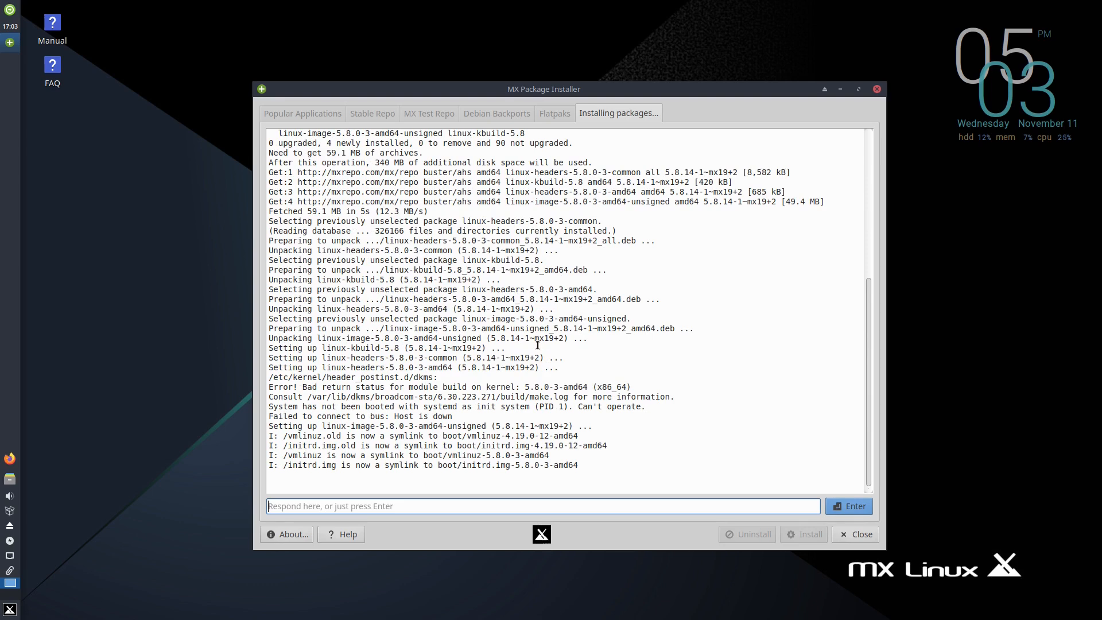
{"action": "scroll", "scroll_direction": "down", "scroll_amount": 3}
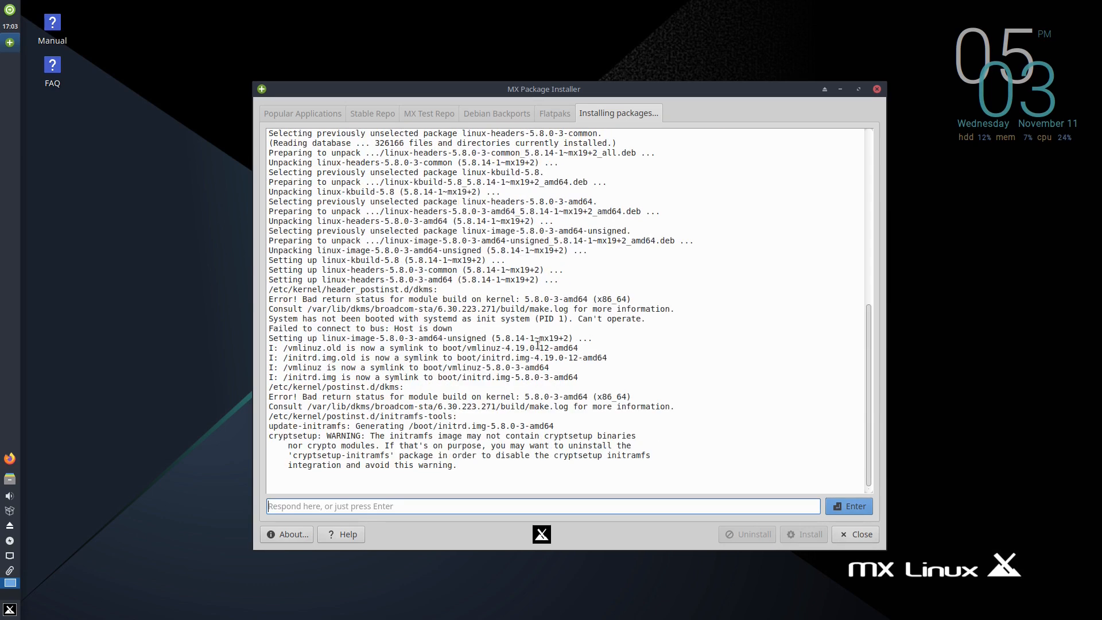
{"action": "scroll", "scroll_direction": "down", "scroll_amount": 3}
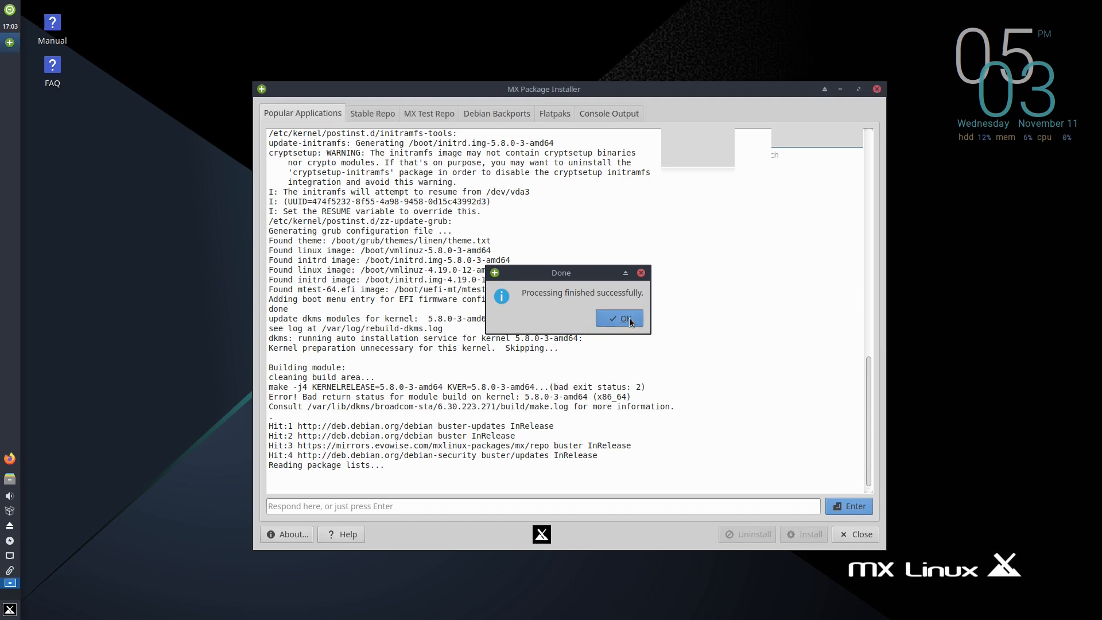
{"action": "left_click", "coordinate": [618, 318]}
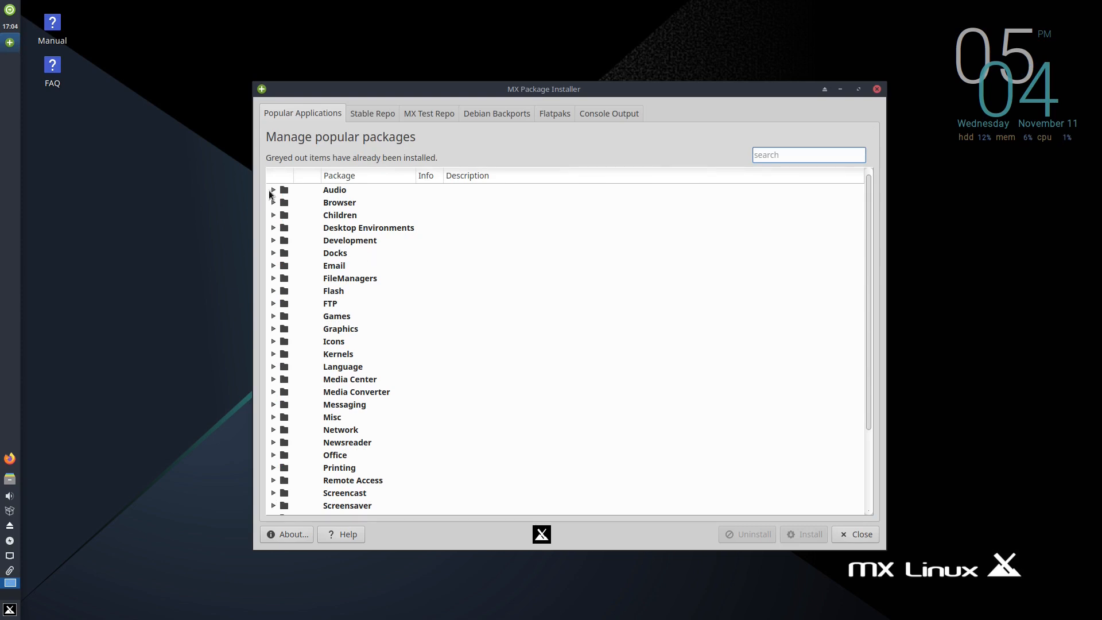
- Attempt to install Spotify from Audio; it fails on a missing repository public key
{"action": "left_click", "coordinate": [273, 193]}
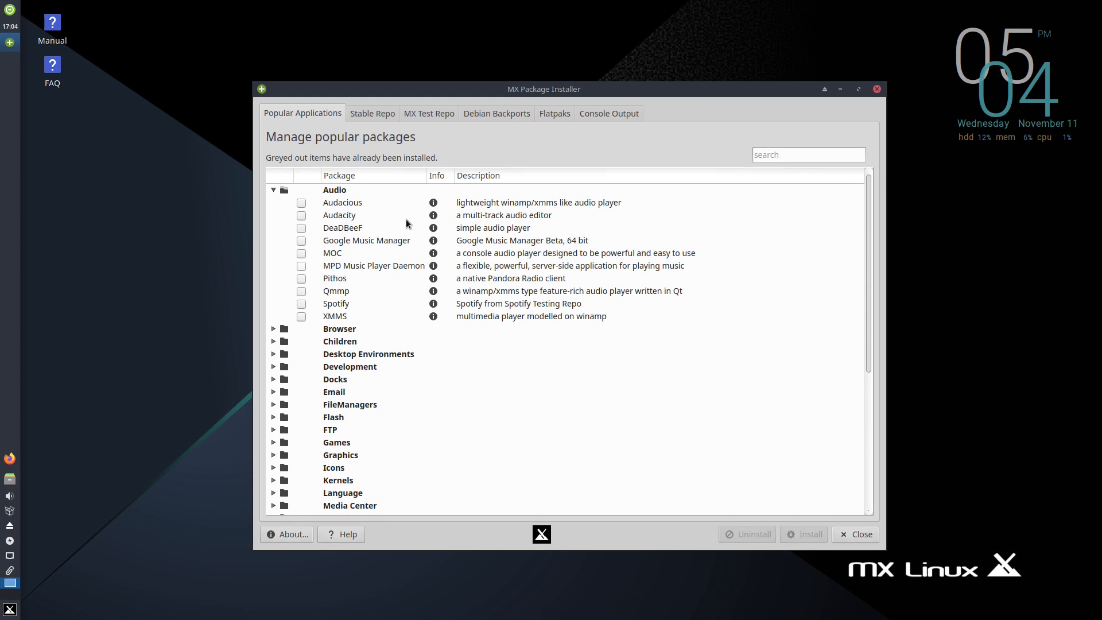
{"action": "mouse_move", "coordinate": [524, 197]}
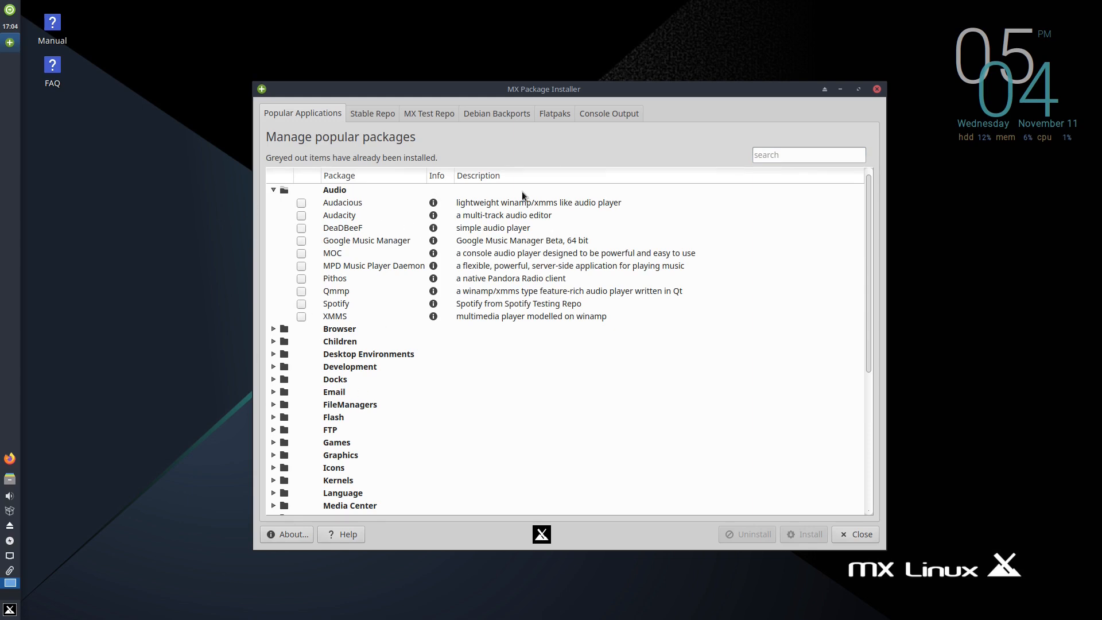
{"action": "mouse_move", "coordinate": [243, 328]}
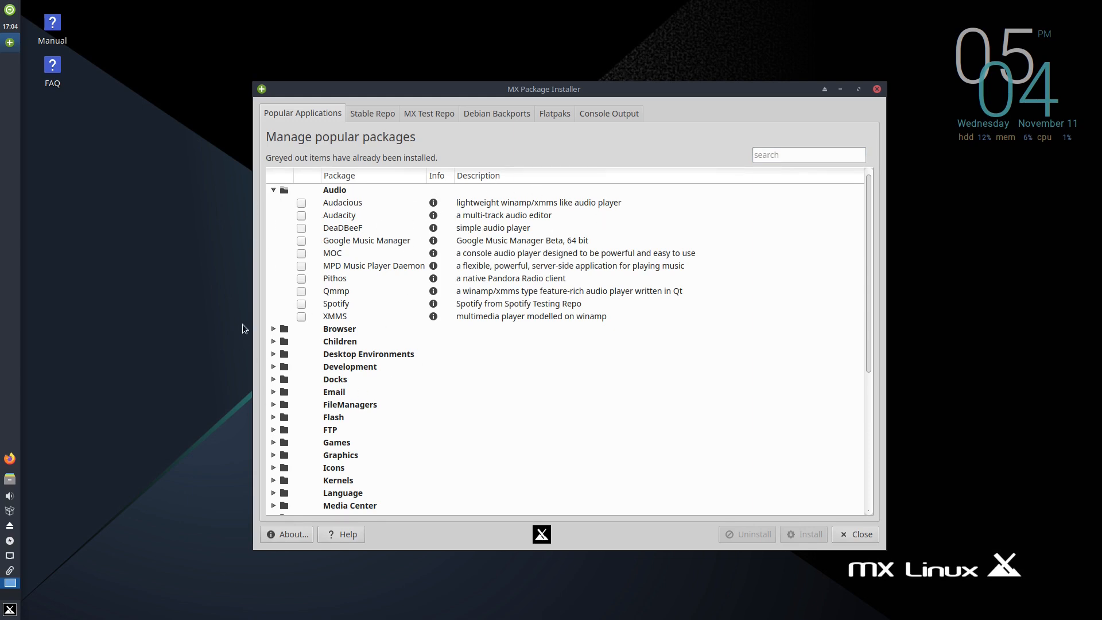
{"action": "left_click", "coordinate": [302, 303]}
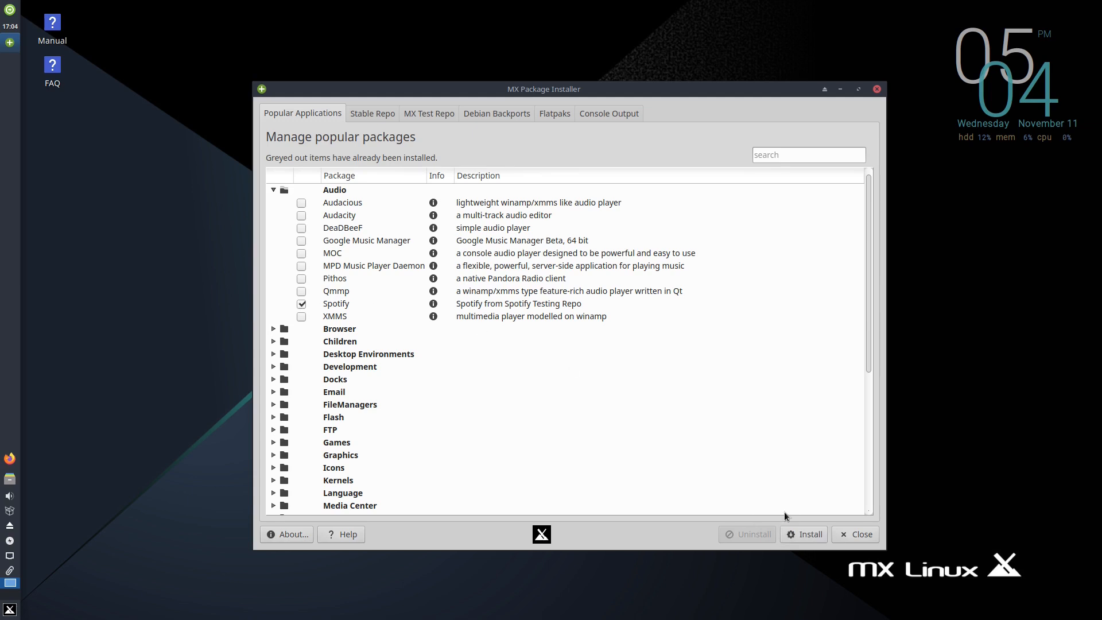
{"action": "left_click", "coordinate": [803, 534]}
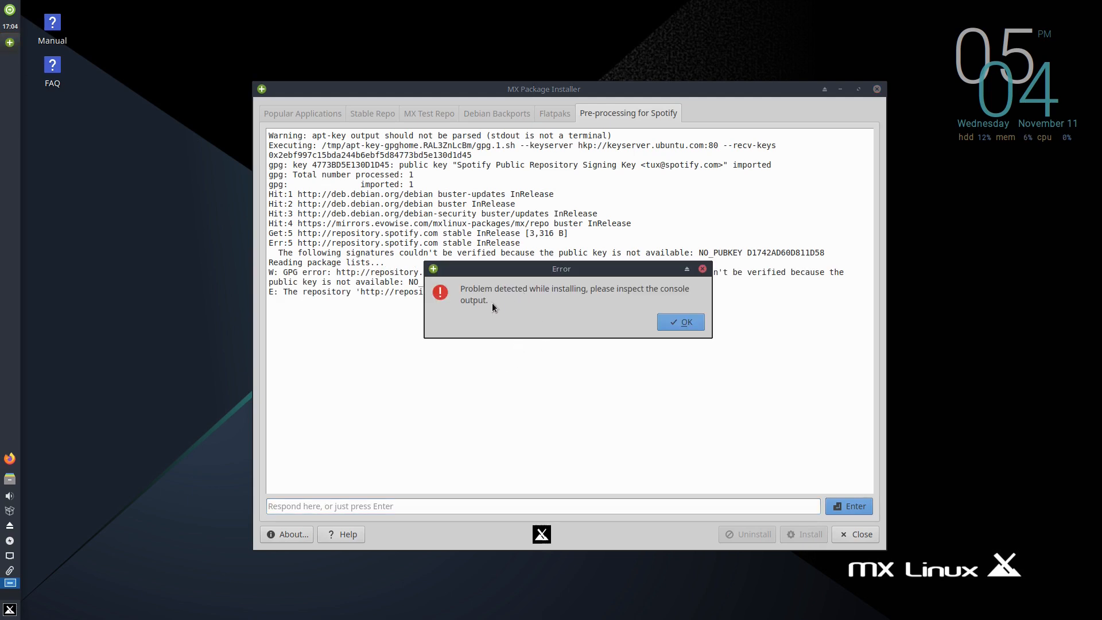
{"action": "mouse_move", "coordinate": [560, 315]}
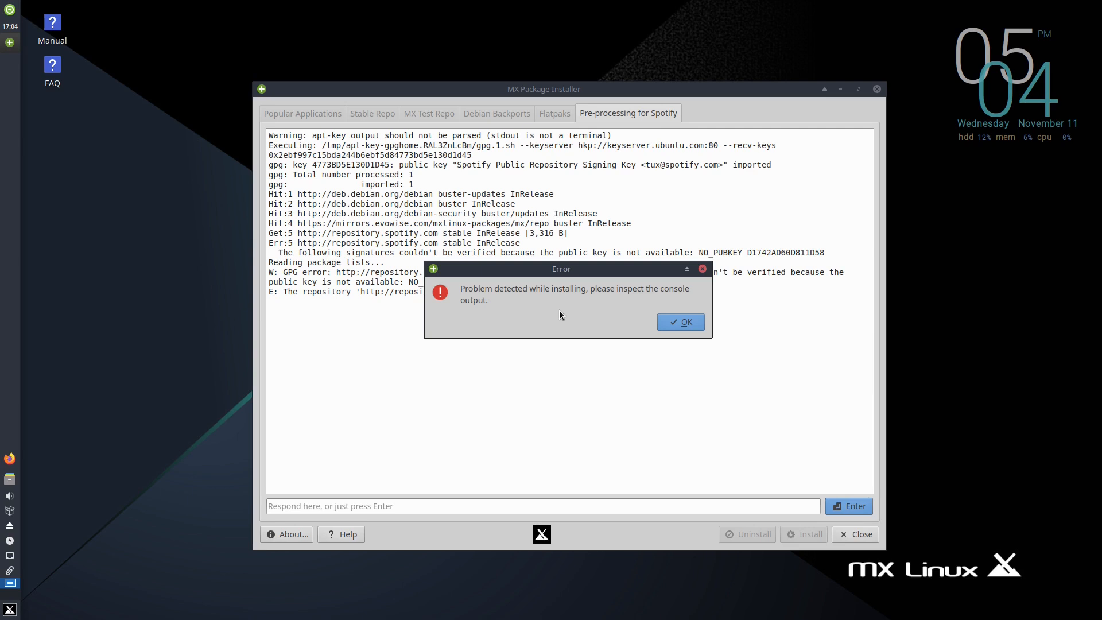
{"action": "mouse_move", "coordinate": [552, 318]}
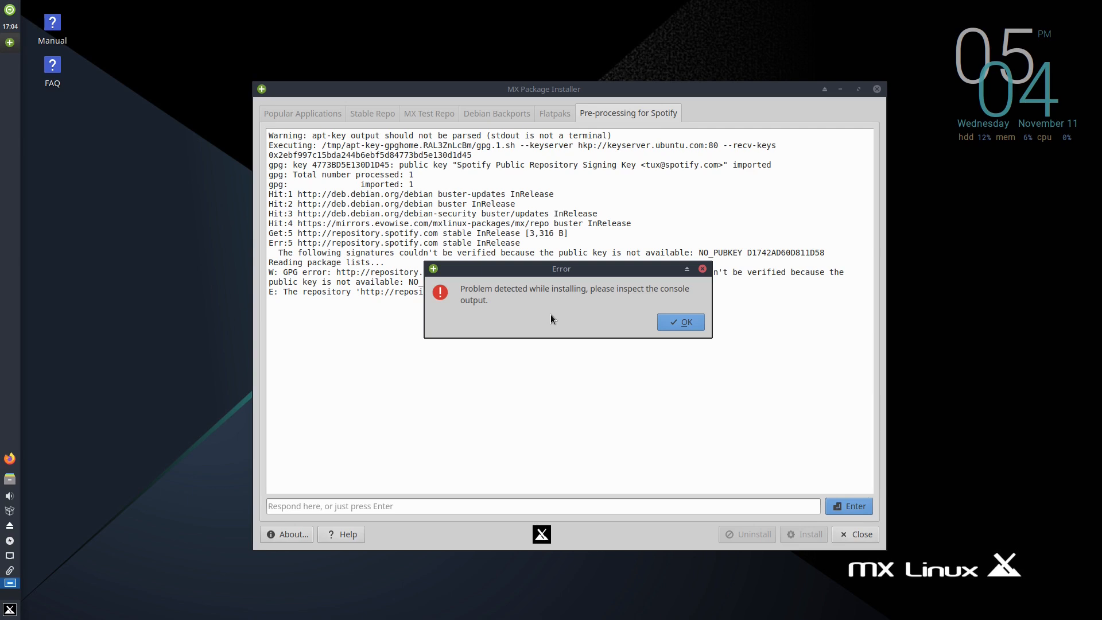
{"action": "left_click", "coordinate": [680, 321]}
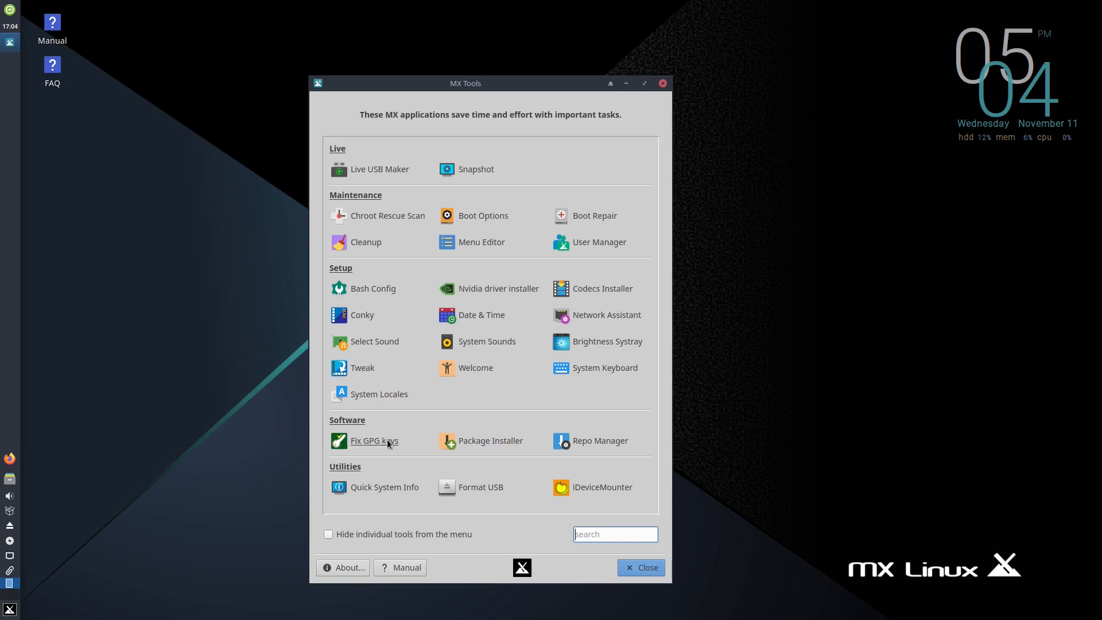
- Run Fix GPG keys as root to import the Spotify signing key, then relaunch the package installer
{"action": "left_click", "coordinate": [372, 441]}
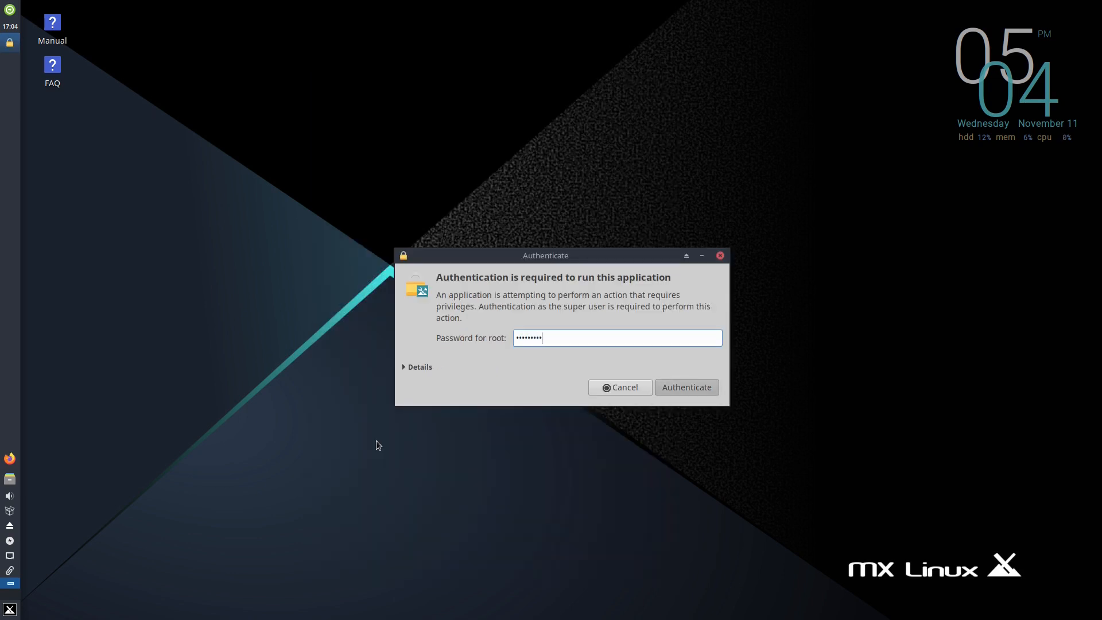
{"action": "left_click", "coordinate": [685, 387]}
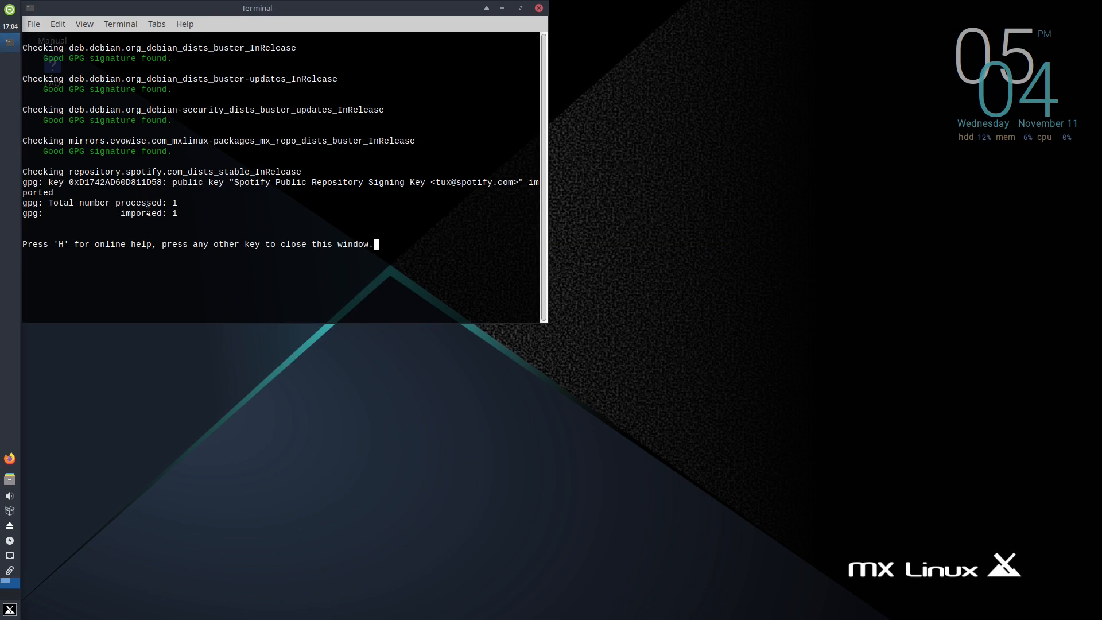
{"action": "mouse_move", "coordinate": [349, 274]}
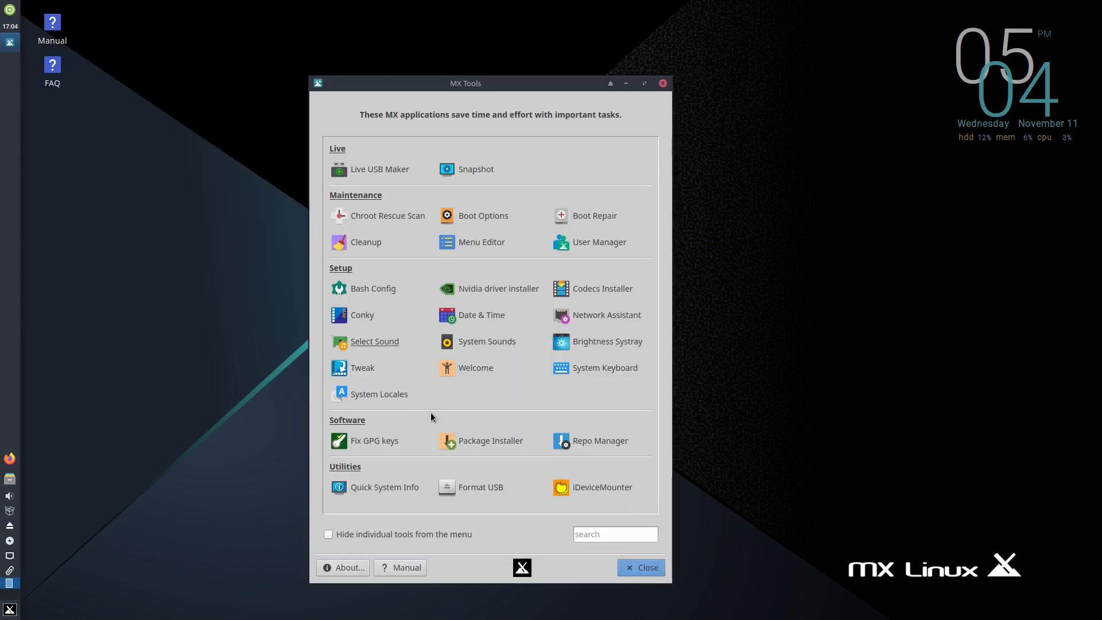
{"action": "left_click", "coordinate": [10, 608]}
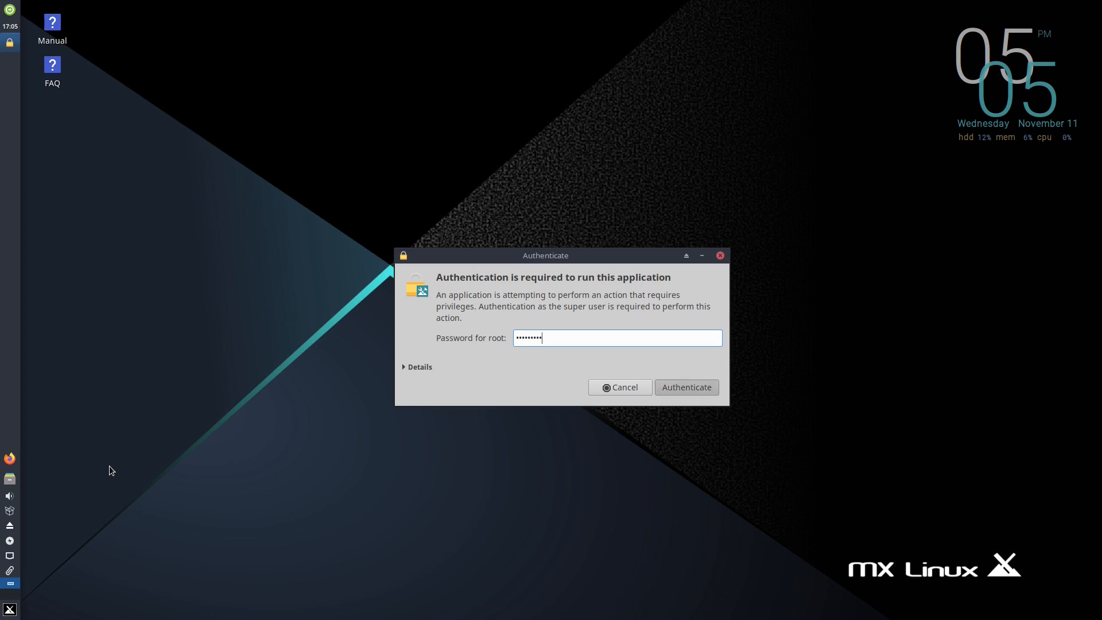
- Authenticate and install the spotify-client package from Audio, finishing successfully
{"action": "left_click", "coordinate": [685, 387]}
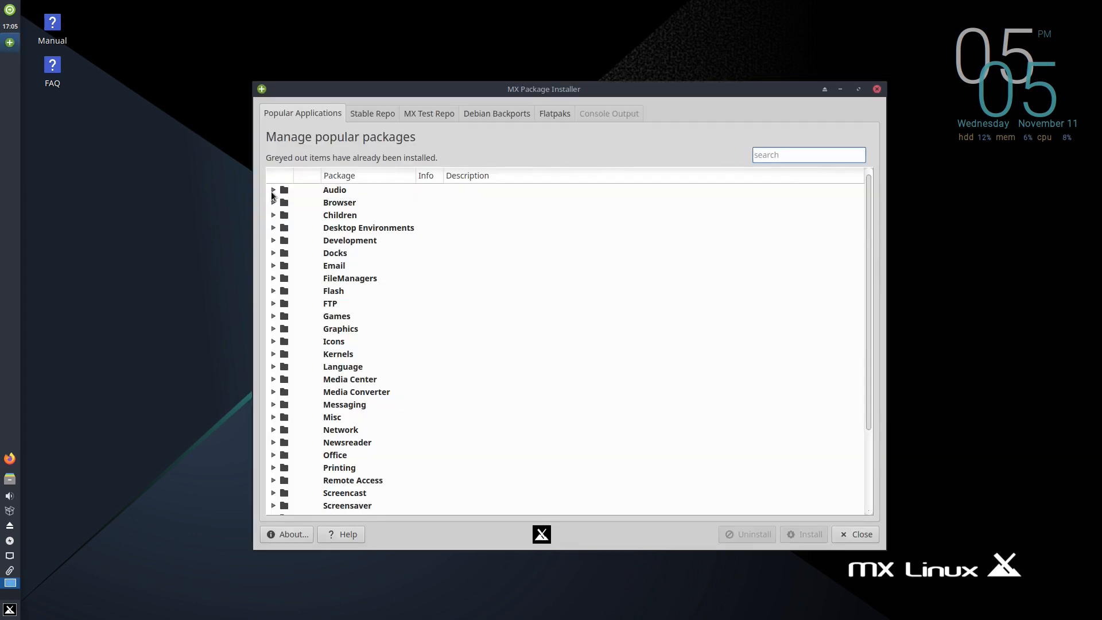
{"action": "left_click", "coordinate": [273, 189]}
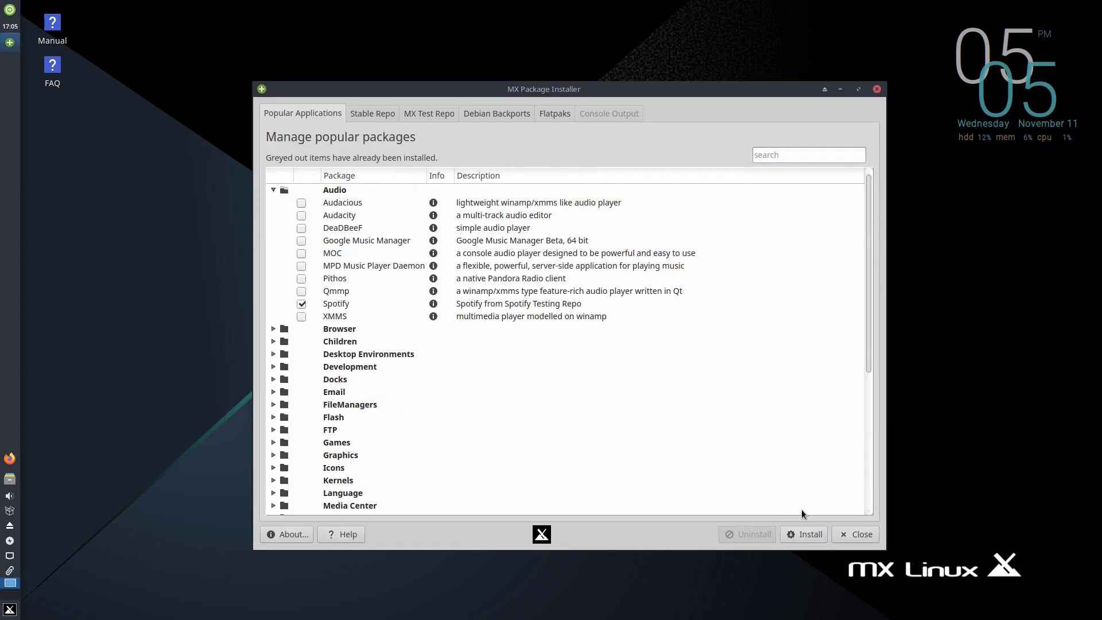
{"action": "left_click", "coordinate": [803, 534]}
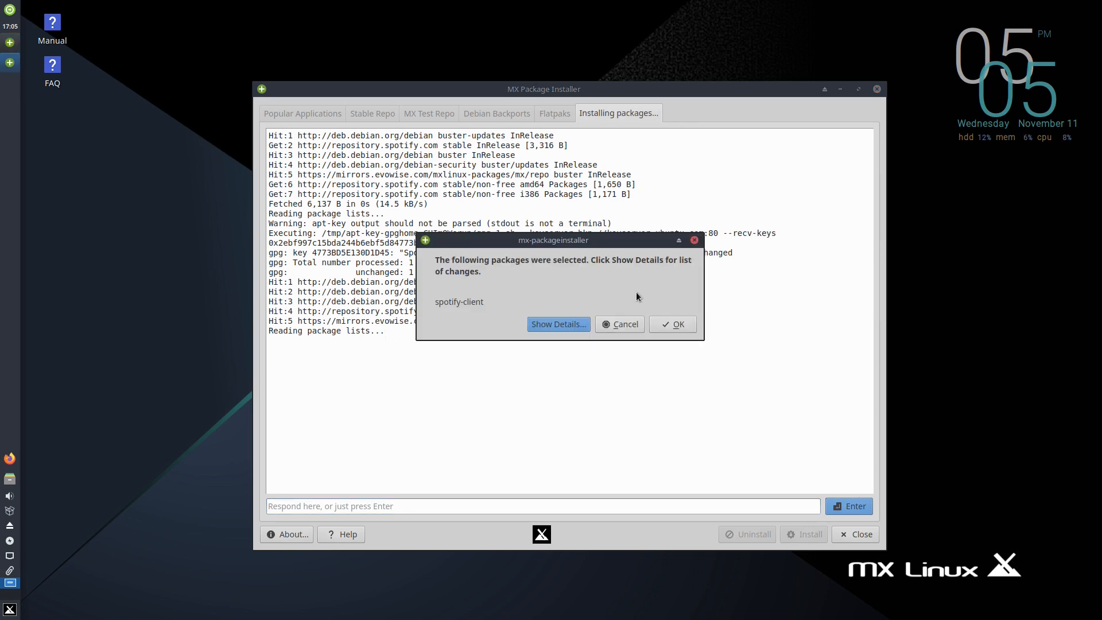
{"action": "left_click", "coordinate": [672, 324]}
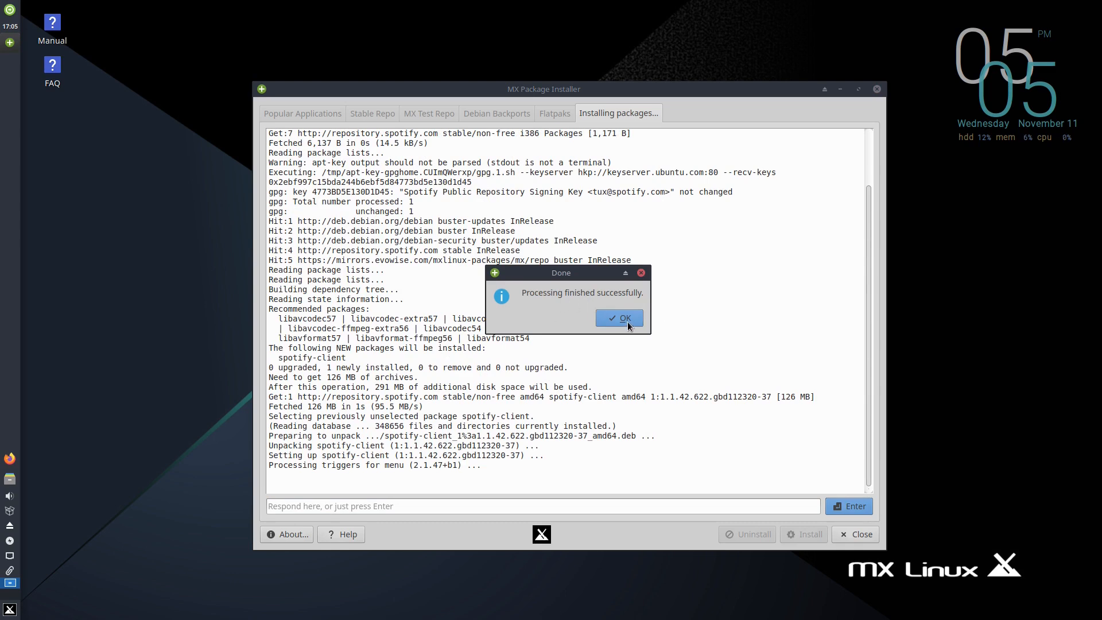
{"action": "left_click", "coordinate": [618, 318]}
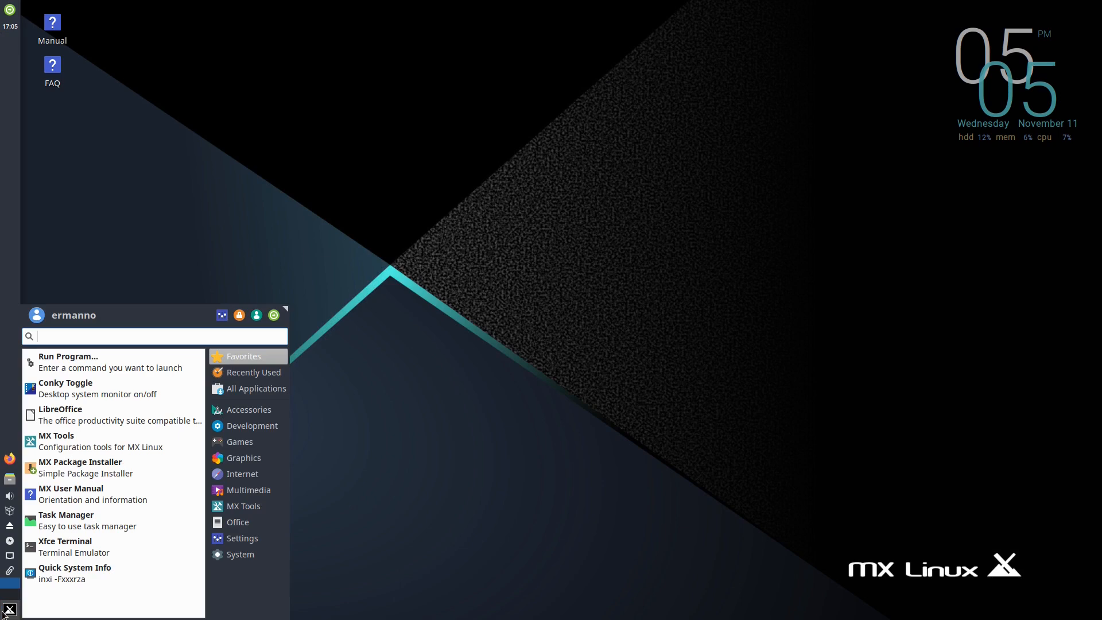
- Search 'spo' to launch Spotify, view its sign-up screen, then close it
{"action": "type", "text": "spo"}
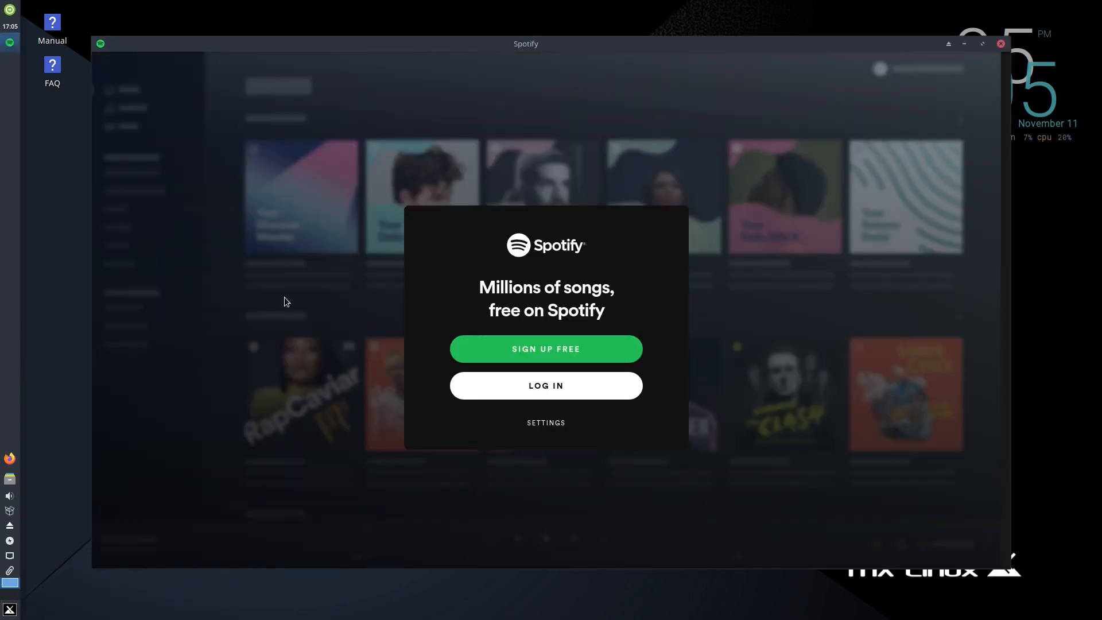
{"action": "left_click", "coordinate": [999, 43]}
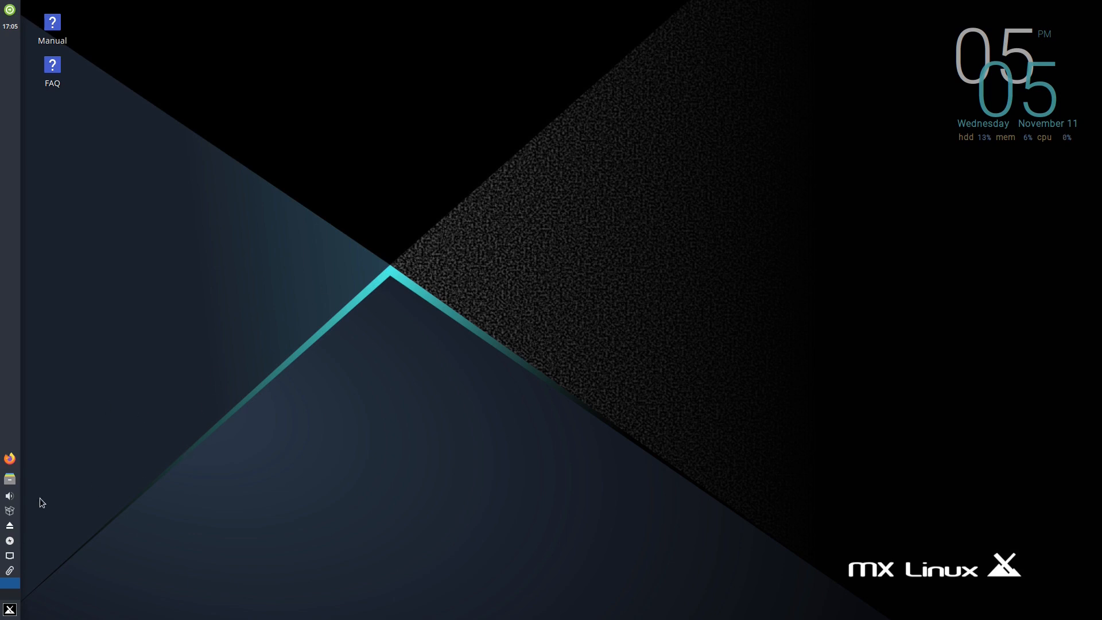
{"action": "mouse_move", "coordinate": [10, 513]}
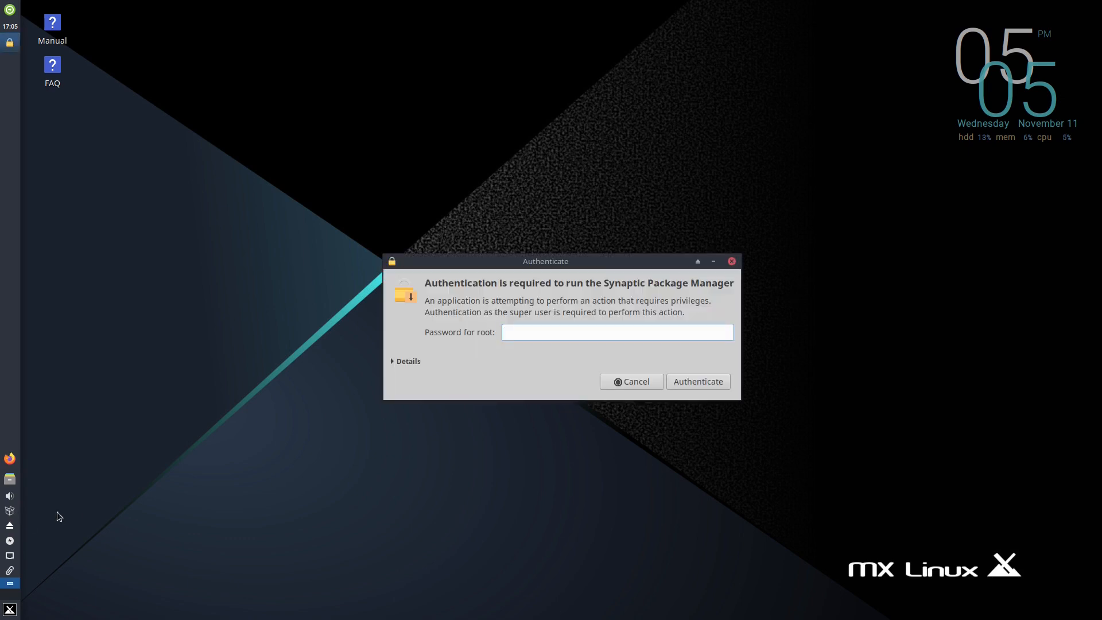
- Filter for kdenlive, mark it for installation with its required kdenlive-data package, then close Synaptic
{"action": "left_click", "coordinate": [630, 381]}
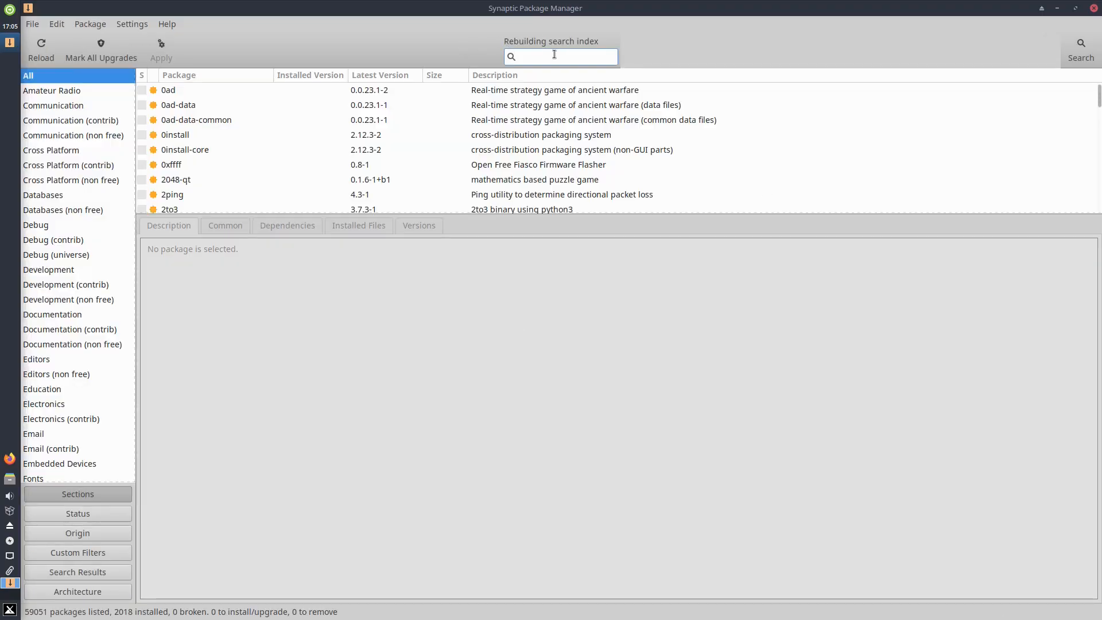
{"action": "type", "text": "kdenliv"}
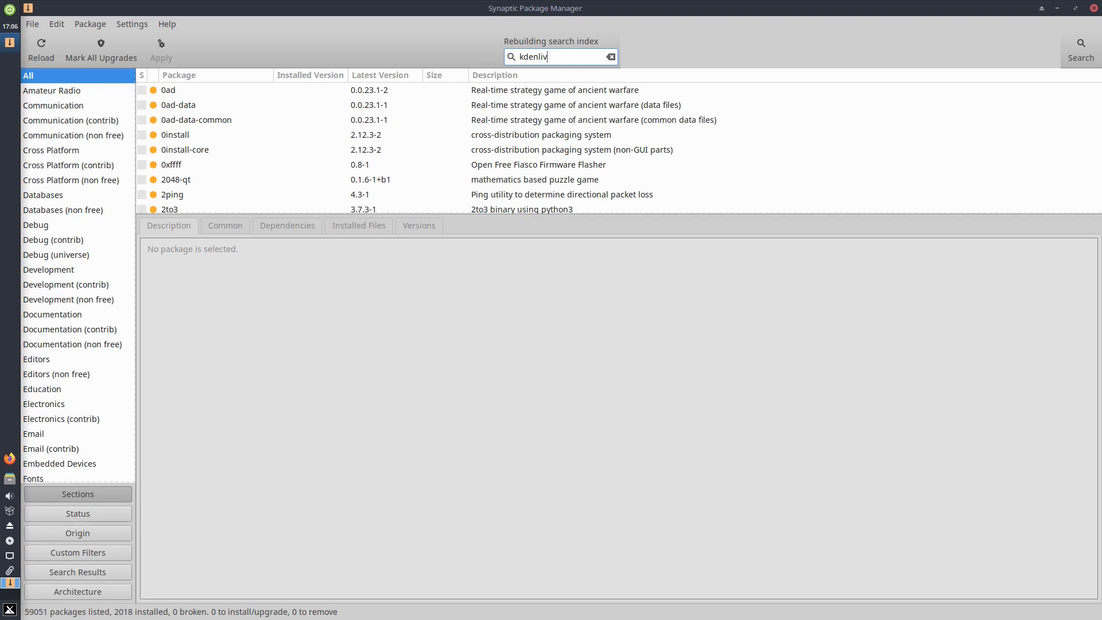
{"action": "type", "text": "e"}
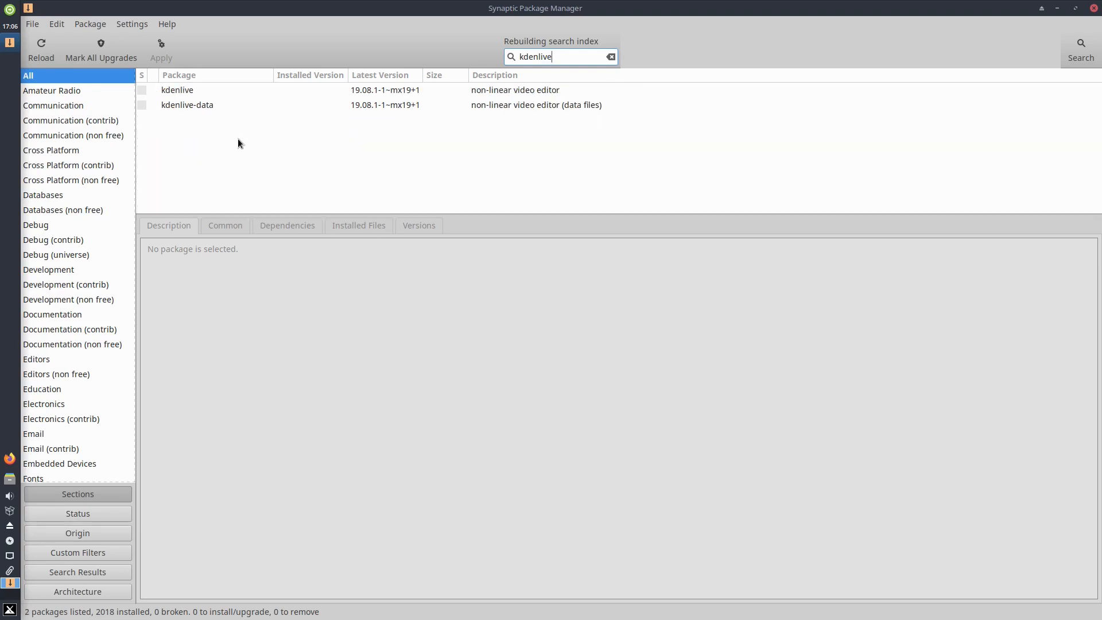
{"action": "right_click", "coordinate": [177, 90]}
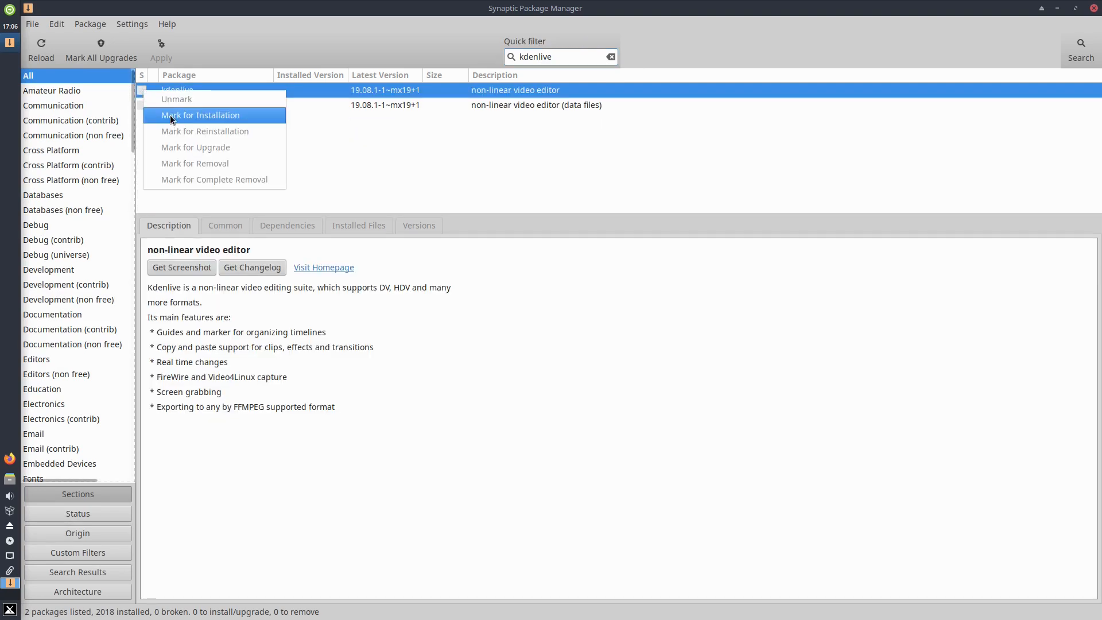
{"action": "left_click", "coordinate": [199, 115]}
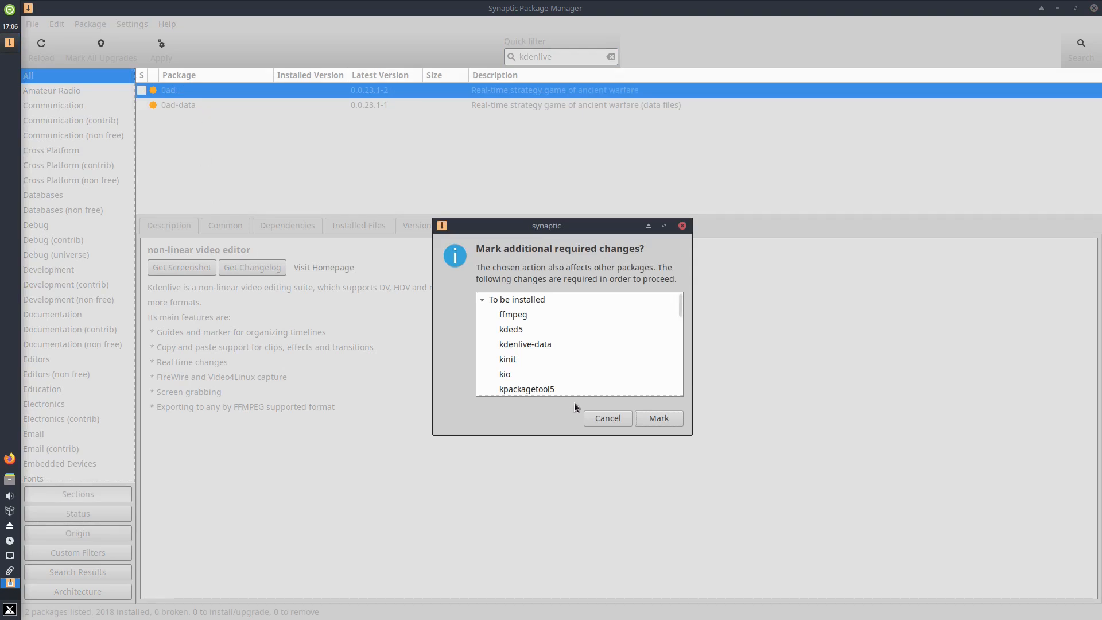
{"action": "left_click", "coordinate": [657, 418]}
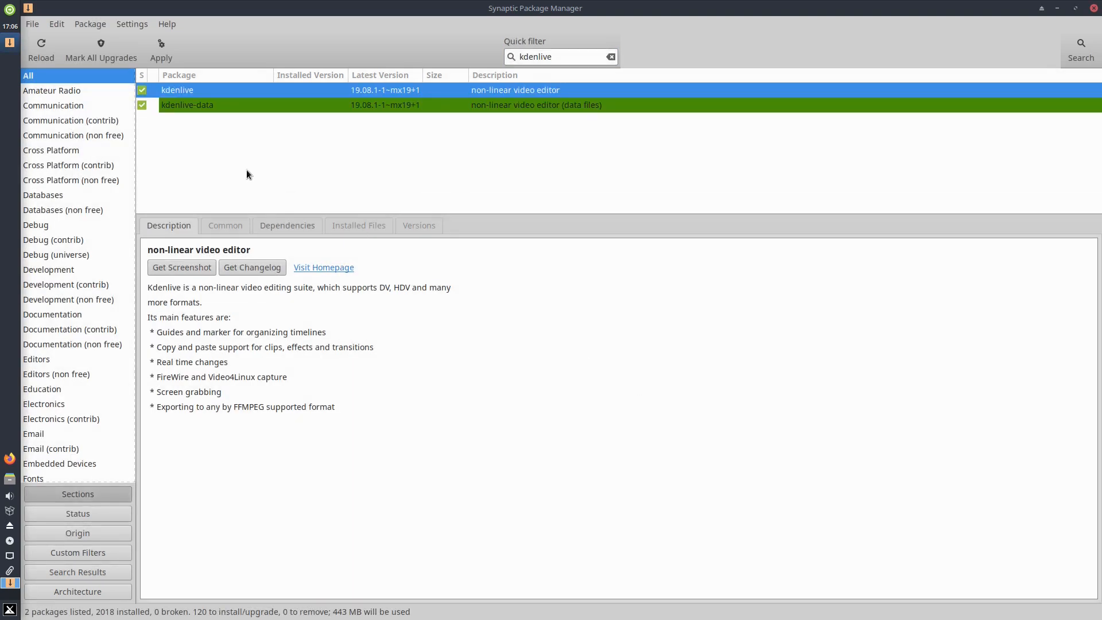
{"action": "mouse_move", "coordinate": [161, 44]}
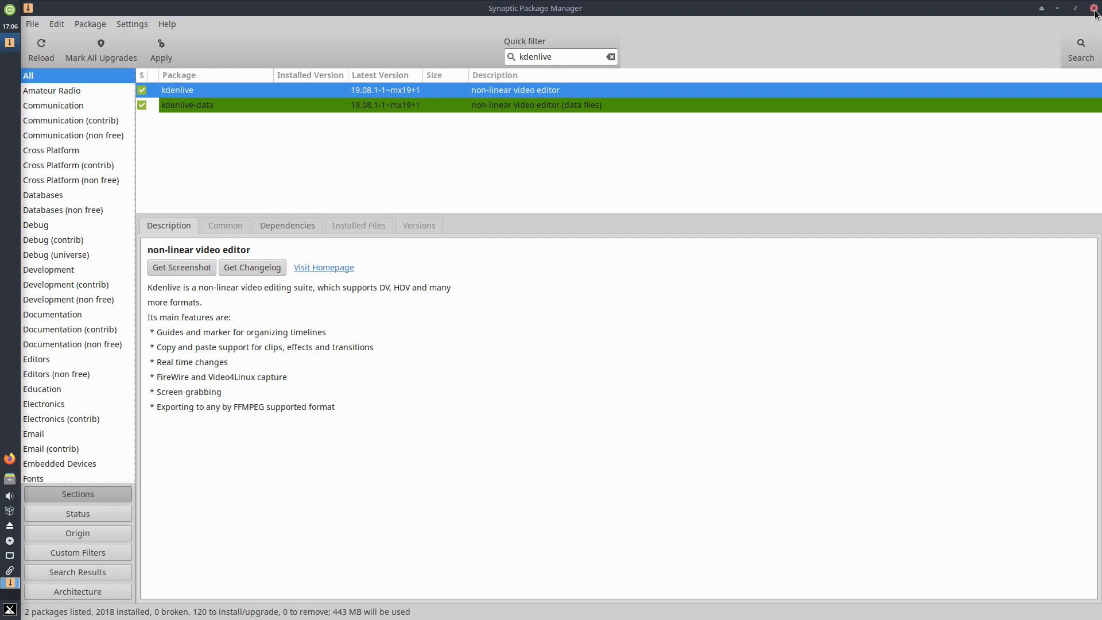
{"action": "left_click", "coordinate": [1094, 8]}
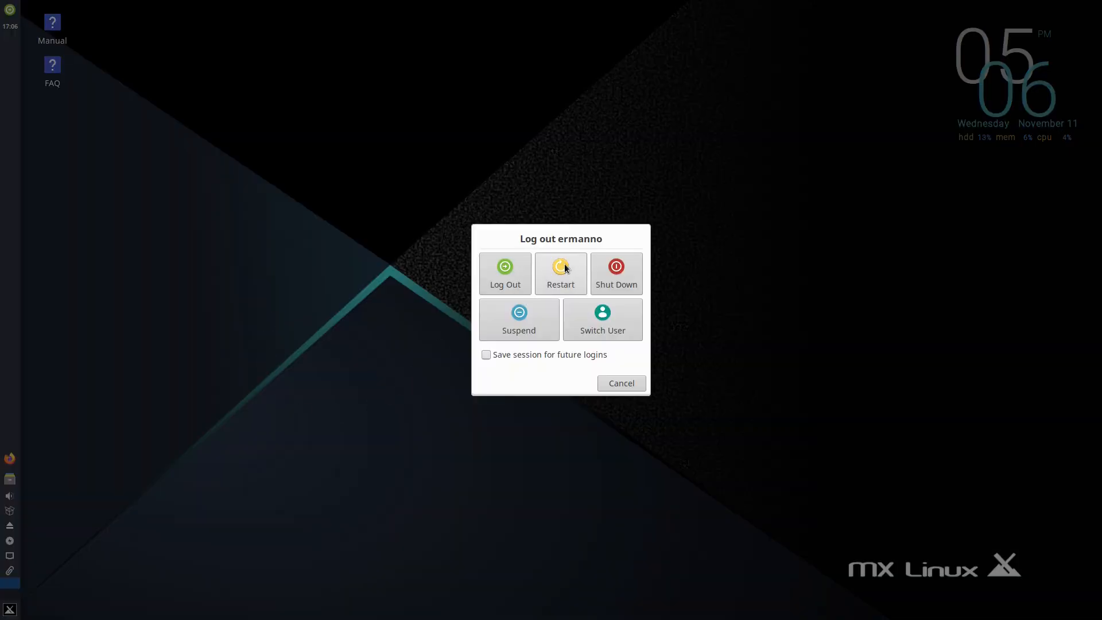
- Restart, view GRUB's per-kernel entries, boot Linux 5.8.0-3 and log in as ermanno
{"action": "left_click", "coordinate": [560, 273]}
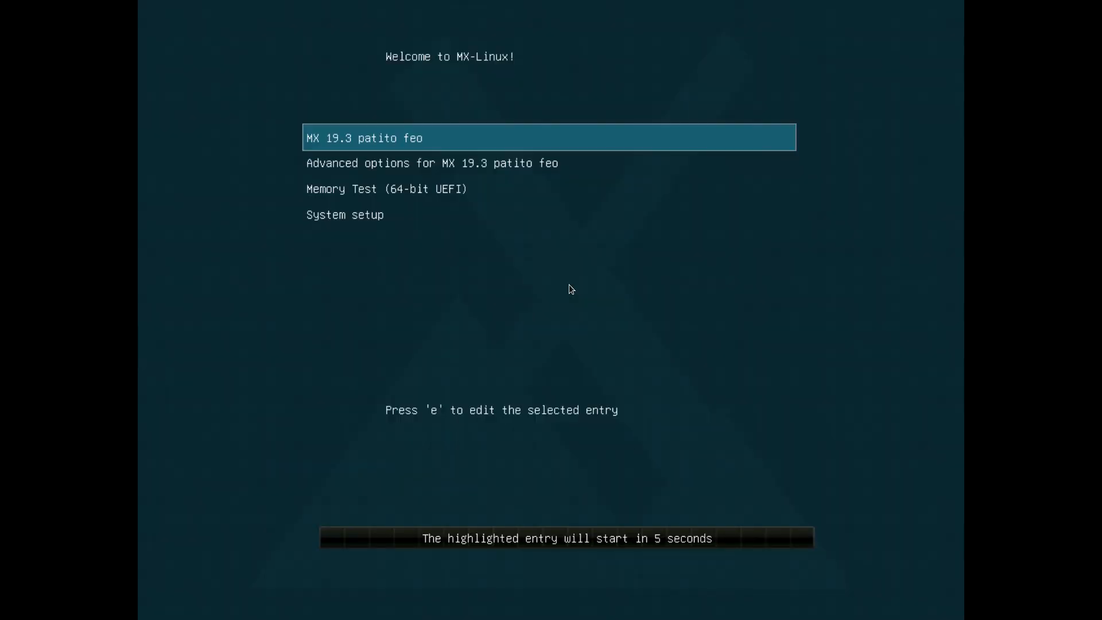
{"action": "key", "text": "Down"}
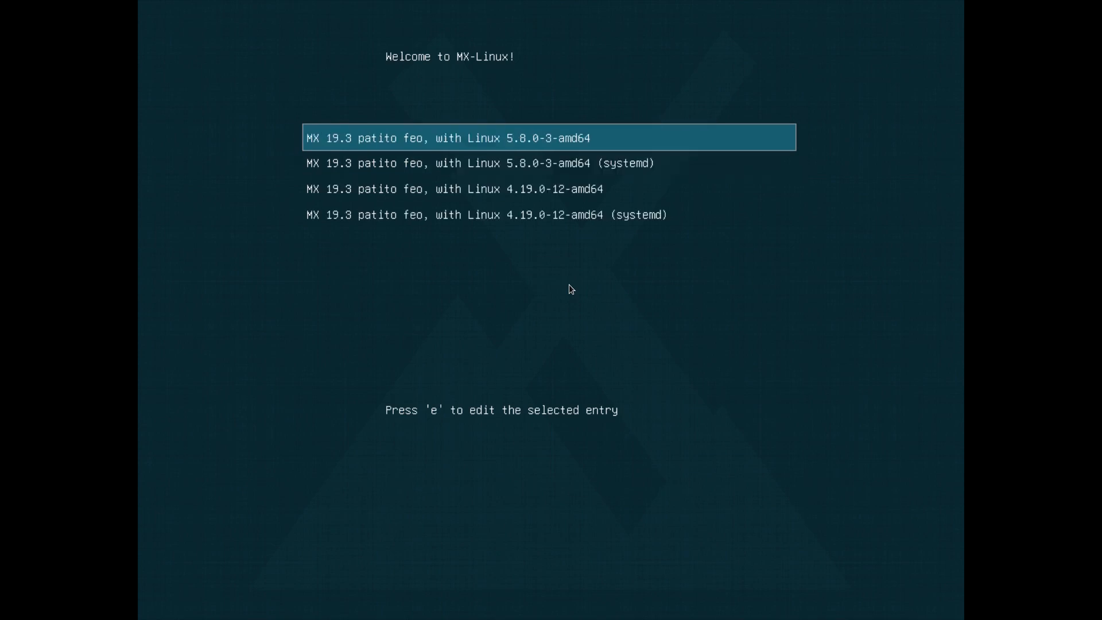
{"action": "mouse_move", "coordinate": [365, 149]}
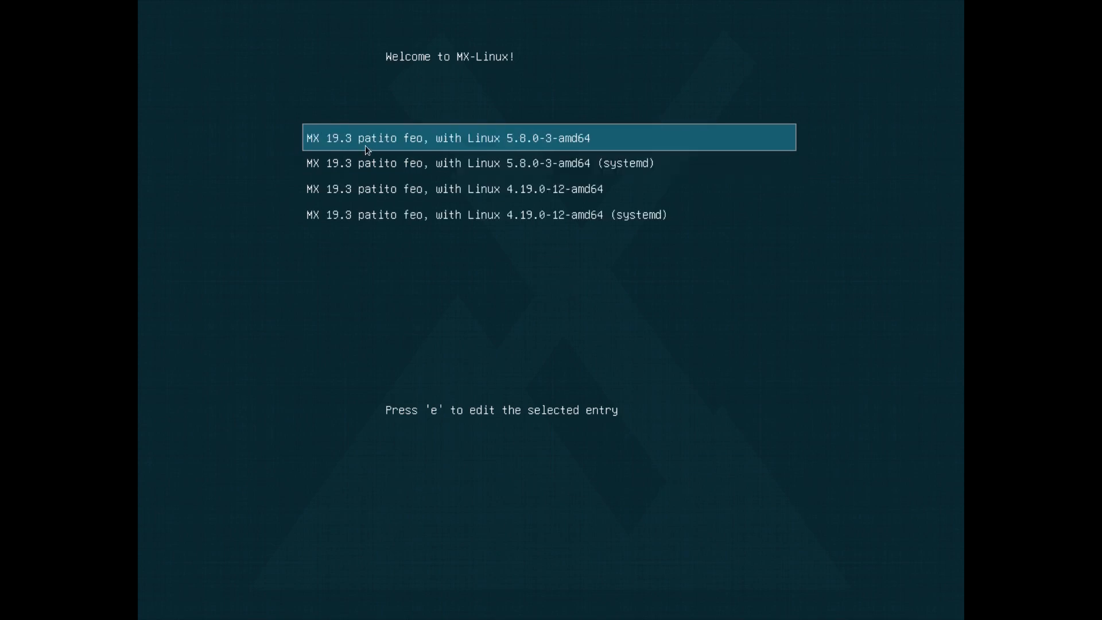
{"action": "mouse_move", "coordinate": [527, 146]}
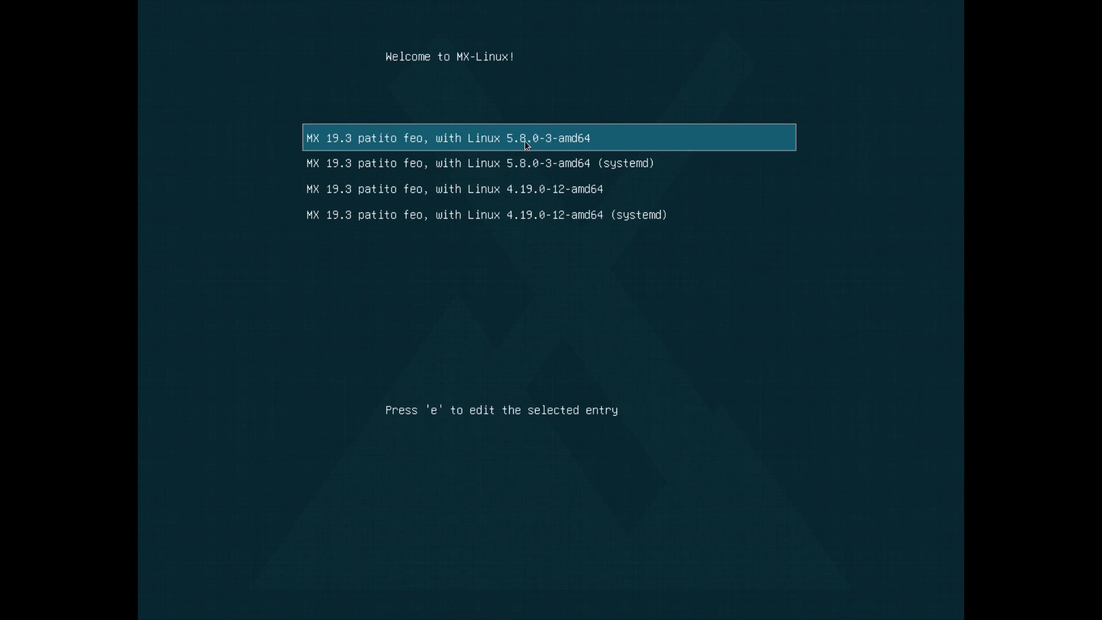
{"action": "mouse_move", "coordinate": [571, 138]}
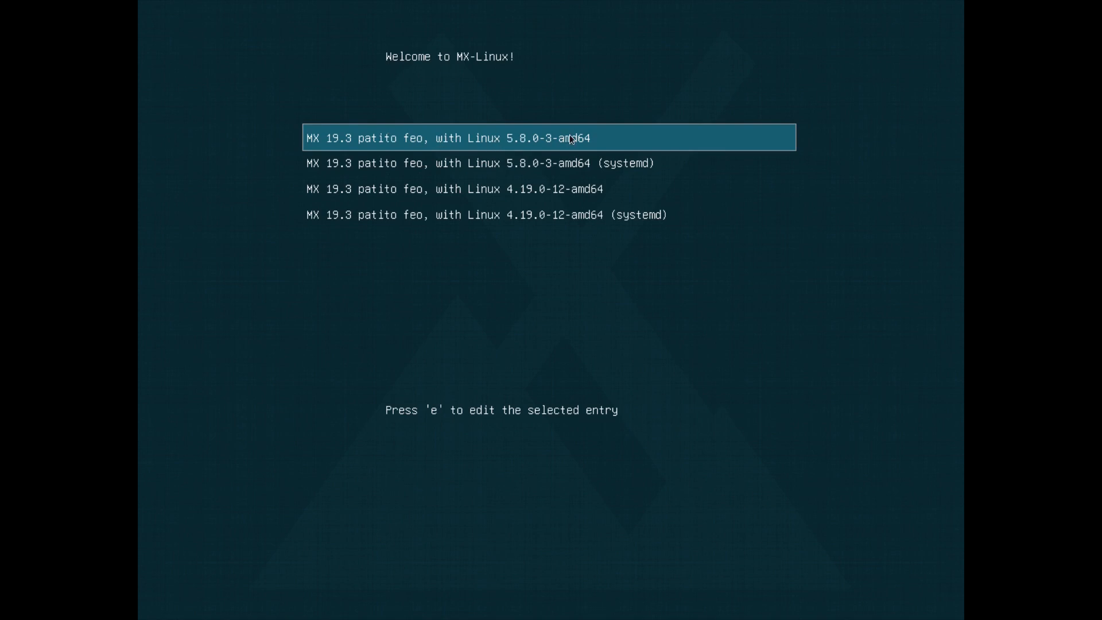
{"action": "mouse_move", "coordinate": [265, 155]}
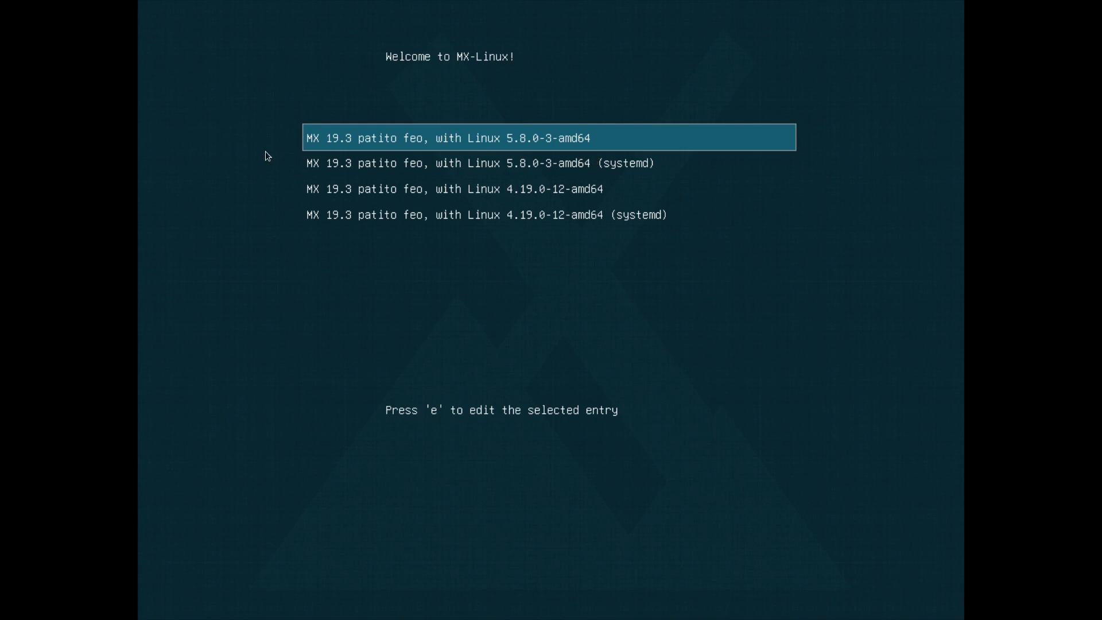
{"action": "mouse_move", "coordinate": [856, 462]}
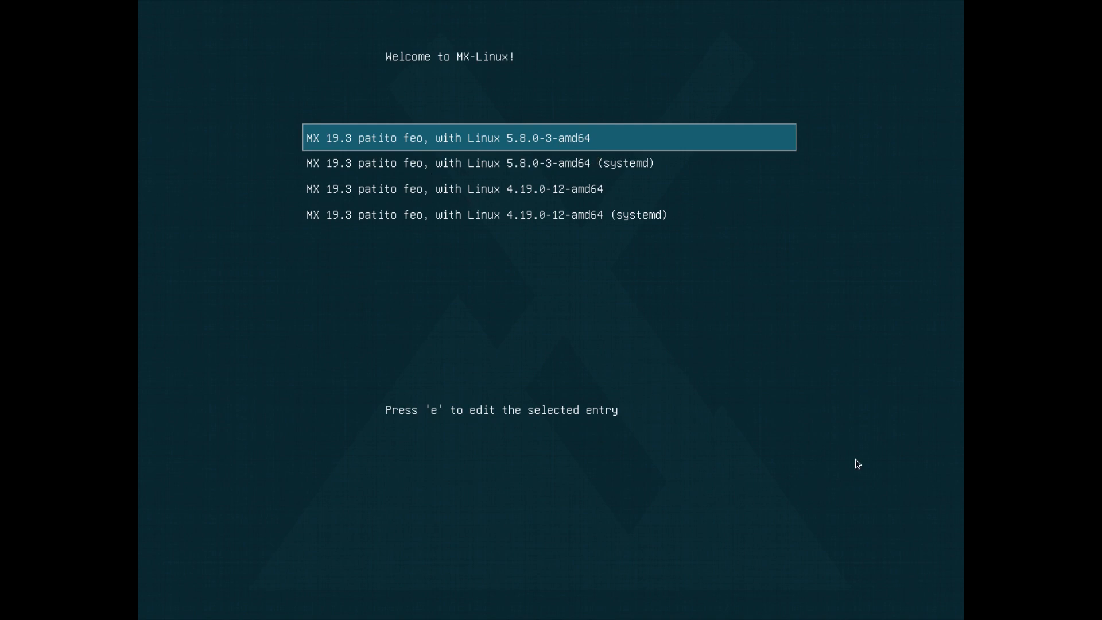
{"action": "mouse_move", "coordinate": [550, 178]}
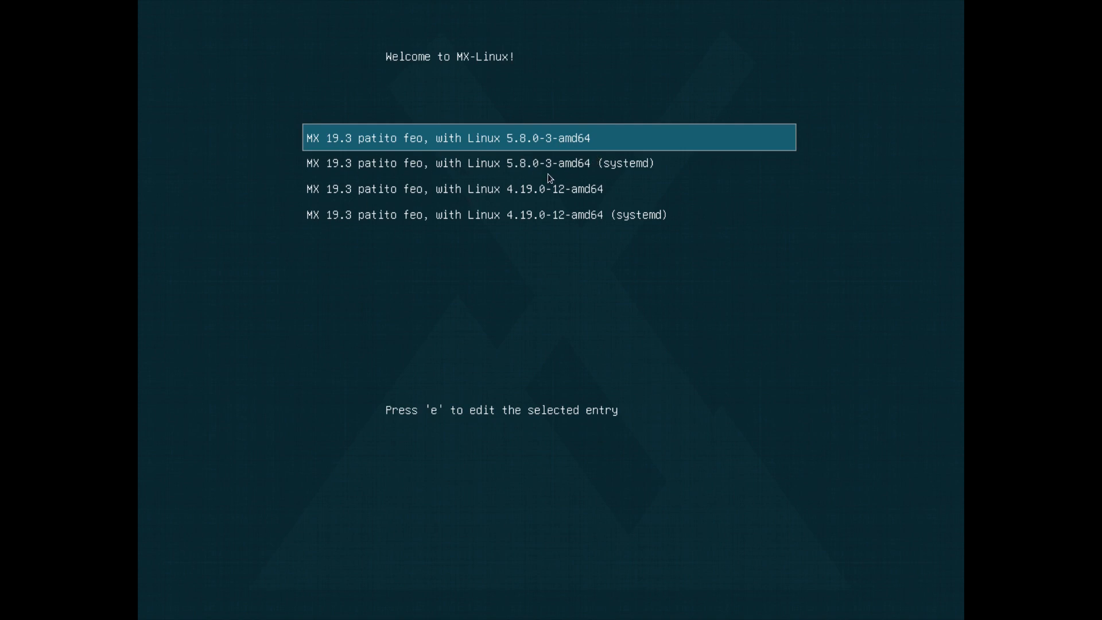
{"action": "mouse_move", "coordinate": [507, 137]}
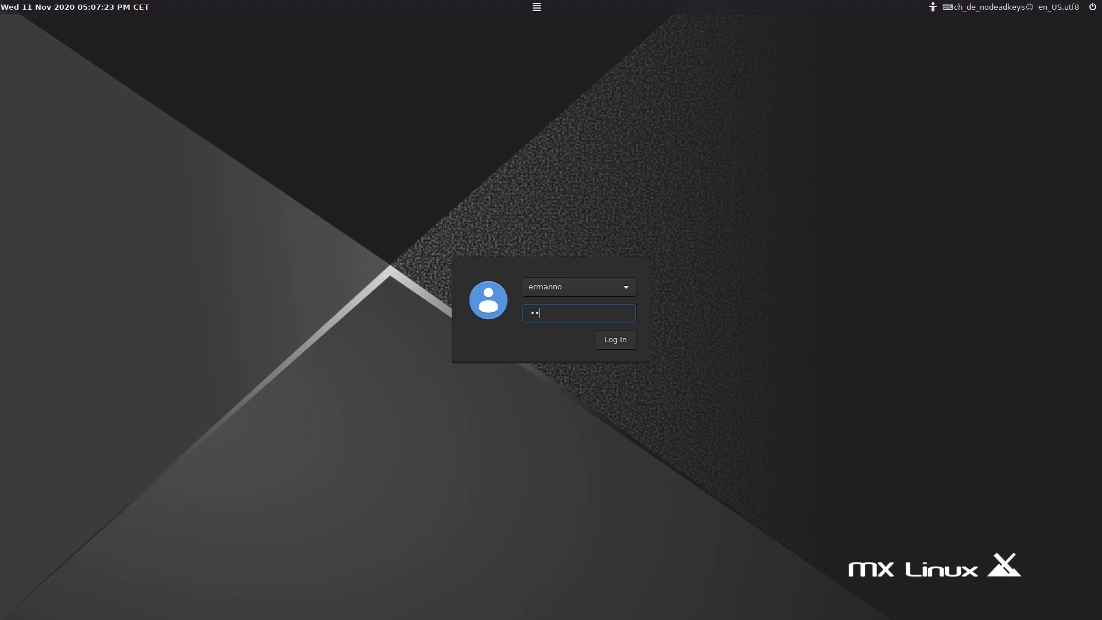
{"action": "left_click", "coordinate": [613, 339]}
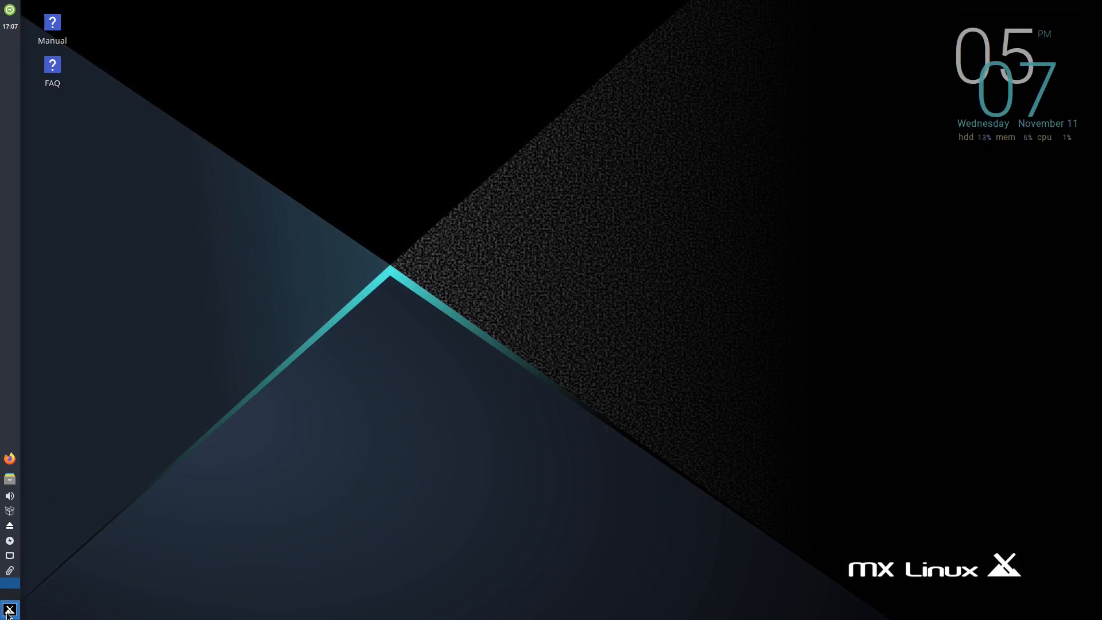
- Browse the Whisker Menu's MX Tools and Multimedia categories, where Spotify now appears
{"action": "left_click", "coordinate": [9, 609]}
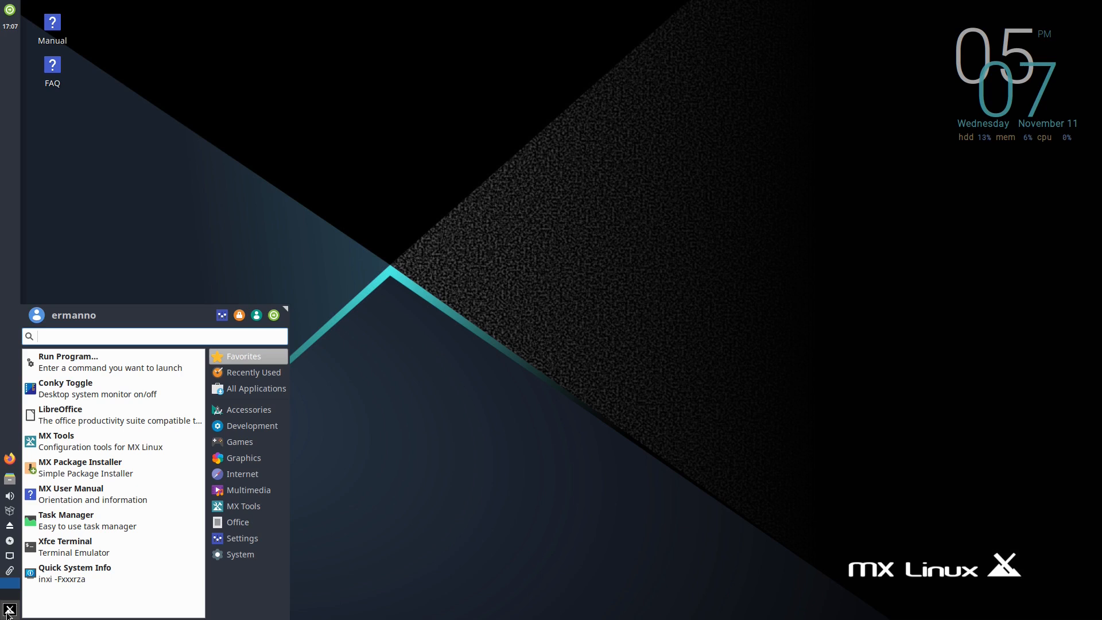
{"action": "mouse_move", "coordinate": [102, 602]}
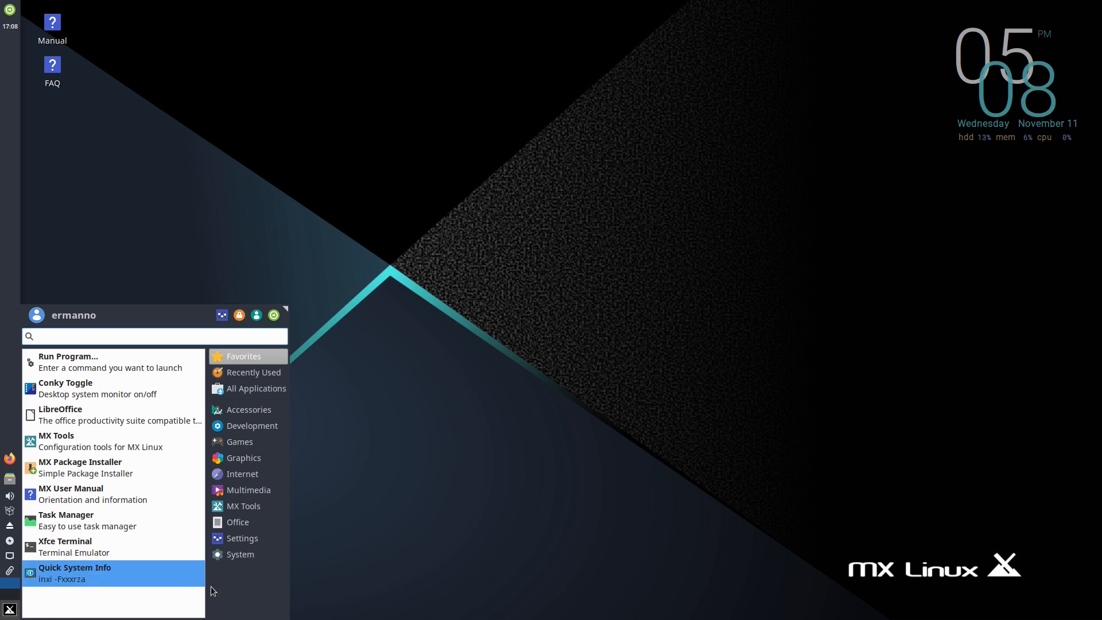
{"action": "left_click", "coordinate": [238, 521]}
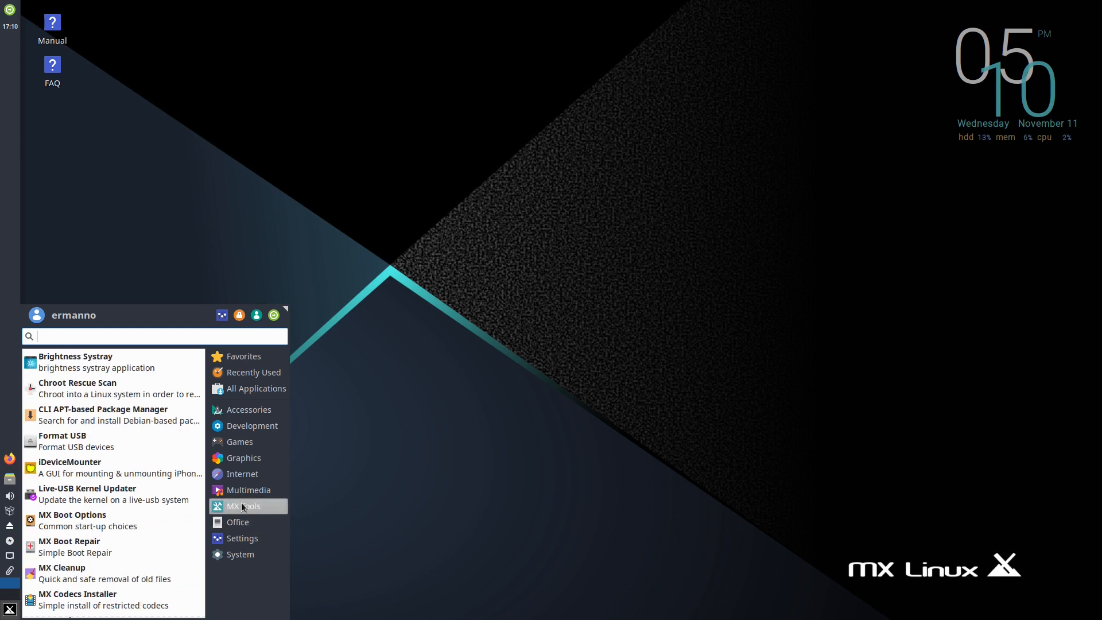
{"action": "mouse_move", "coordinate": [112, 494]}
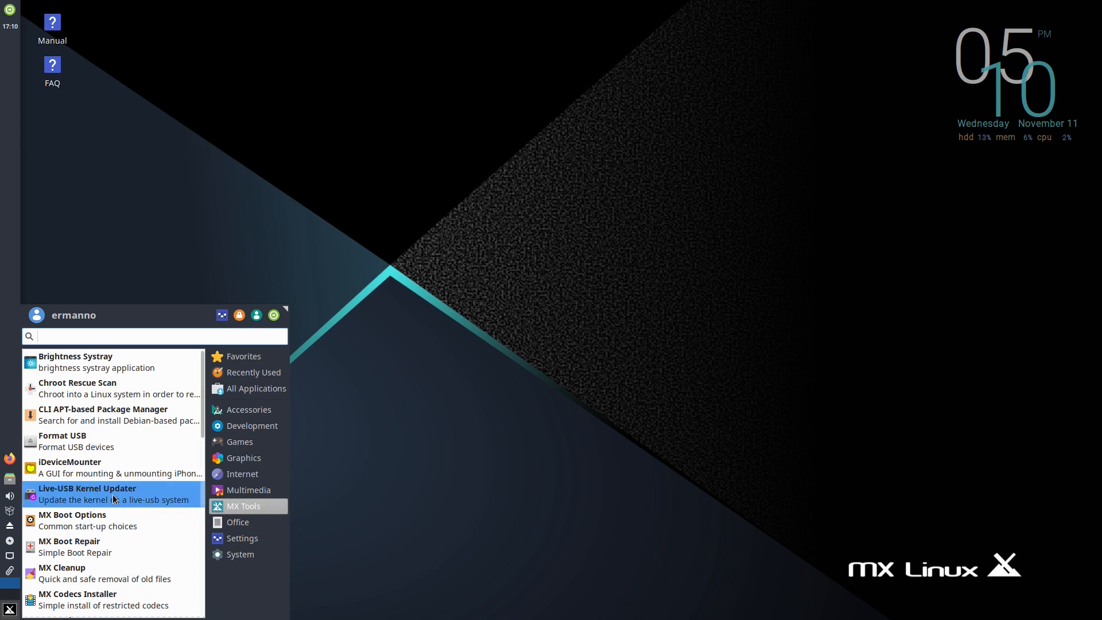
{"action": "scroll", "scroll_direction": "down", "scroll_amount": 3}
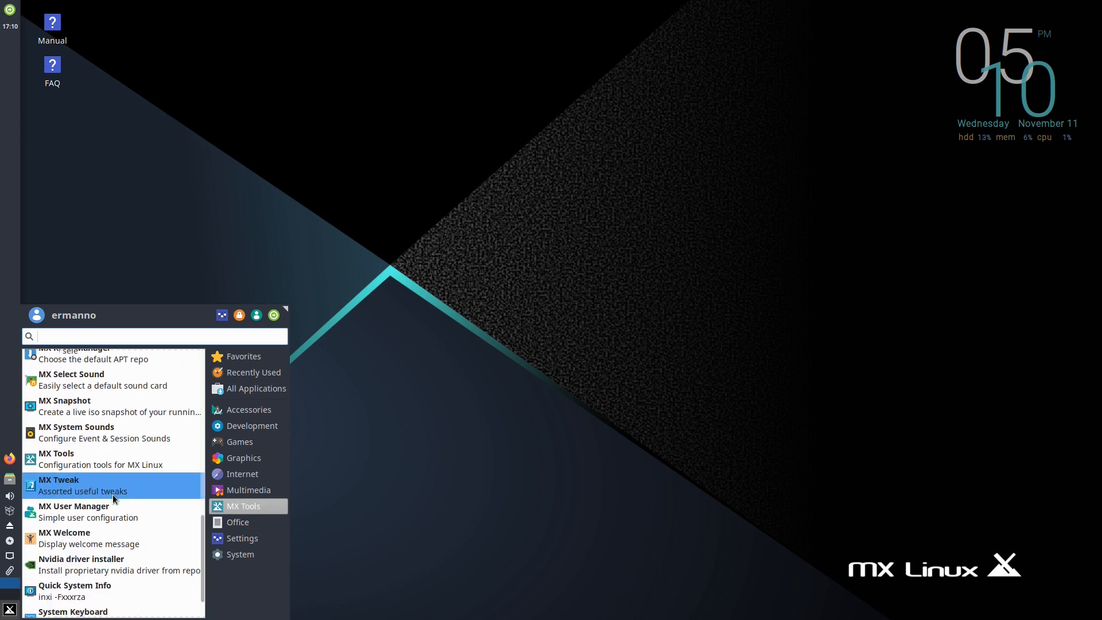
{"action": "scroll", "scroll_direction": "up", "scroll_amount": 3}
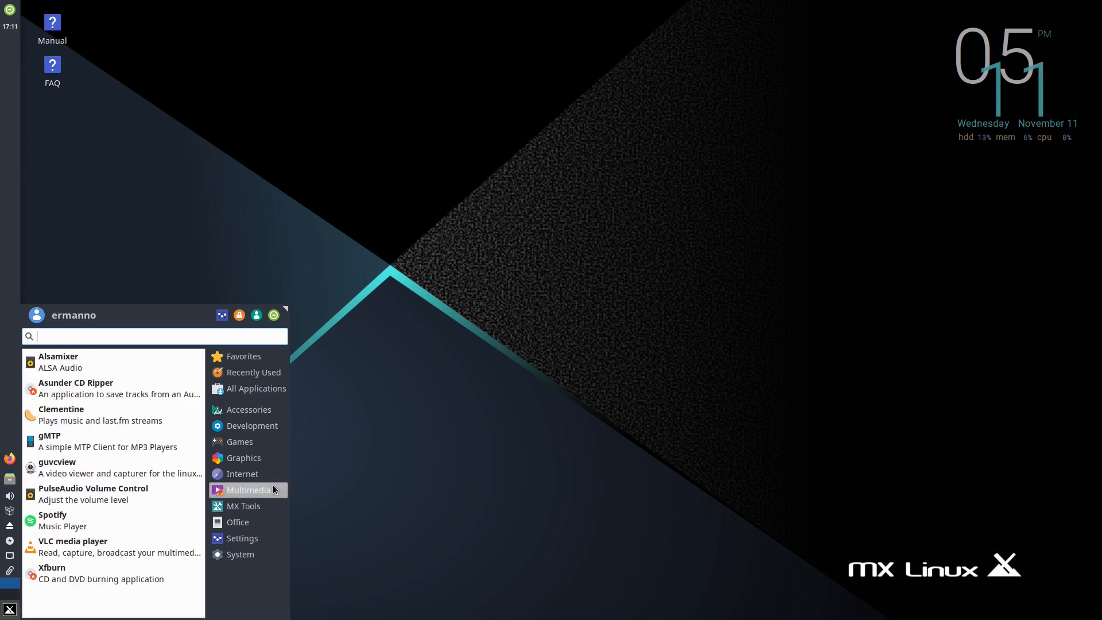
{"action": "mouse_move", "coordinate": [112, 546]}
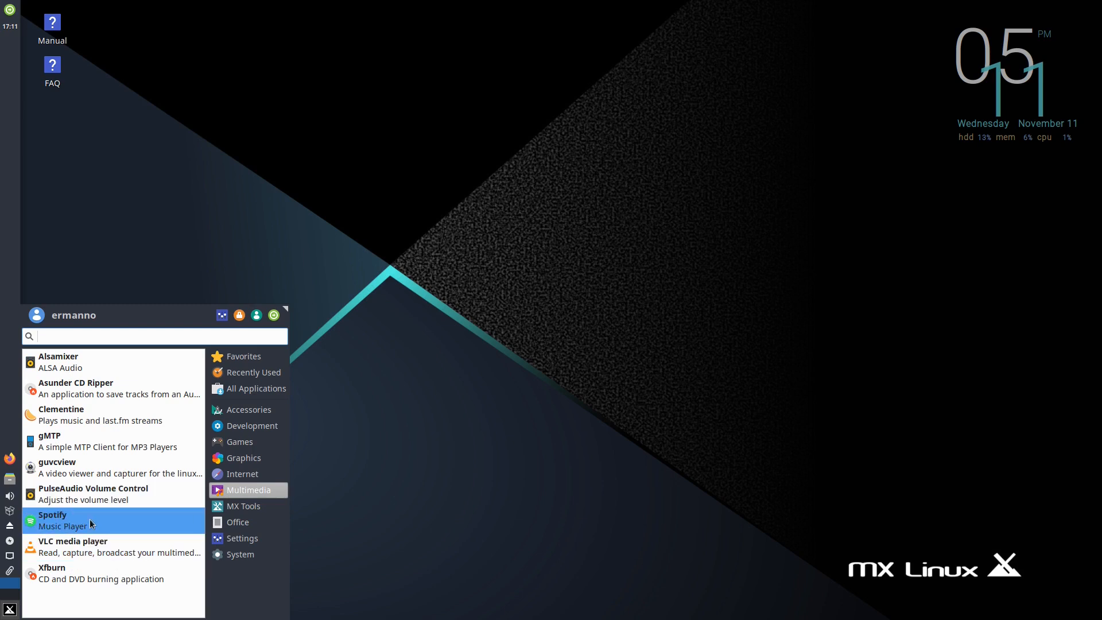
- Continue through the categories and show the installed Games list
{"action": "left_click", "coordinate": [242, 473]}
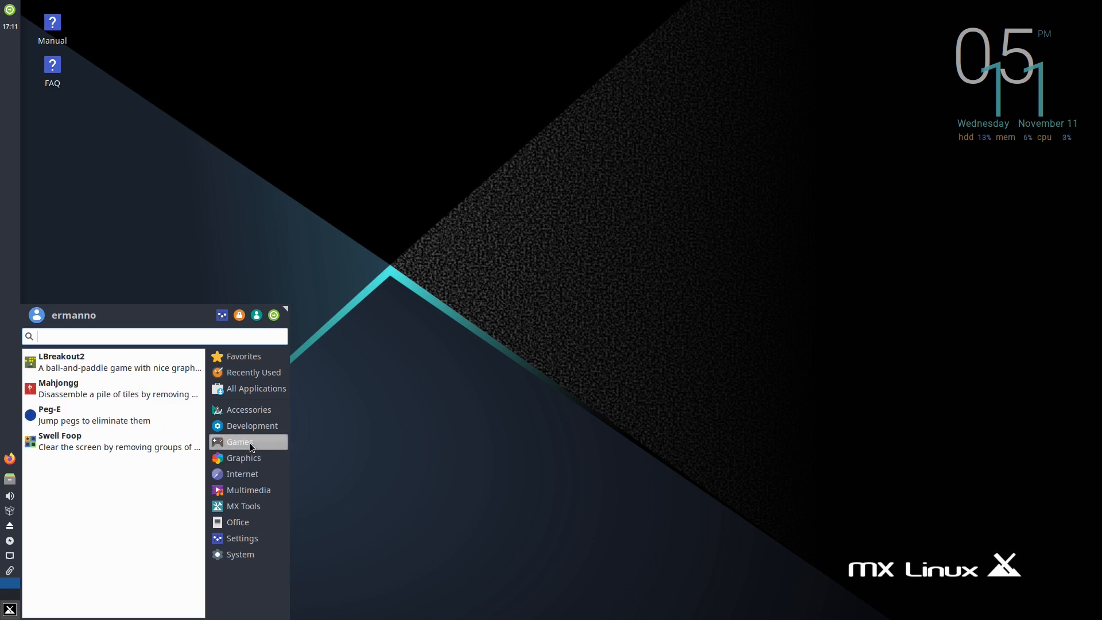
{"action": "left_click", "coordinate": [404, 266]}
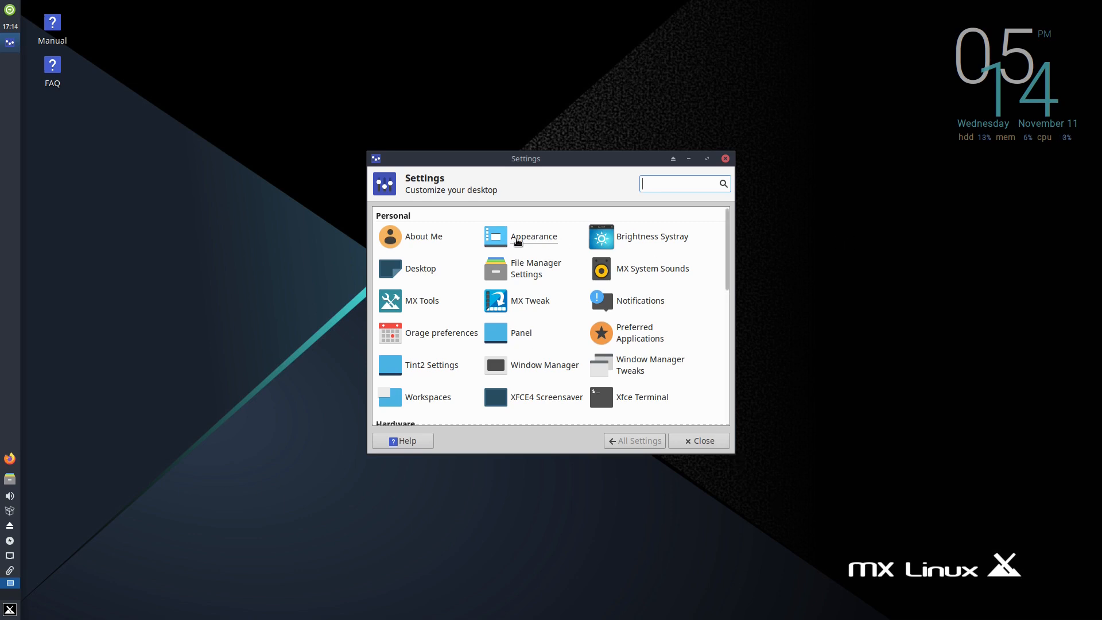
- Look through Appearance style, icon theme and font settings, then bring up the desktop's context menu
{"action": "left_click", "coordinate": [534, 236]}
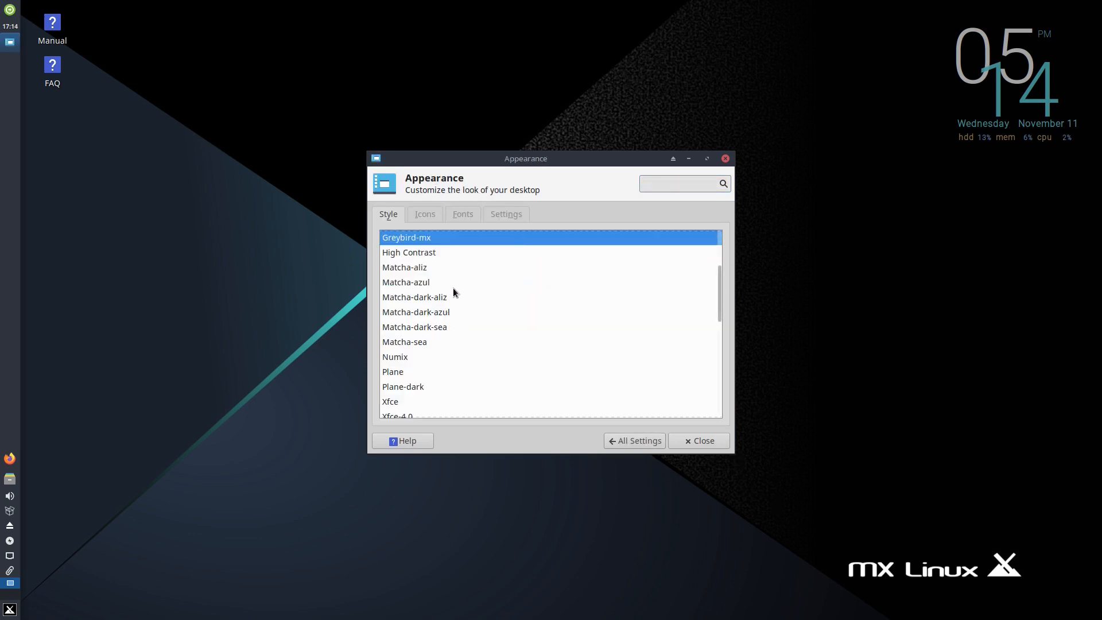
{"action": "scroll", "scroll_direction": "down", "scroll_amount": 3}
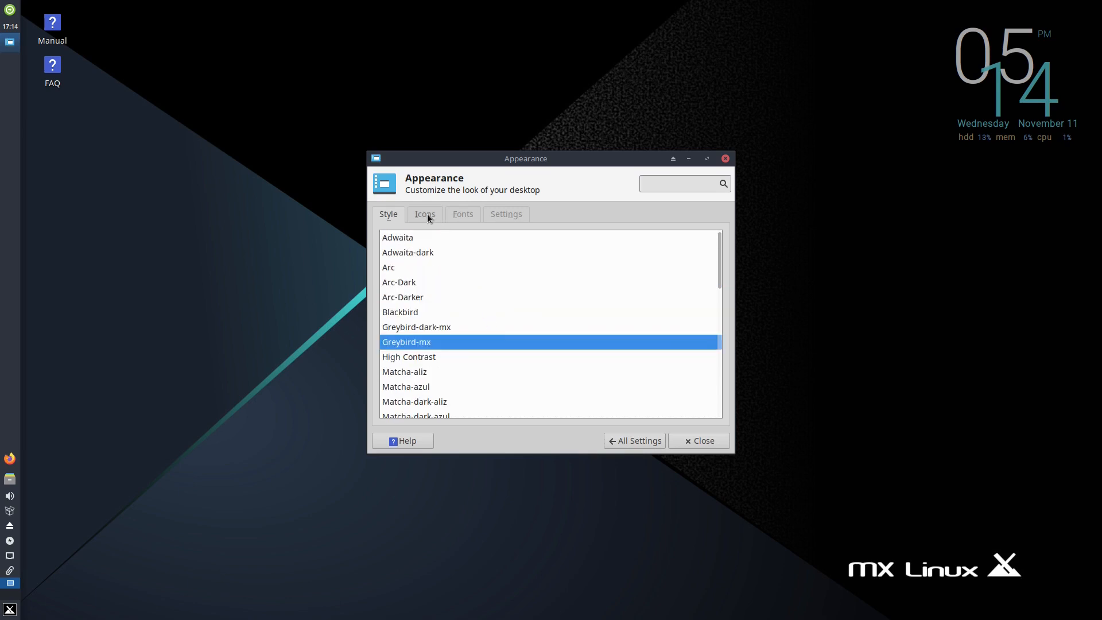
{"action": "left_click", "coordinate": [425, 214]}
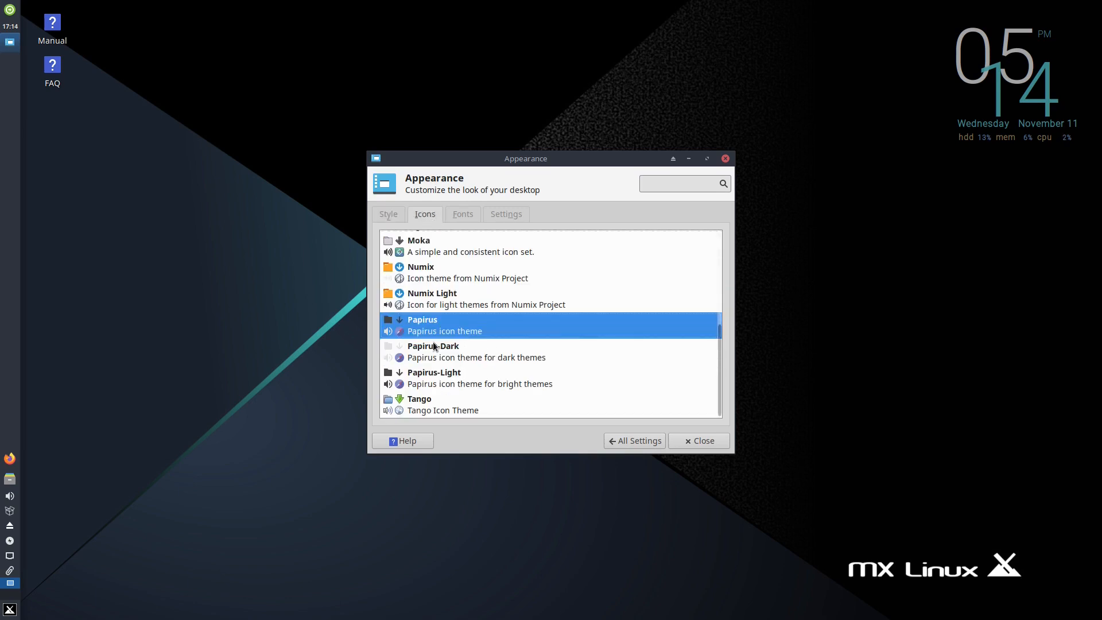
{"action": "mouse_move", "coordinate": [481, 327]}
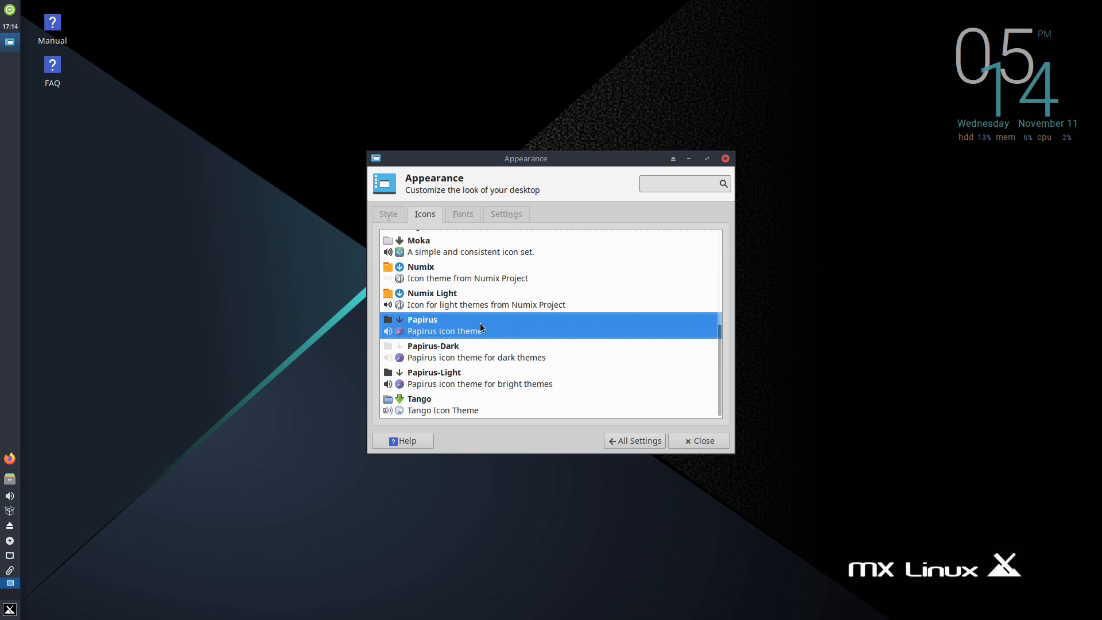
{"action": "left_click", "coordinate": [462, 214]}
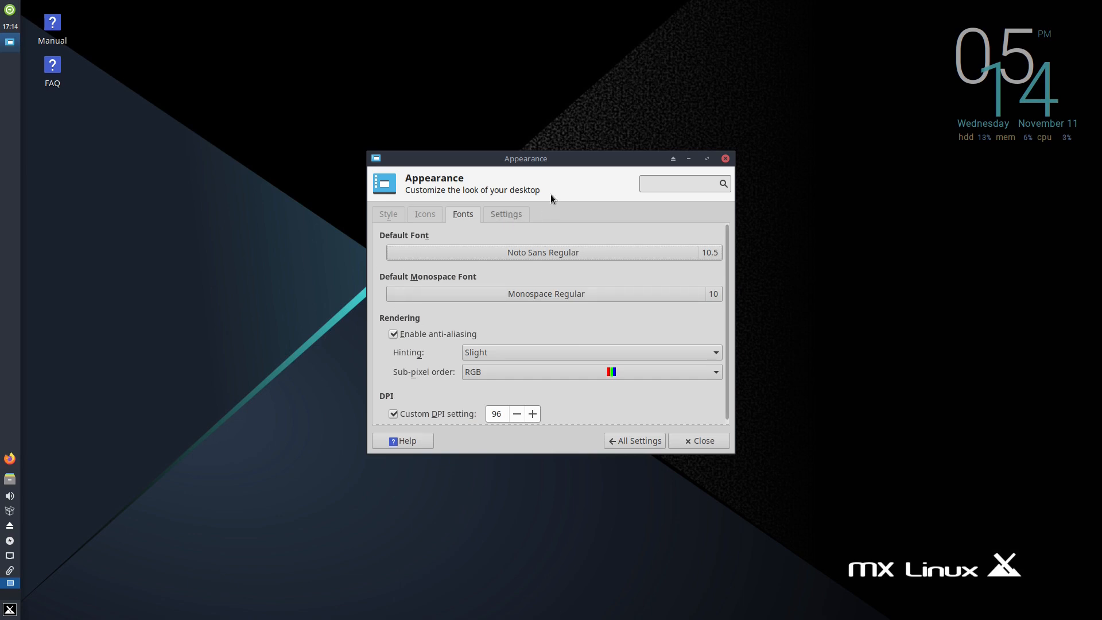
{"action": "right_click", "coordinate": [417, 211]}
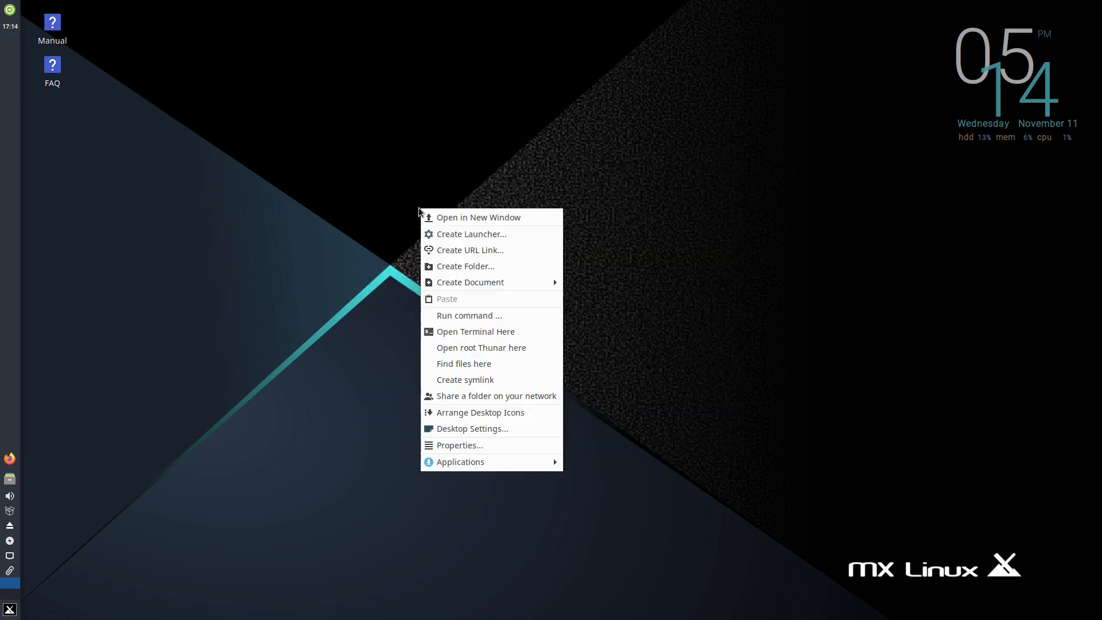
- In Desktop Settings' Background list, try the blurred blue image then set the dark red swirled MX wallpaper
{"action": "left_click", "coordinate": [472, 428]}
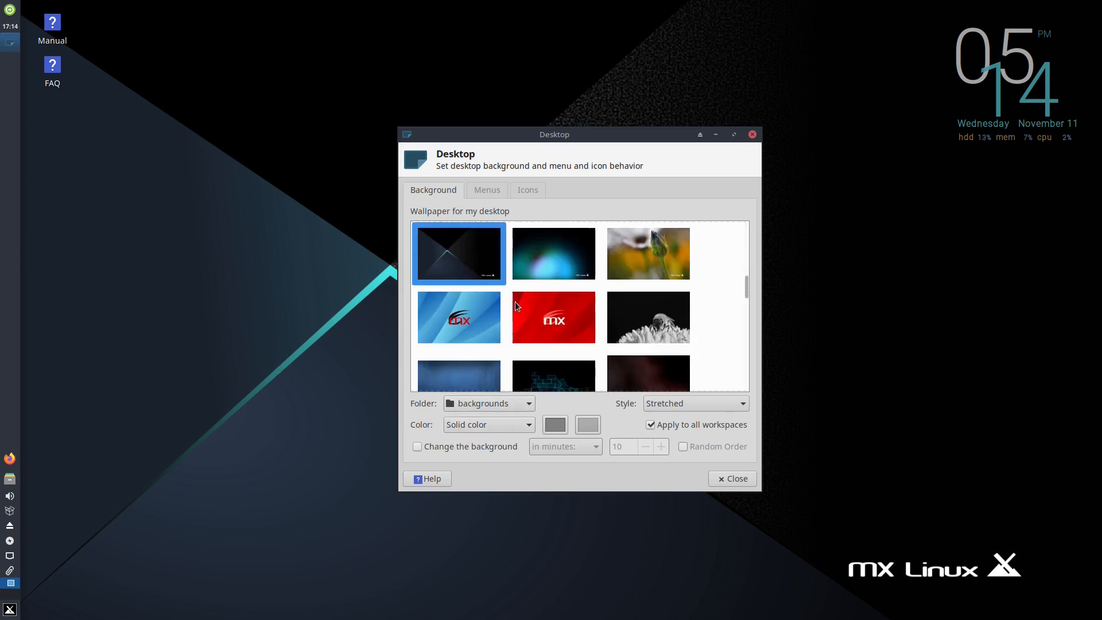
{"action": "left_click", "coordinate": [553, 253]}
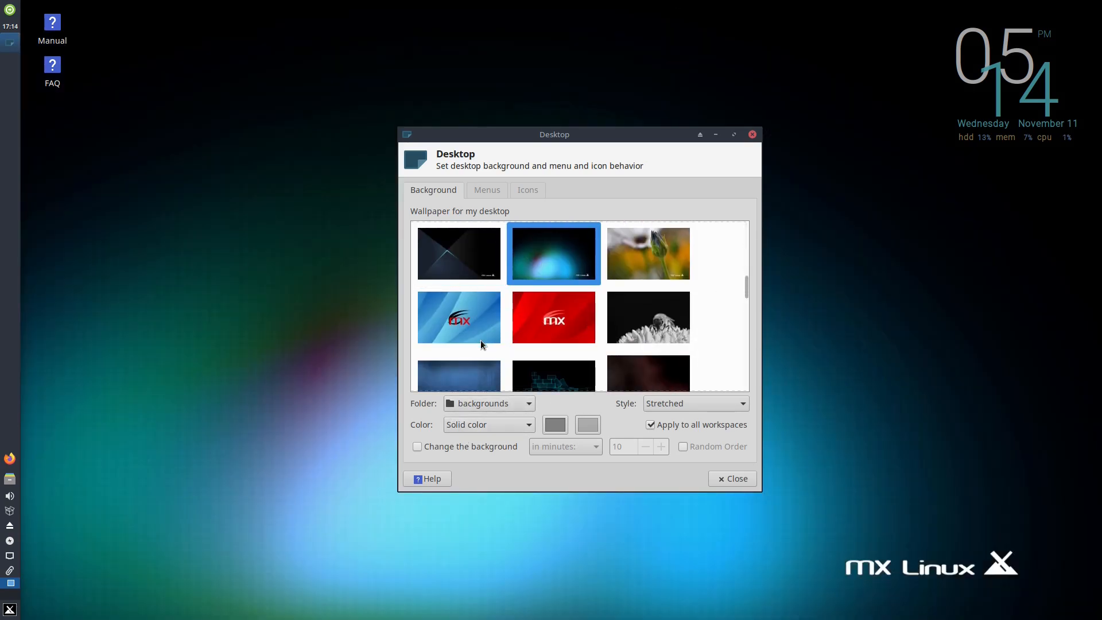
{"action": "scroll", "scroll_direction": "down", "scroll_amount": 3}
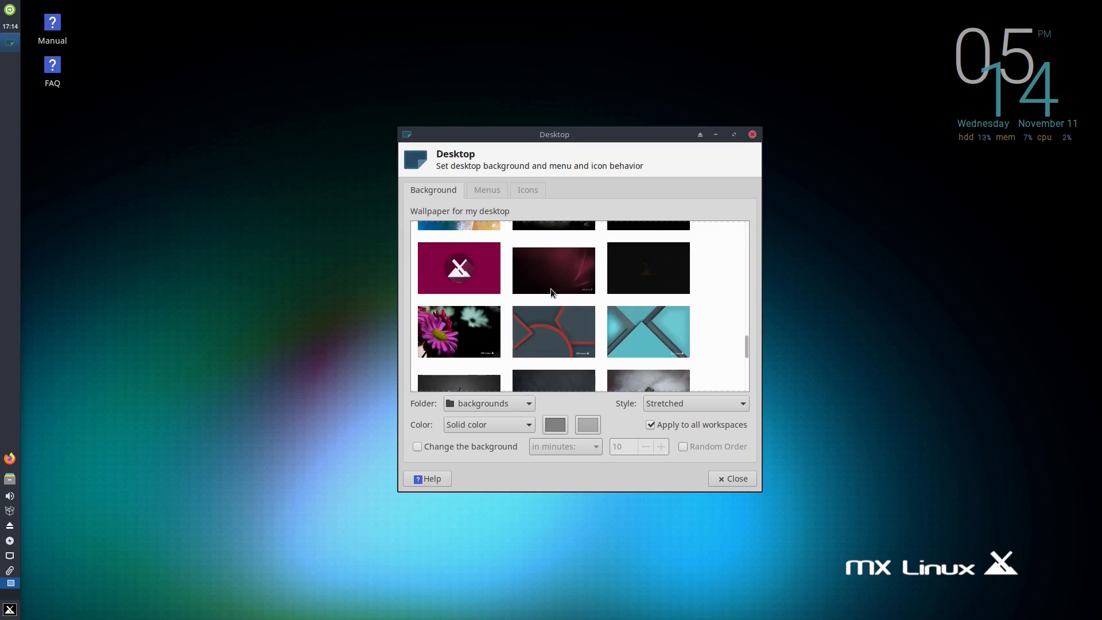
{"action": "left_click", "coordinate": [554, 268]}
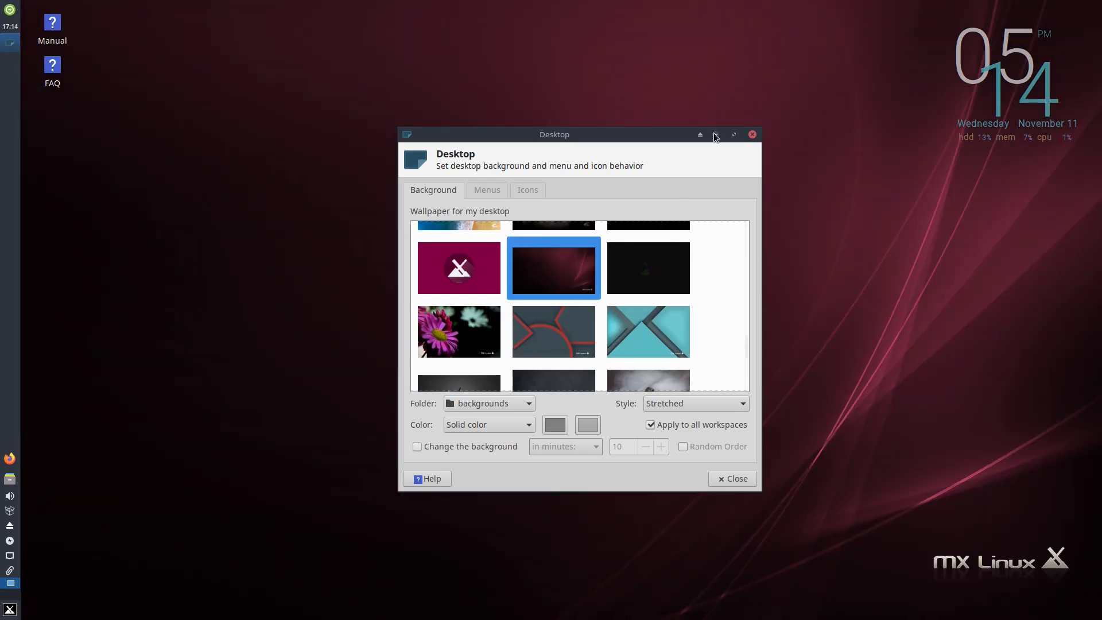
{"action": "scroll", "scroll_direction": "down", "scroll_amount": 3}
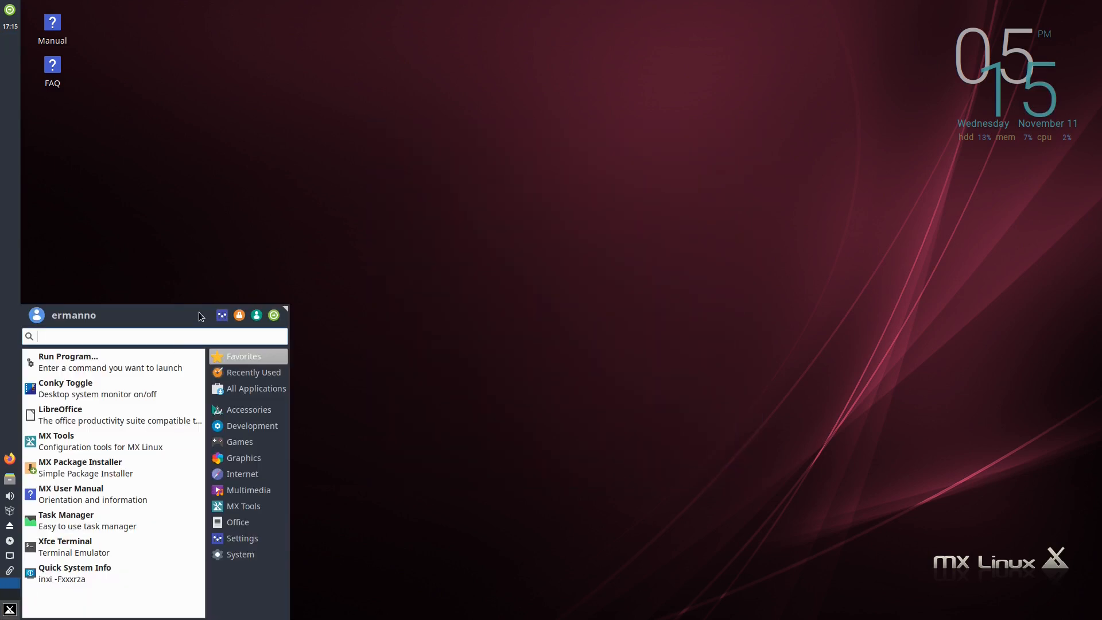
- From the Settings Manager, authenticate into LightDM GTK+ Greeter settings
{"action": "left_click", "coordinate": [242, 537]}
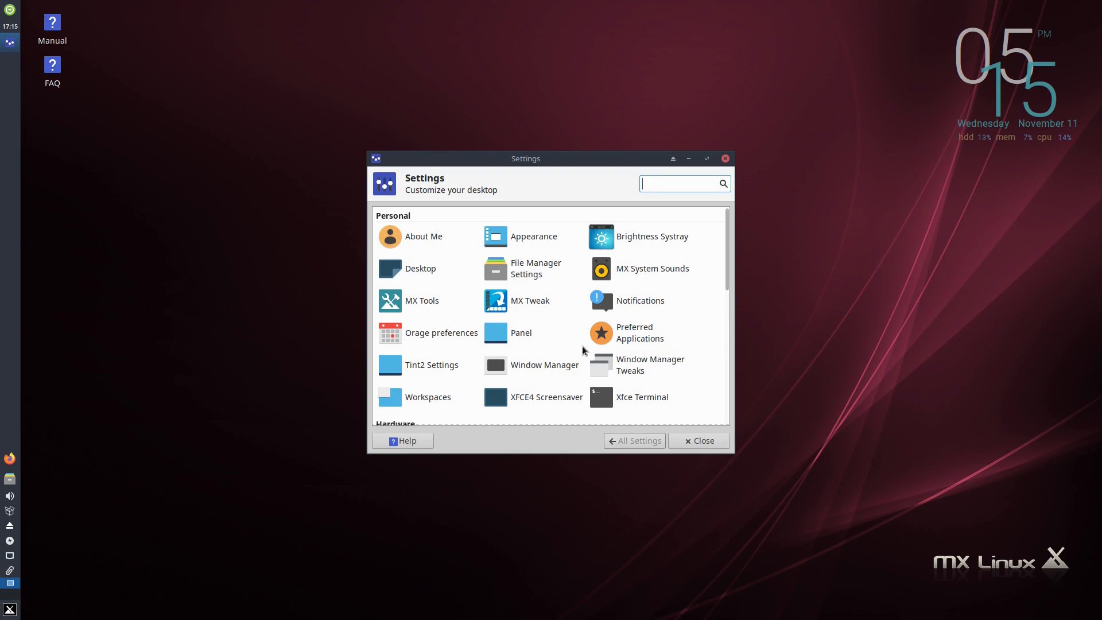
{"action": "scroll", "scroll_direction": "down", "scroll_amount": 3}
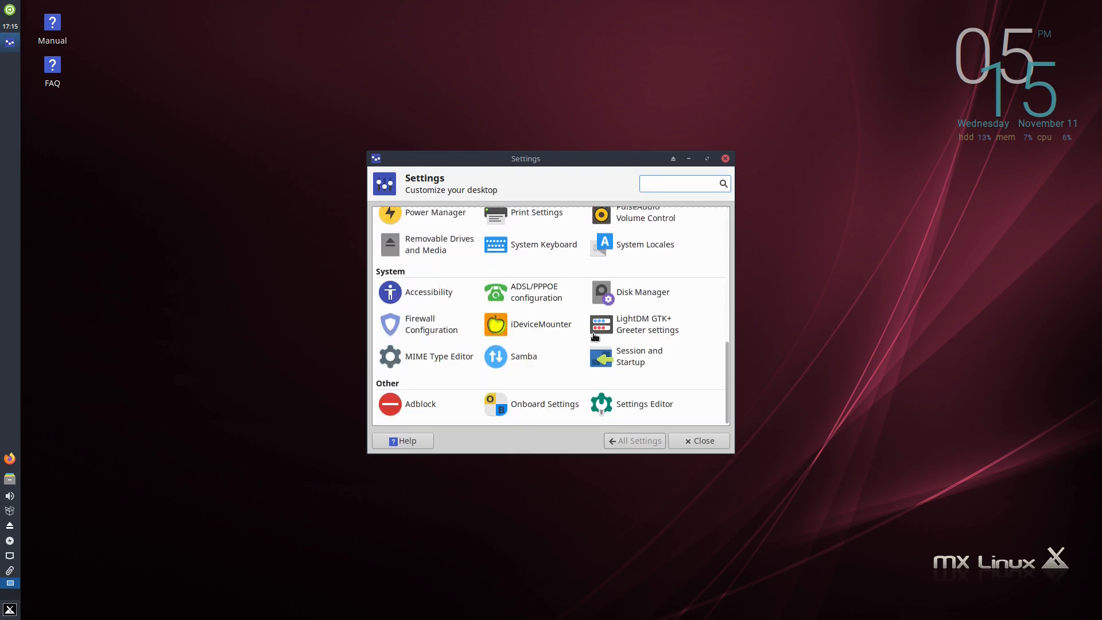
{"action": "mouse_move", "coordinate": [643, 324]}
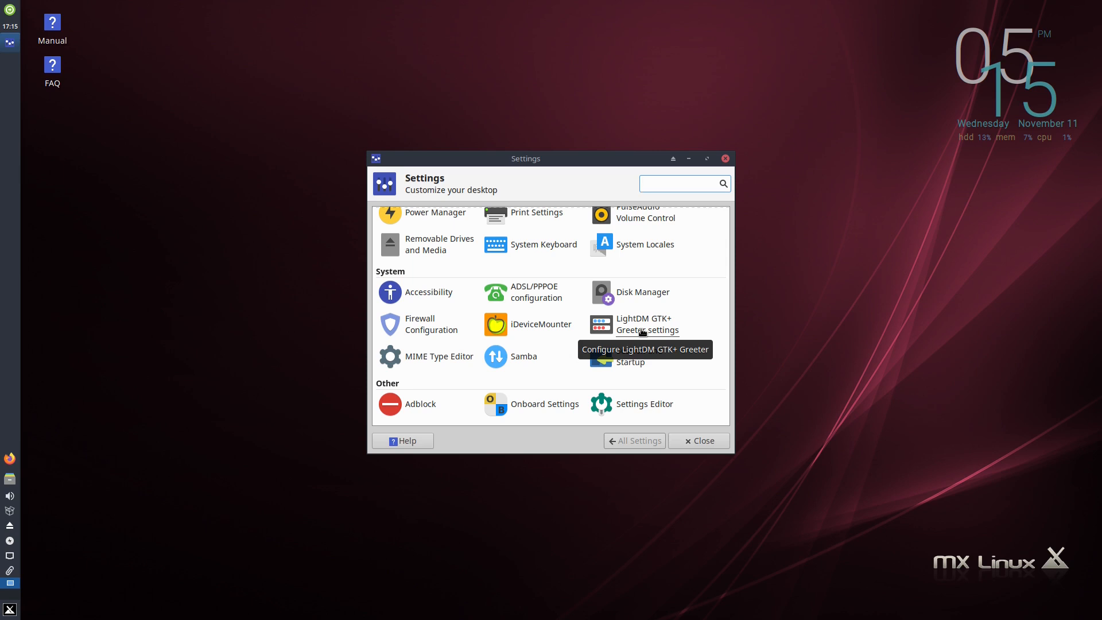
{"action": "left_click", "coordinate": [646, 324]}
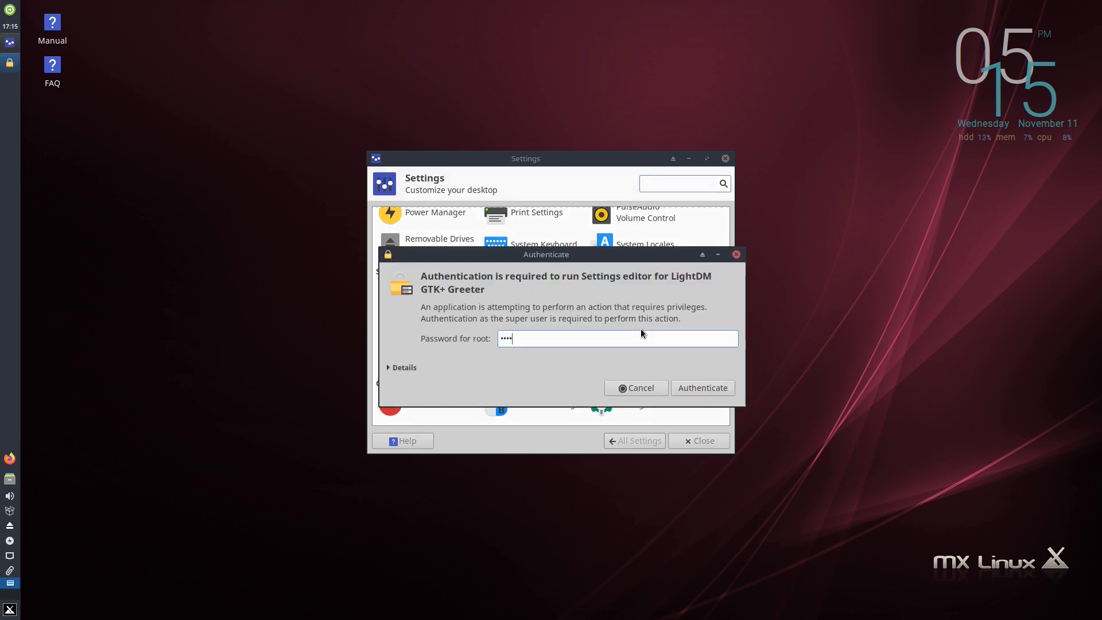
{"action": "left_click", "coordinate": [701, 386]}
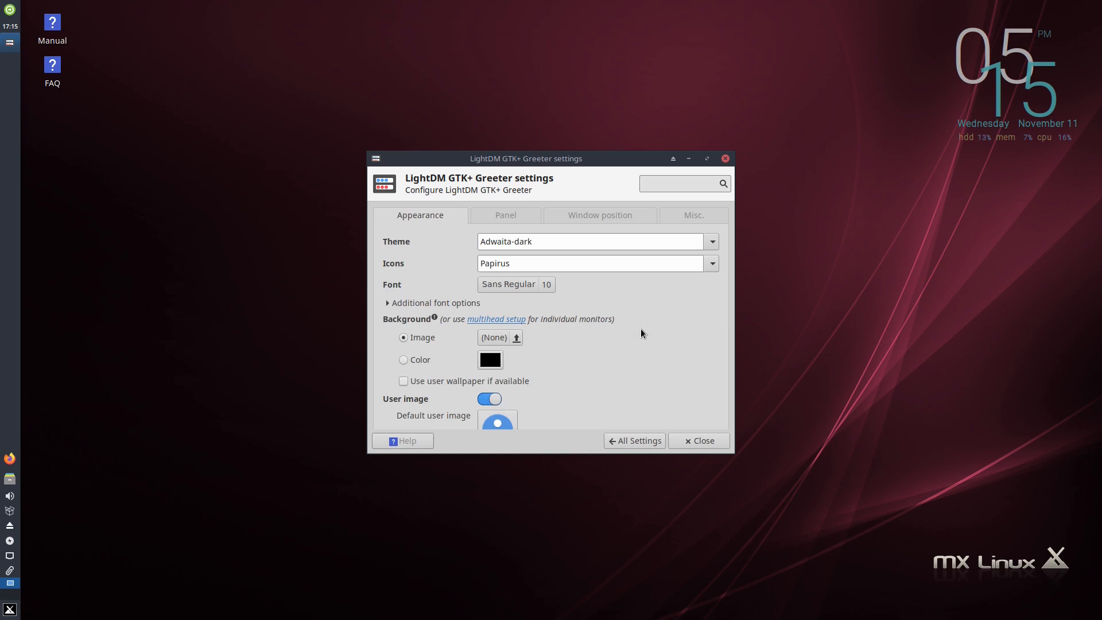
{"action": "mouse_move", "coordinate": [624, 299]}
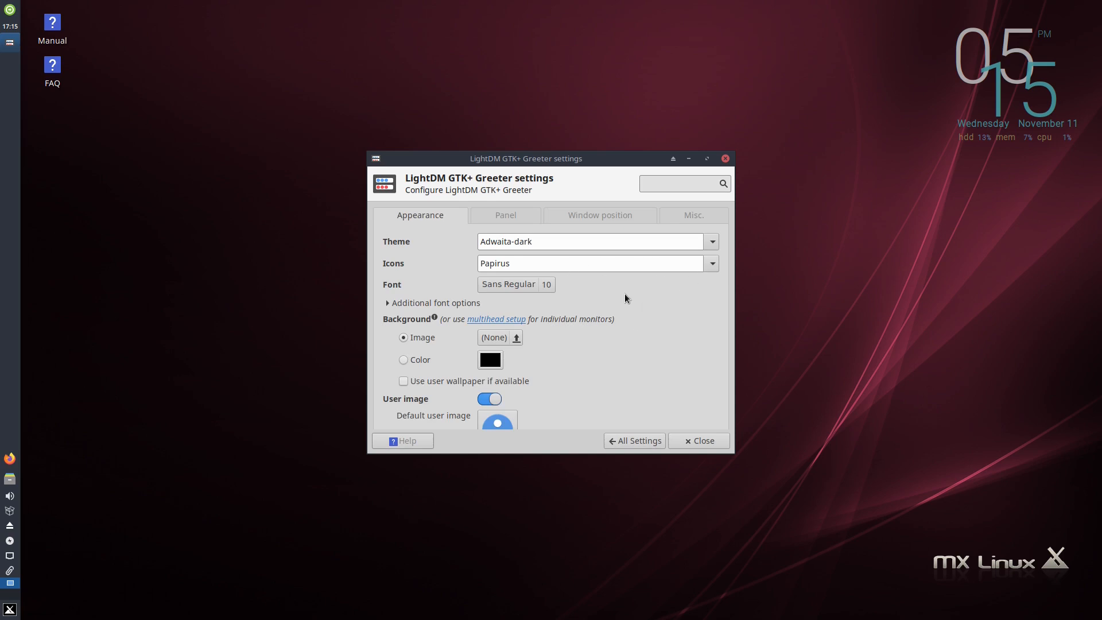
{"action": "mouse_move", "coordinate": [642, 364]}
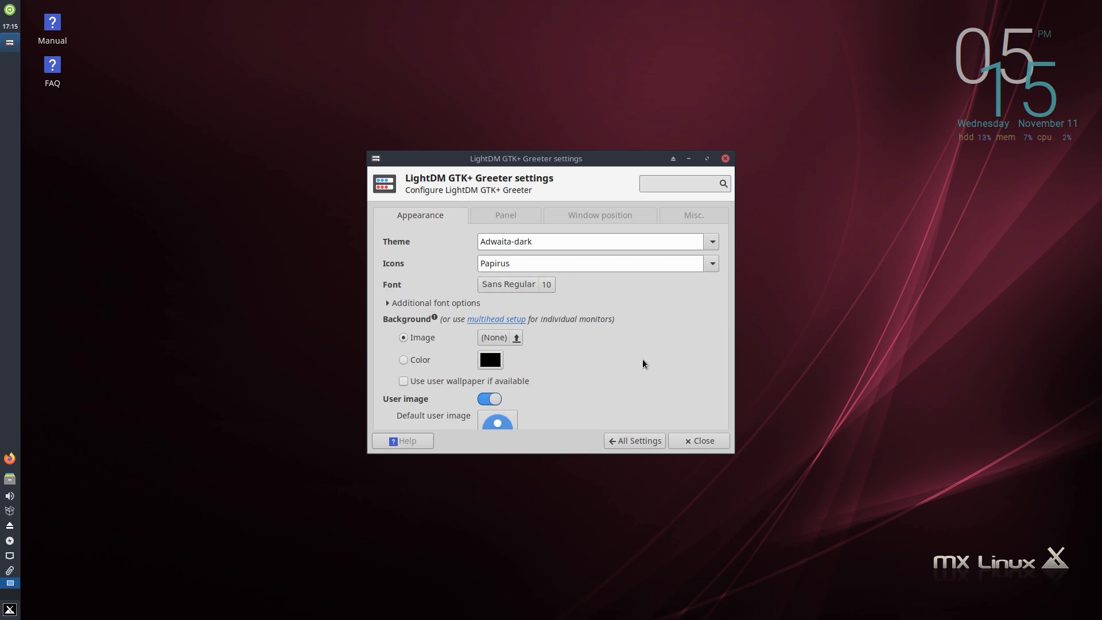
{"action": "mouse_move", "coordinate": [597, 430]}
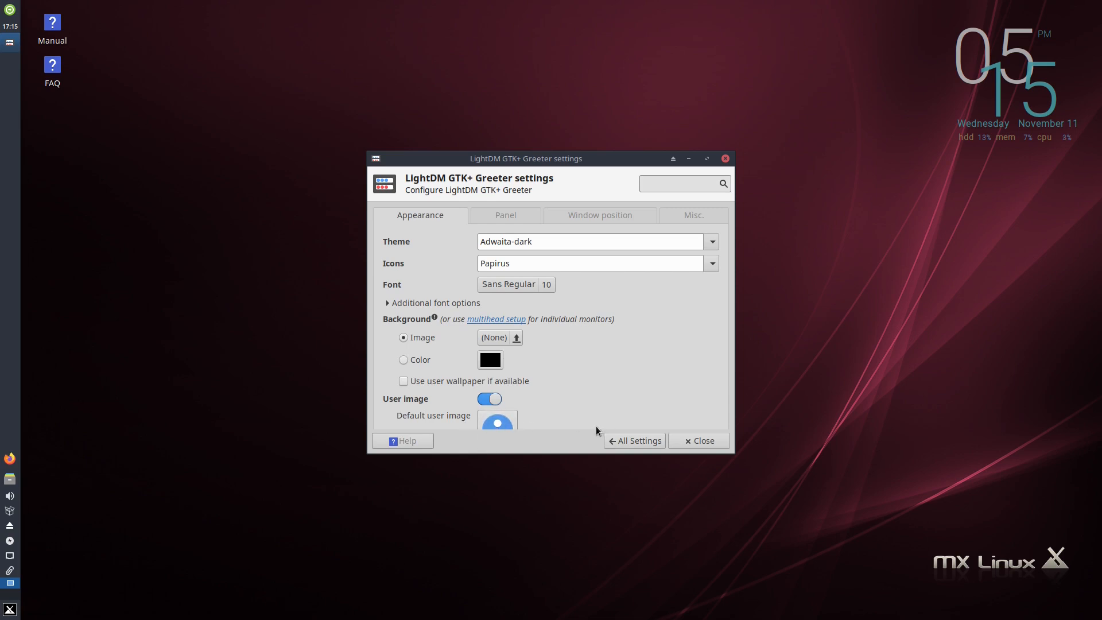
{"action": "mouse_move", "coordinate": [530, 415]}
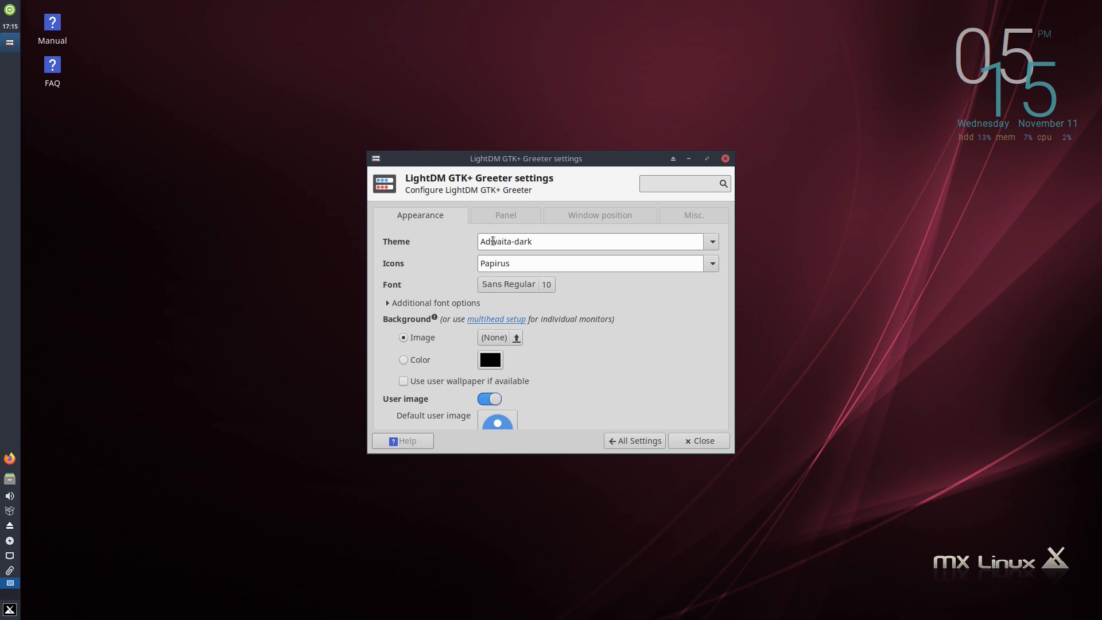
- Review the greeter's Panel, Window position and Misc. accessibility options, then return to All Settings
{"action": "left_click", "coordinate": [505, 214]}
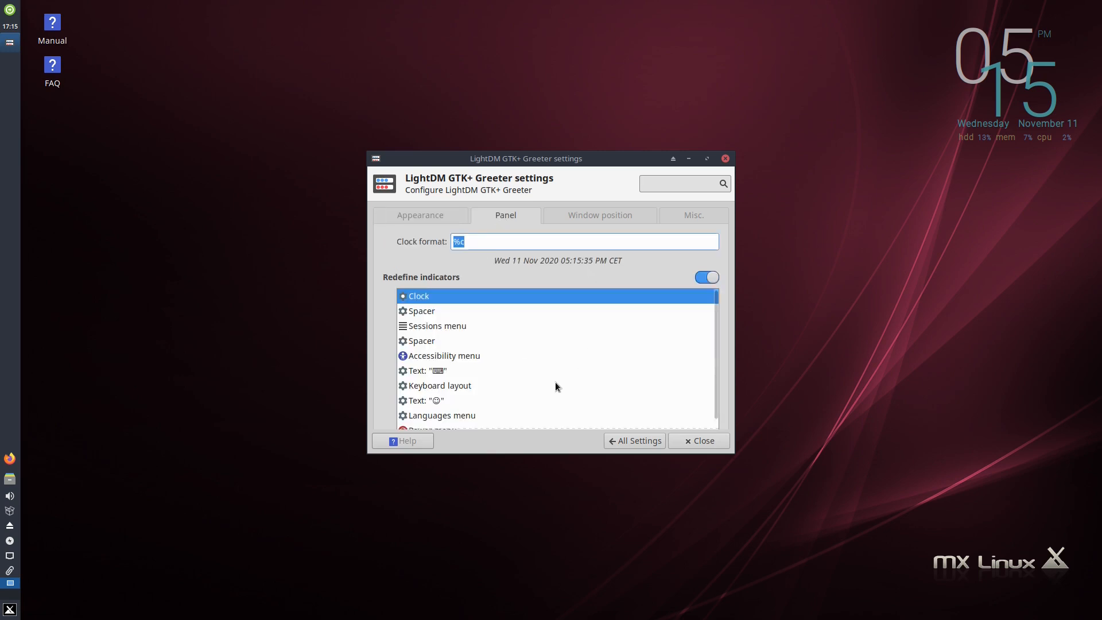
{"action": "mouse_move", "coordinate": [541, 381]}
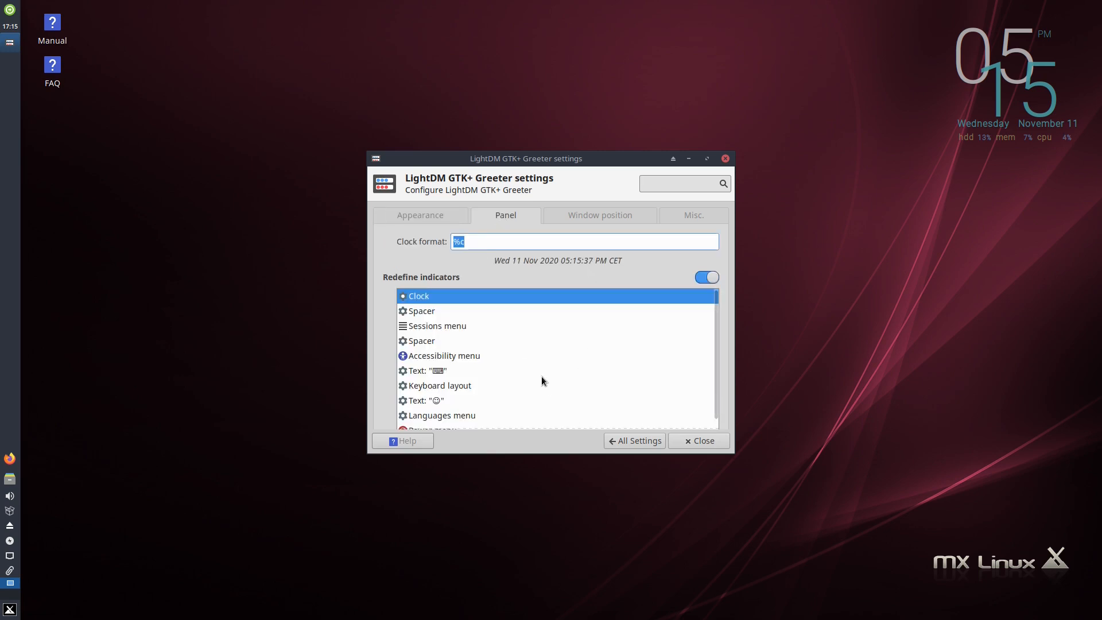
{"action": "mouse_move", "coordinate": [589, 274]}
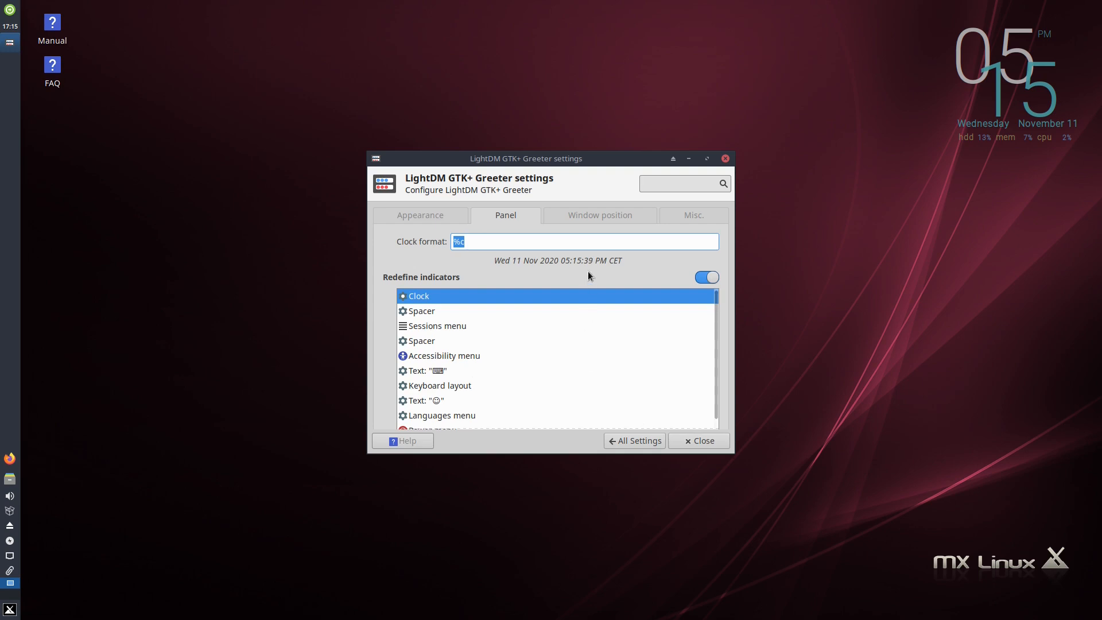
{"action": "left_click", "coordinate": [599, 214]}
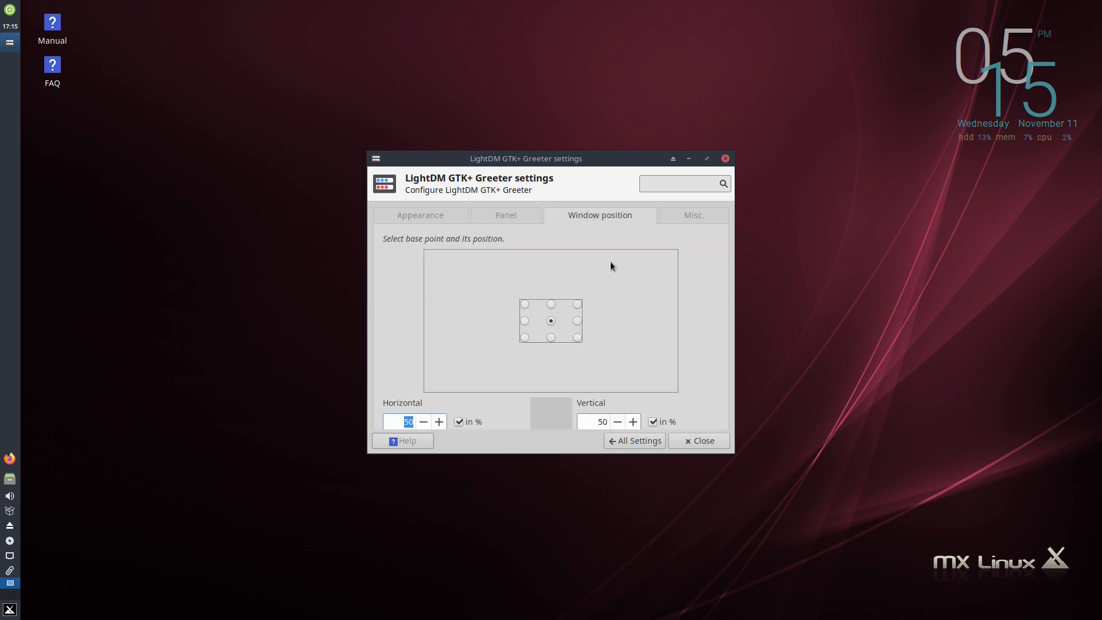
{"action": "mouse_move", "coordinate": [671, 364]}
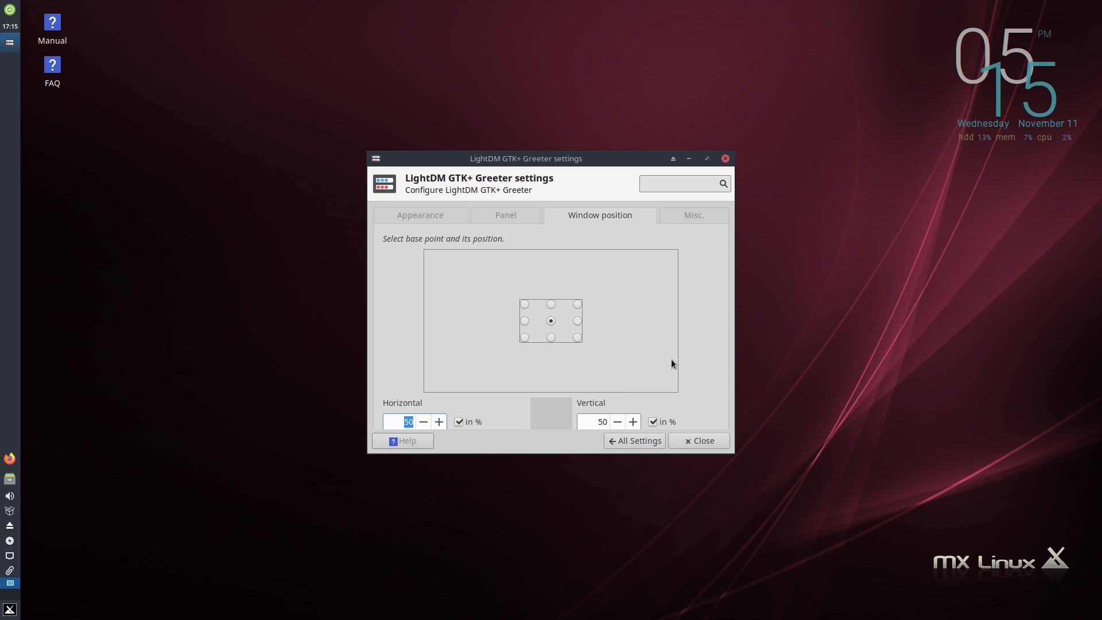
{"action": "mouse_move", "coordinate": [494, 214]}
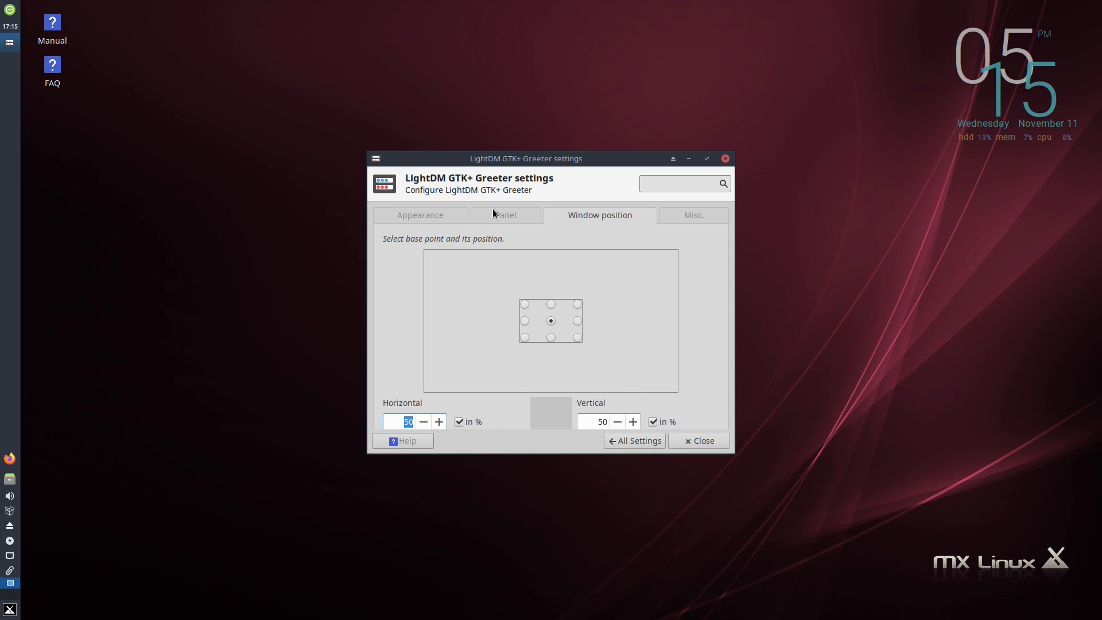
{"action": "left_click", "coordinate": [694, 215]}
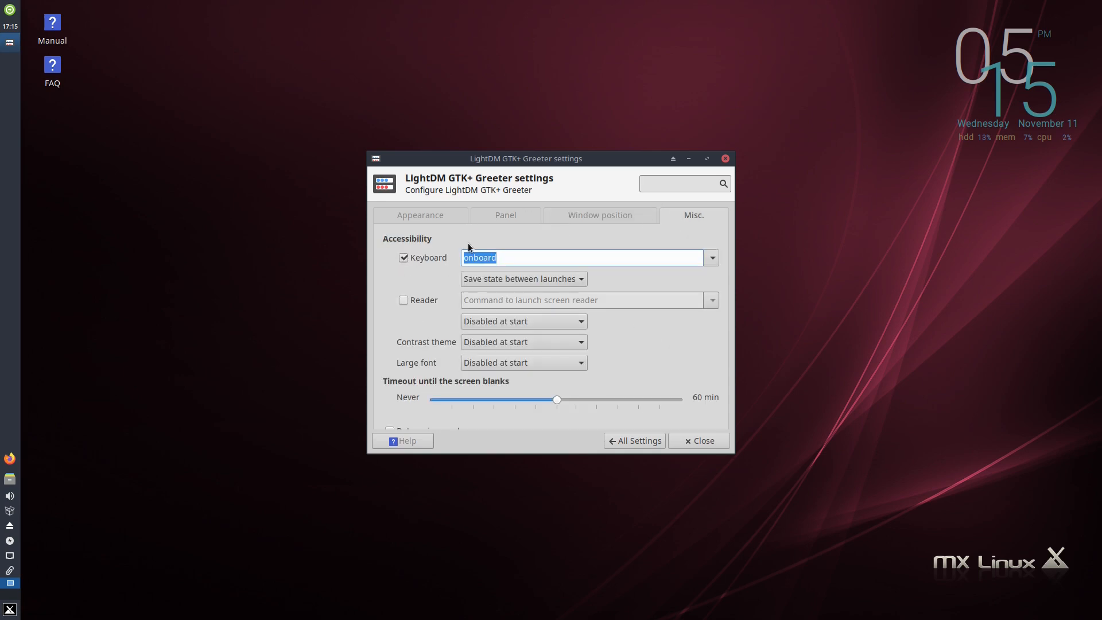
{"action": "left_click", "coordinate": [633, 440]}
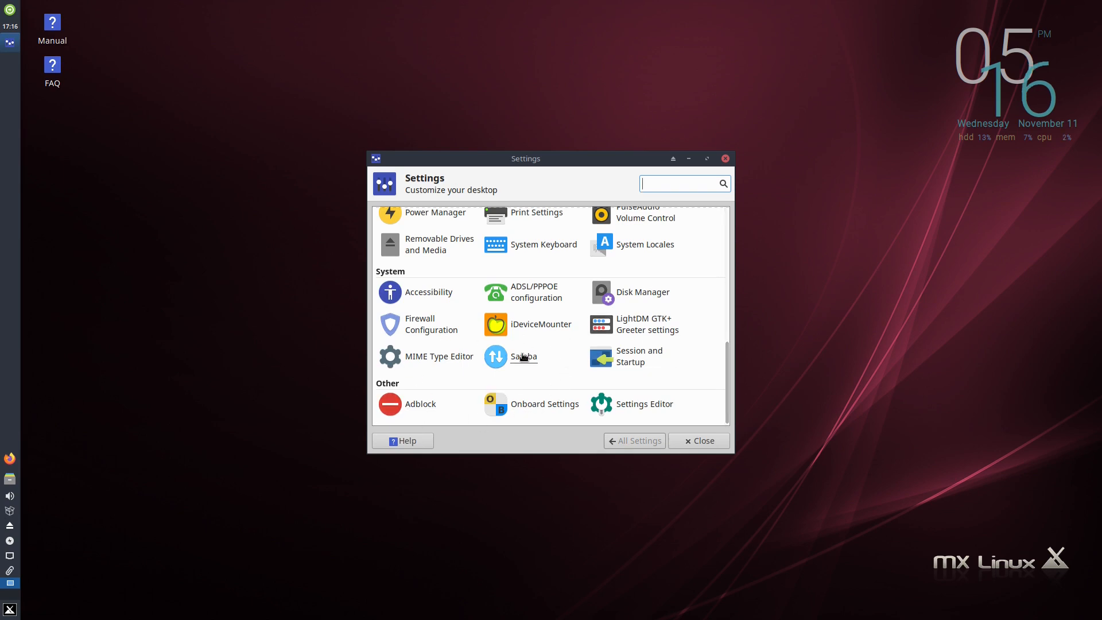
- Authenticate into Samba Server Configuration, view and cancel an empty Create Samba Share form, then close Samba and Settings
{"action": "left_click", "coordinate": [524, 355]}
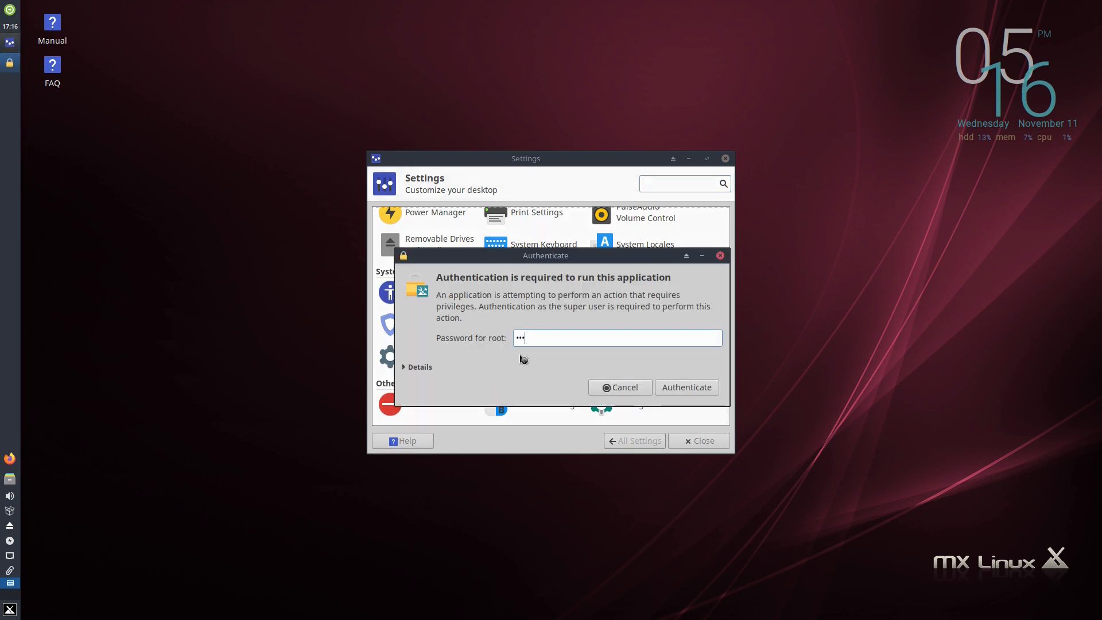
{"action": "left_click", "coordinate": [686, 387]}
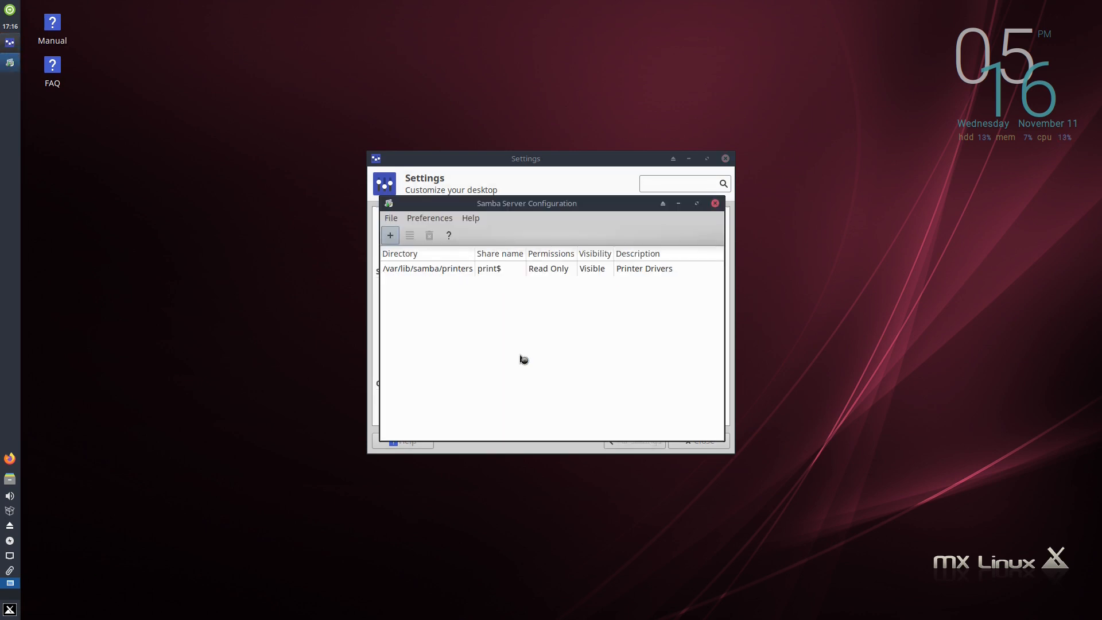
{"action": "left_click", "coordinate": [389, 234]}
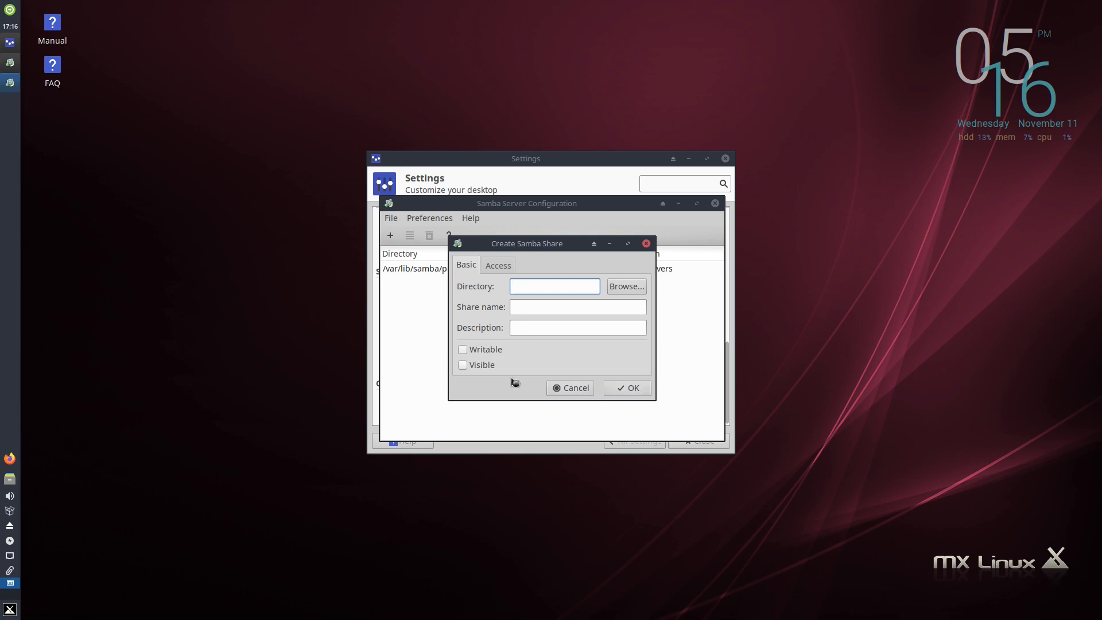
{"action": "left_click", "coordinate": [571, 386]}
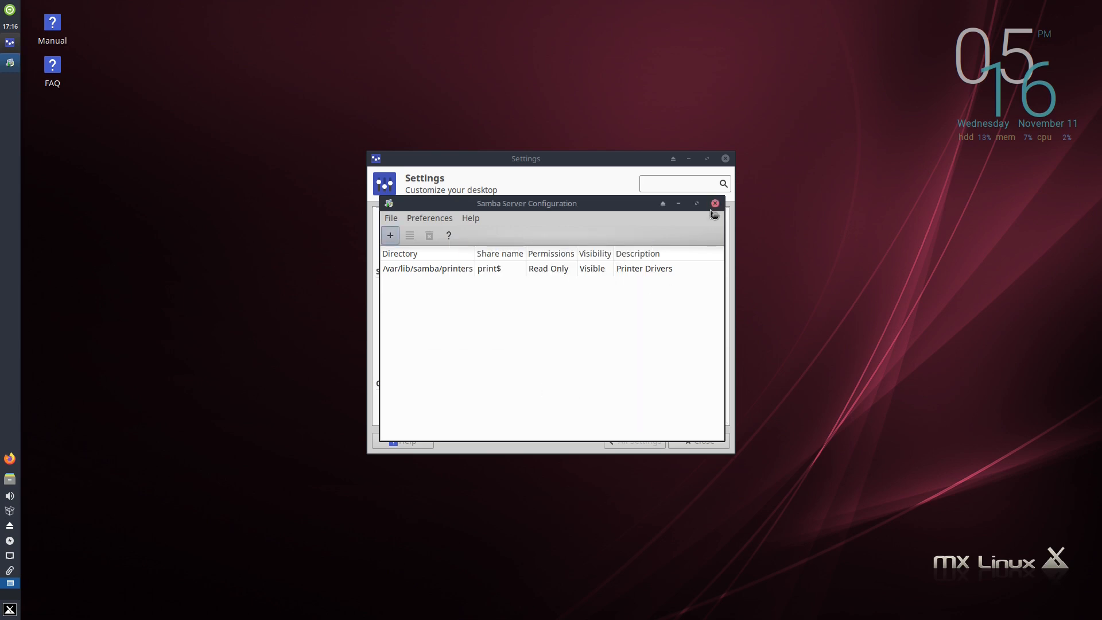
{"action": "left_click", "coordinate": [715, 204]}
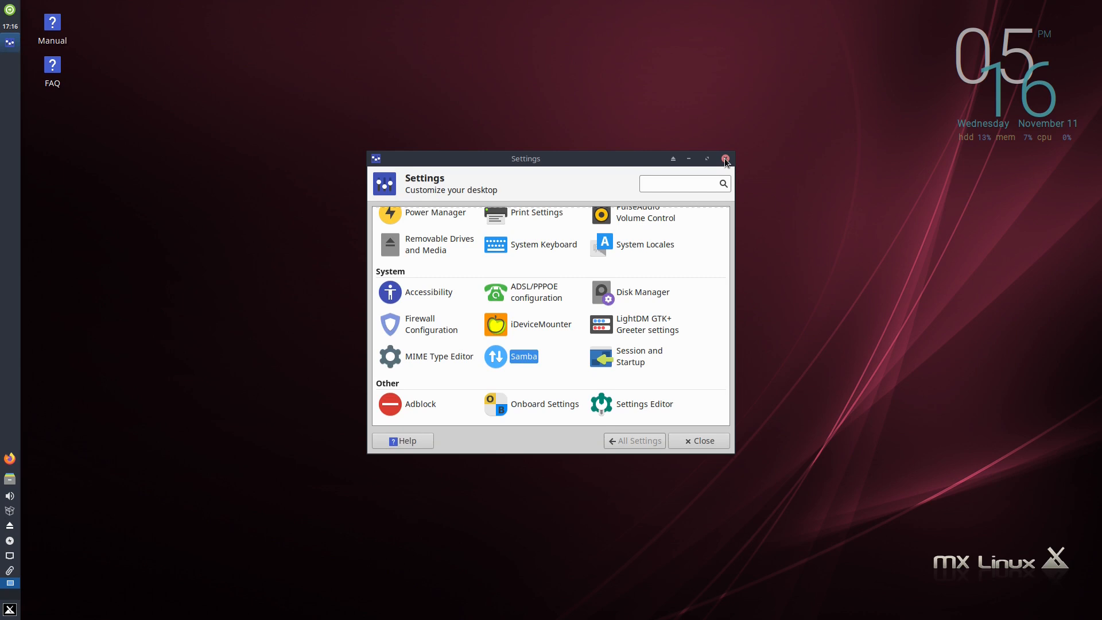
{"action": "left_click", "coordinate": [725, 158]}
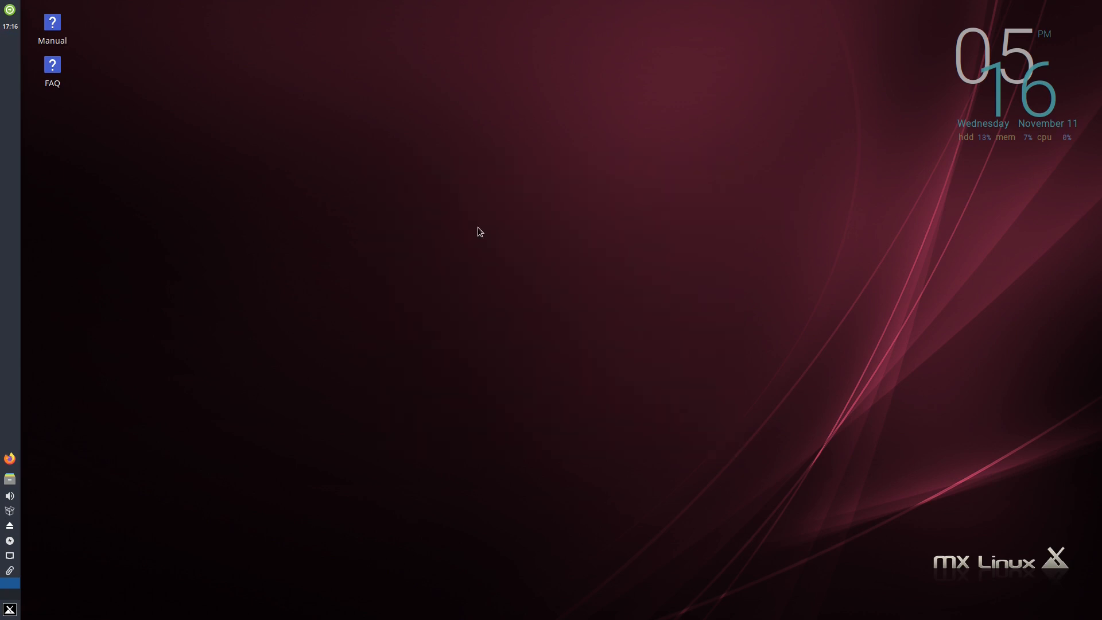